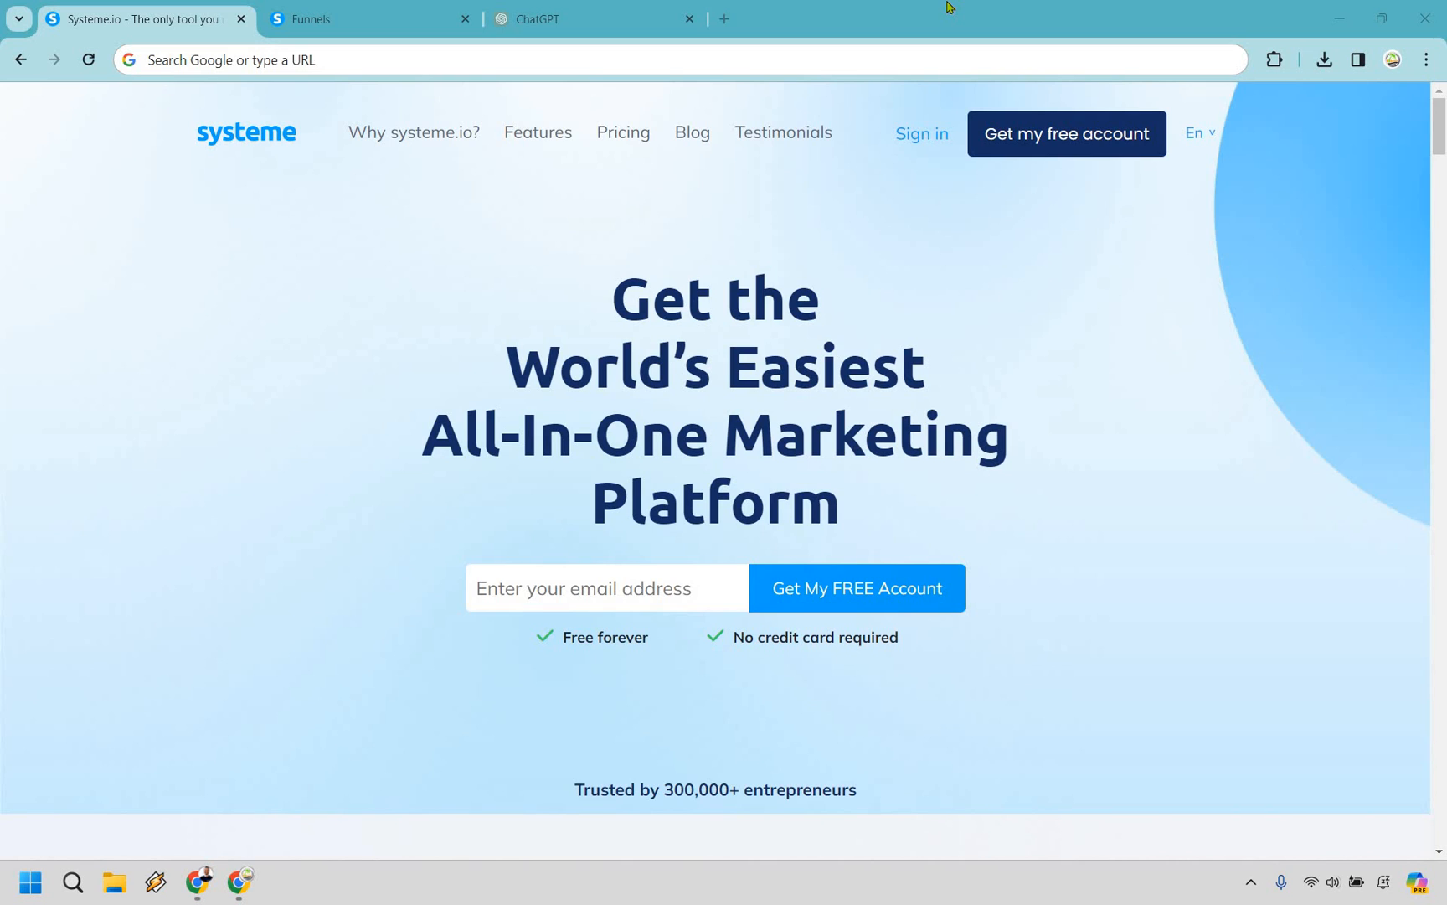
Show the empty Funnels overview in the Systeme.io account.
left_click(369, 18)
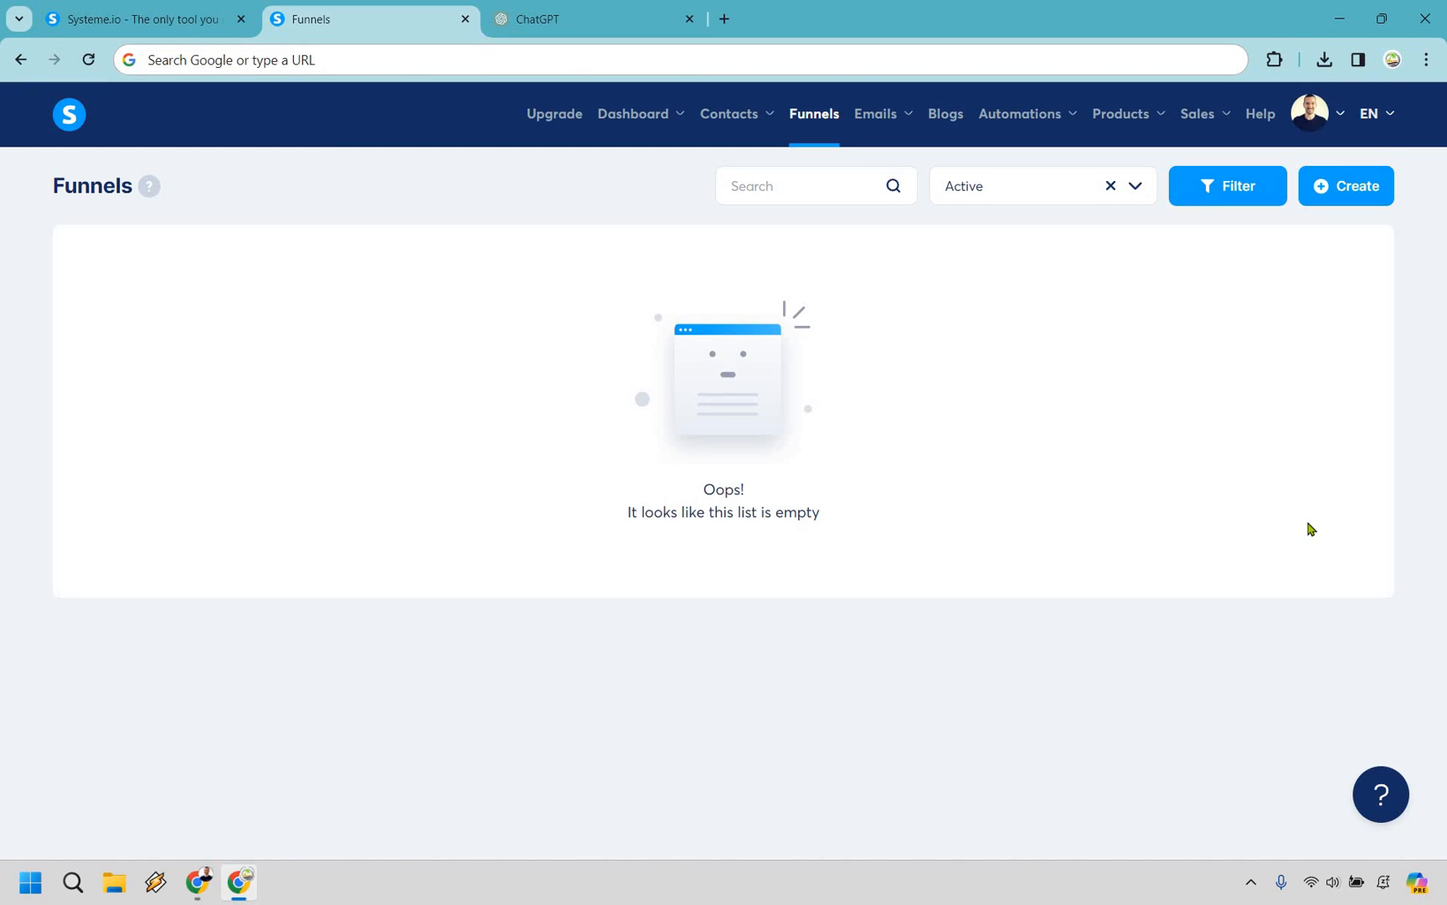
mouse_move(1200, 500)
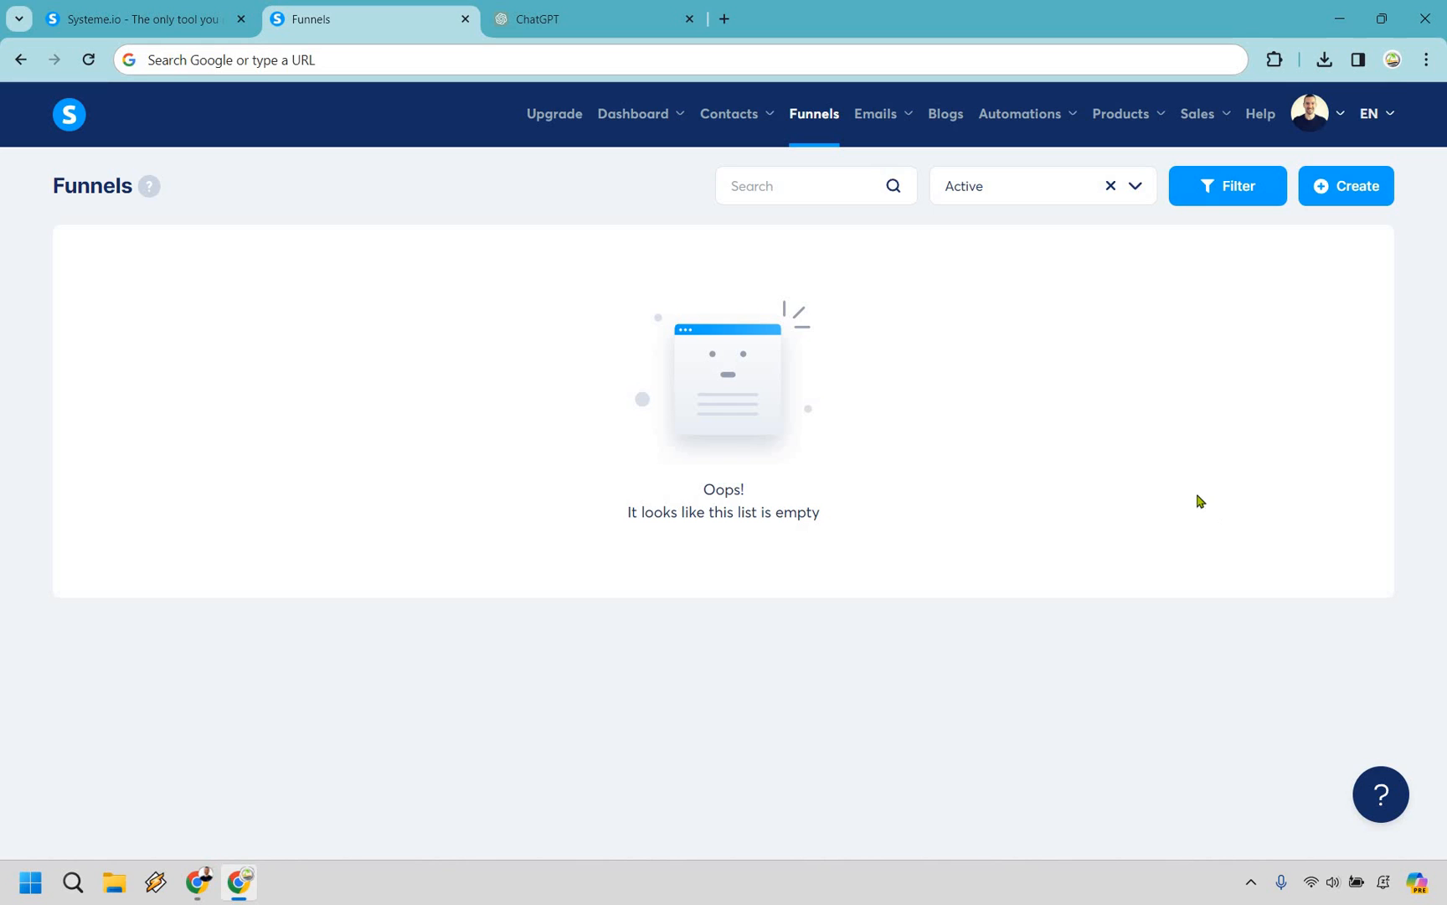
mouse_move(811, 119)
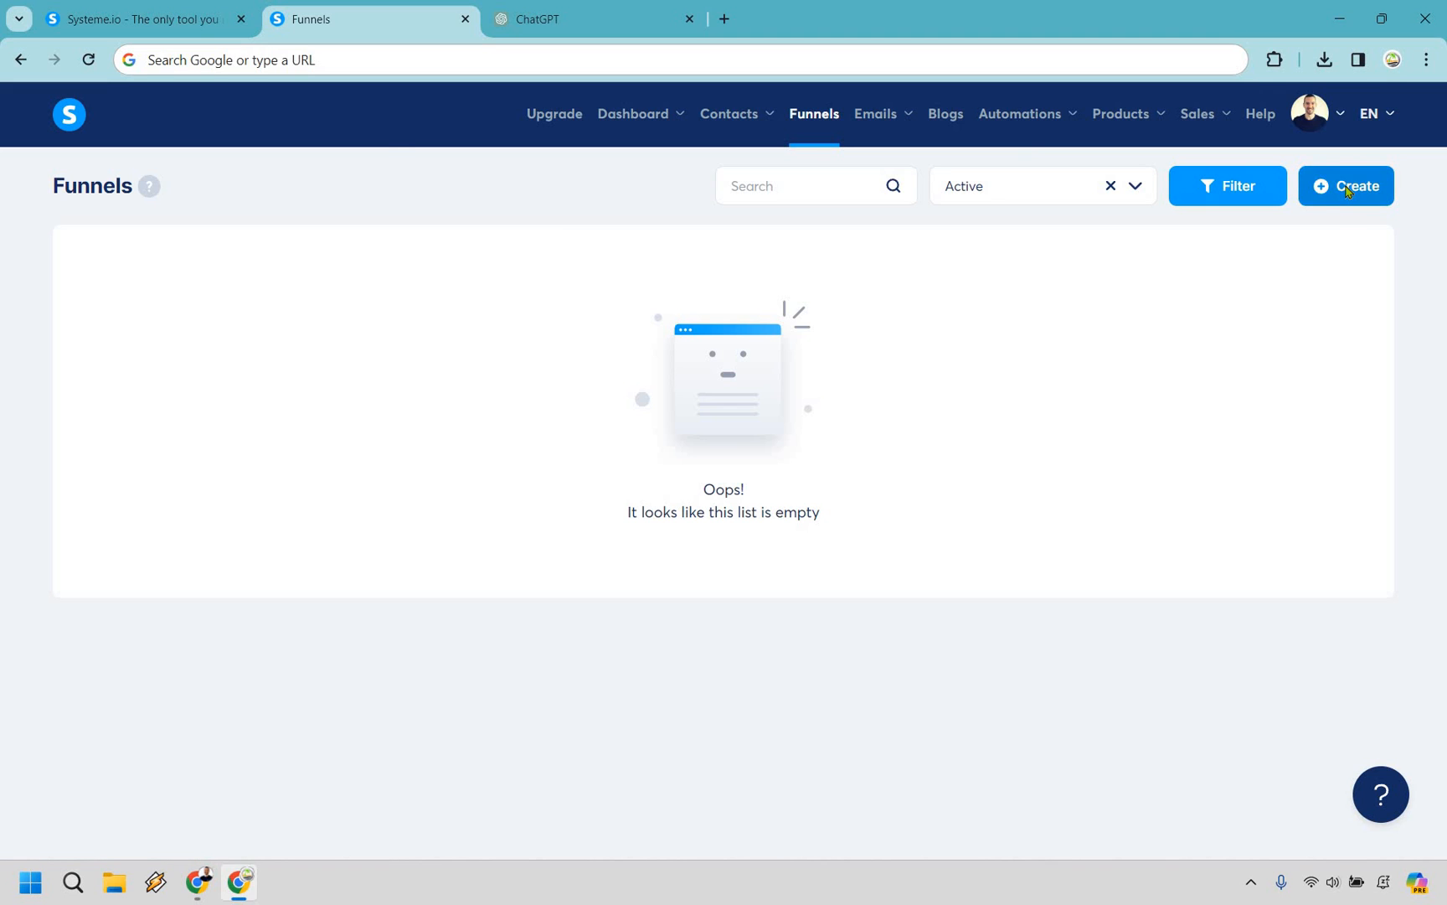
Create a funnel named Free Cheat Sheet with the Build an audience goal and save it.
left_click(1346, 185)
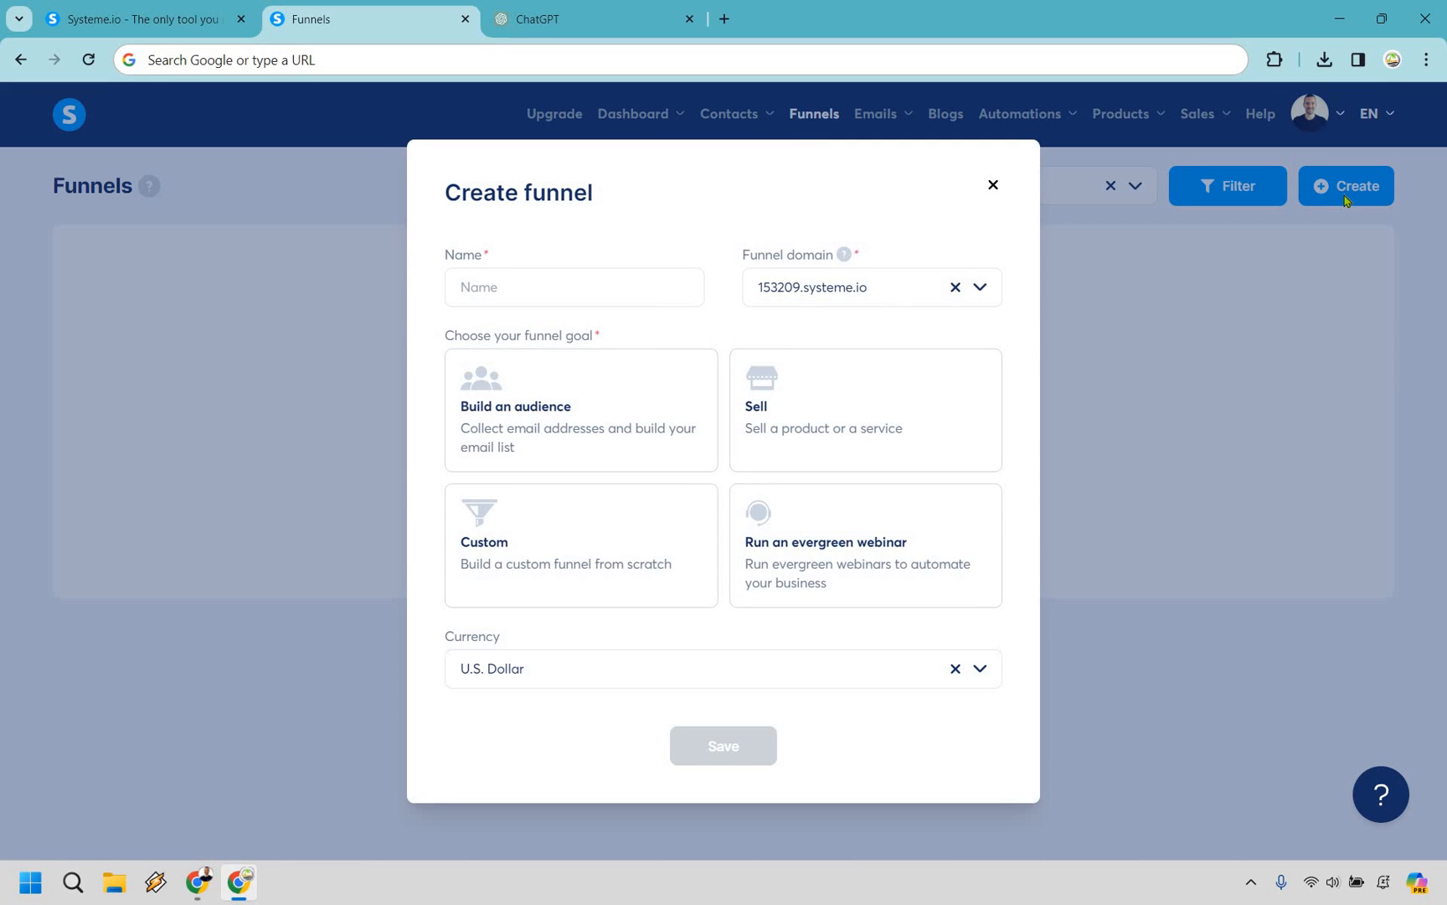
type("Free Cheat Sheet")
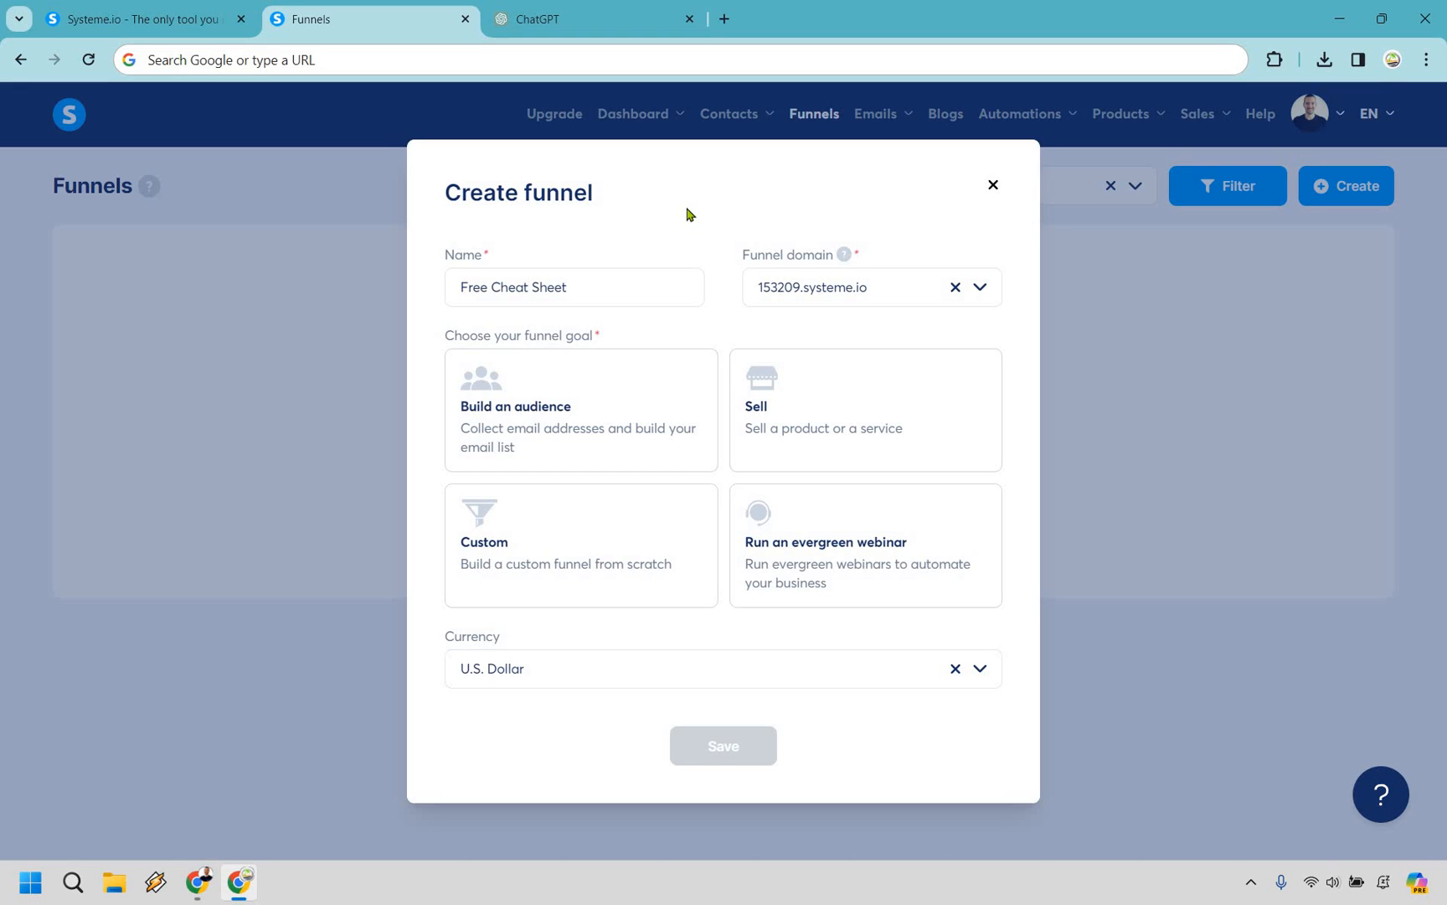
mouse_move(635, 275)
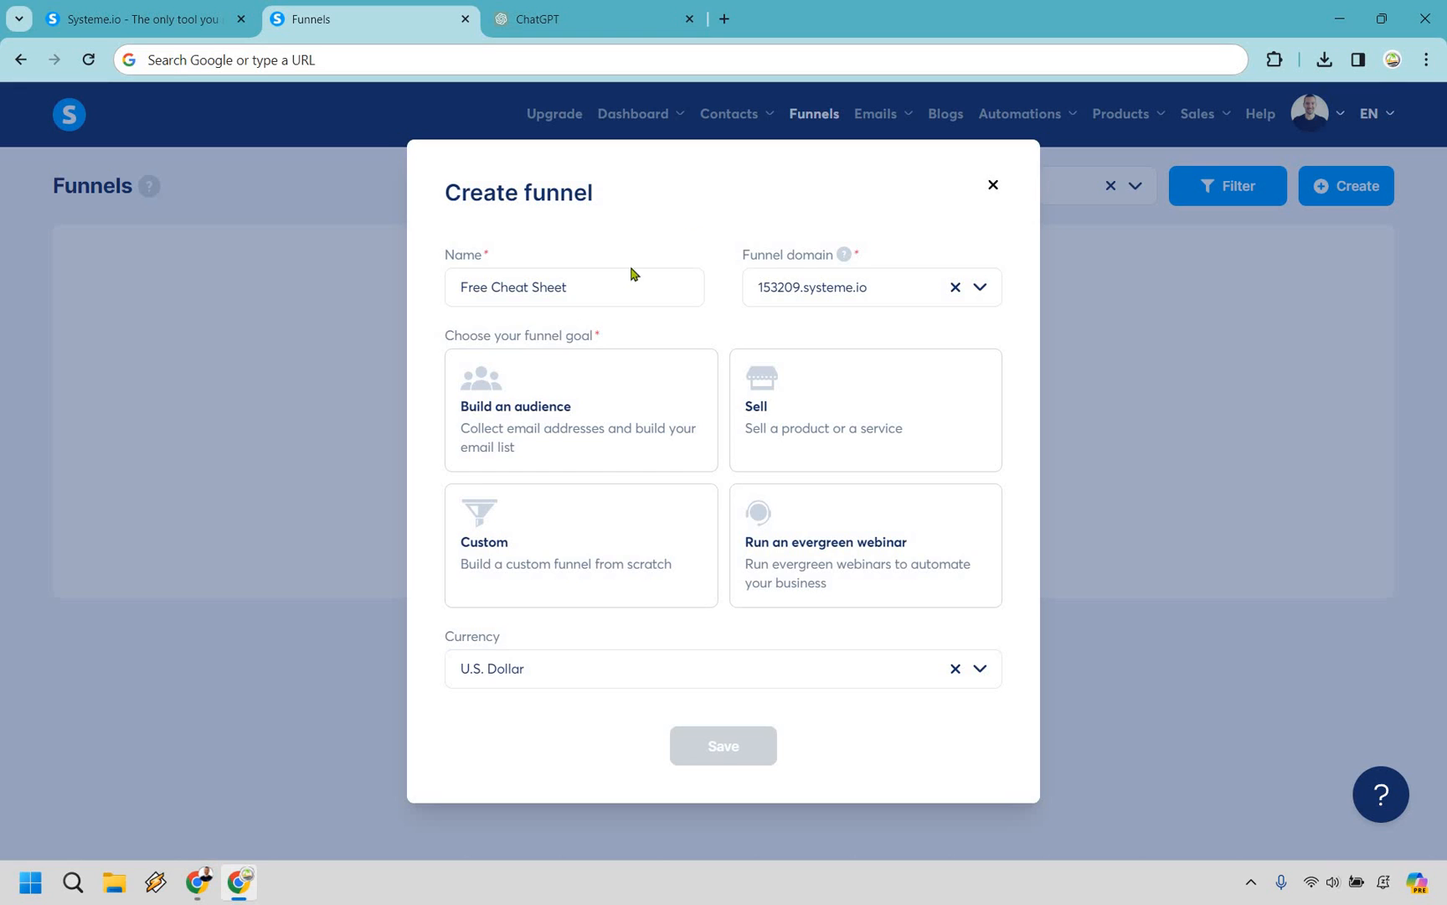
left_click(581, 409)
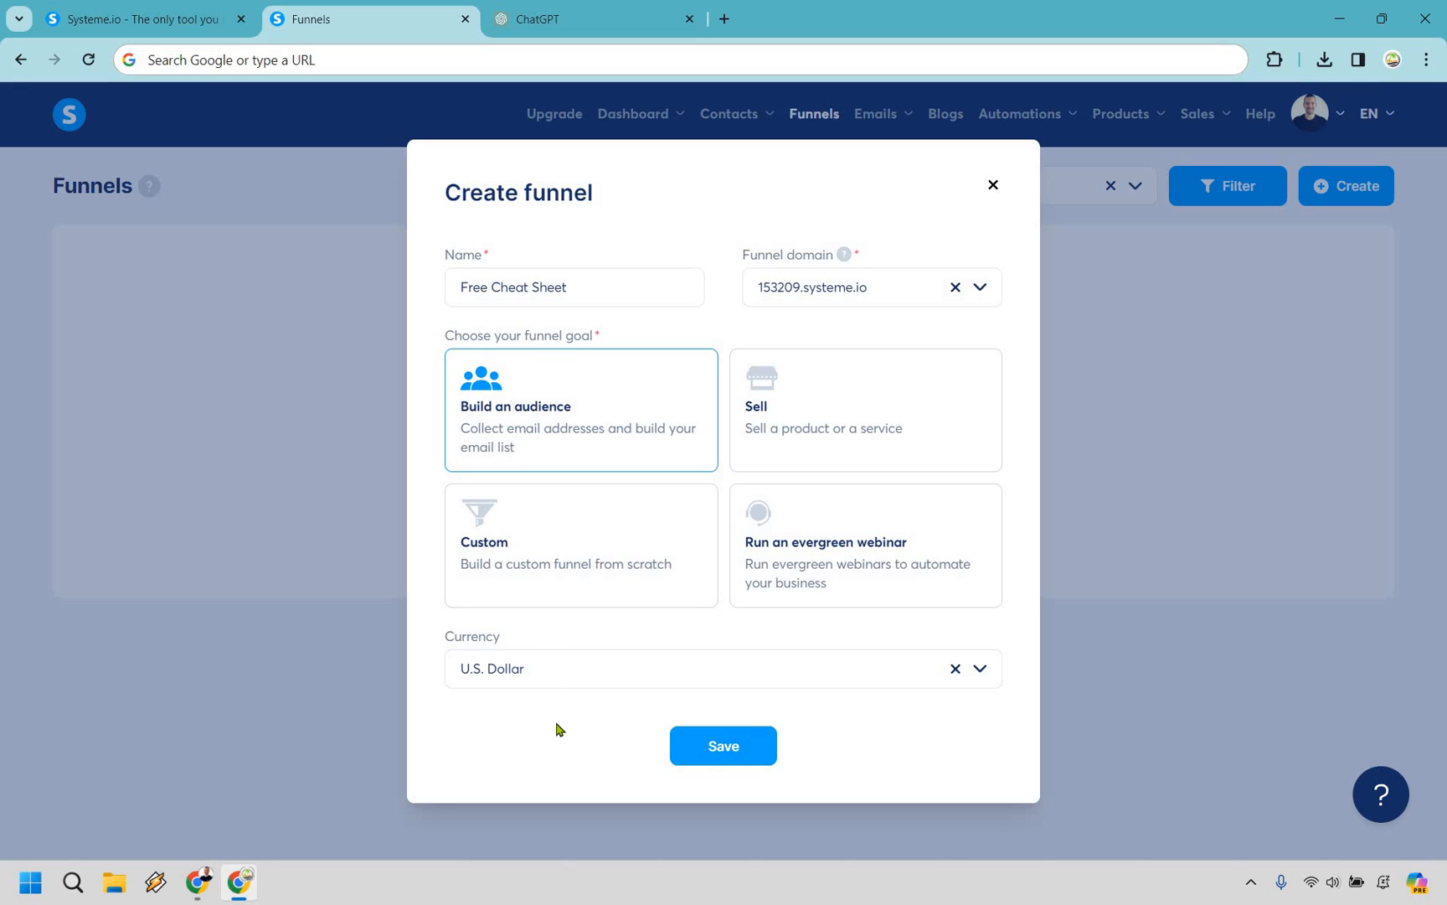
mouse_move(665, 704)
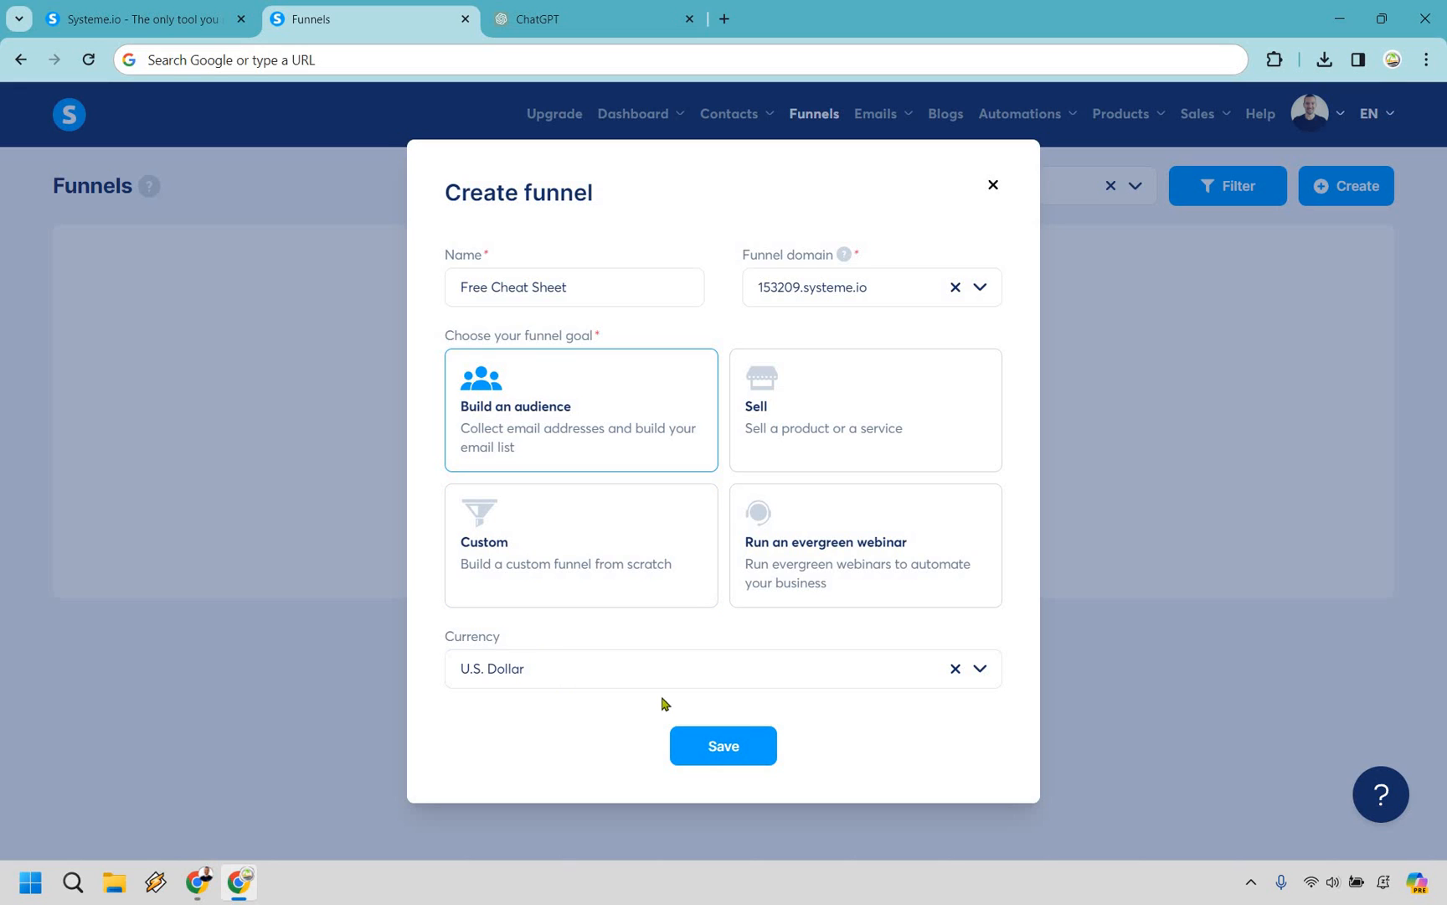
left_click(722, 746)
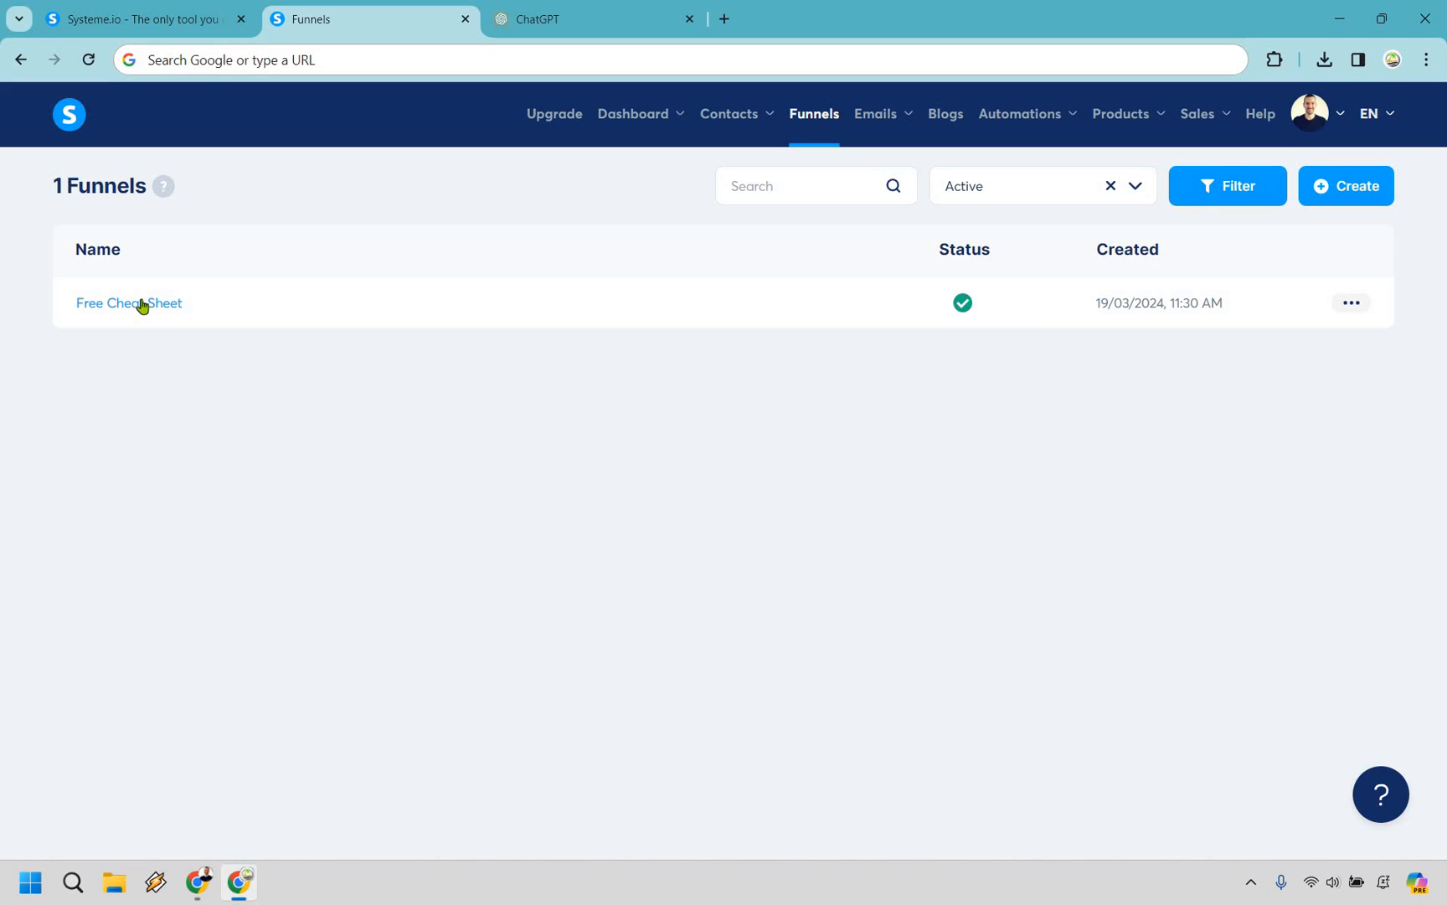
Browse the Free Cheat Sheet funnel's squeeze page templates and preview the blog video-training template.
left_click(129, 303)
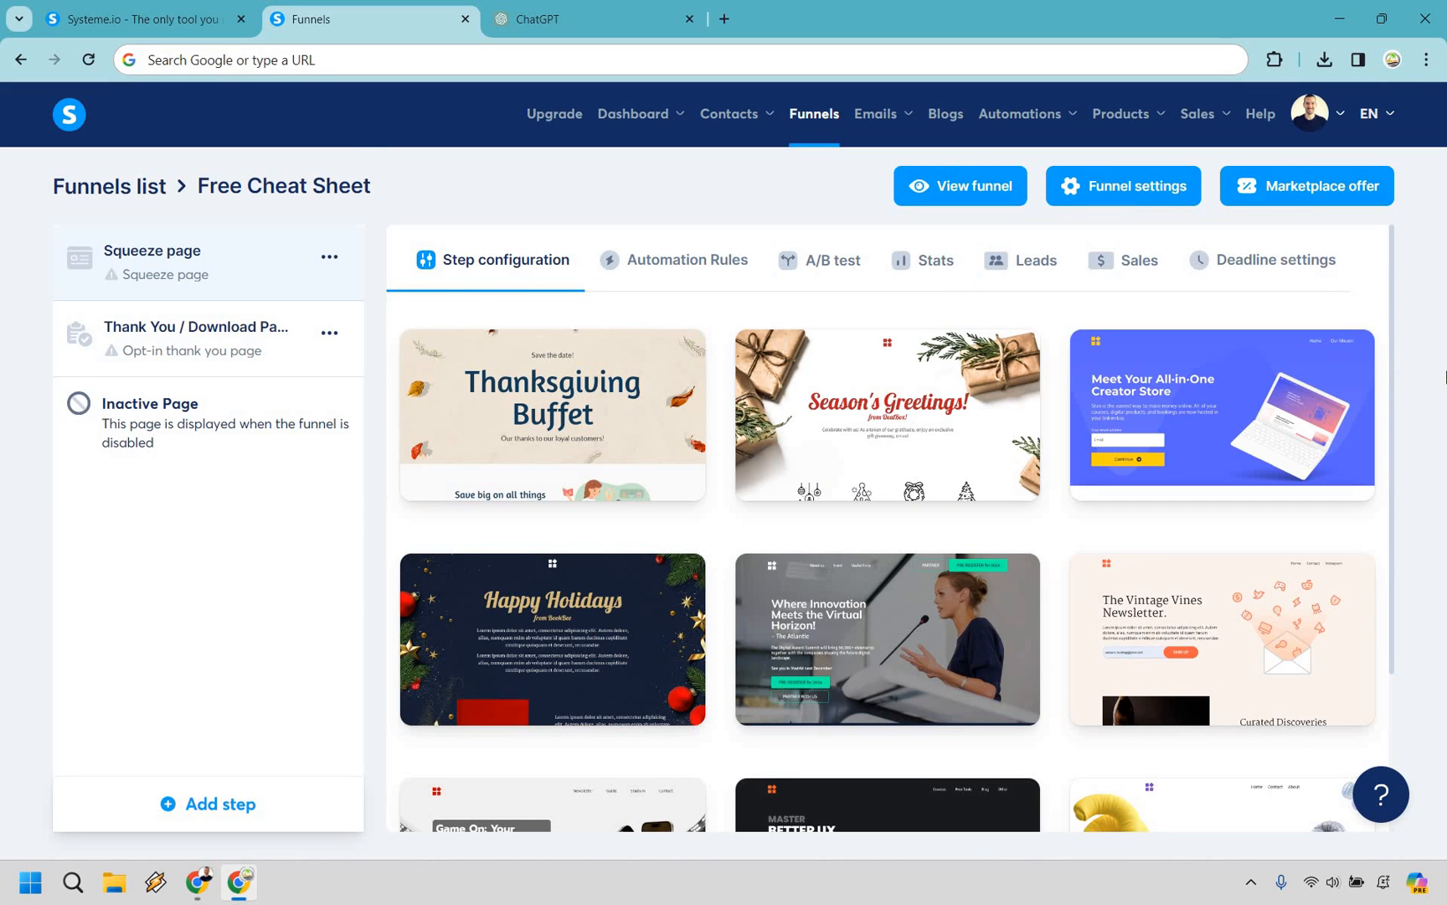
scroll("down", 3)
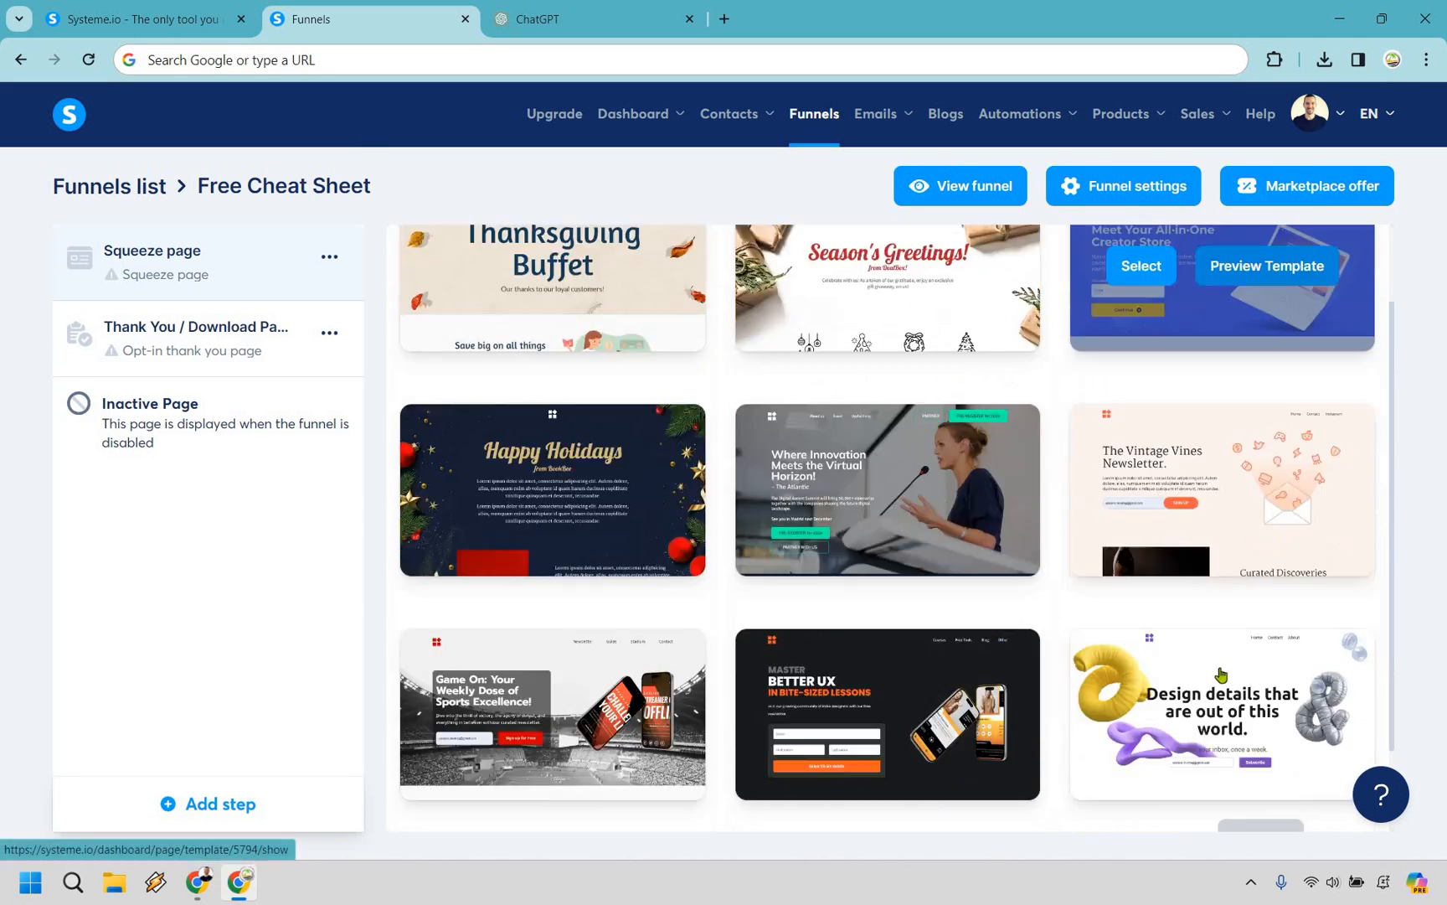
scroll("down", 3)
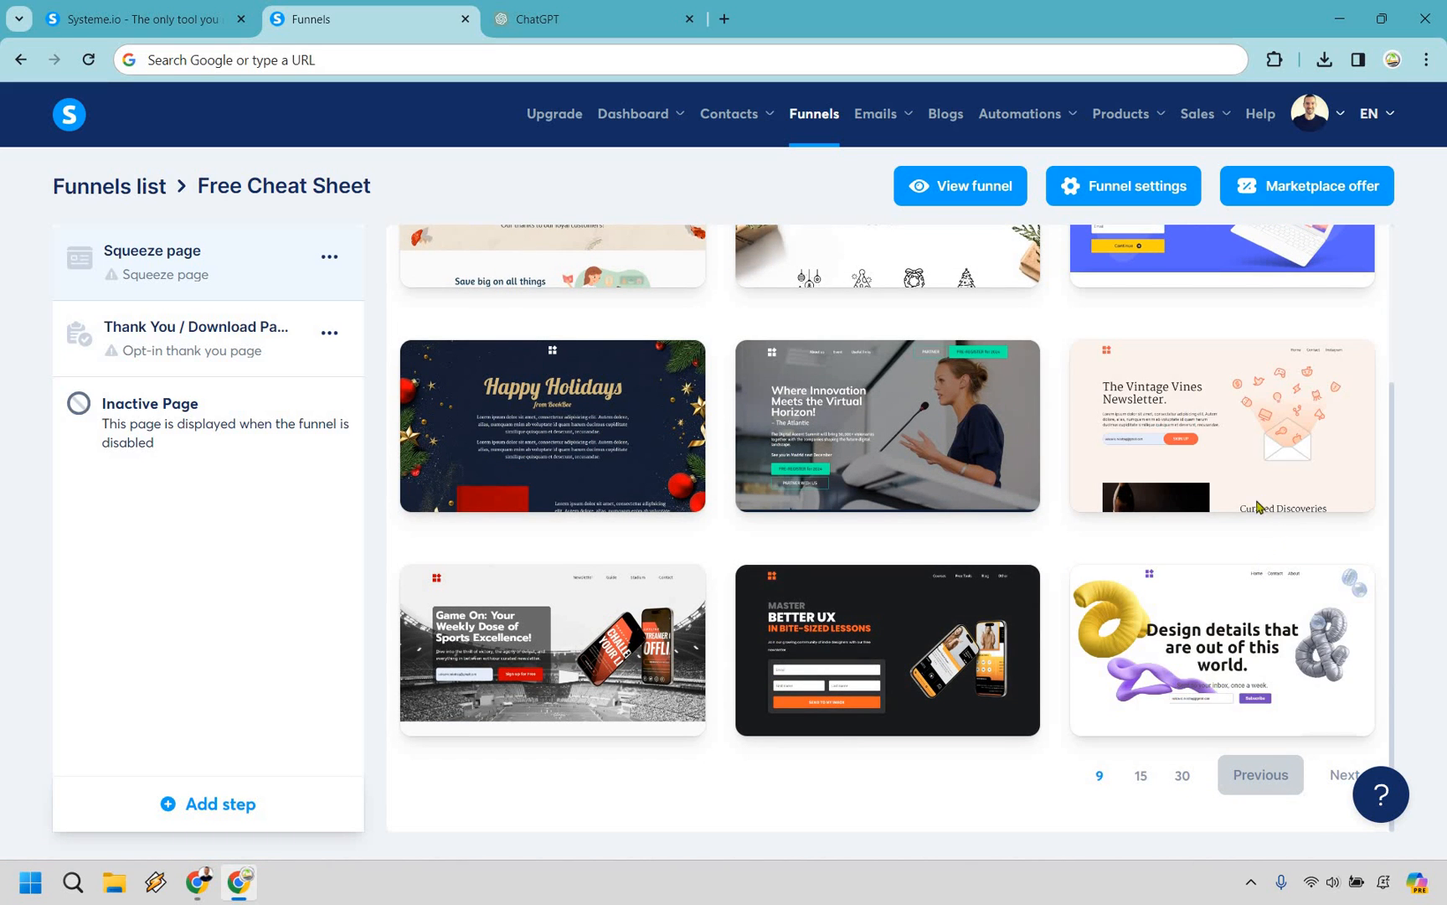
scroll("down", 3)
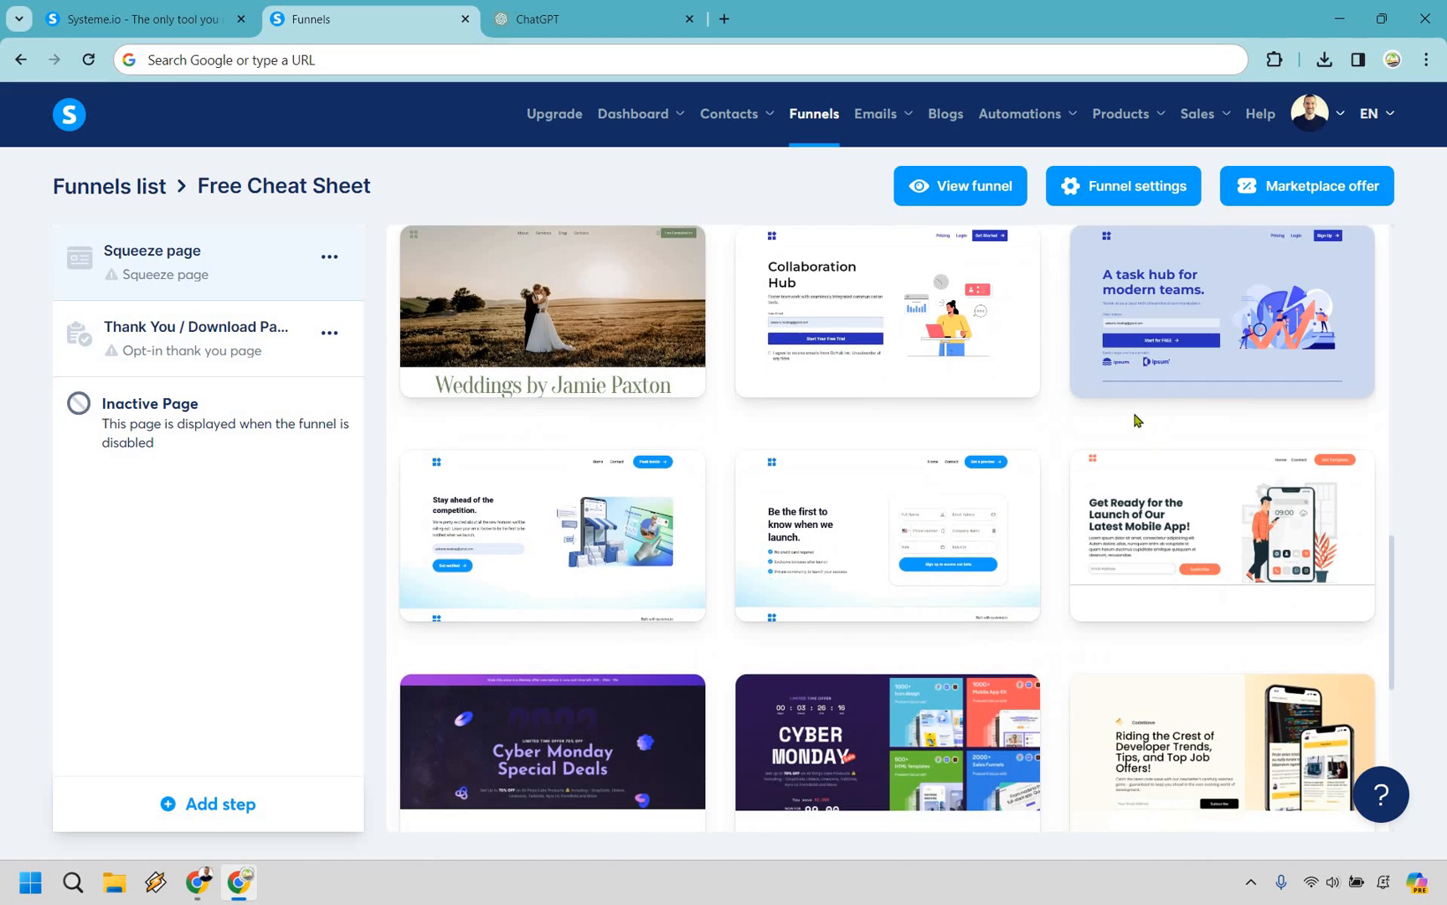
scroll("down", 3)
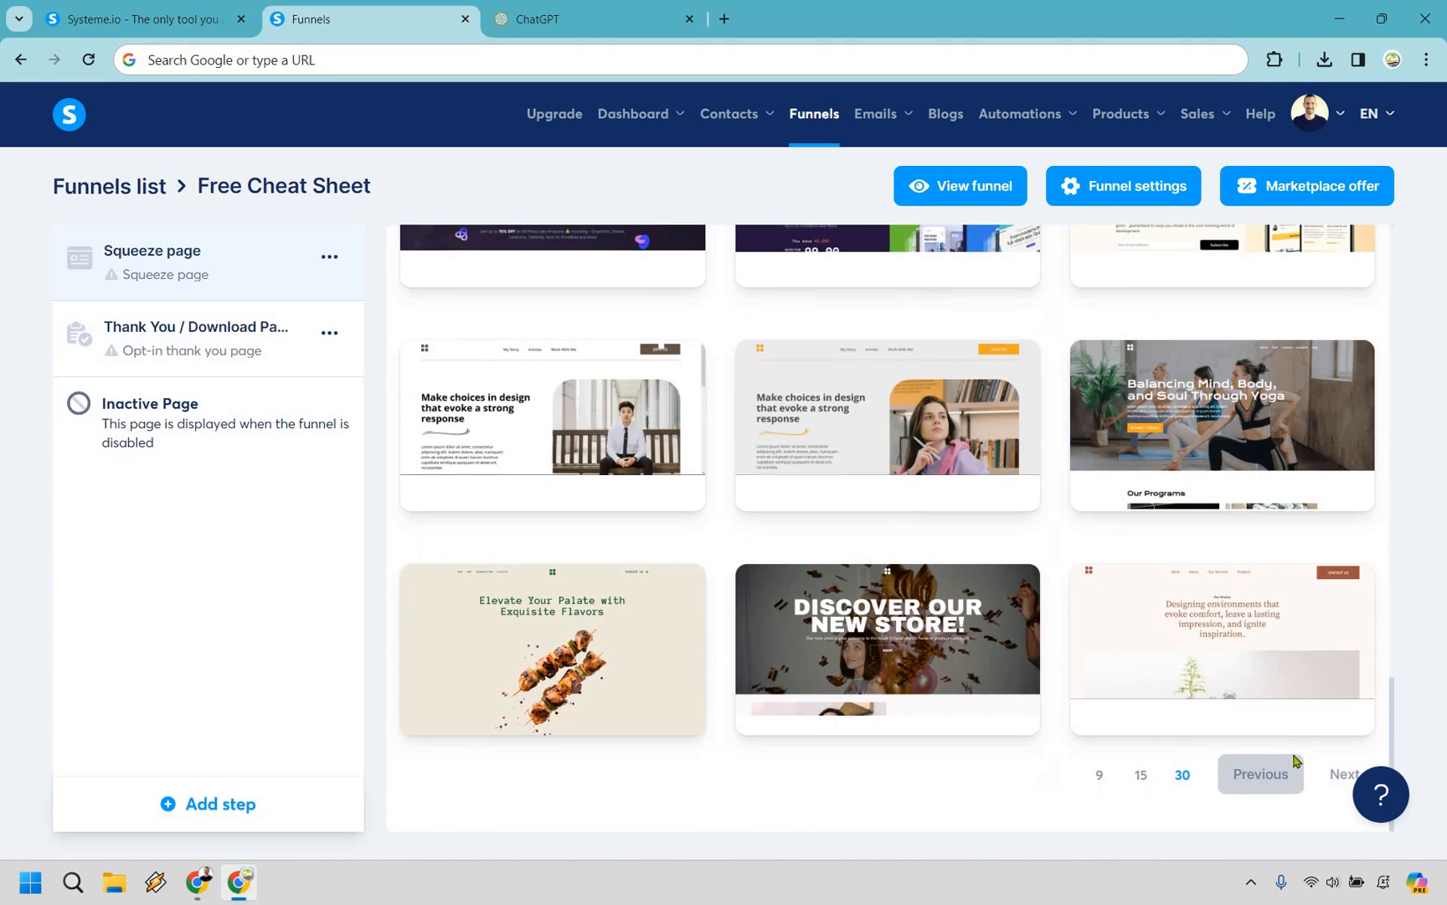
left_click(150, 250)
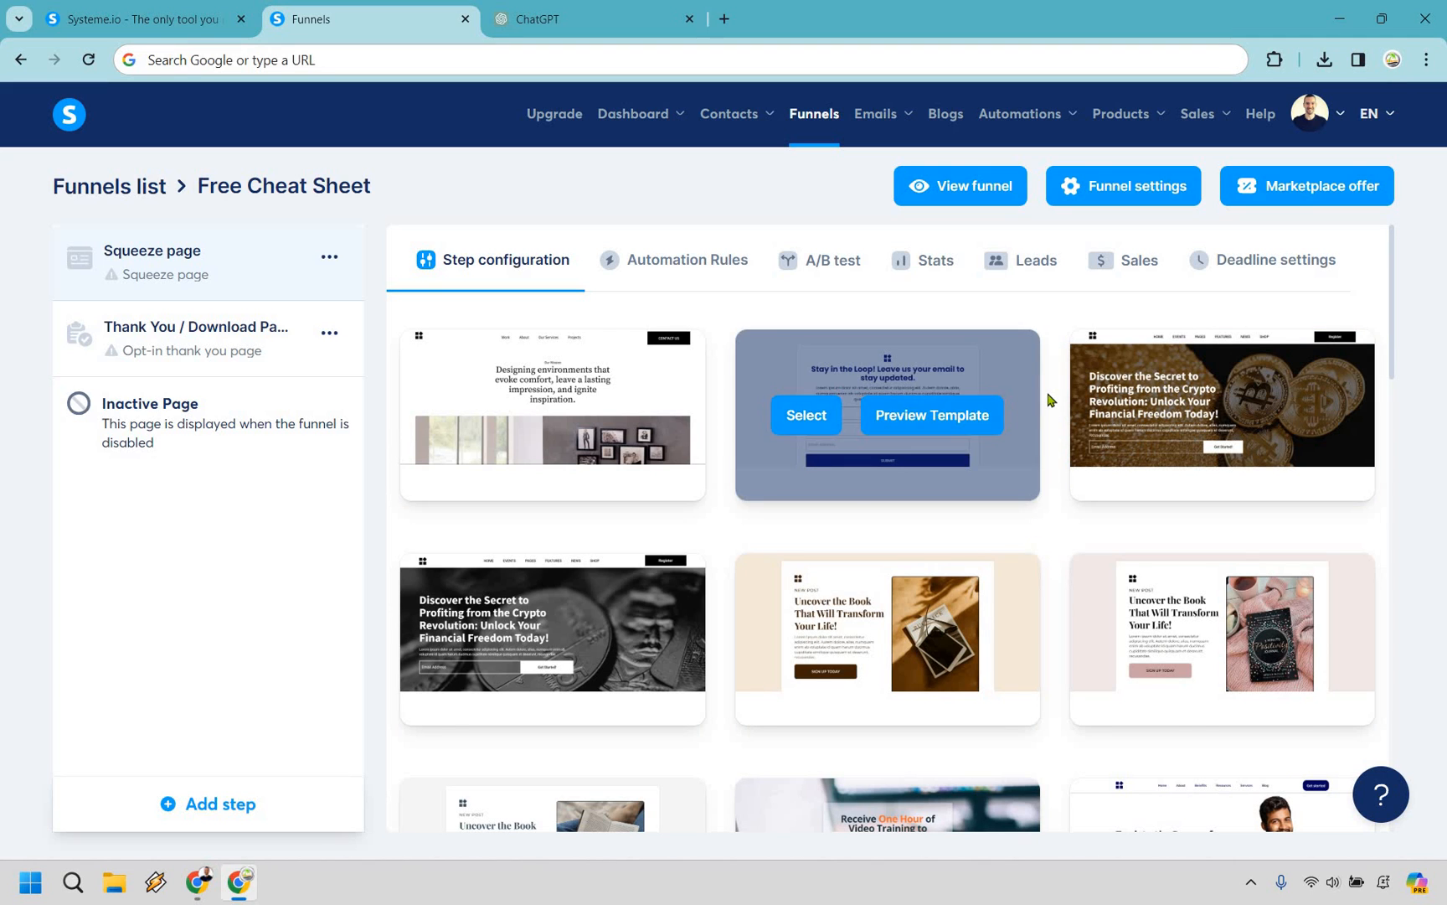
scroll("down", 3)
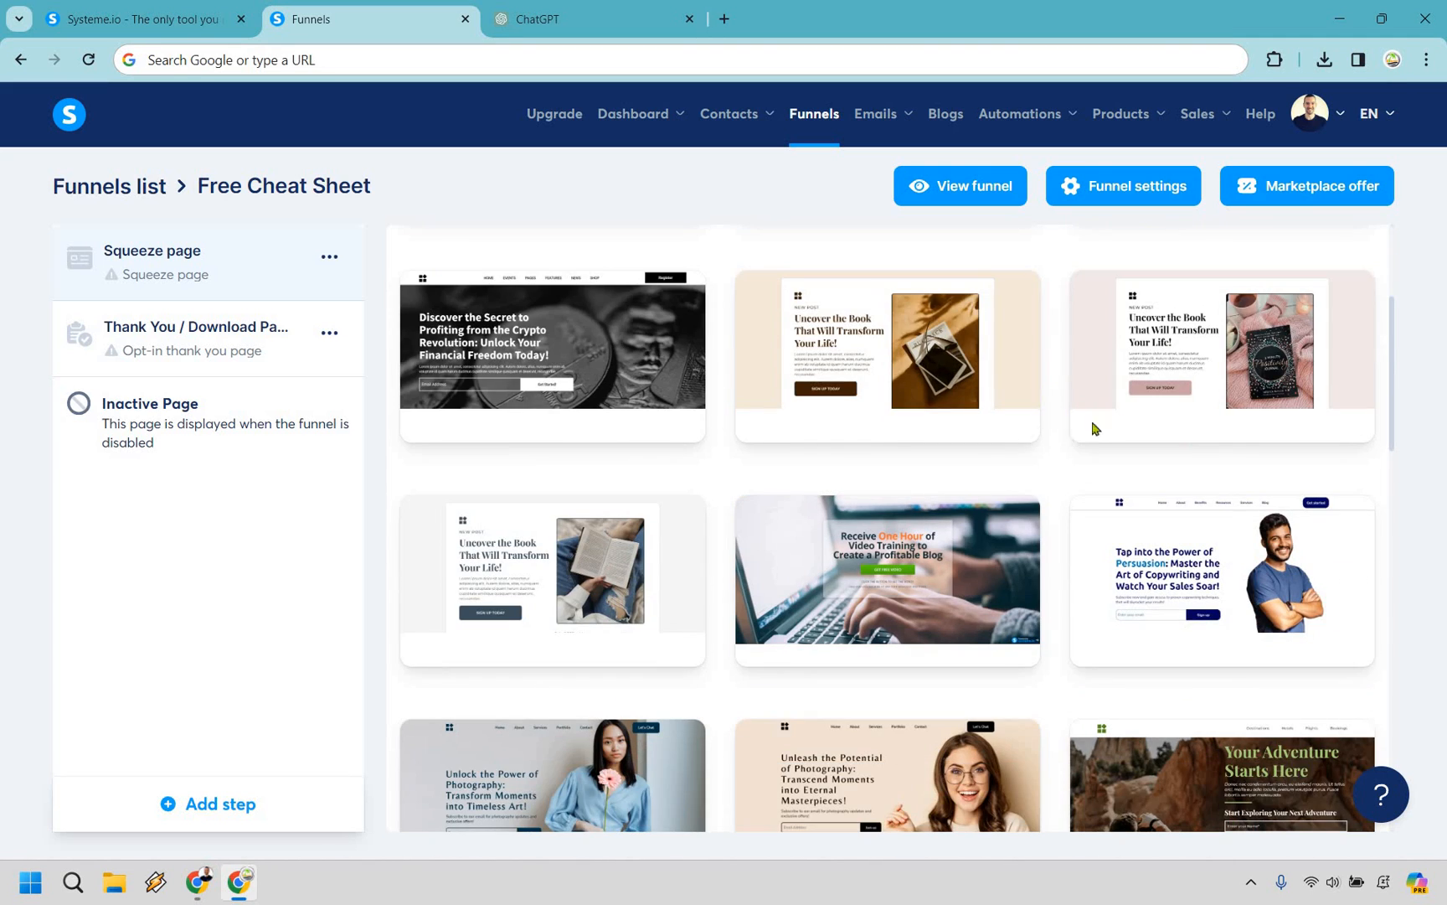
scroll("down", 3)
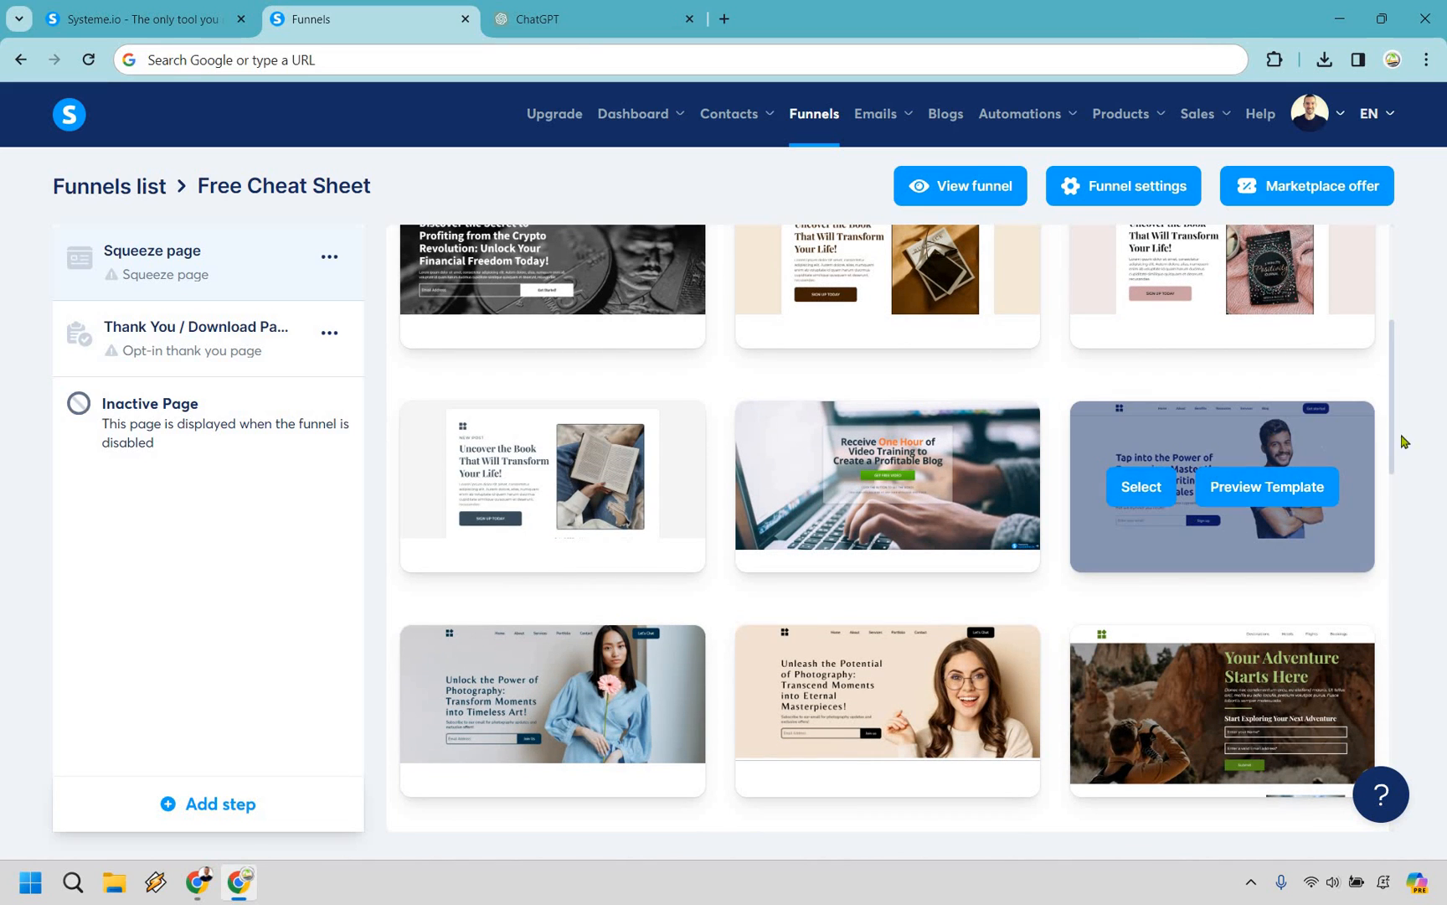
mouse_move(1061, 437)
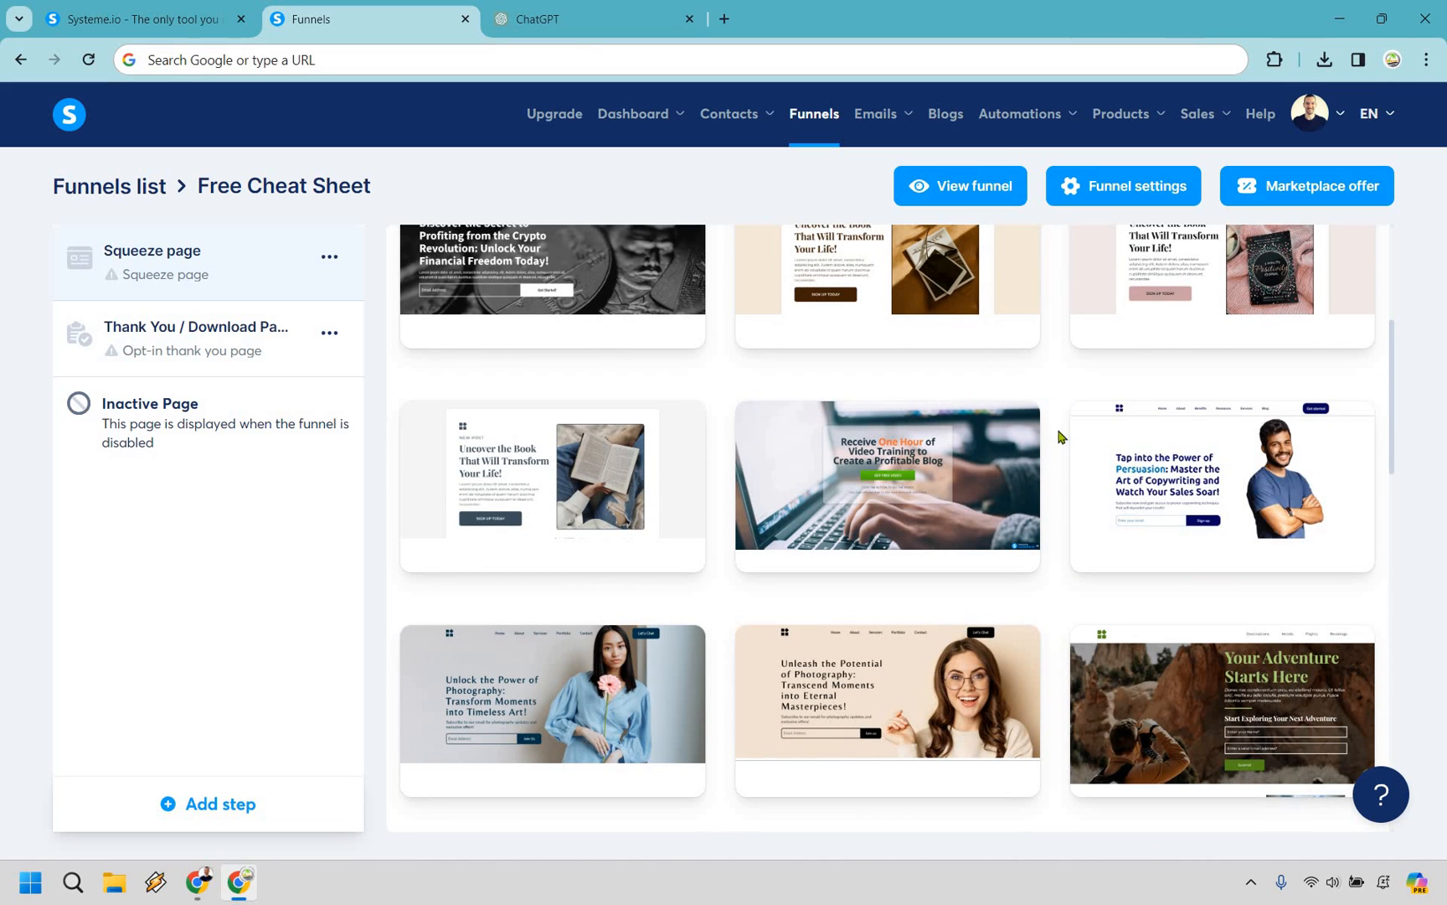
mouse_move(997, 439)
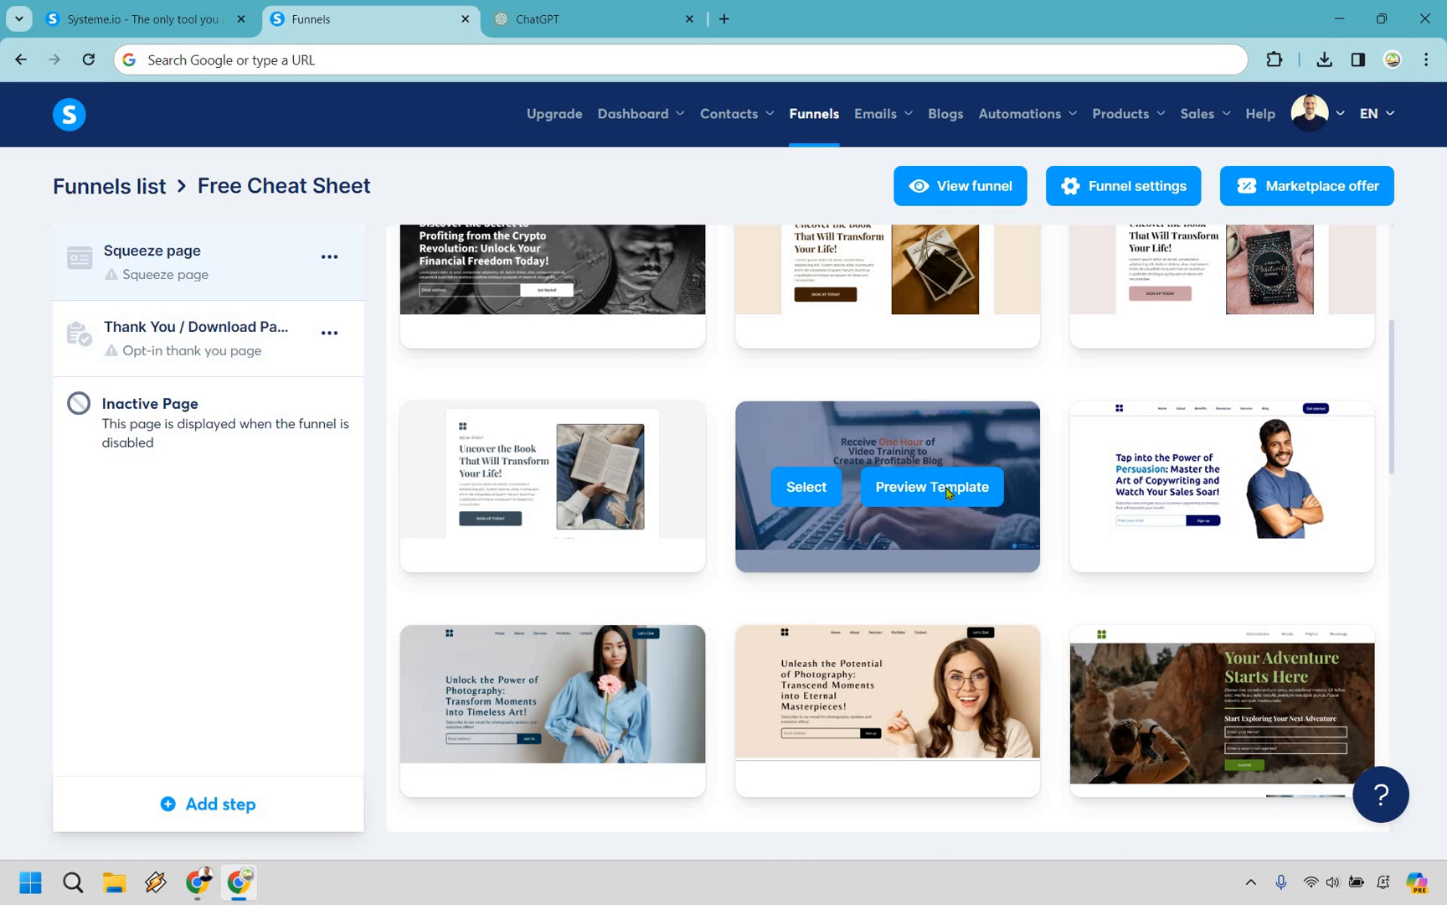
left_click(930, 485)
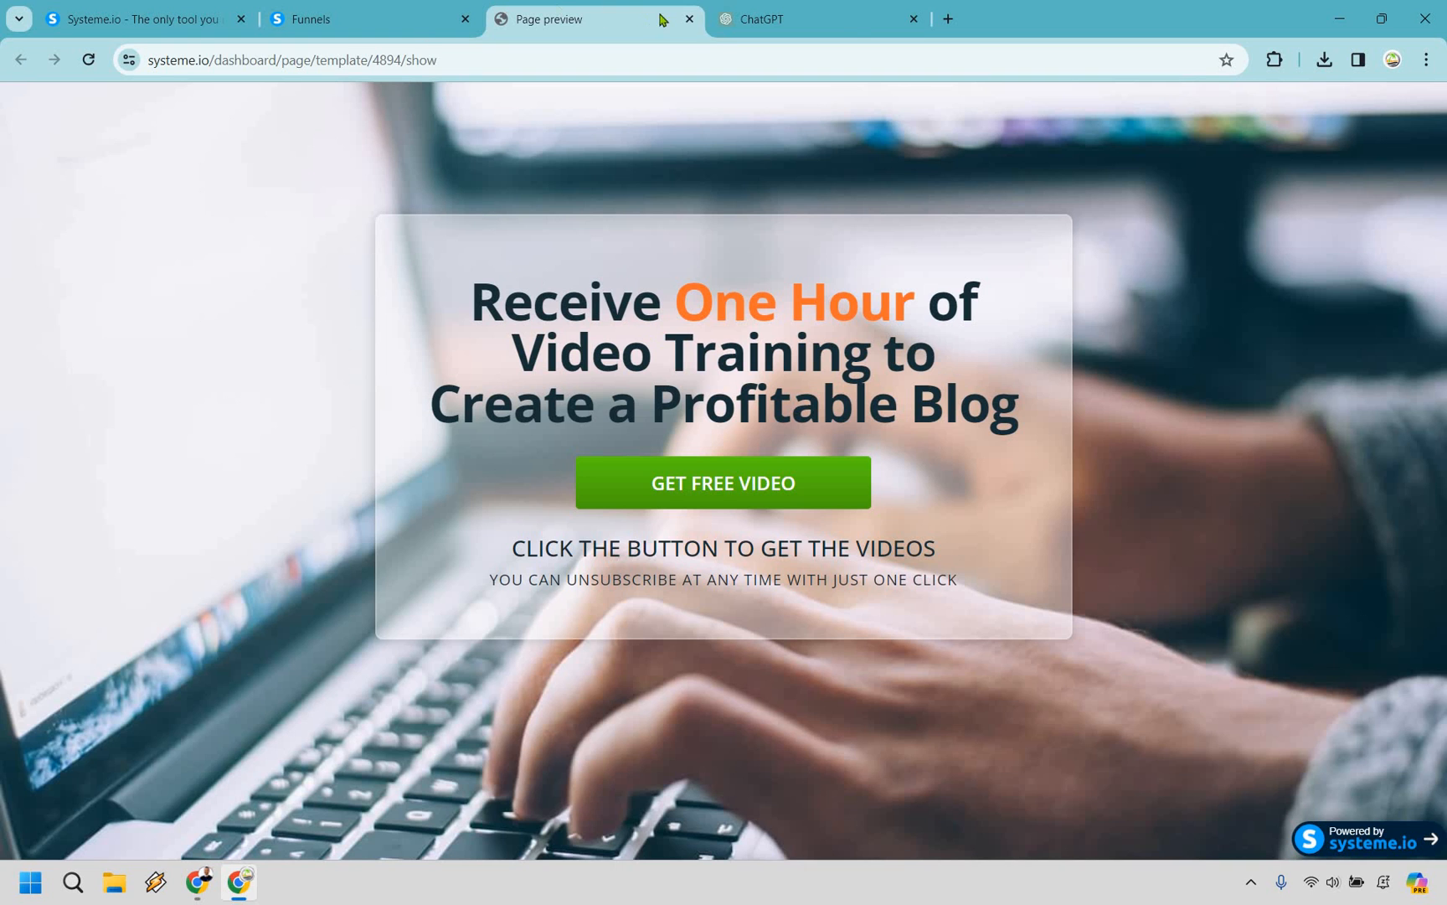
Rename the squeeze page step to Free Cheat Sheet and open its page in the editor.
left_click(689, 19)
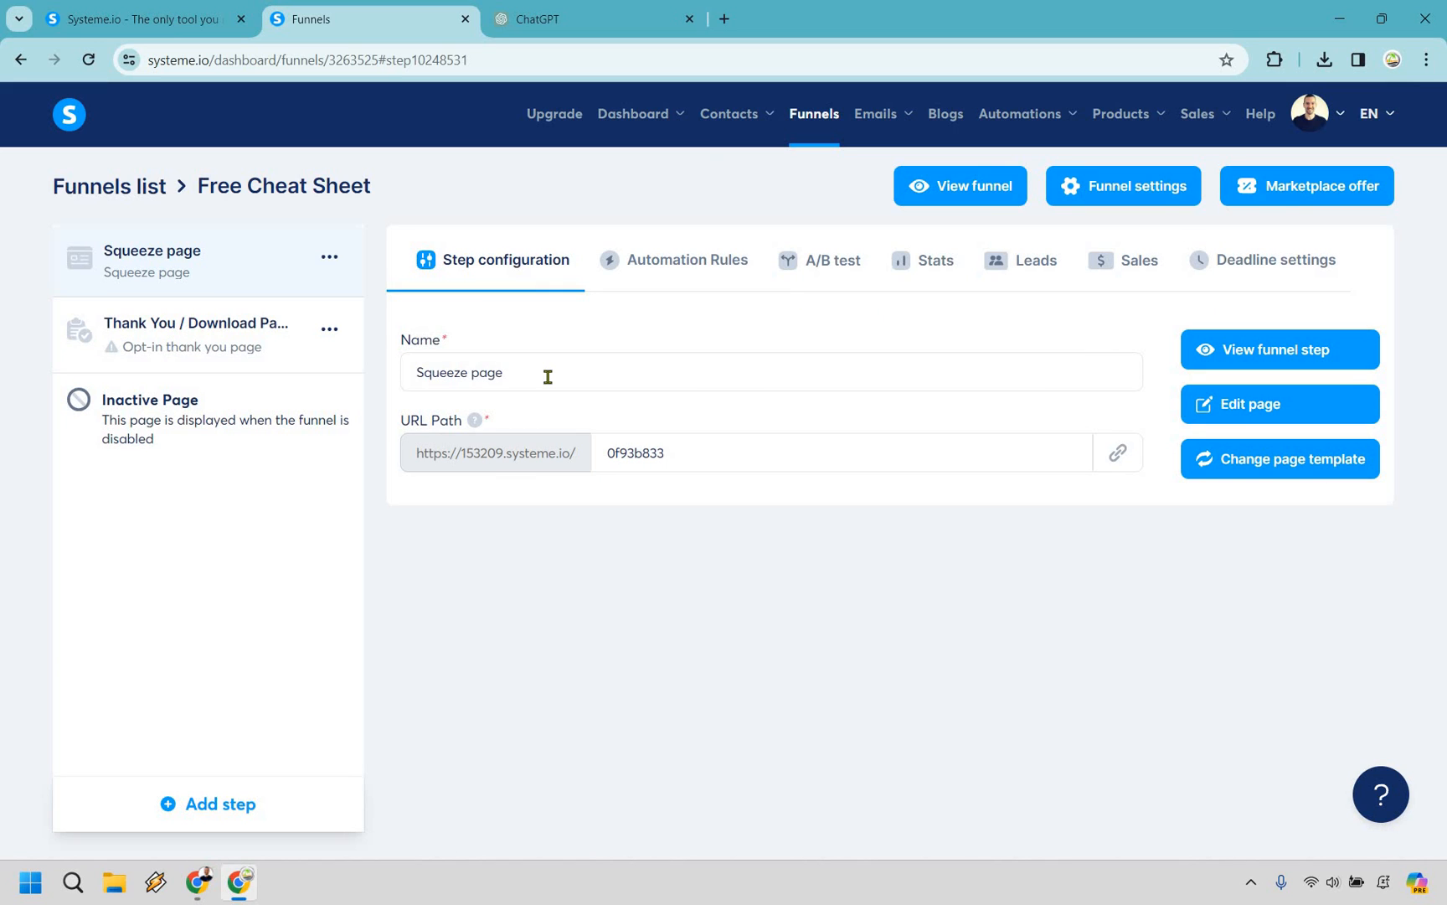
type("Free Cheat Sheet")
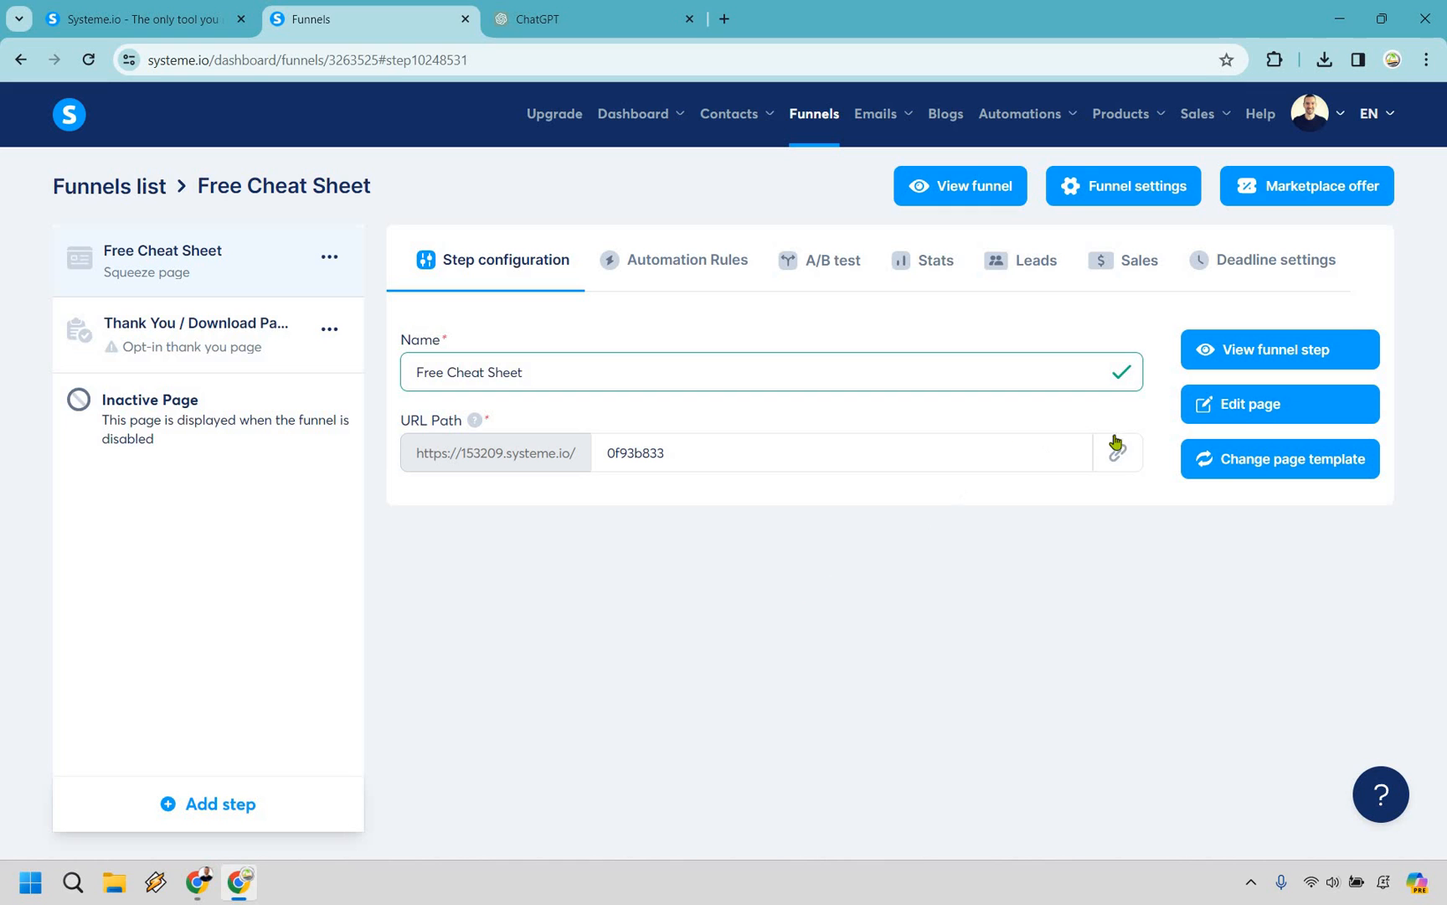
mouse_move(1279, 404)
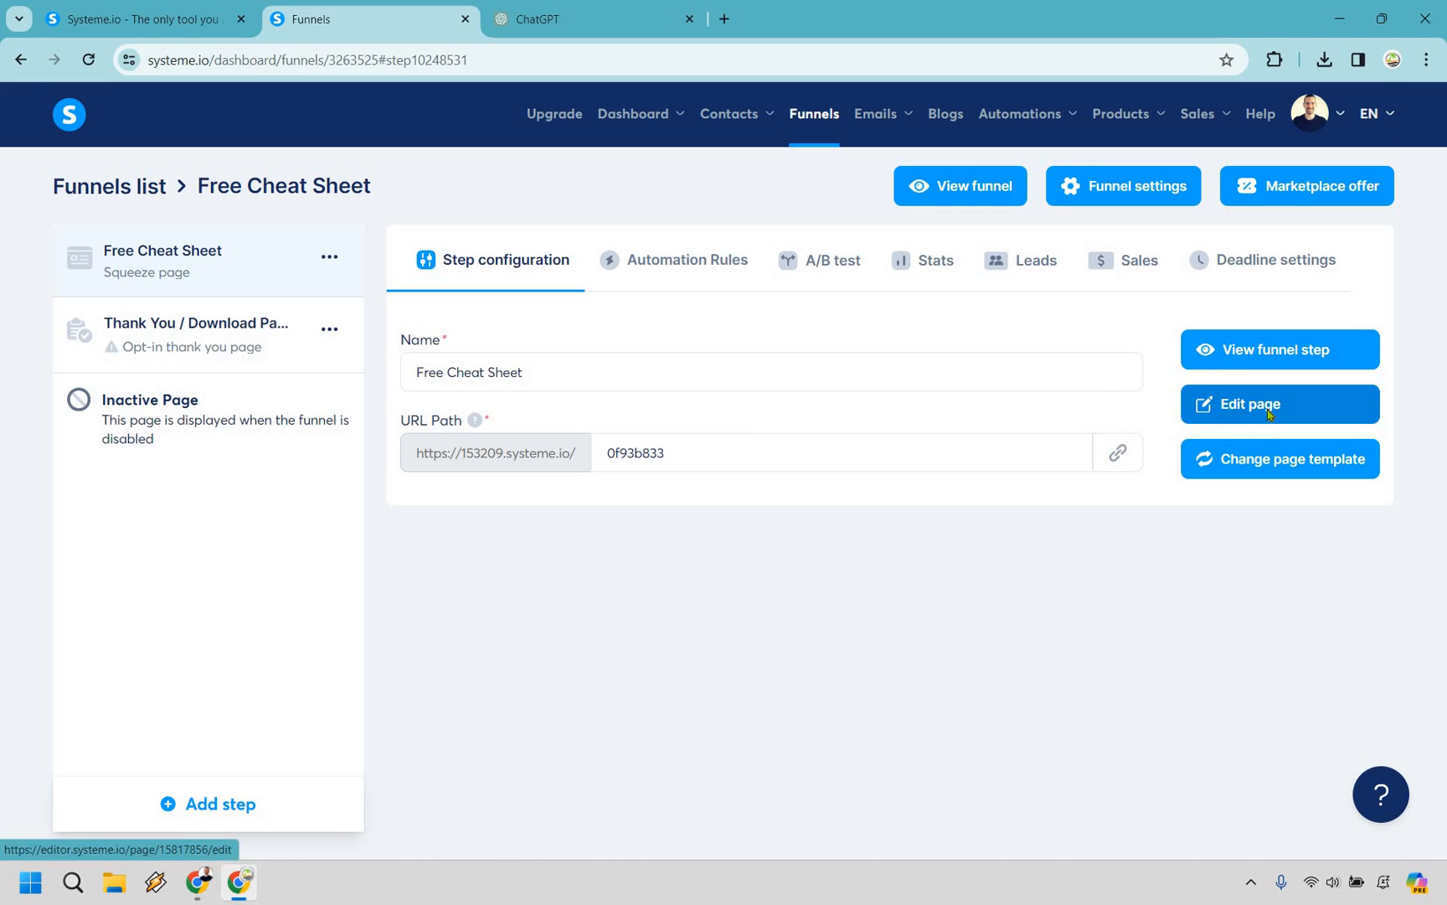
left_click(1278, 404)
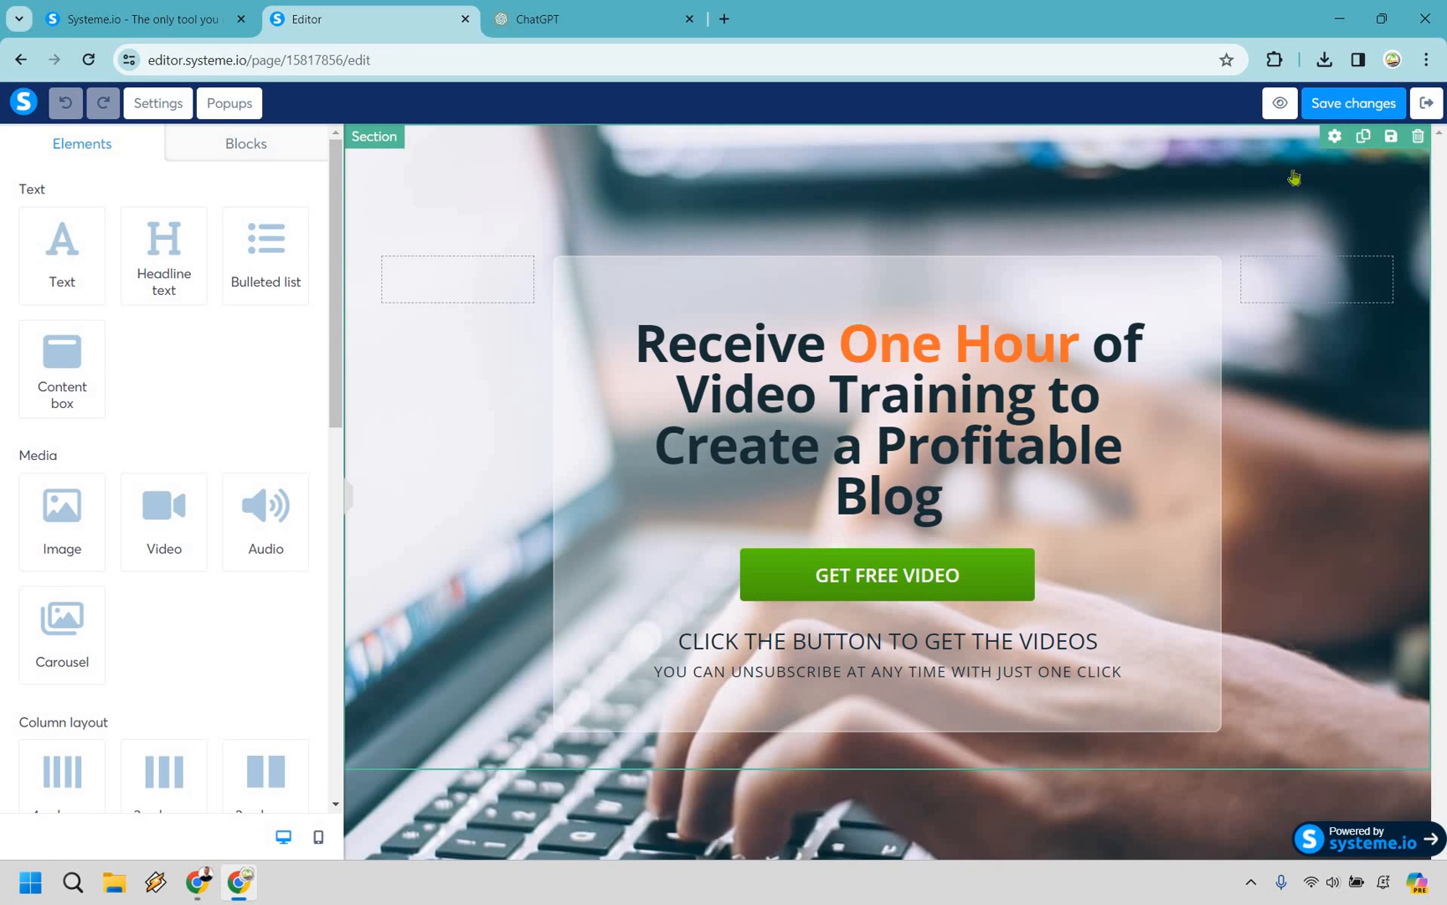
left_click(1147, 513)
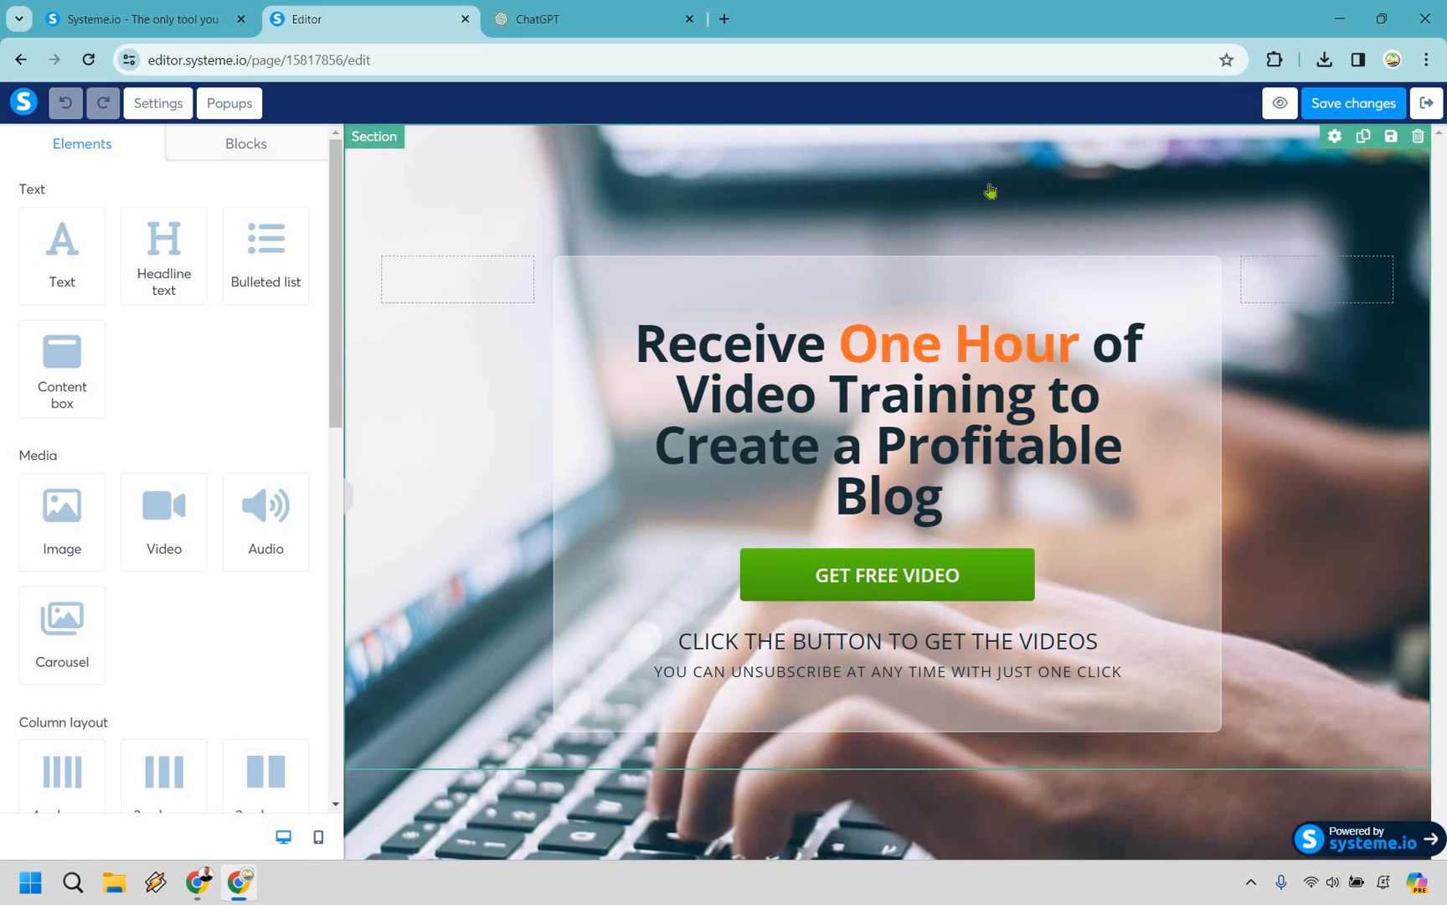
mouse_move(820, 422)
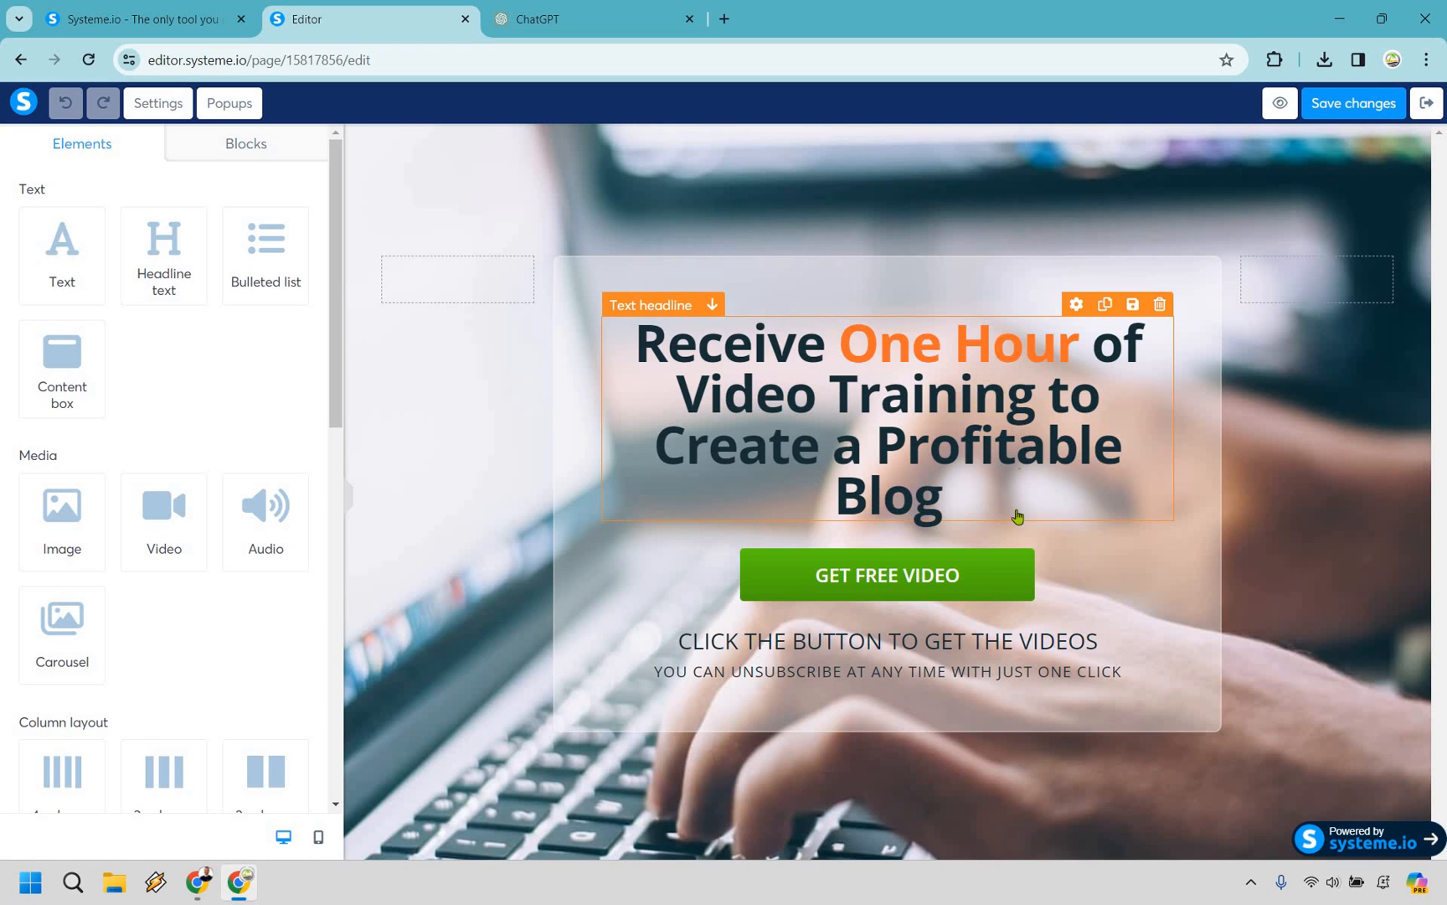
Set the button text to GET FREE CHEAT SHEET and the headline to 10 Ways To Monetize Social Media Content.
left_click(886, 574)
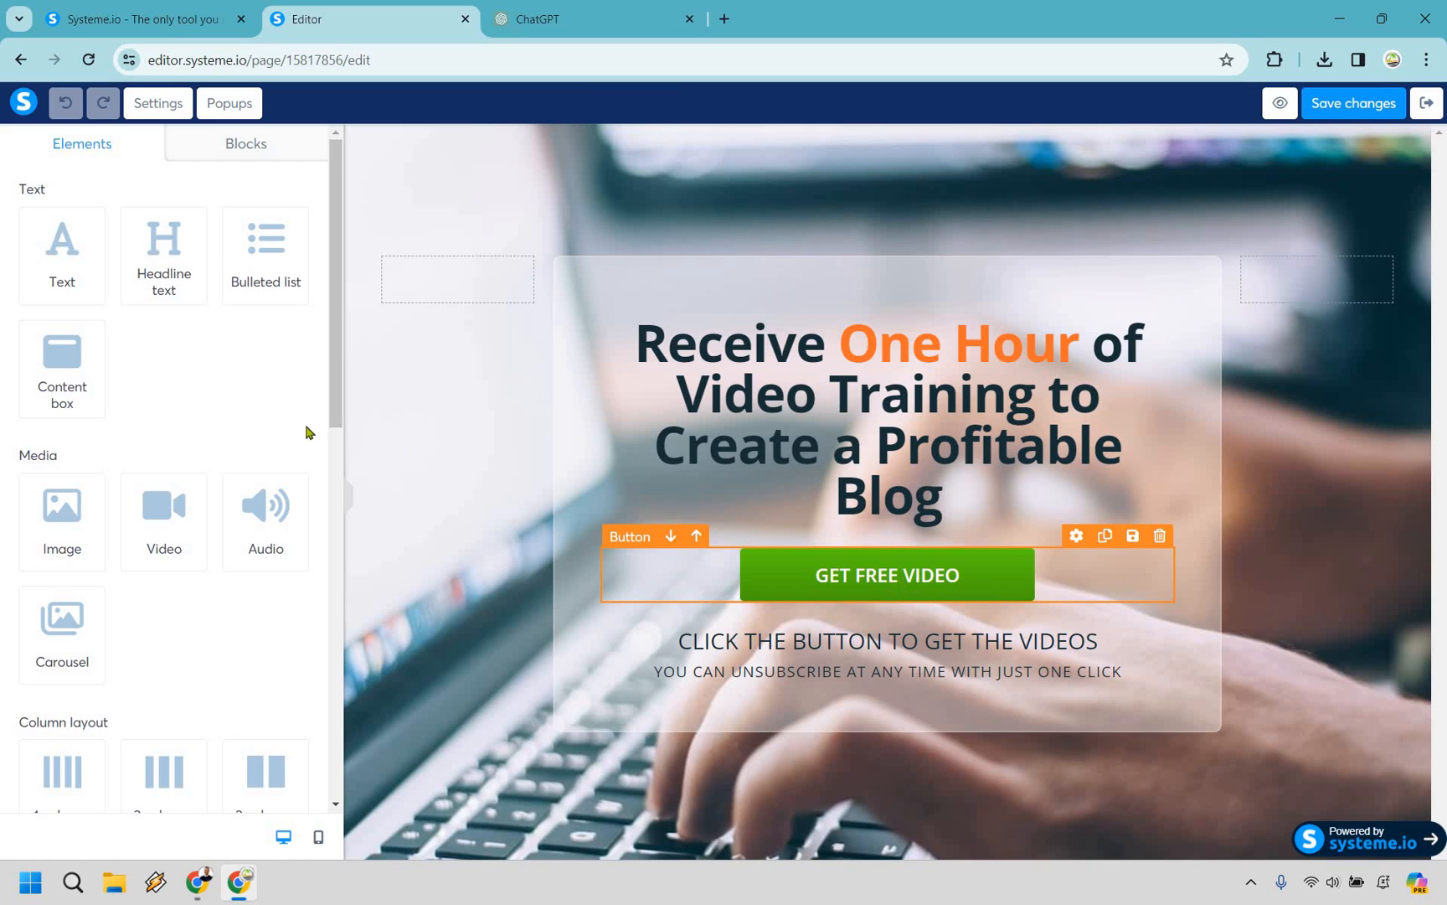
left_click(884, 575)
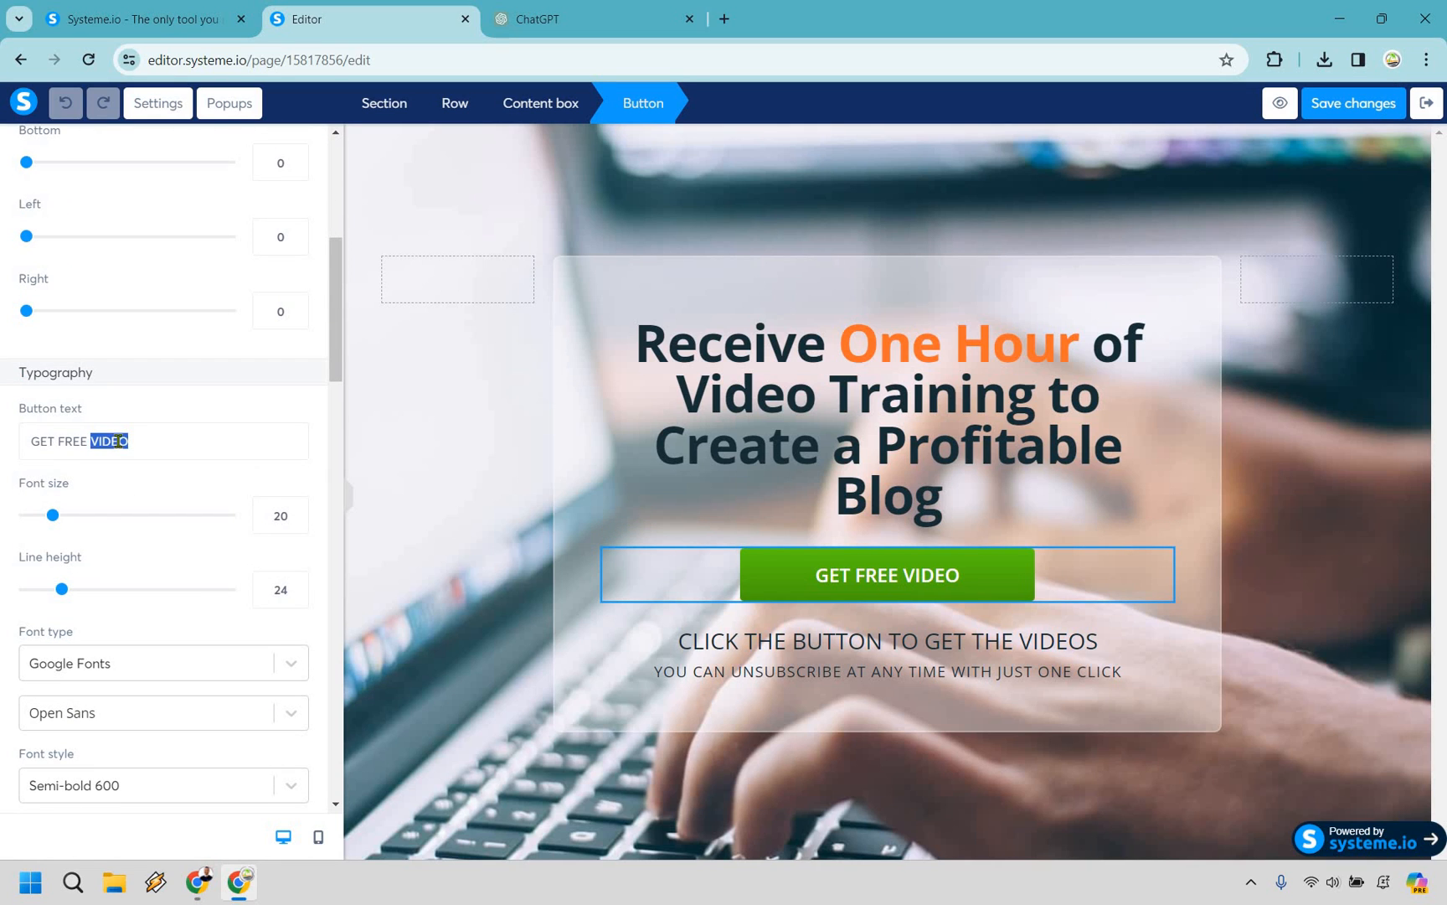
type("CHEAT SHEET")
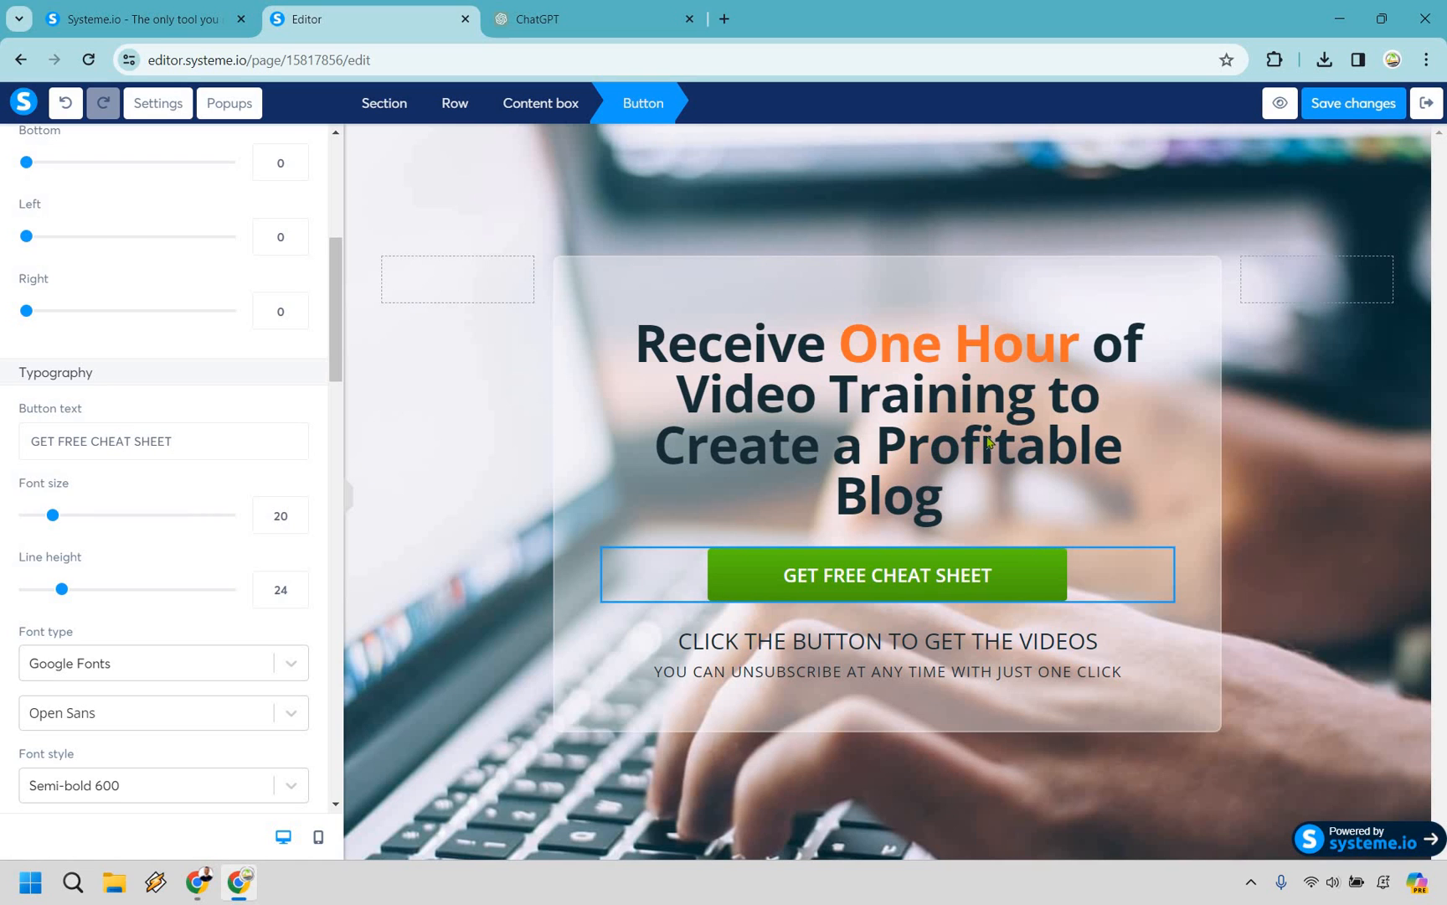
double_click(998, 444)
type("10 Ways To Monetize Social Media Content")
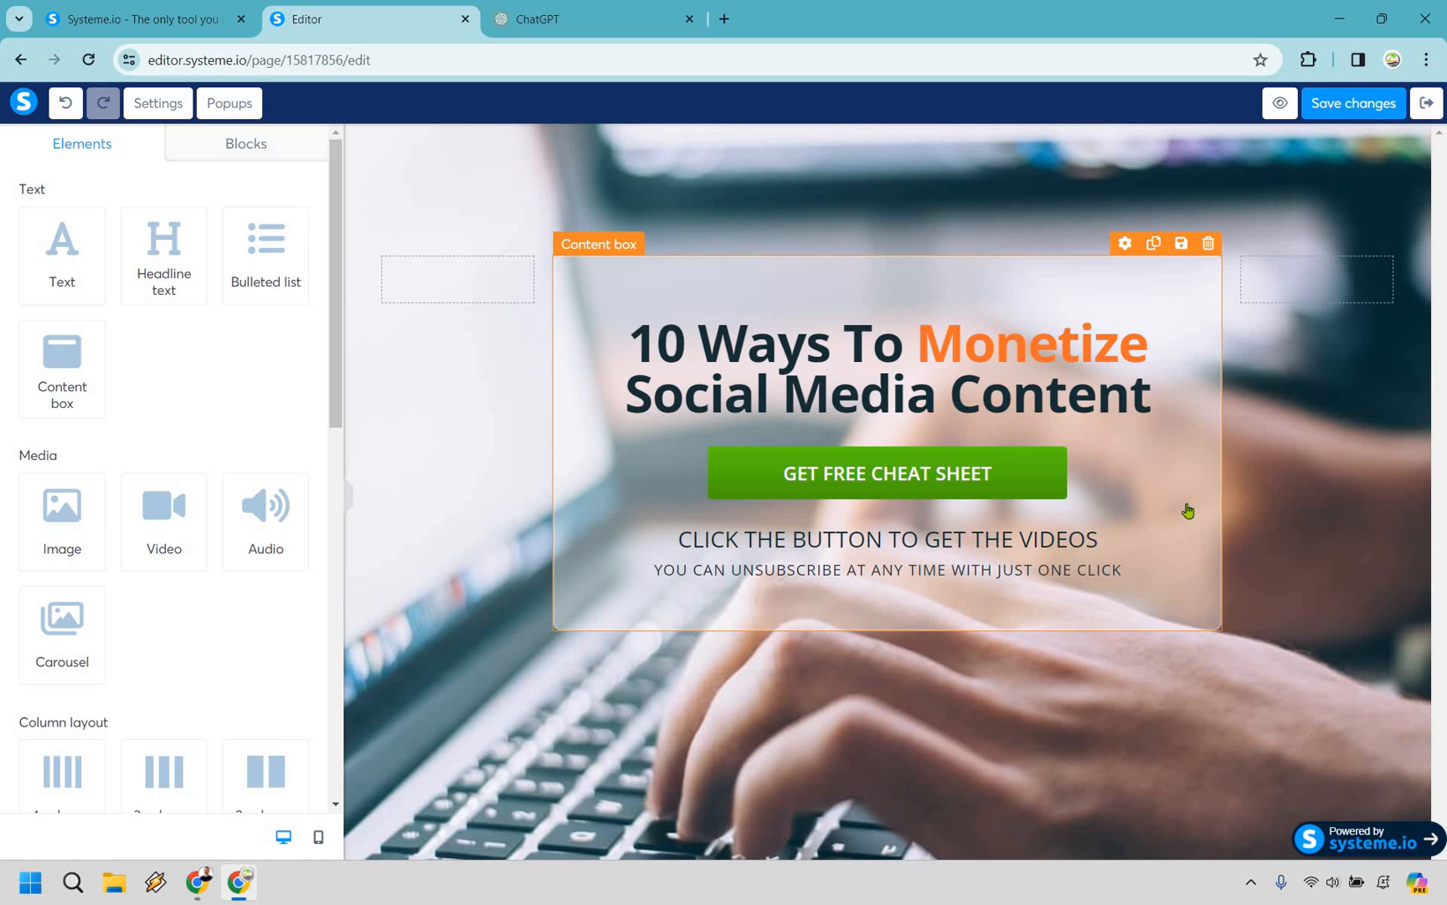
mouse_move(957, 546)
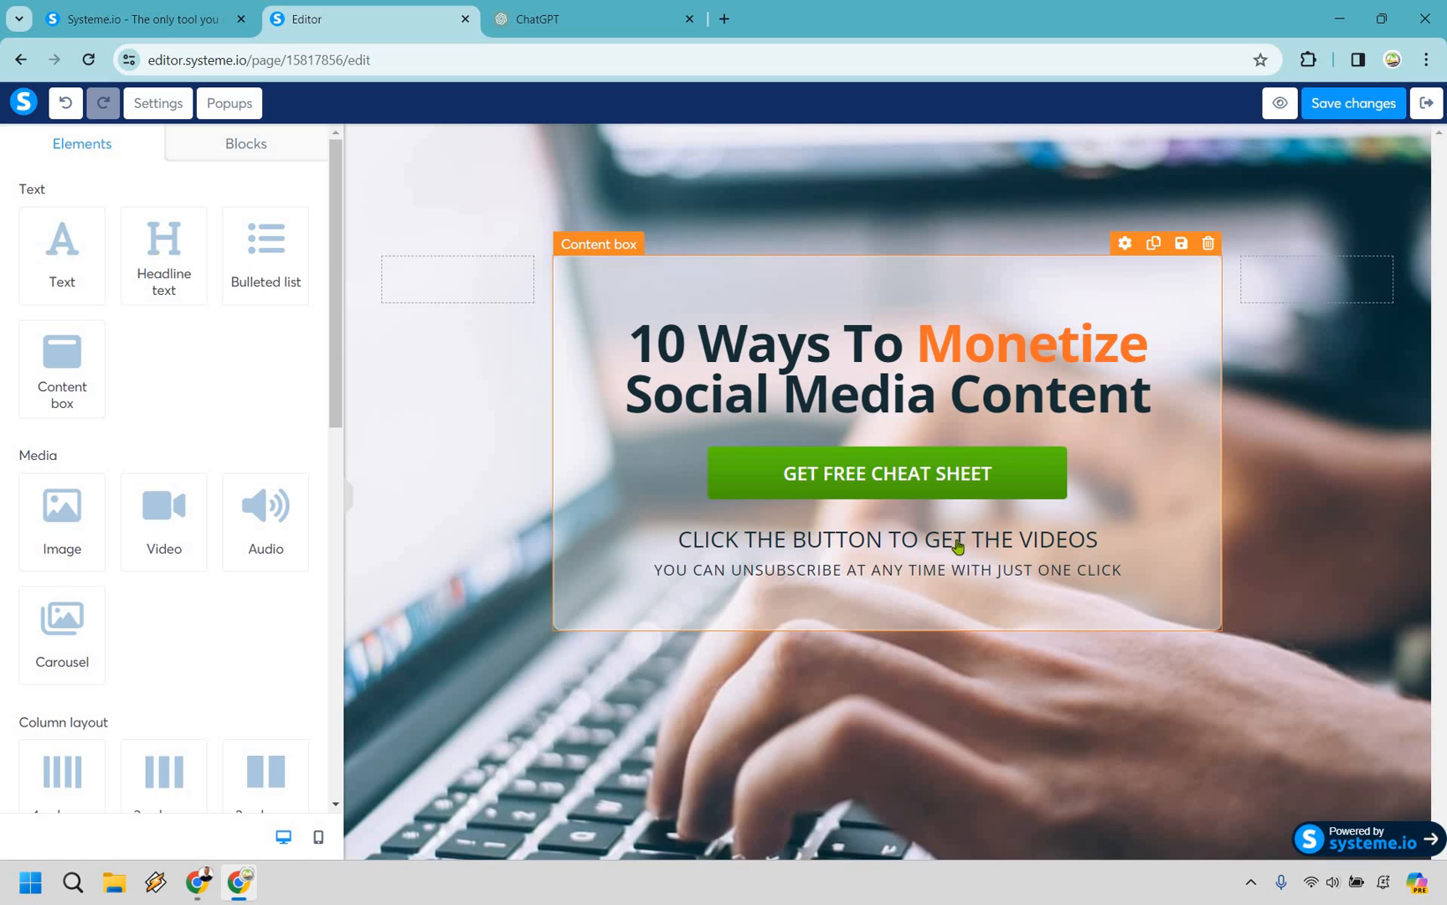
Change the line under the button to CLICK THE BUTTON TO GET ACCESS and show the button's popup settings.
left_click(960, 575)
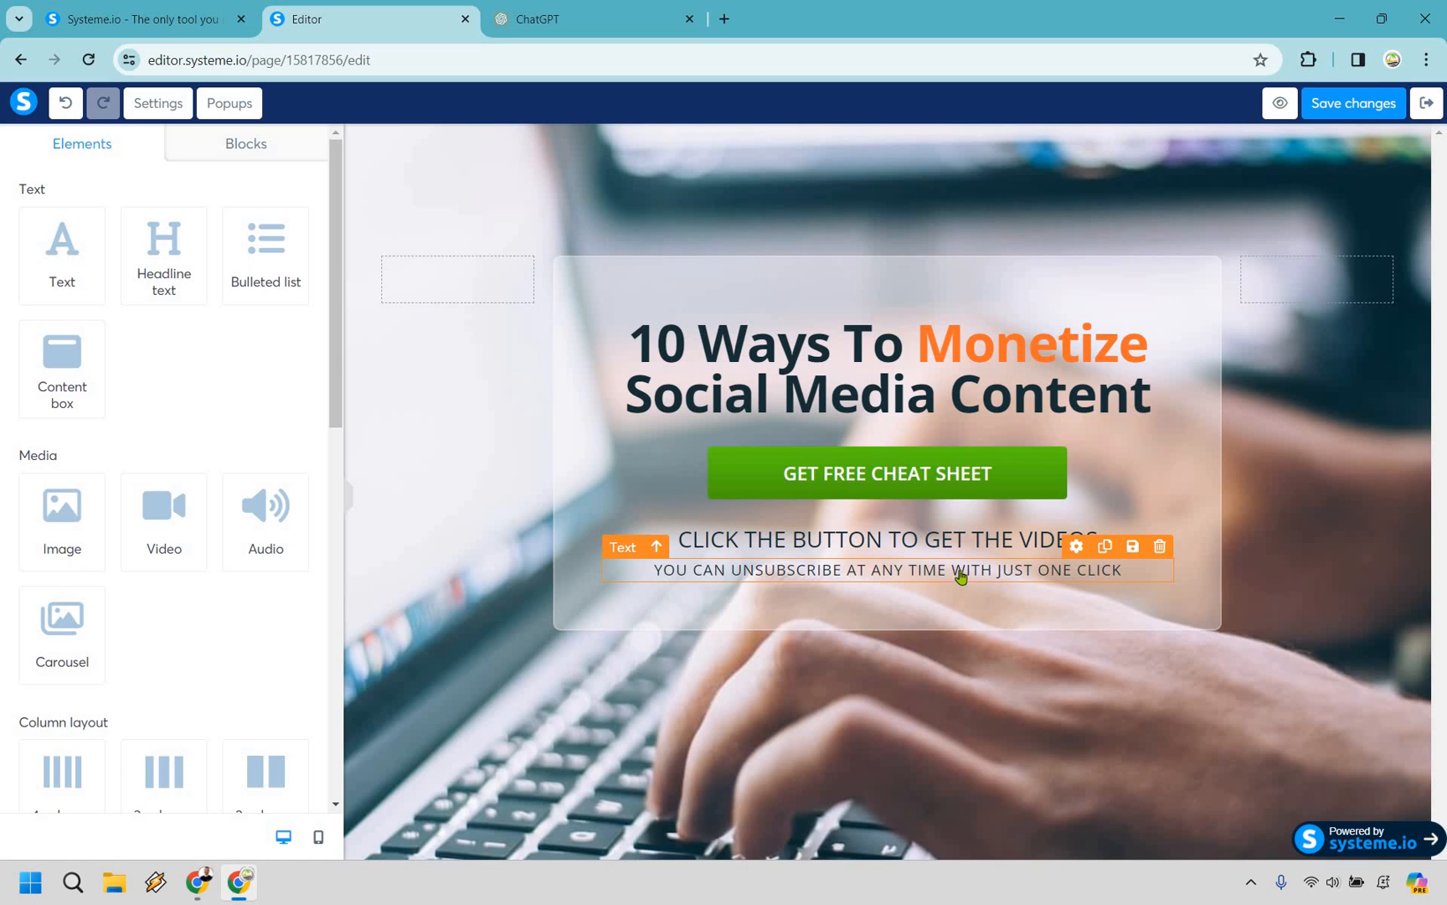
left_click(881, 539)
type("ACCESS")
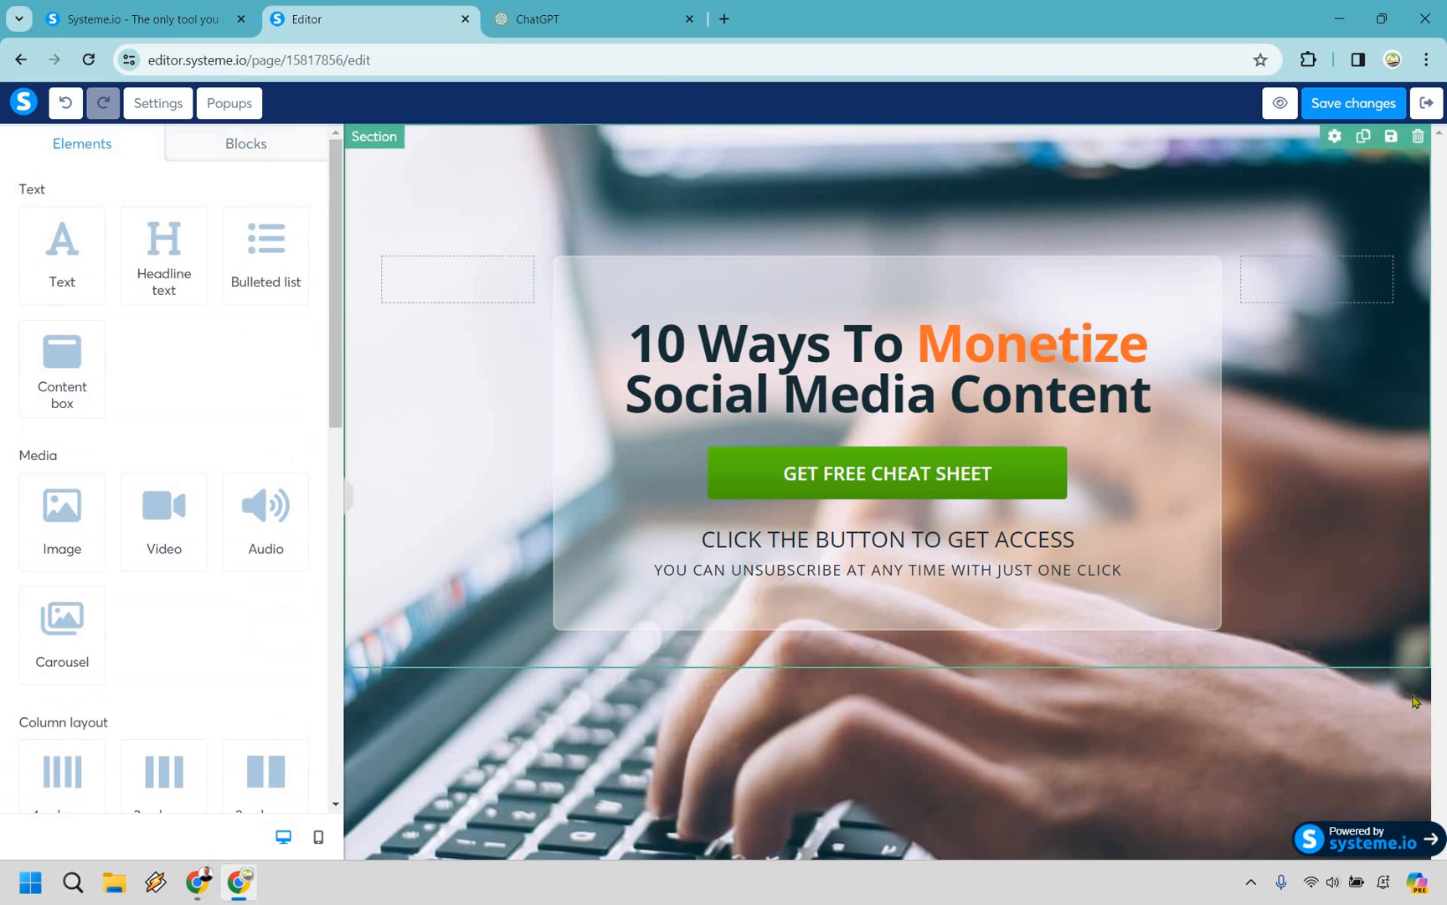
left_click(885, 472)
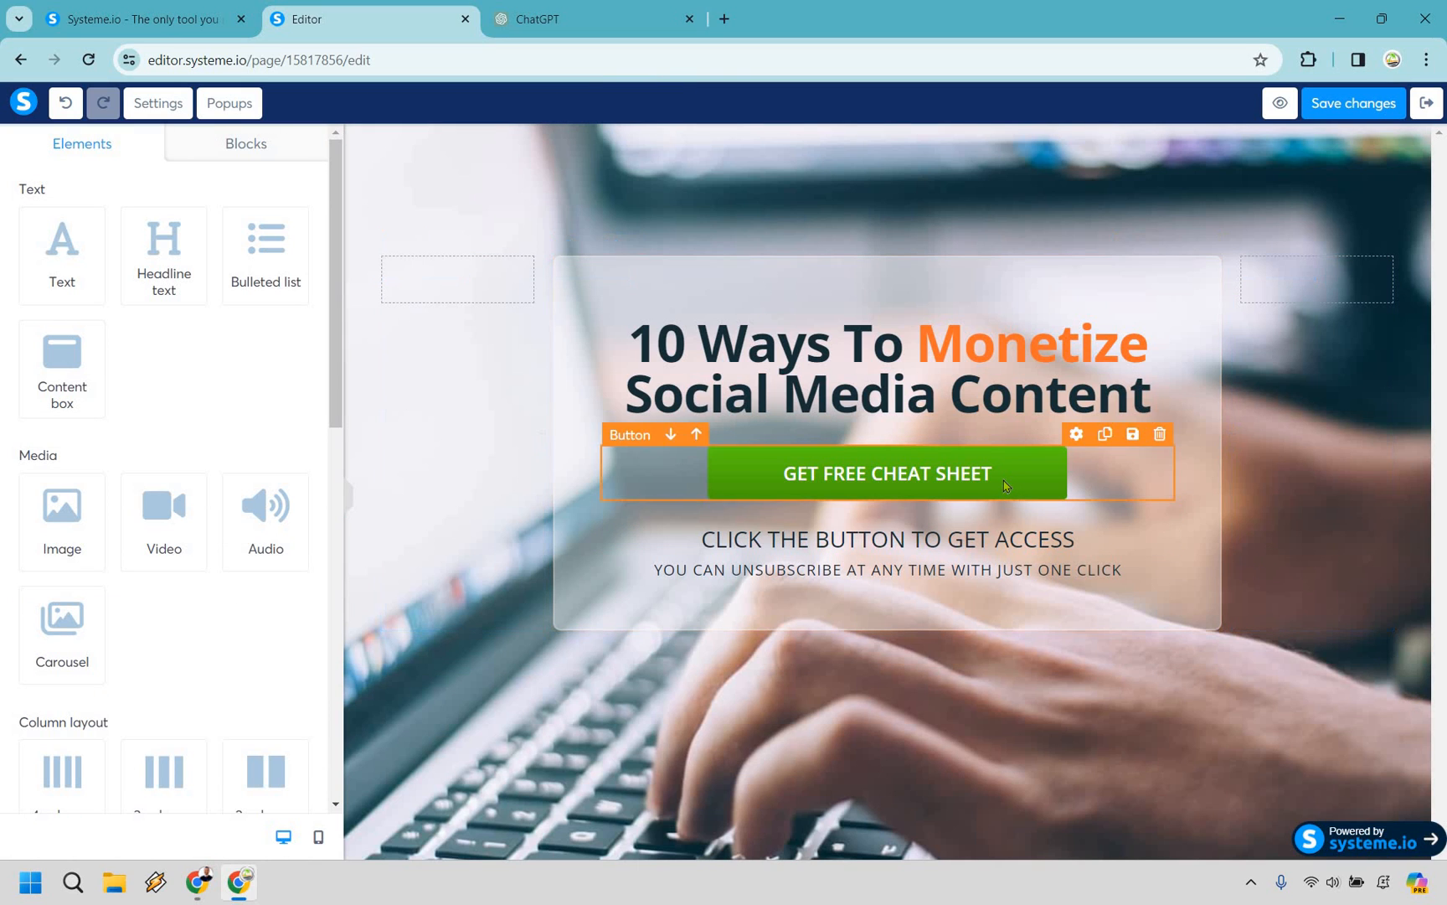
left_click(886, 473)
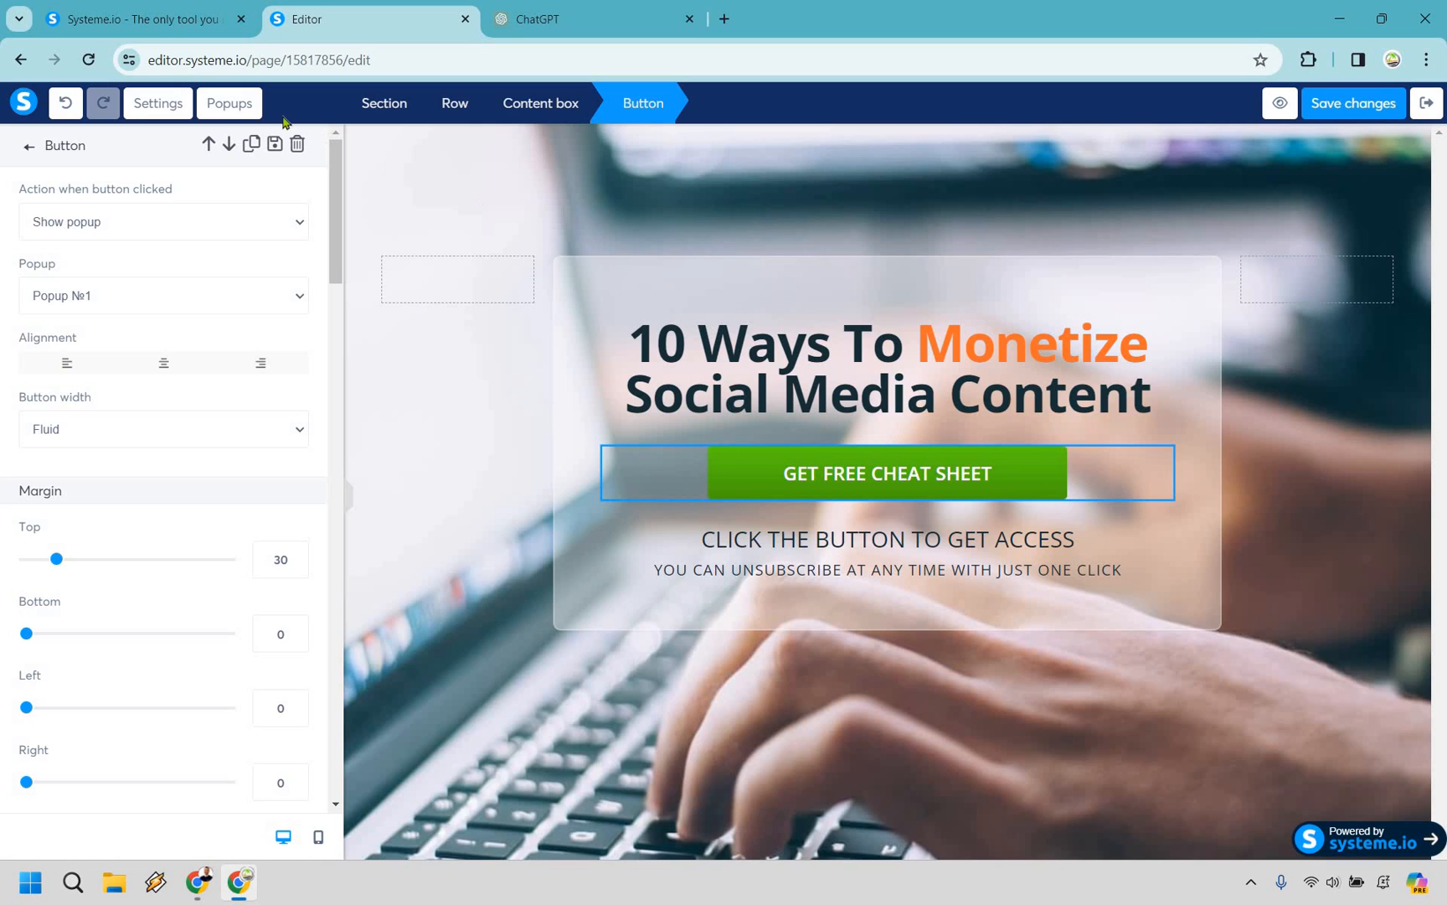
Reword Popup №1's headline to Let me know where to send your free cheatsheet.
left_click(228, 102)
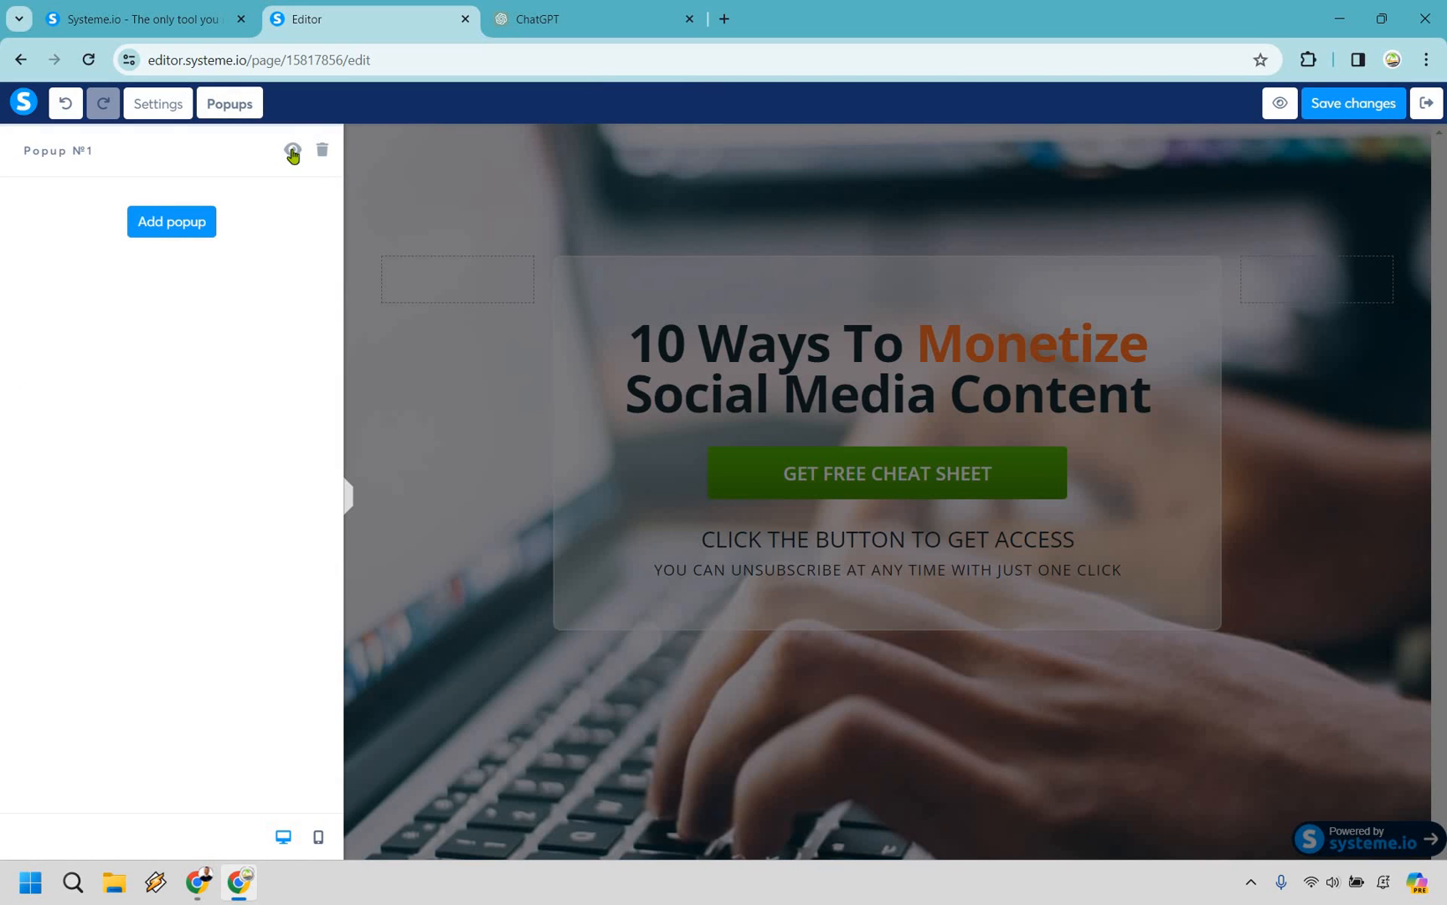
left_click(292, 149)
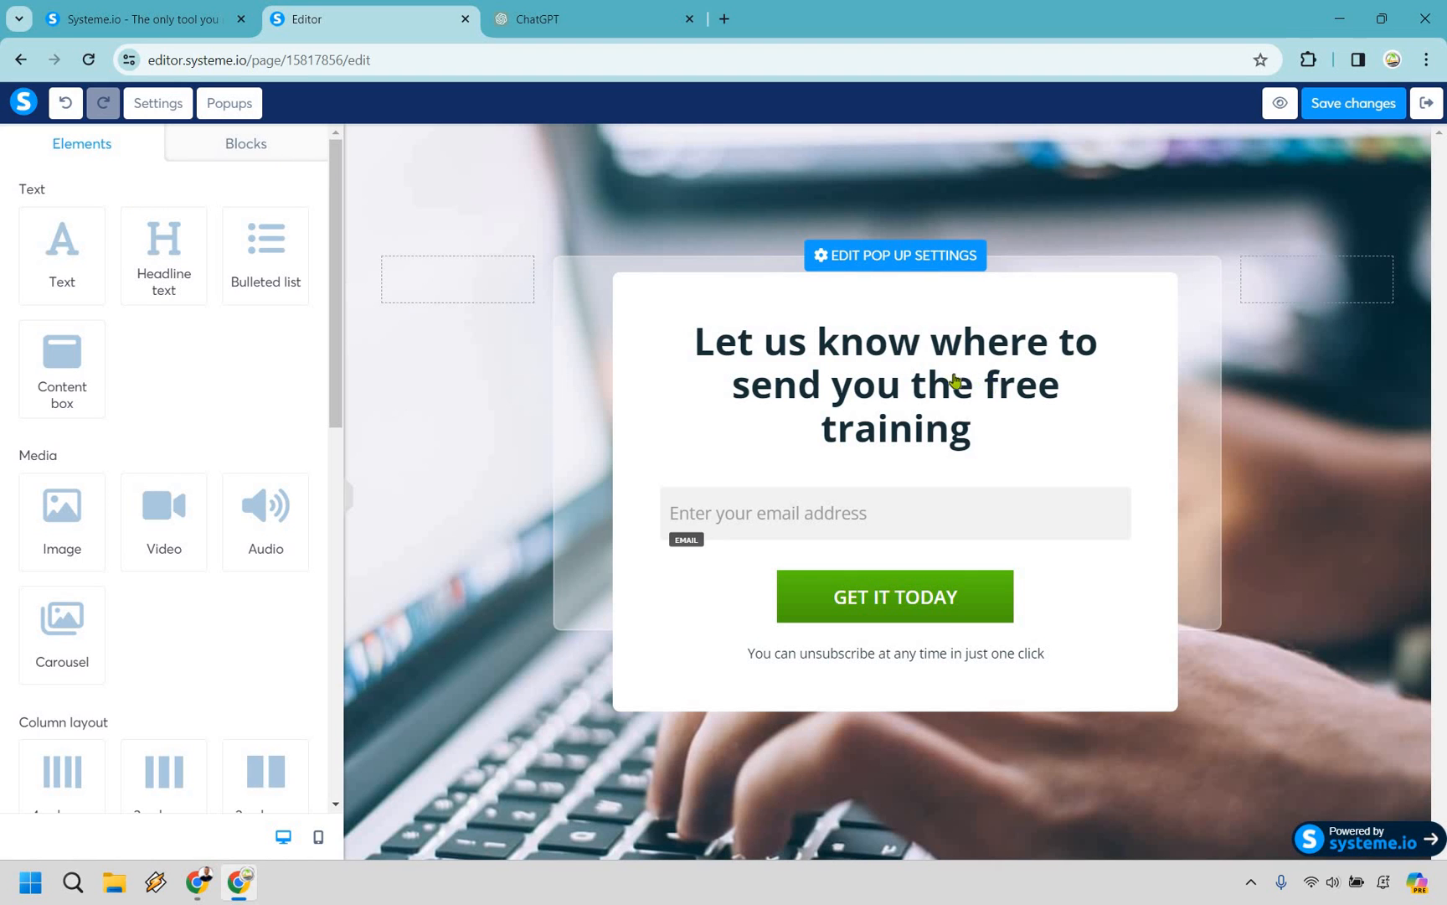
left_click(895, 379)
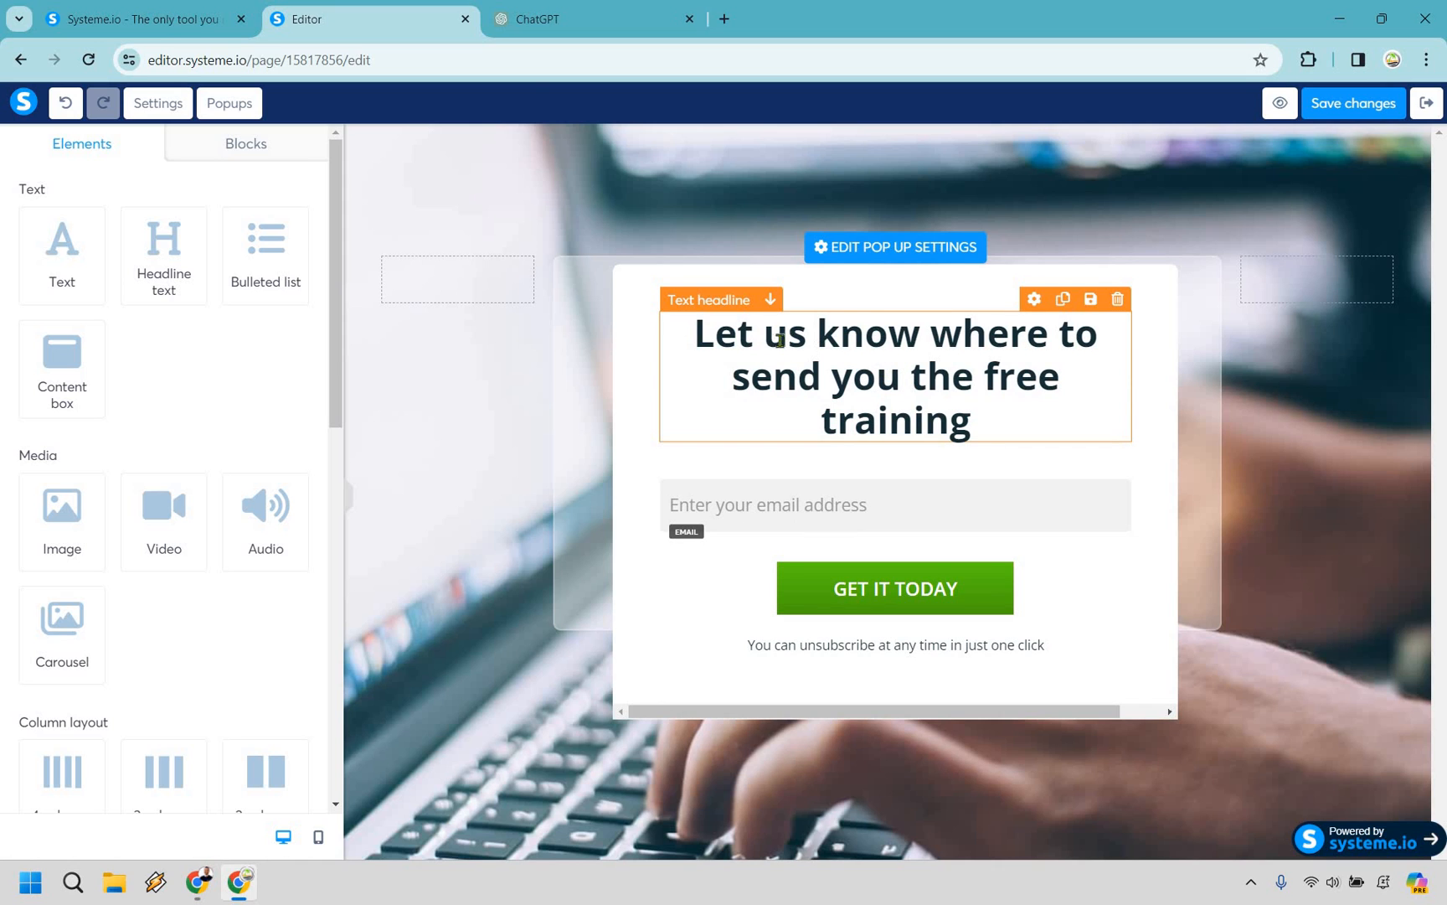
double_click(780, 338)
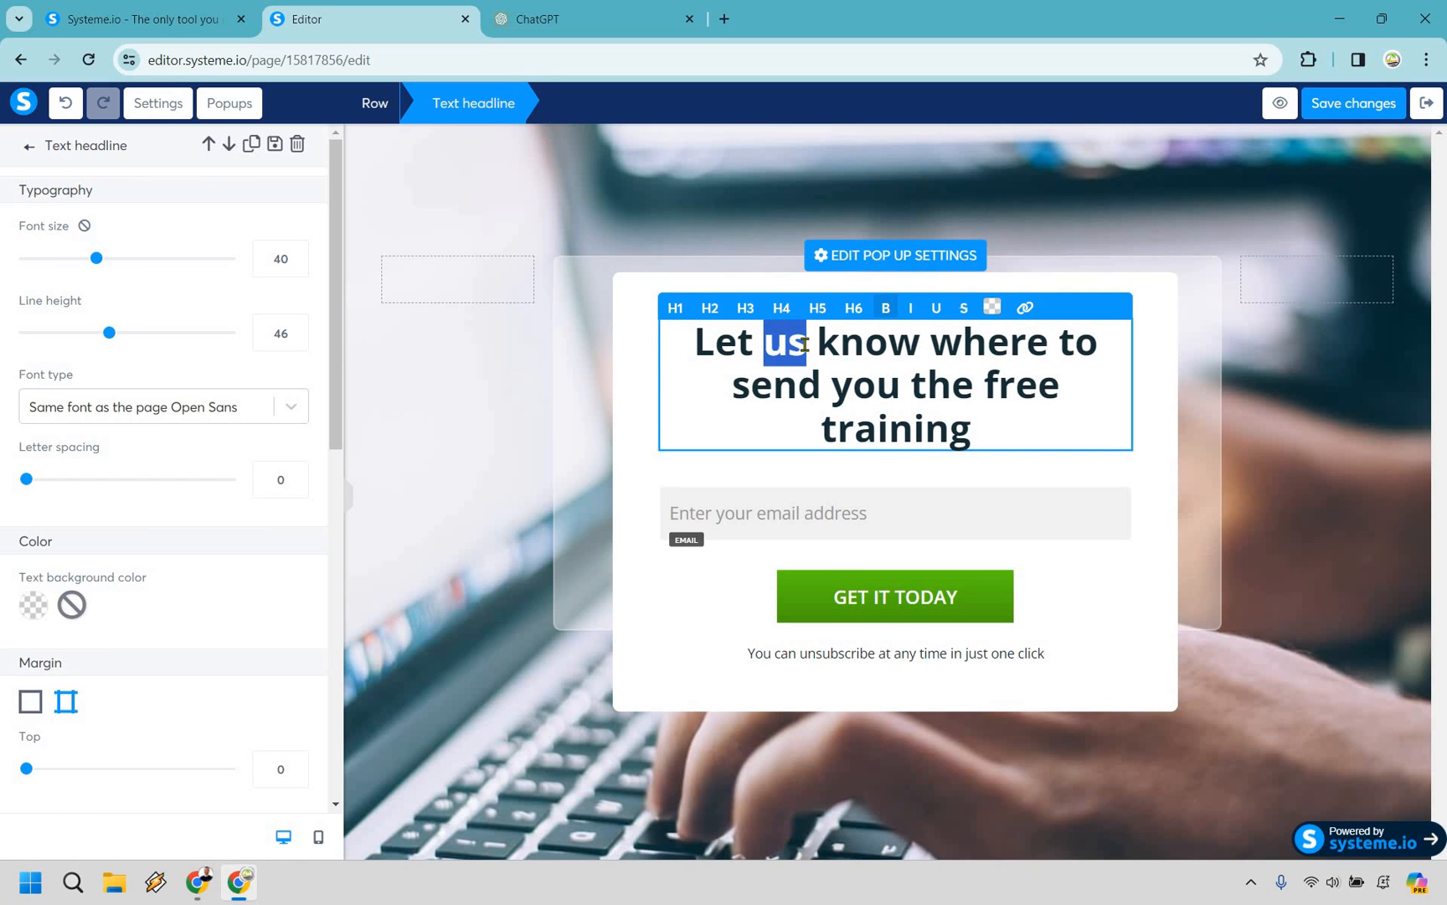
type("me")
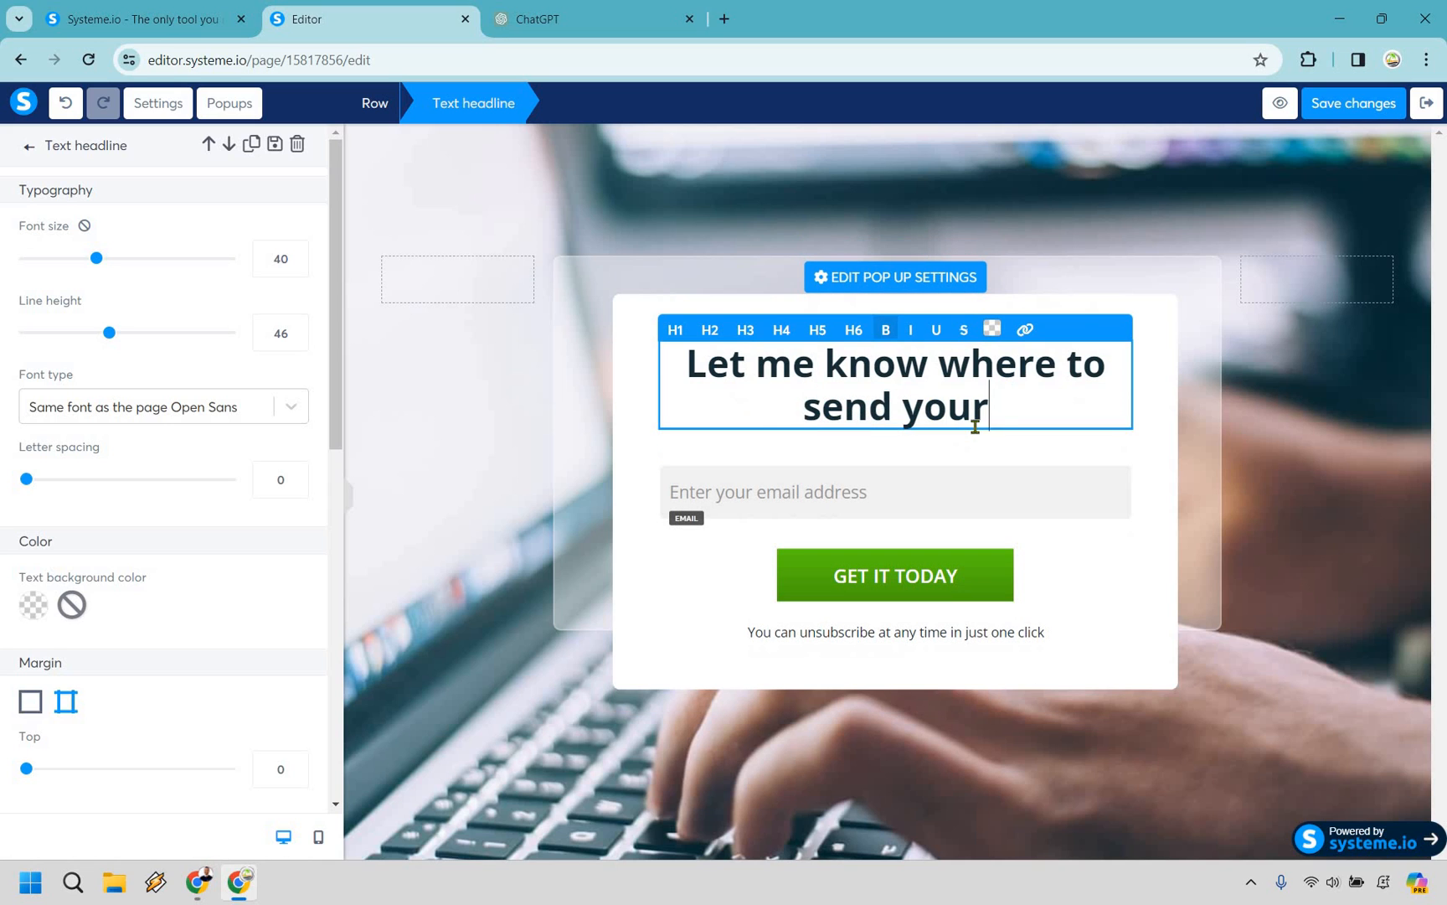
type("free cheatsheet")
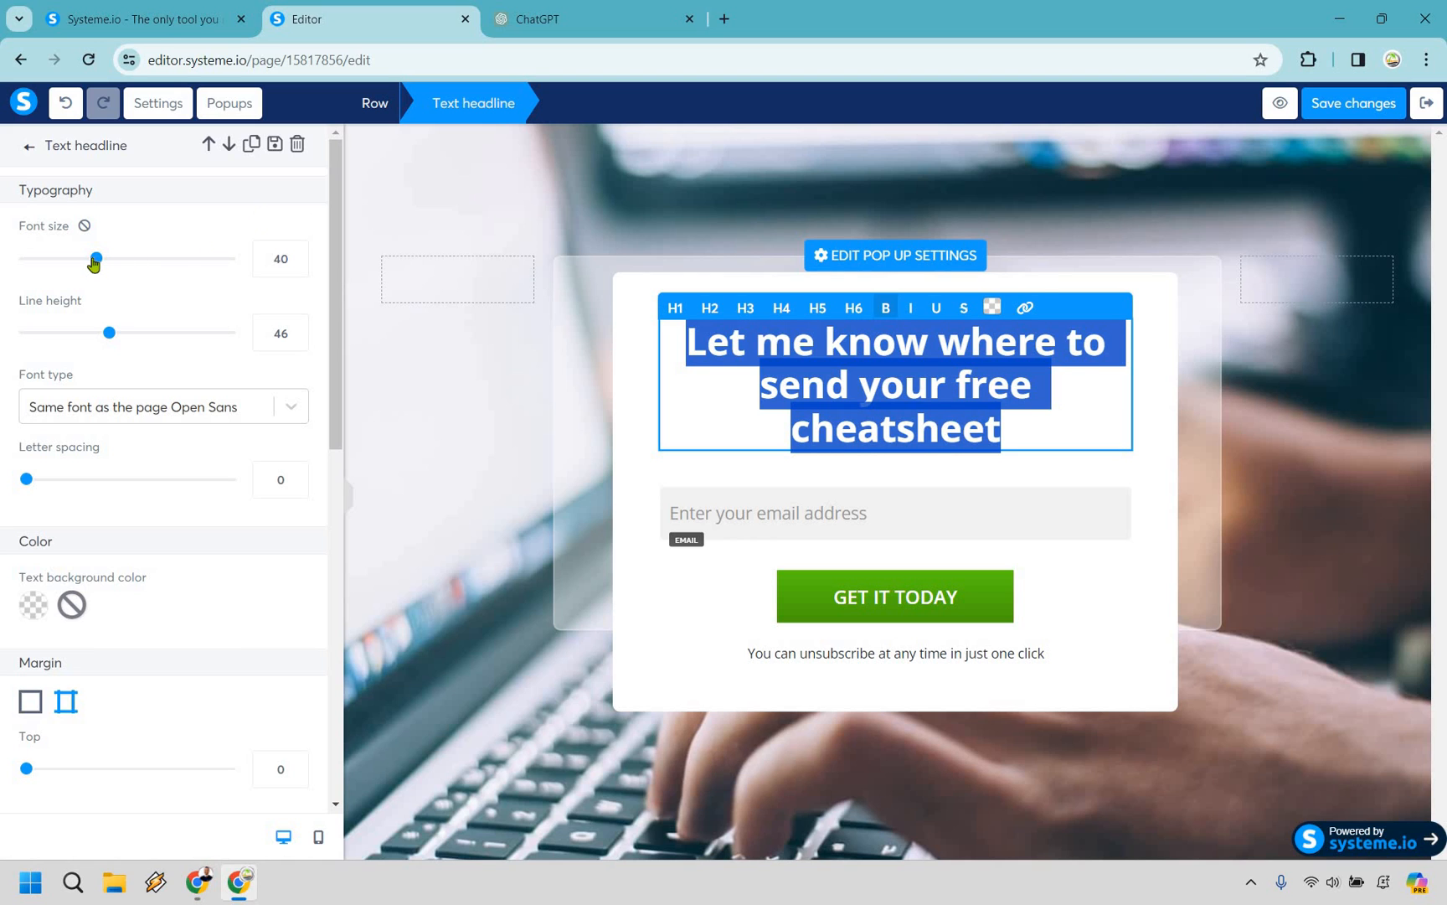
Reduce the popup headline font size to 38 and return to the squeeze page.
left_click_drag(96, 260, 91, 260)
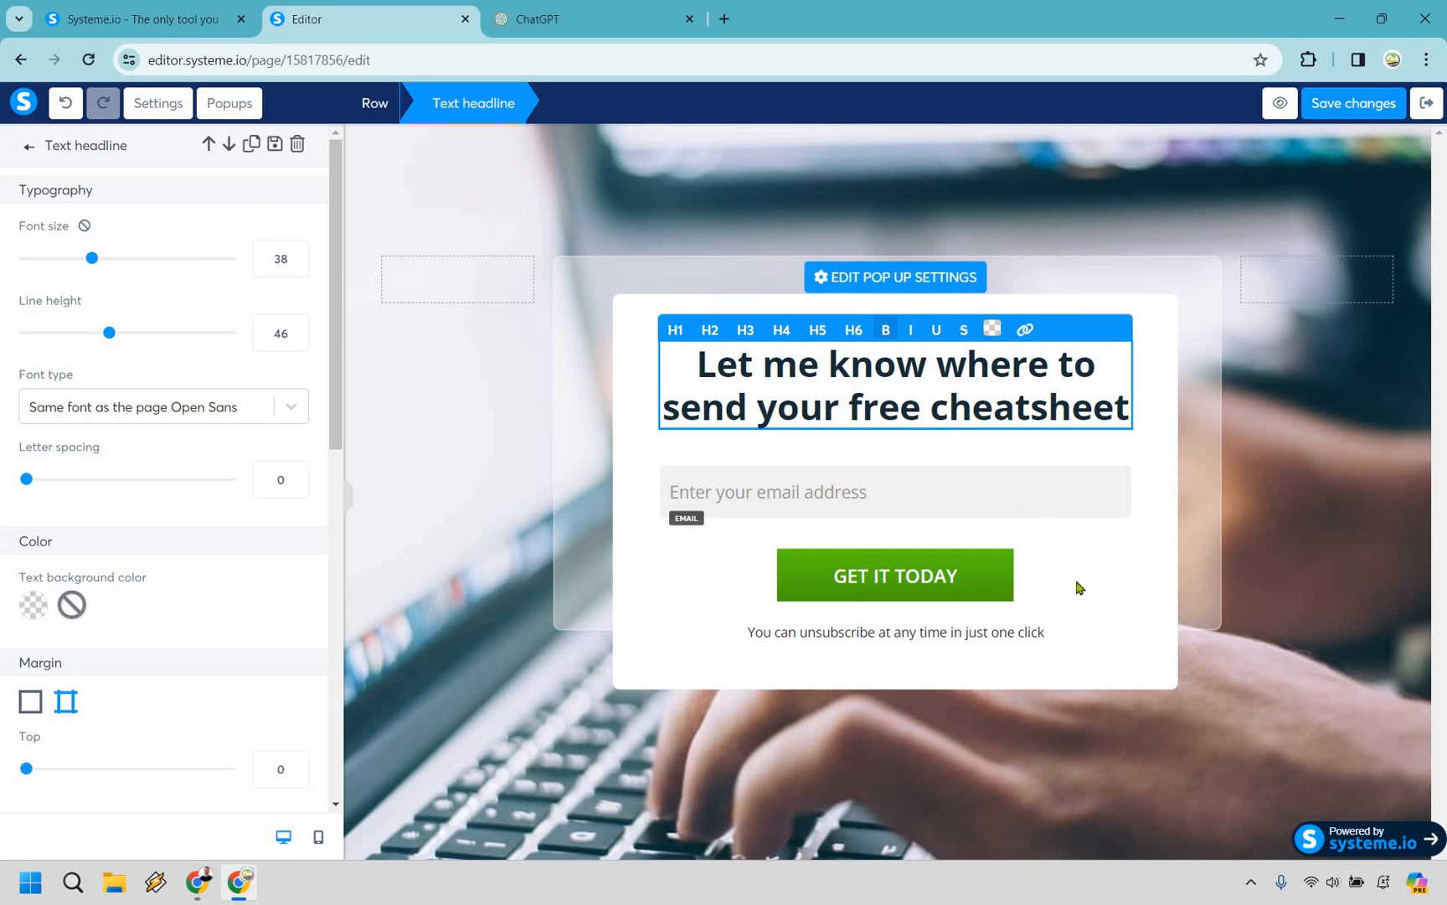
mouse_move(1101, 590)
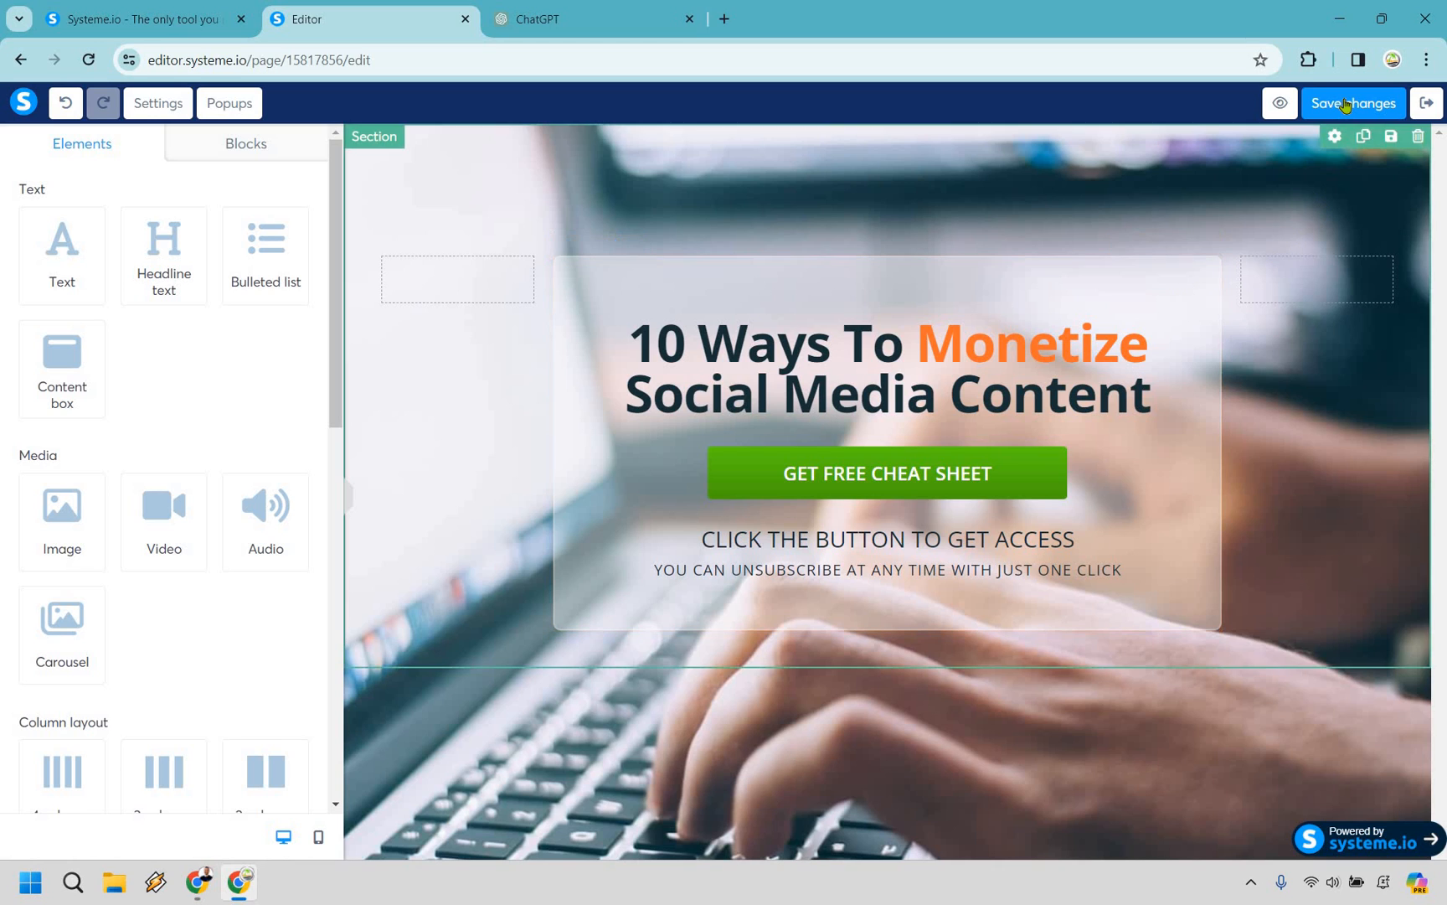
scroll("down", 3)
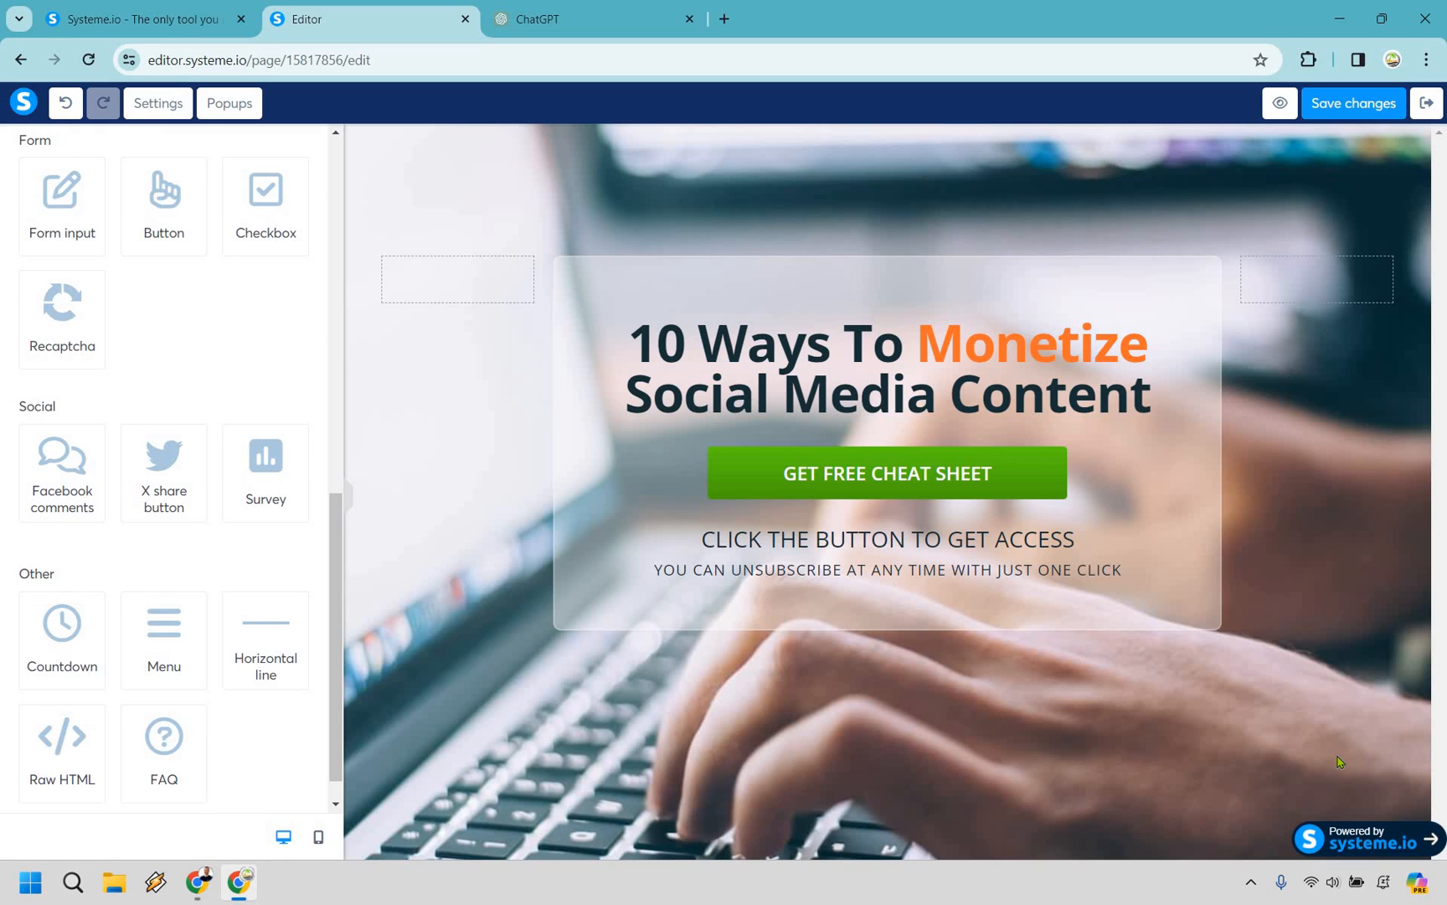
mouse_move(210, 152)
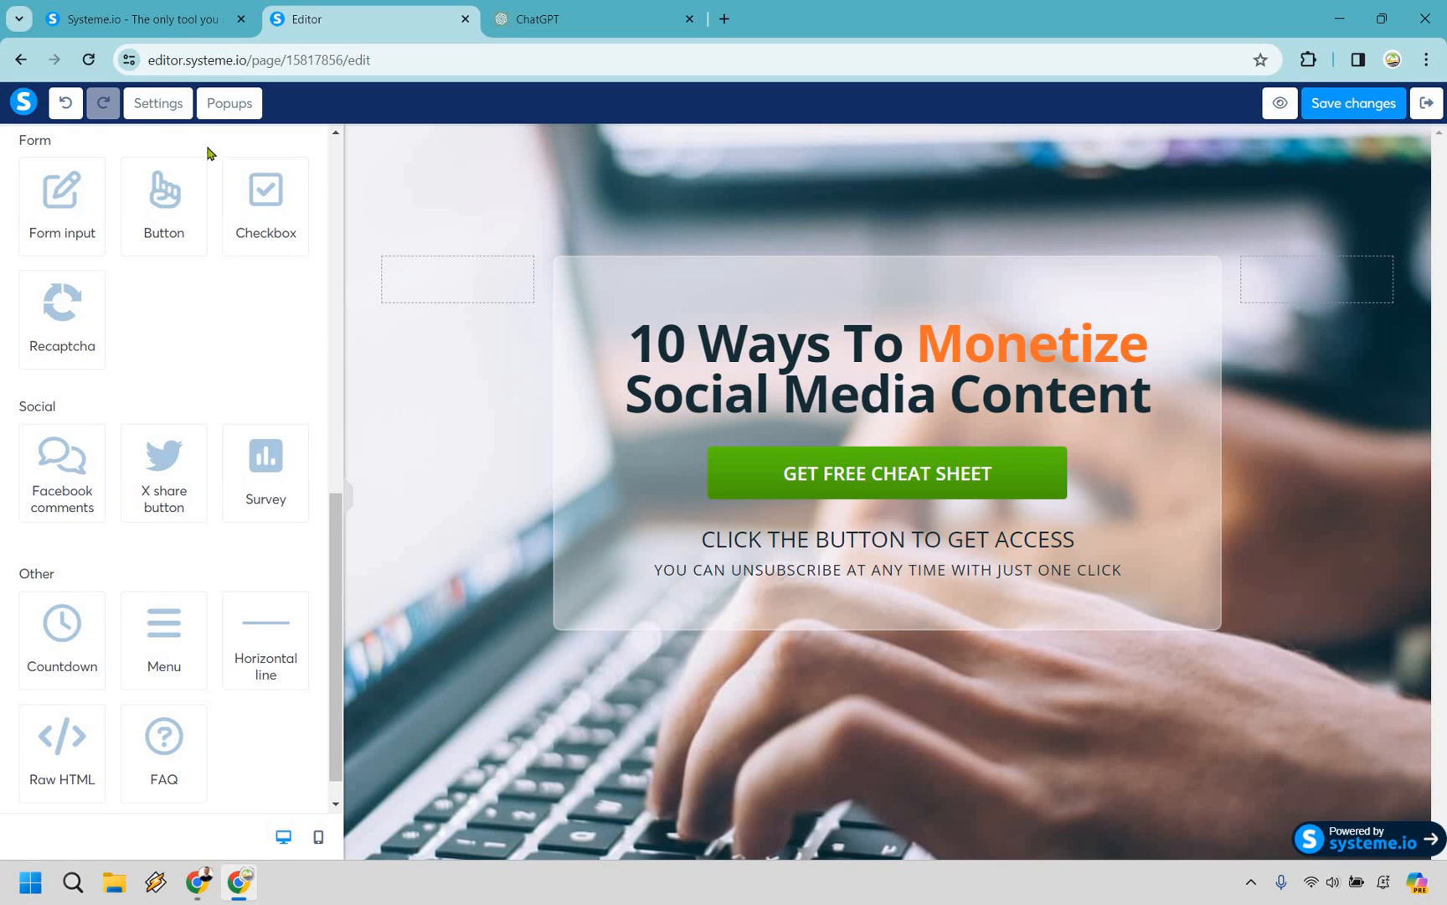
Review the page-wide settings before leaving the editor for the funnel's step list.
left_click(158, 104)
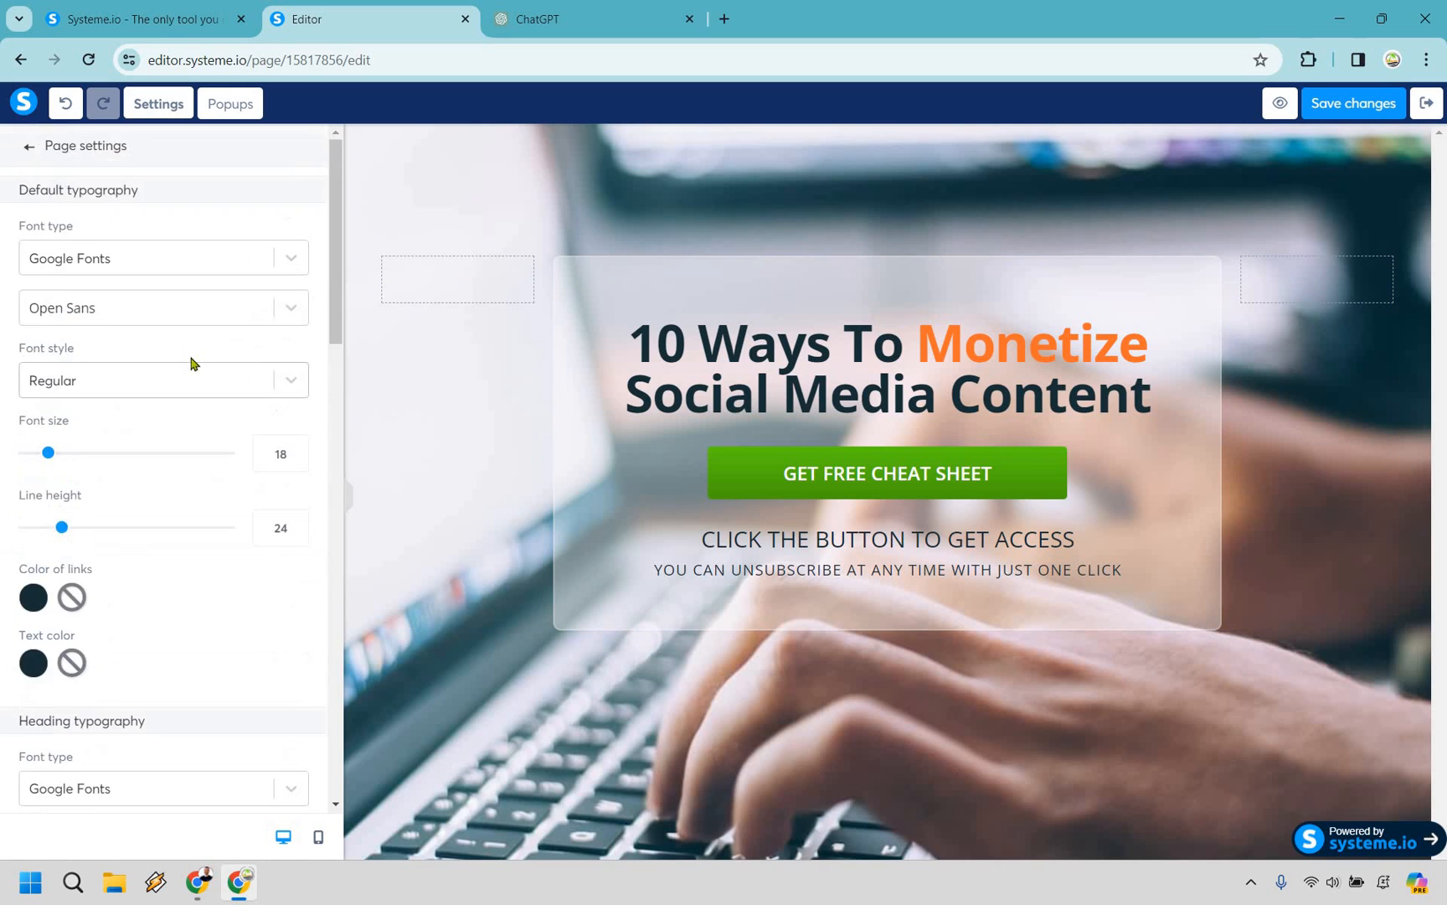
scroll("down", 3)
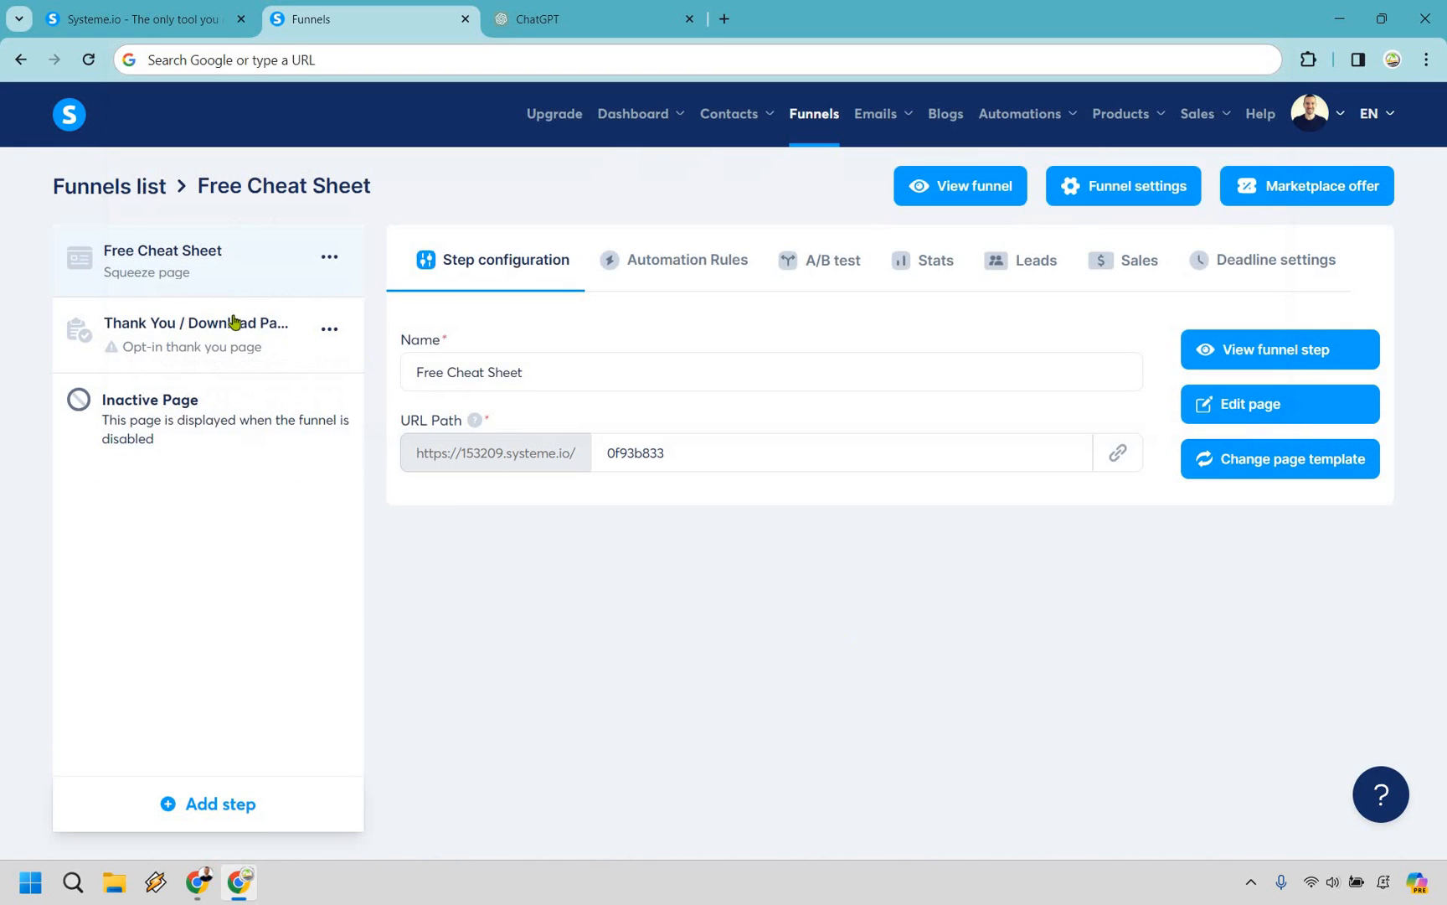
mouse_move(159, 330)
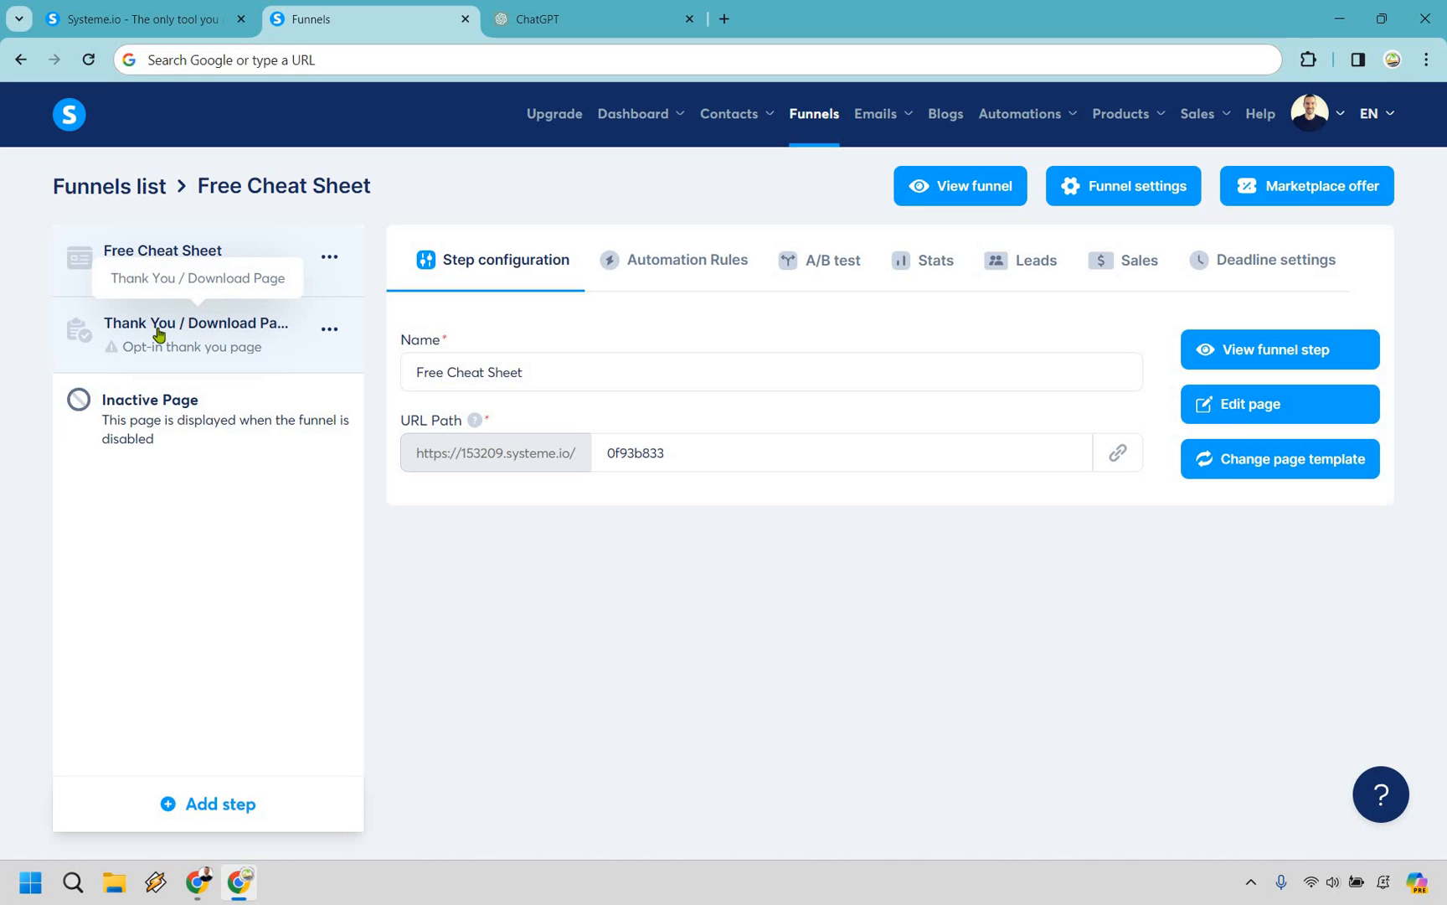
Rename the funnel's thank-you step from Thank You / Download Page to Thank You.
left_click(1278, 459)
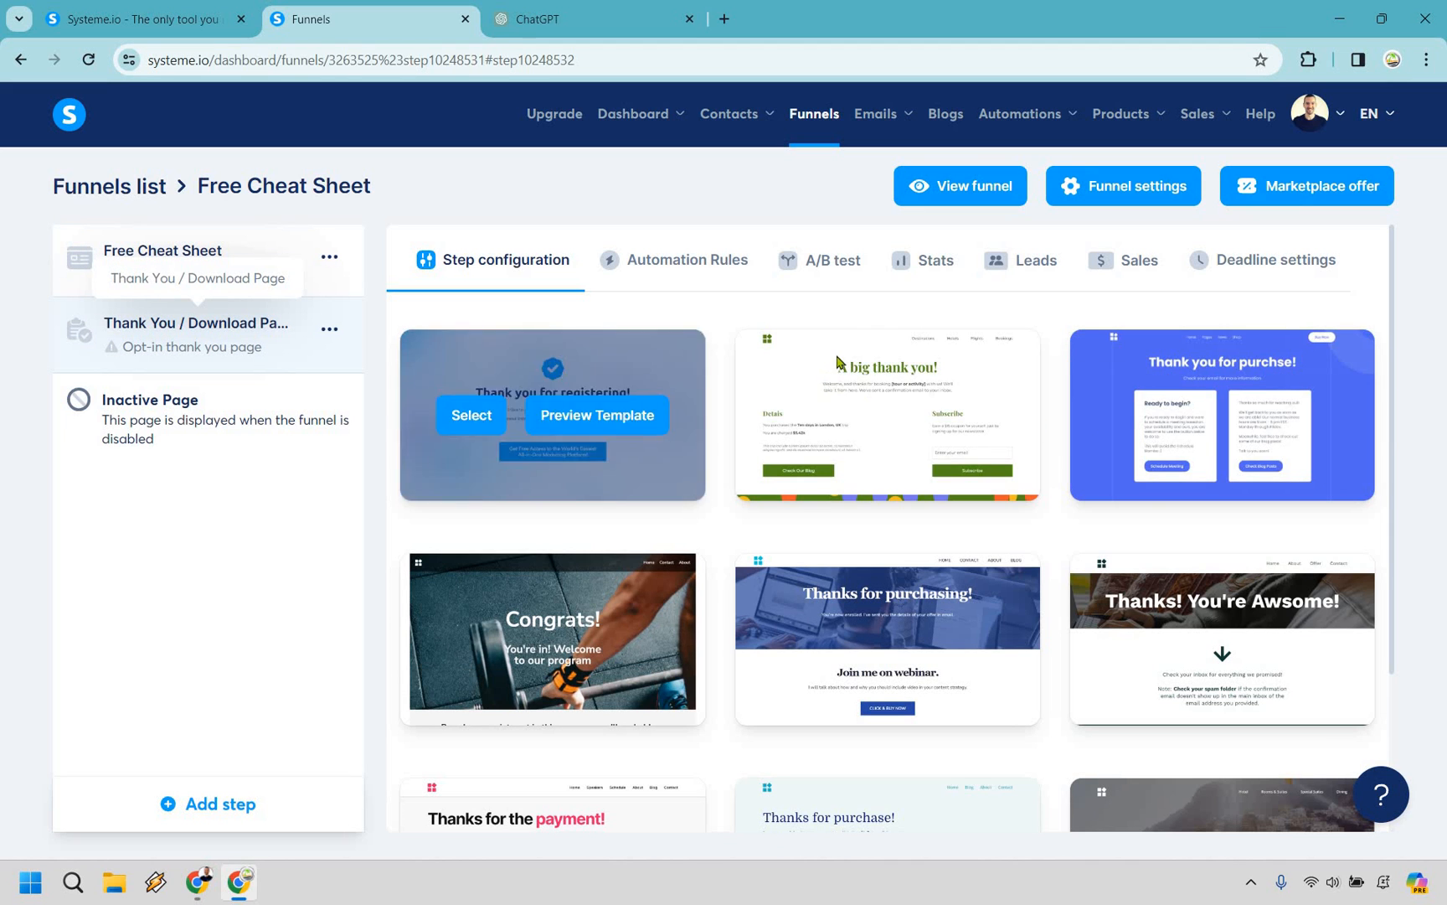
scroll("down", 3)
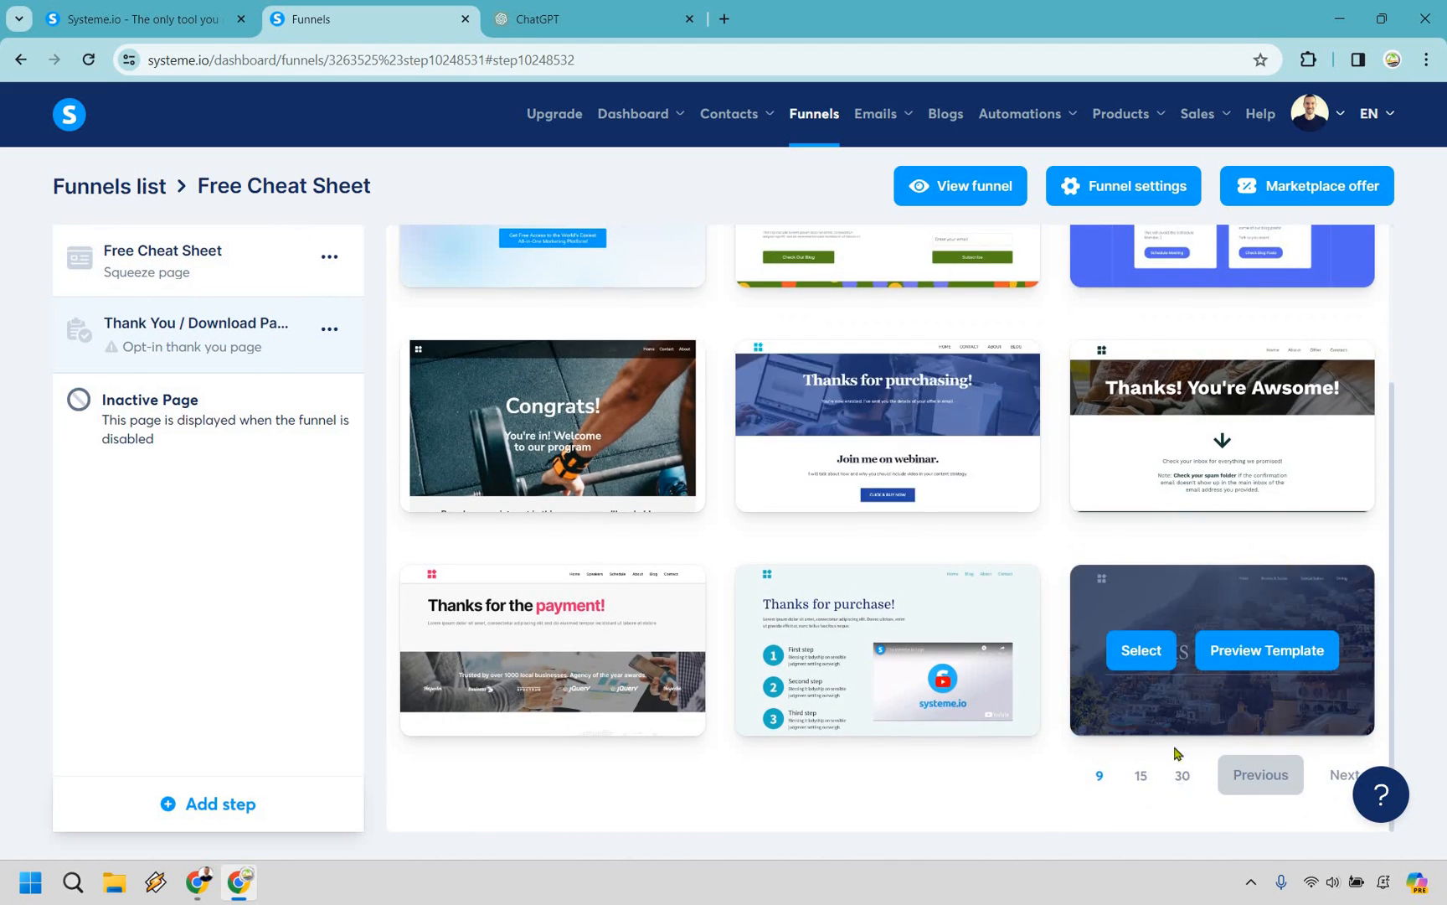
scroll("down", 3)
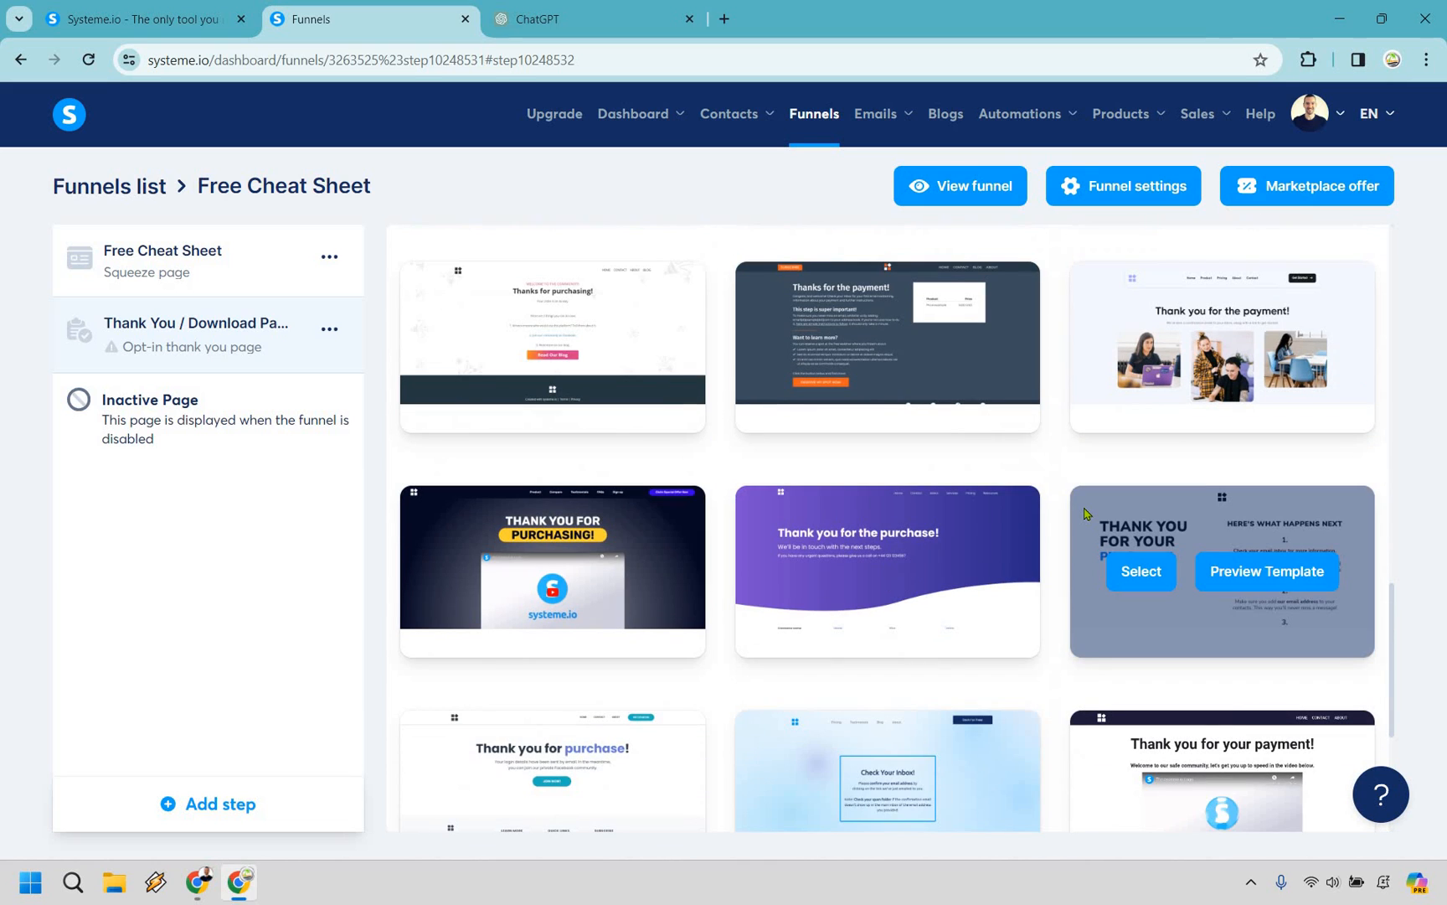
scroll("down", 3)
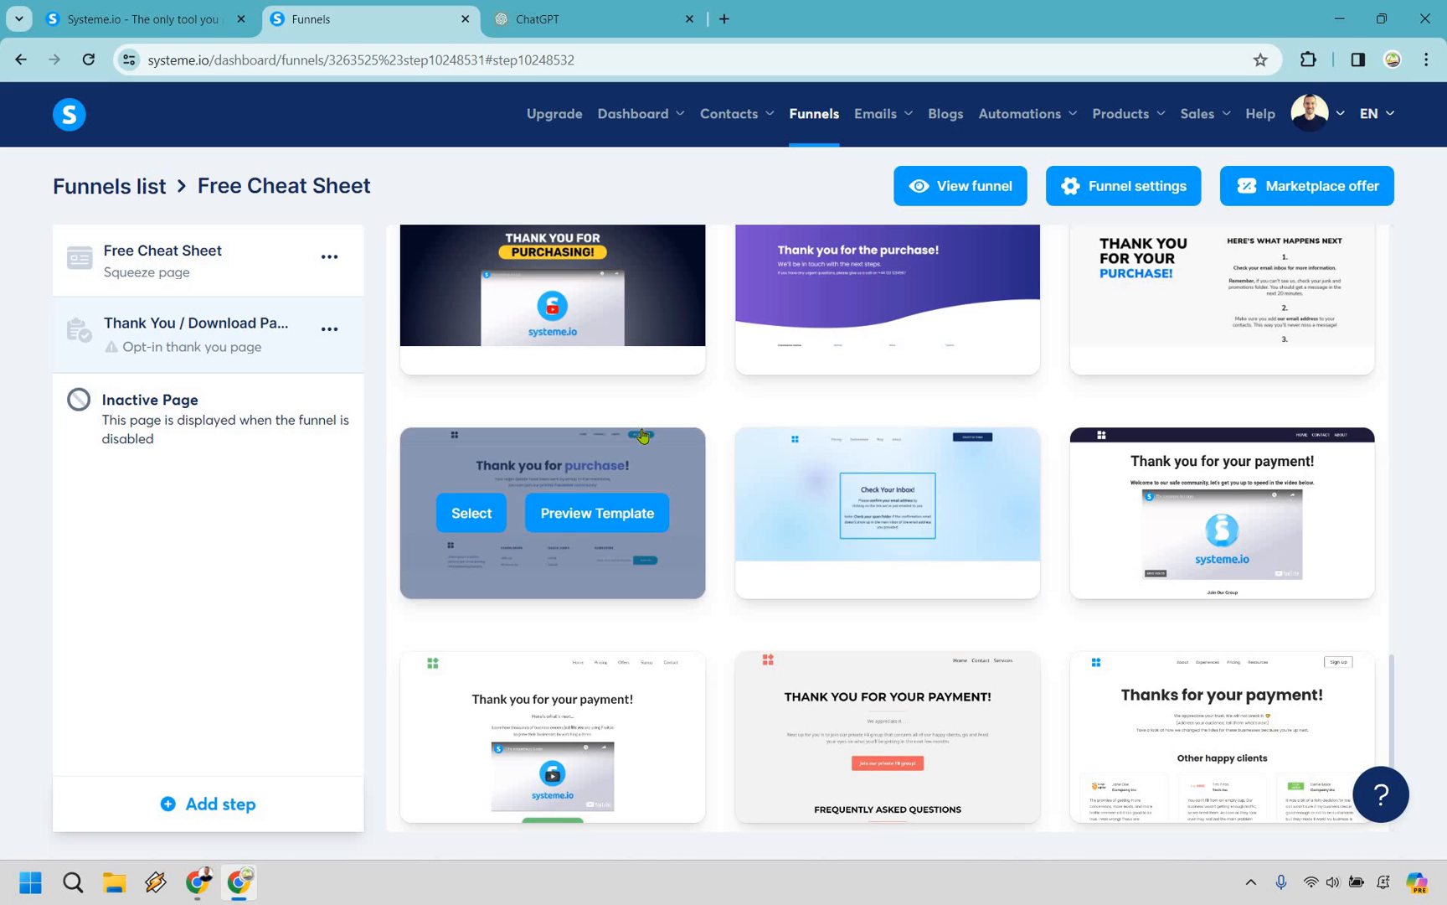
scroll("down", 3)
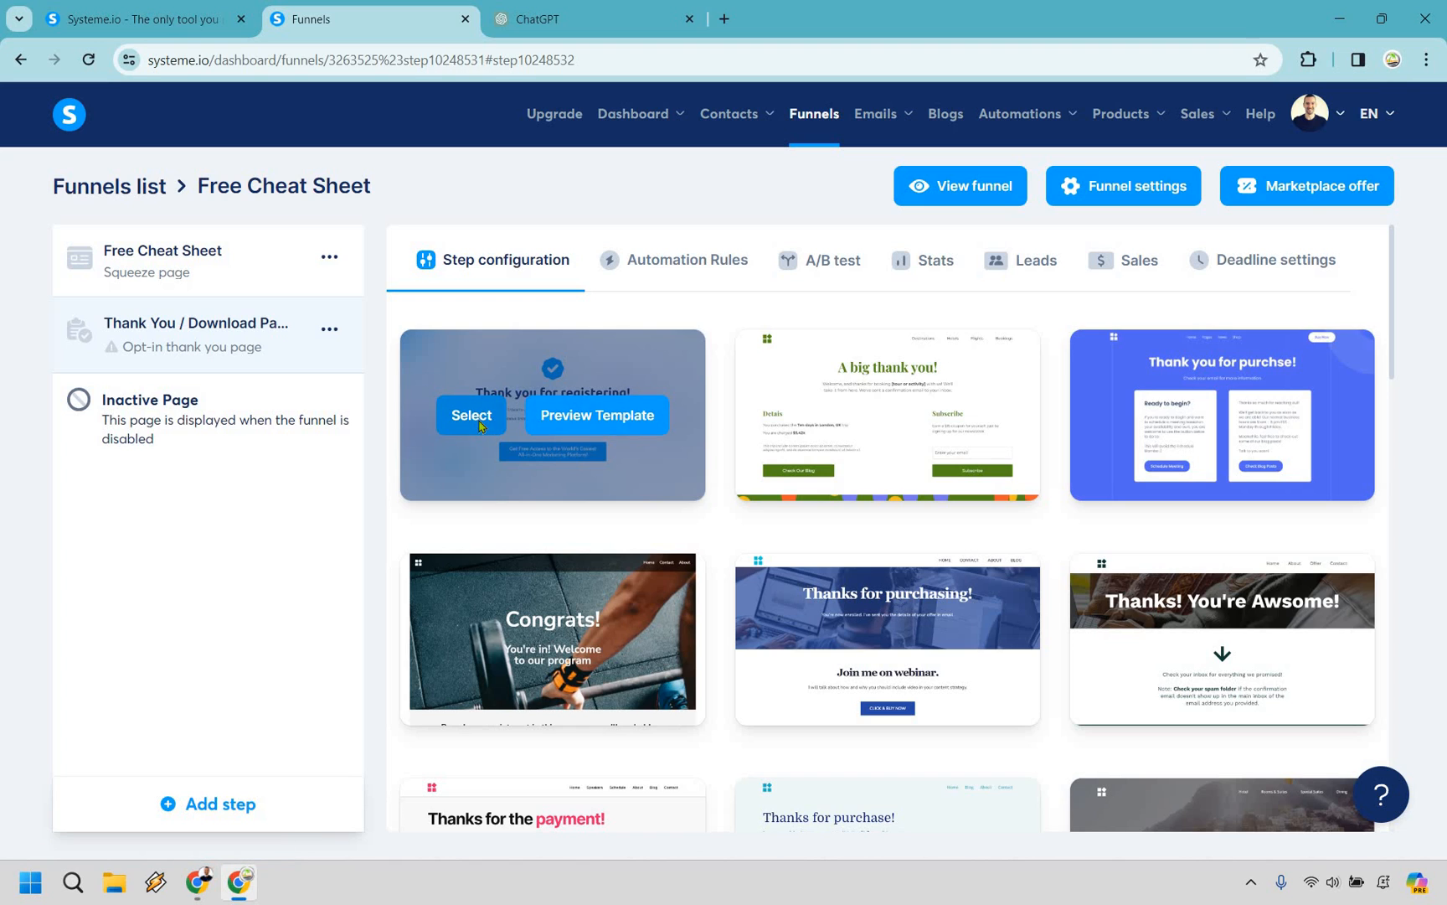
left_click(471, 414)
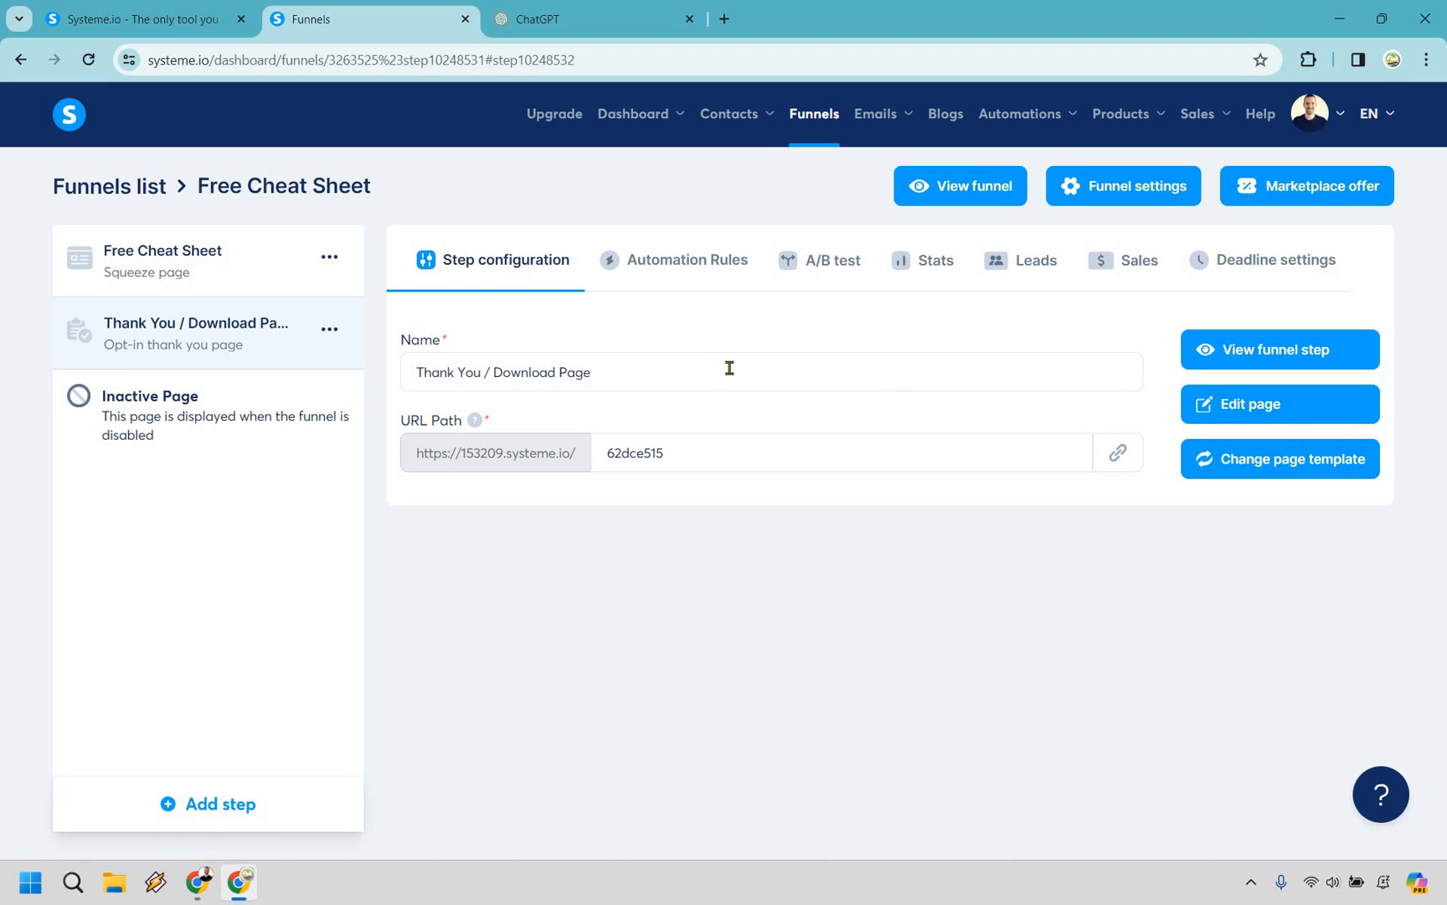
type("Thank You")
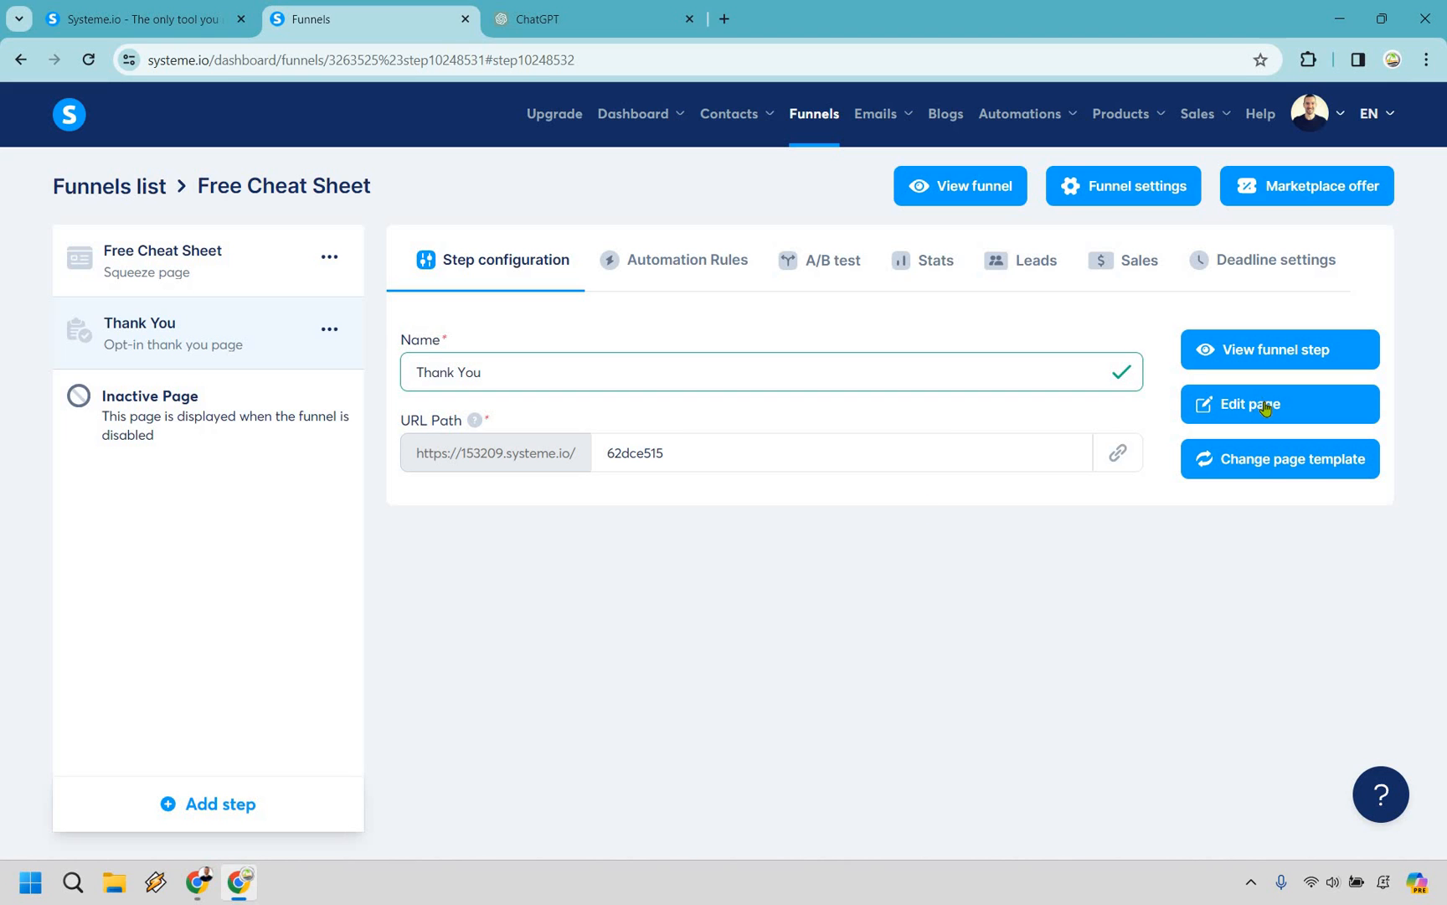
Set the thank-you headline to Thank you for opting-in! and the first line to mention your free cheat sheet.
left_click(1279, 404)
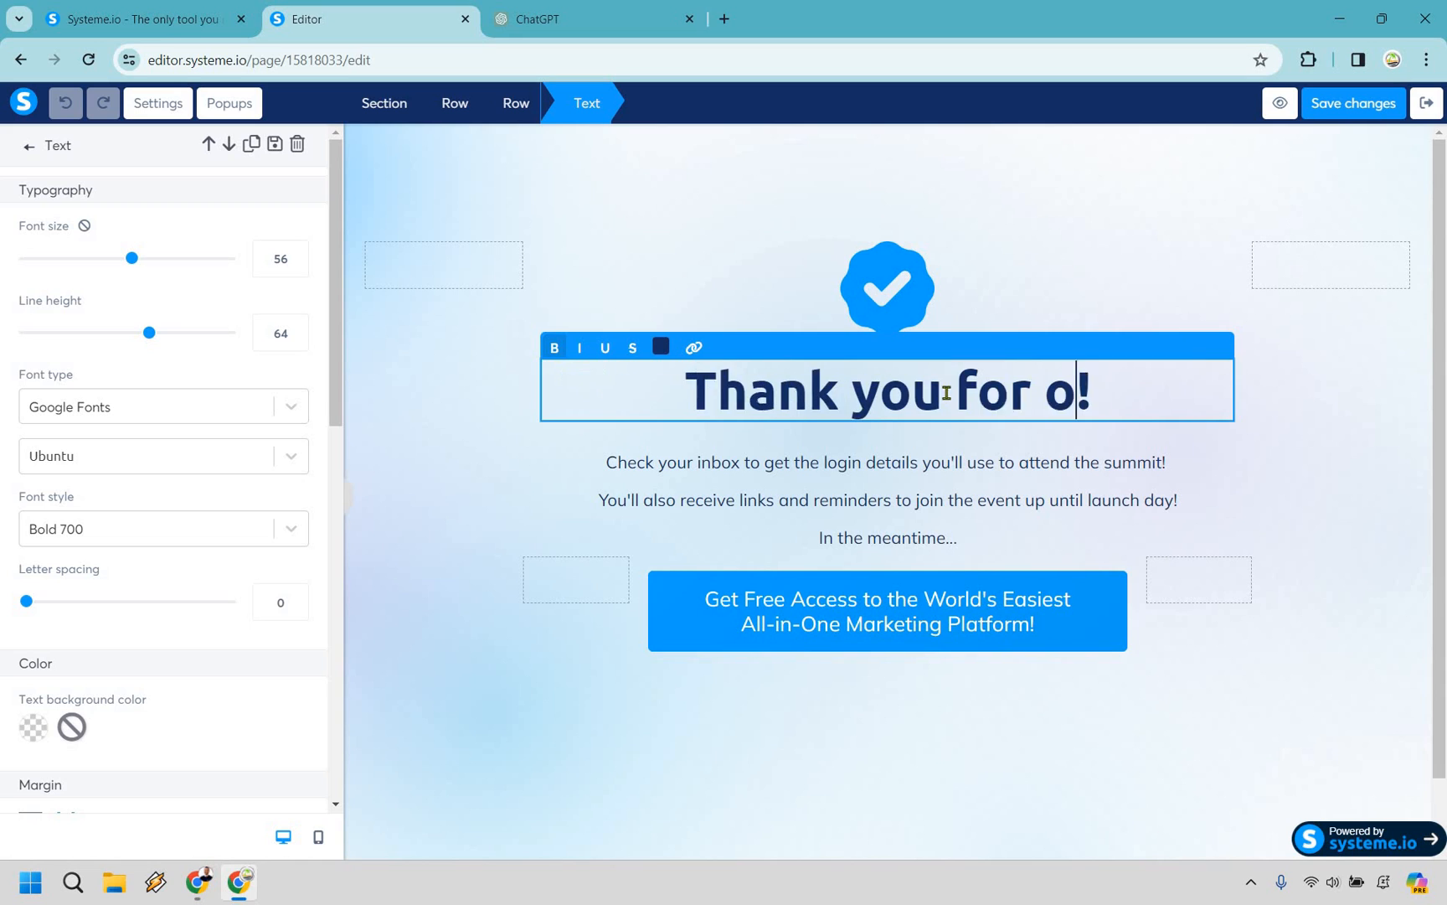
type("pting-")
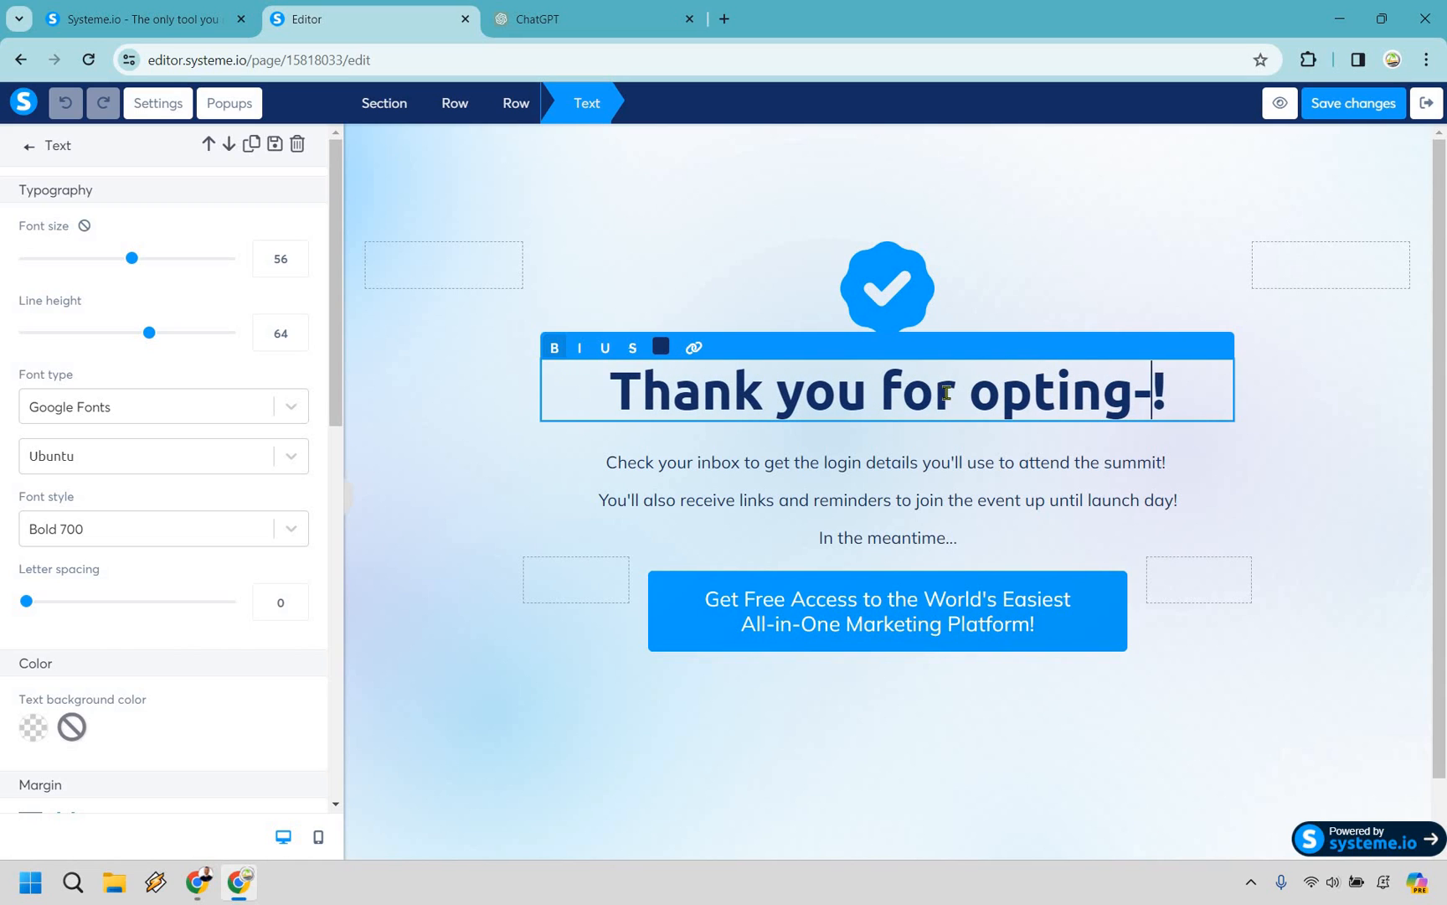
type("in")
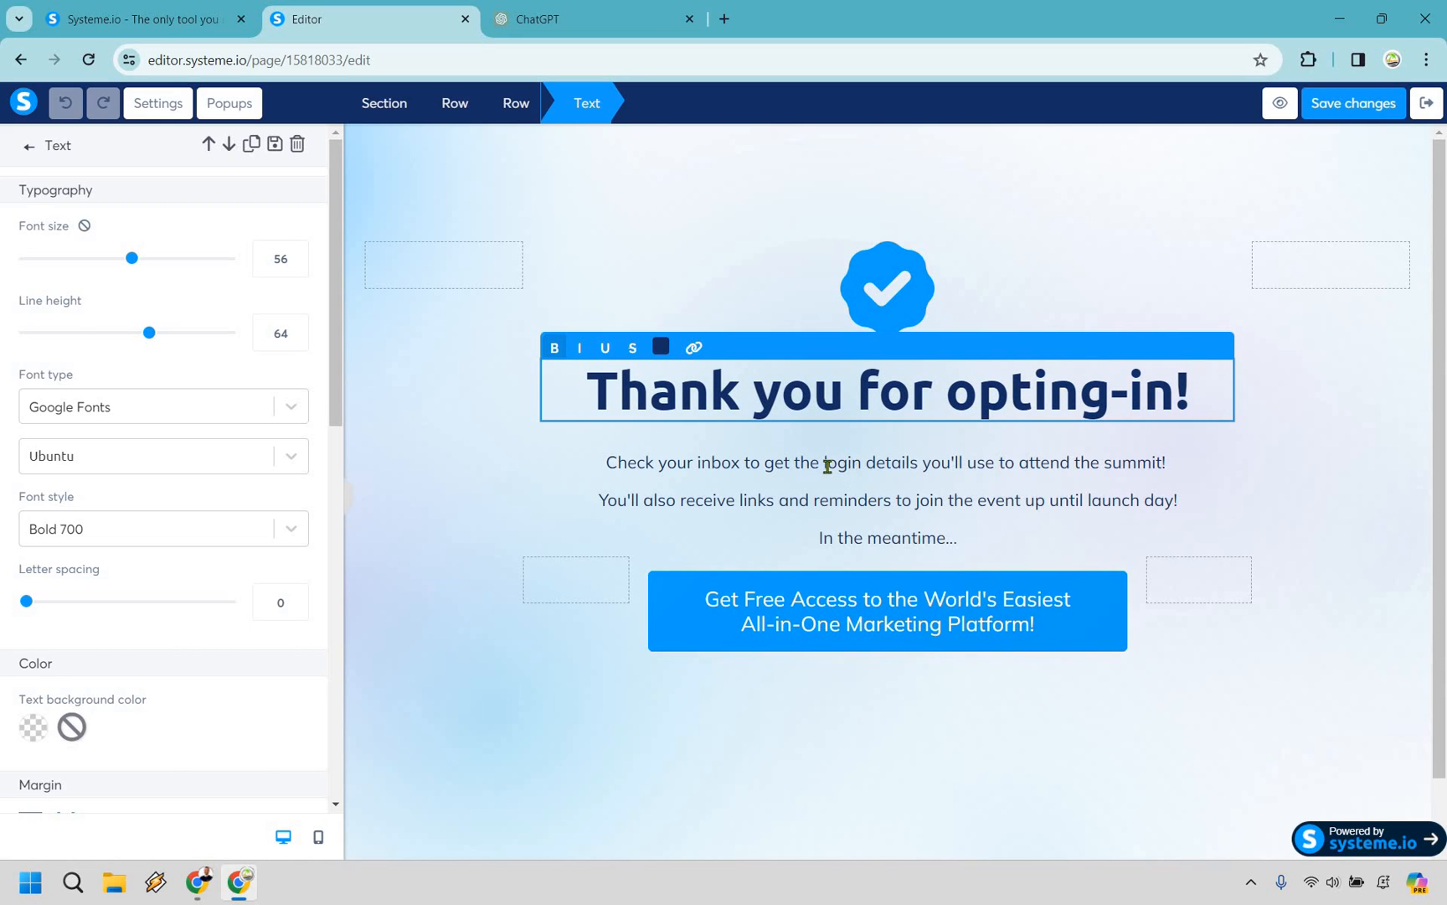
left_click(885, 463)
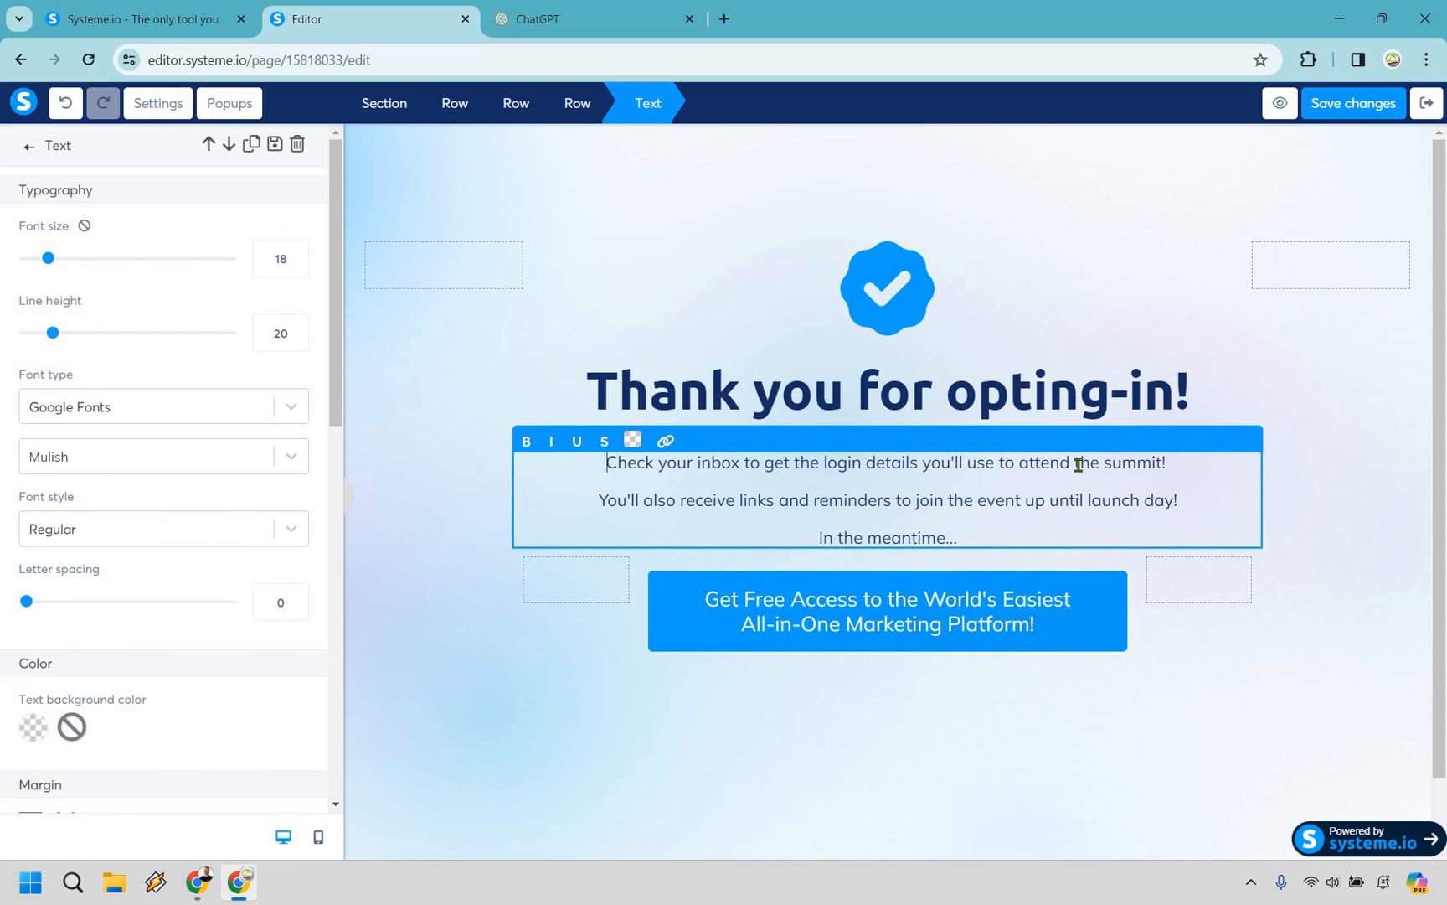
left_click_drag(799, 462, 1172, 462)
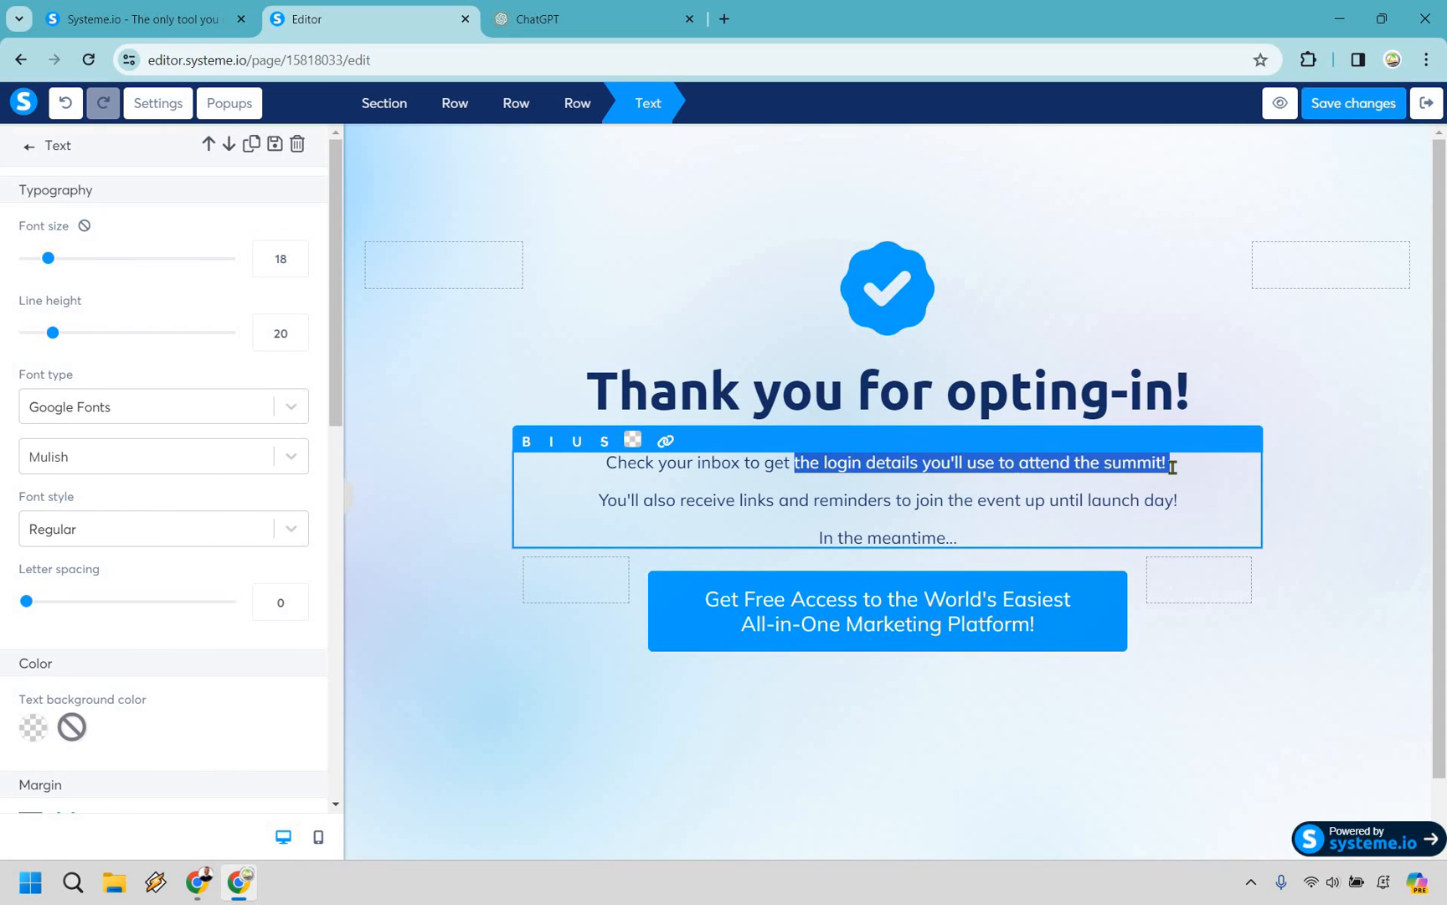
type("your free")
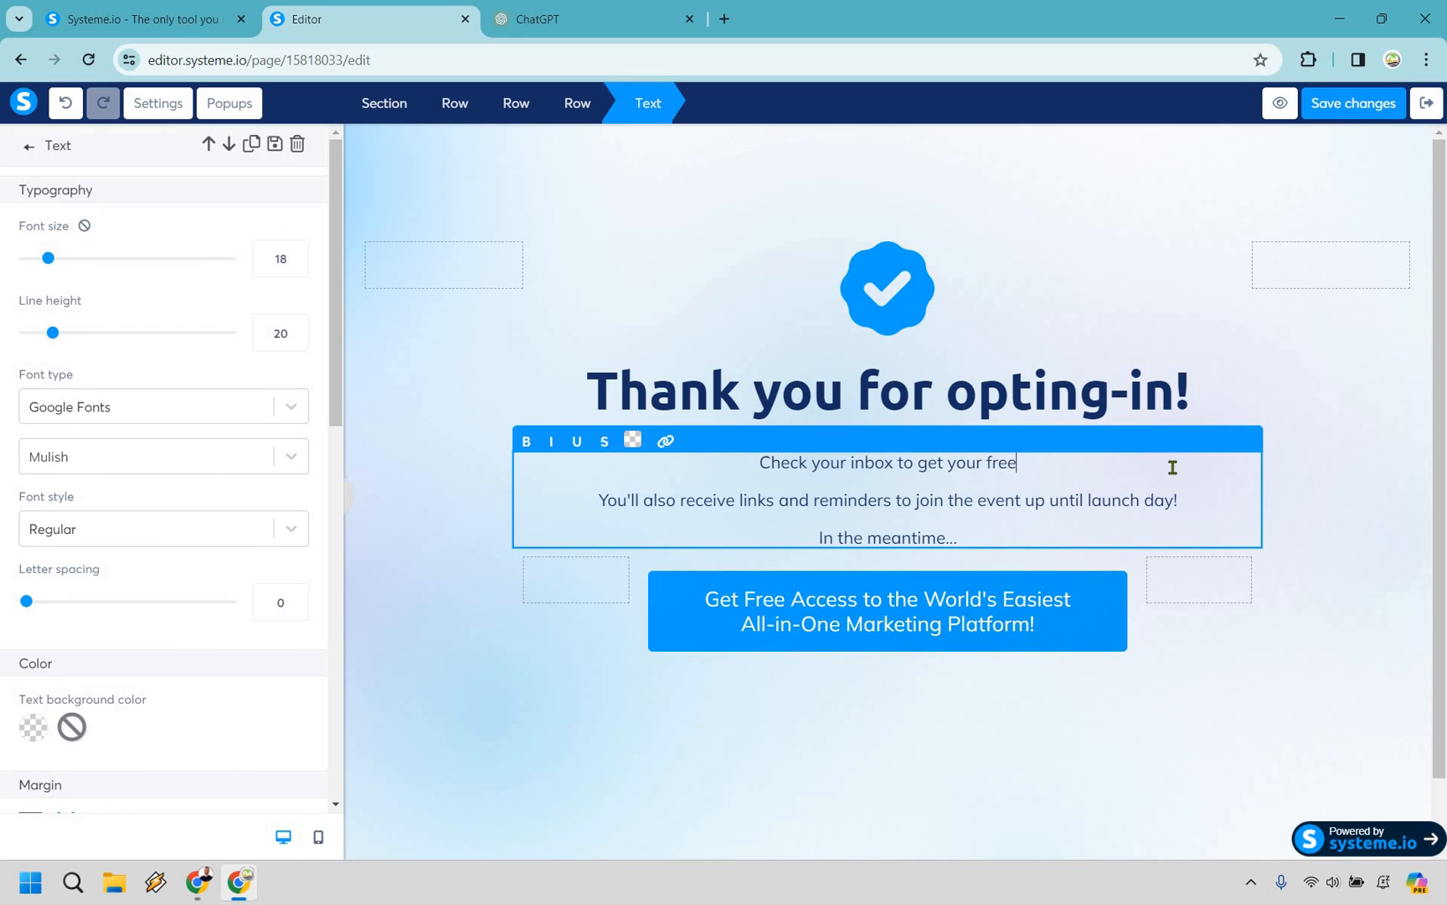
type("cheat sheet!")
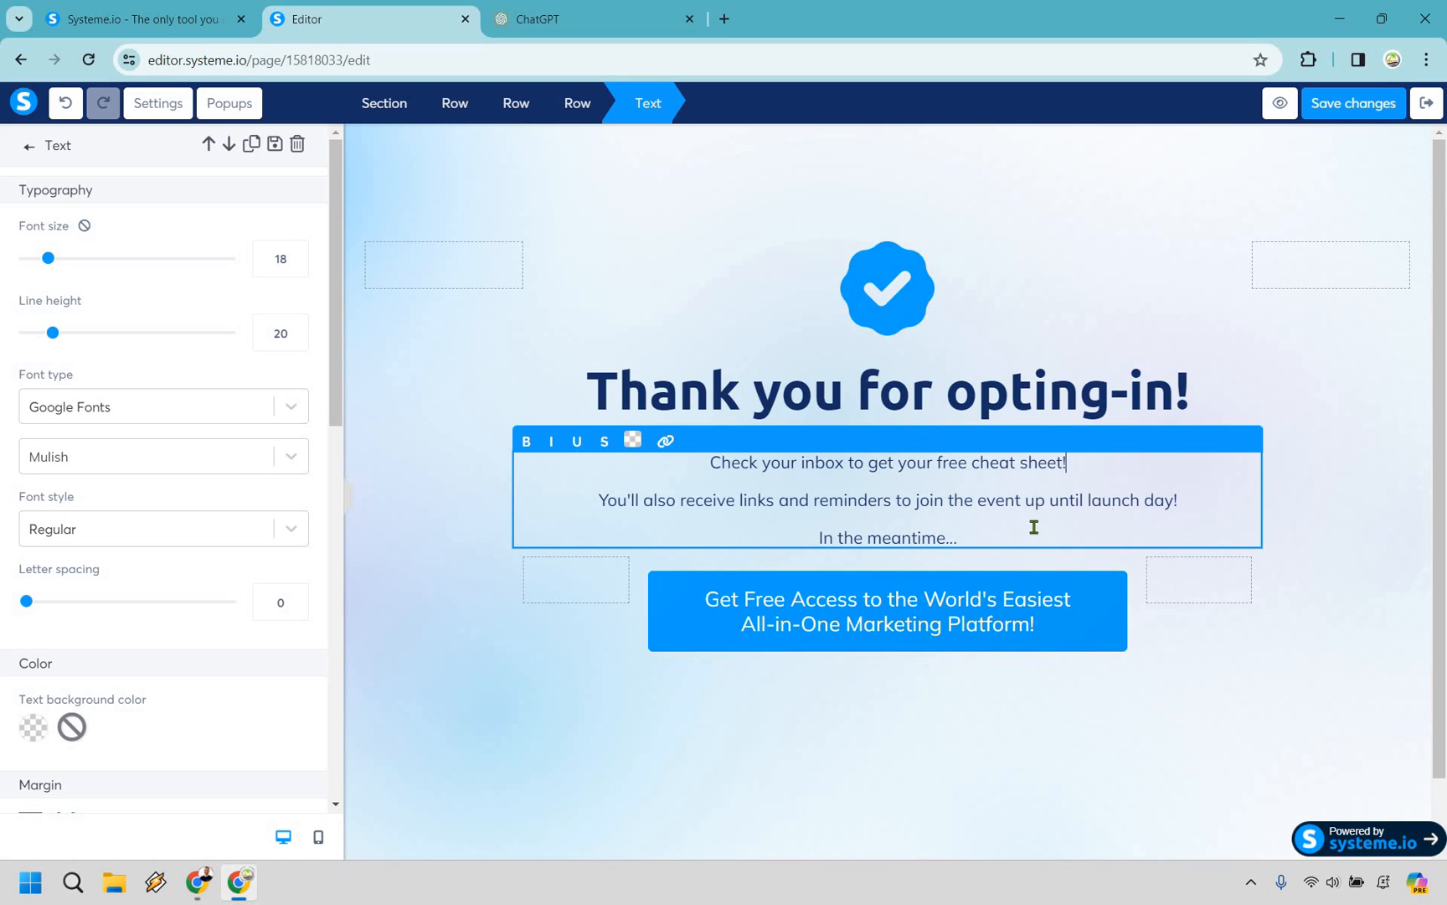
Remove the event reminder line and extend the In the meantime sentence with a social media recommendation.
left_click_drag(799, 501, 1178, 500)
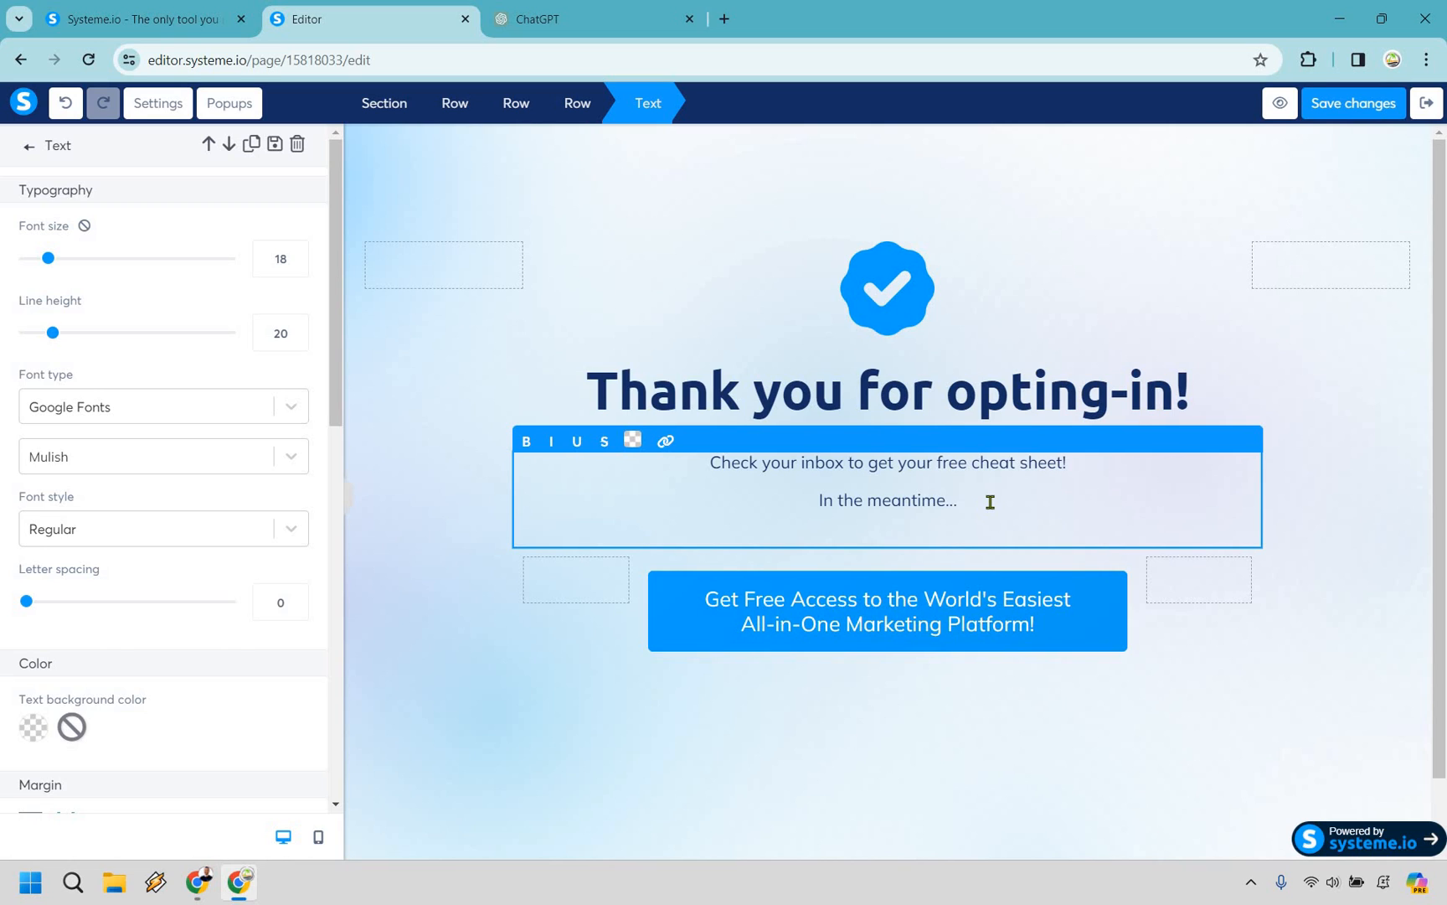
key("Backspace")
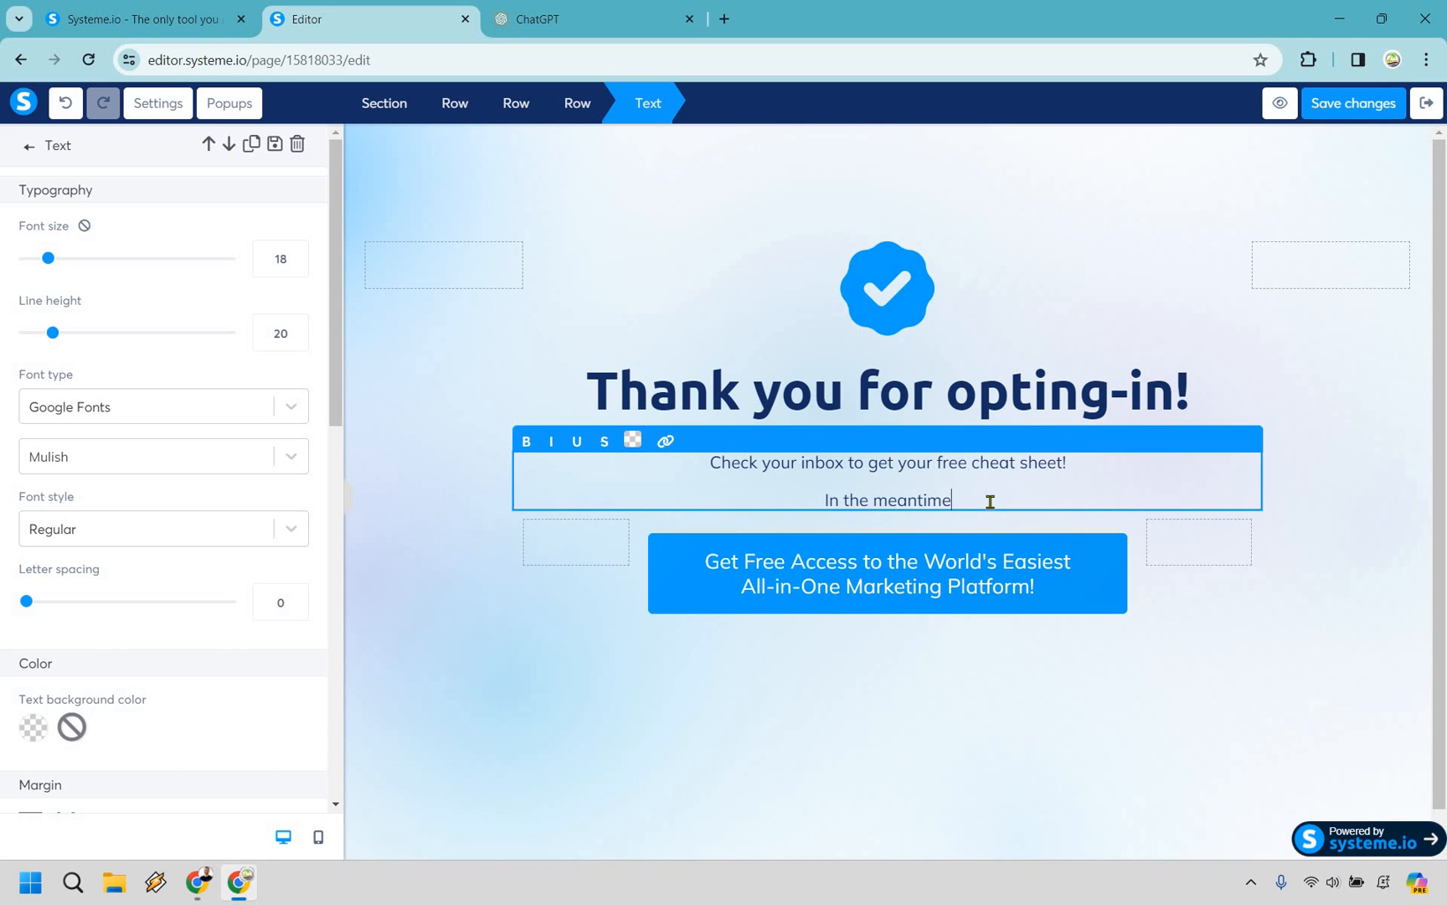
left_click(1071, 780)
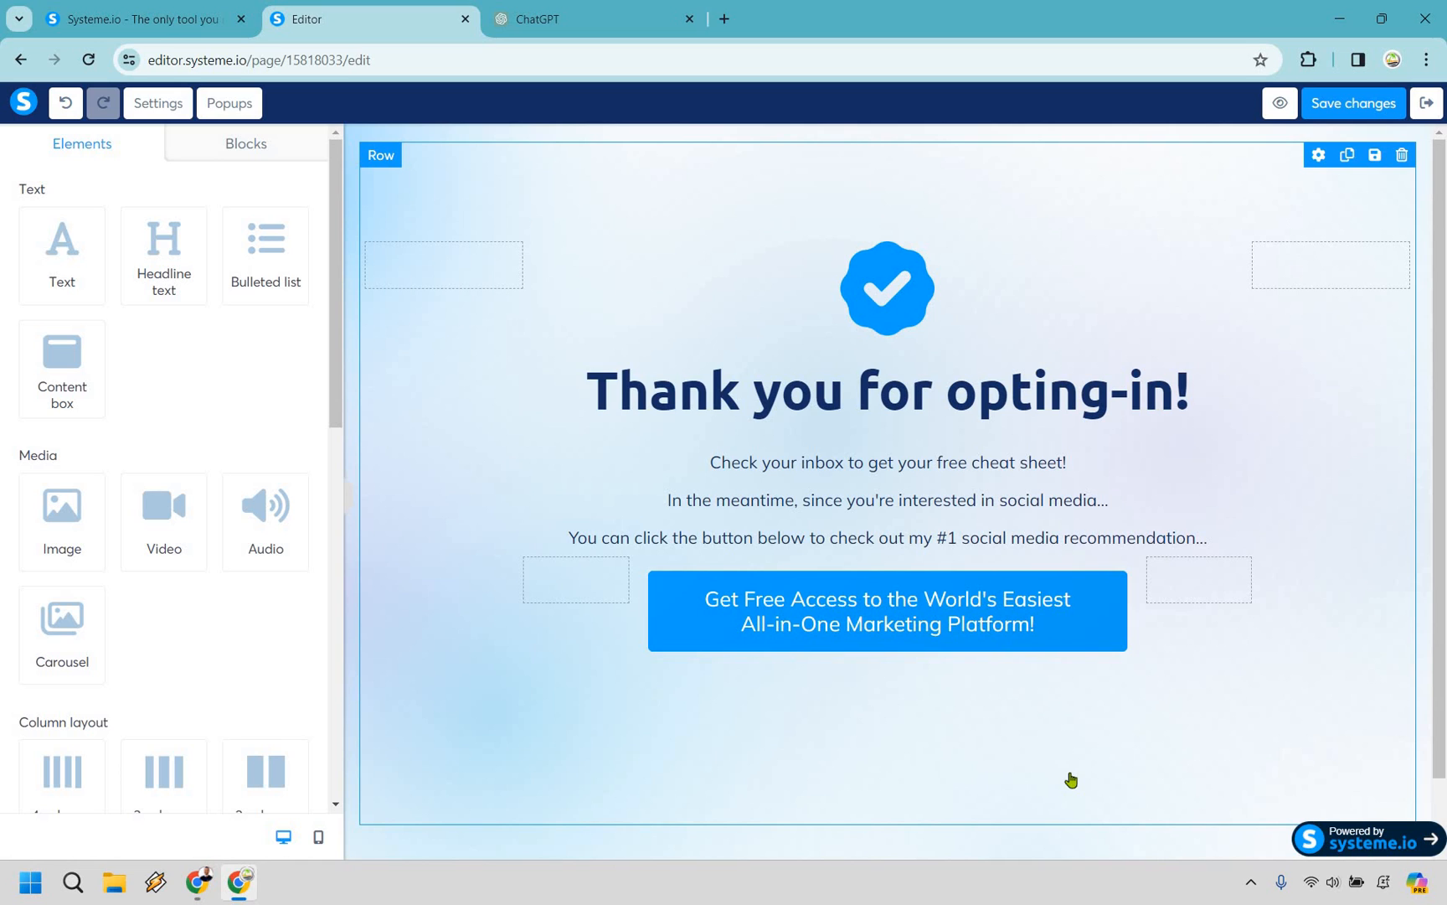
mouse_move(960, 636)
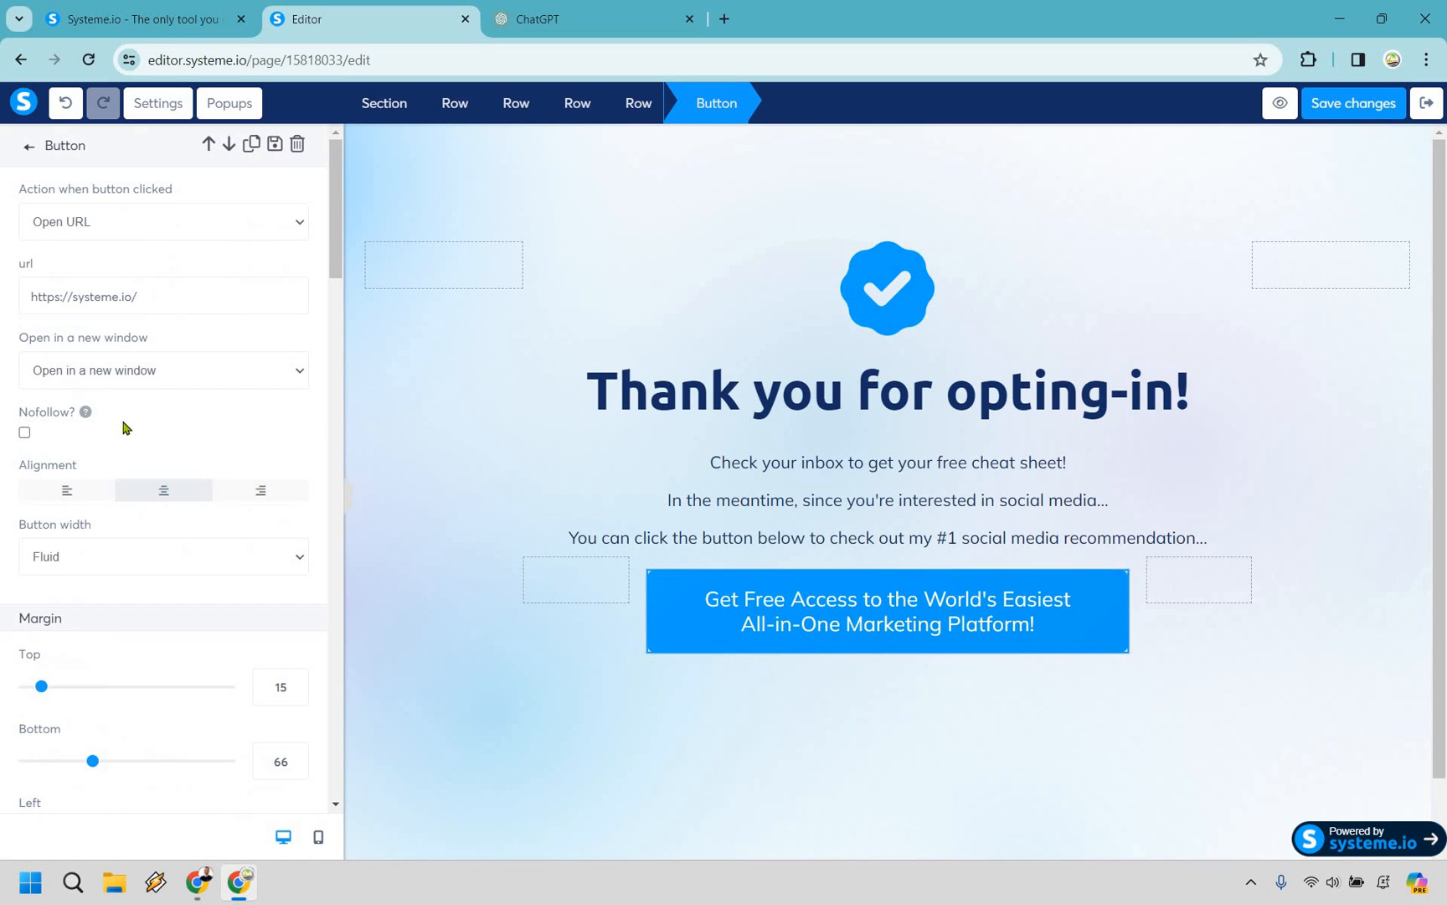
Change the thank-you button text to 'Click Here For My #1 Recommencation'.
scroll("down", 3)
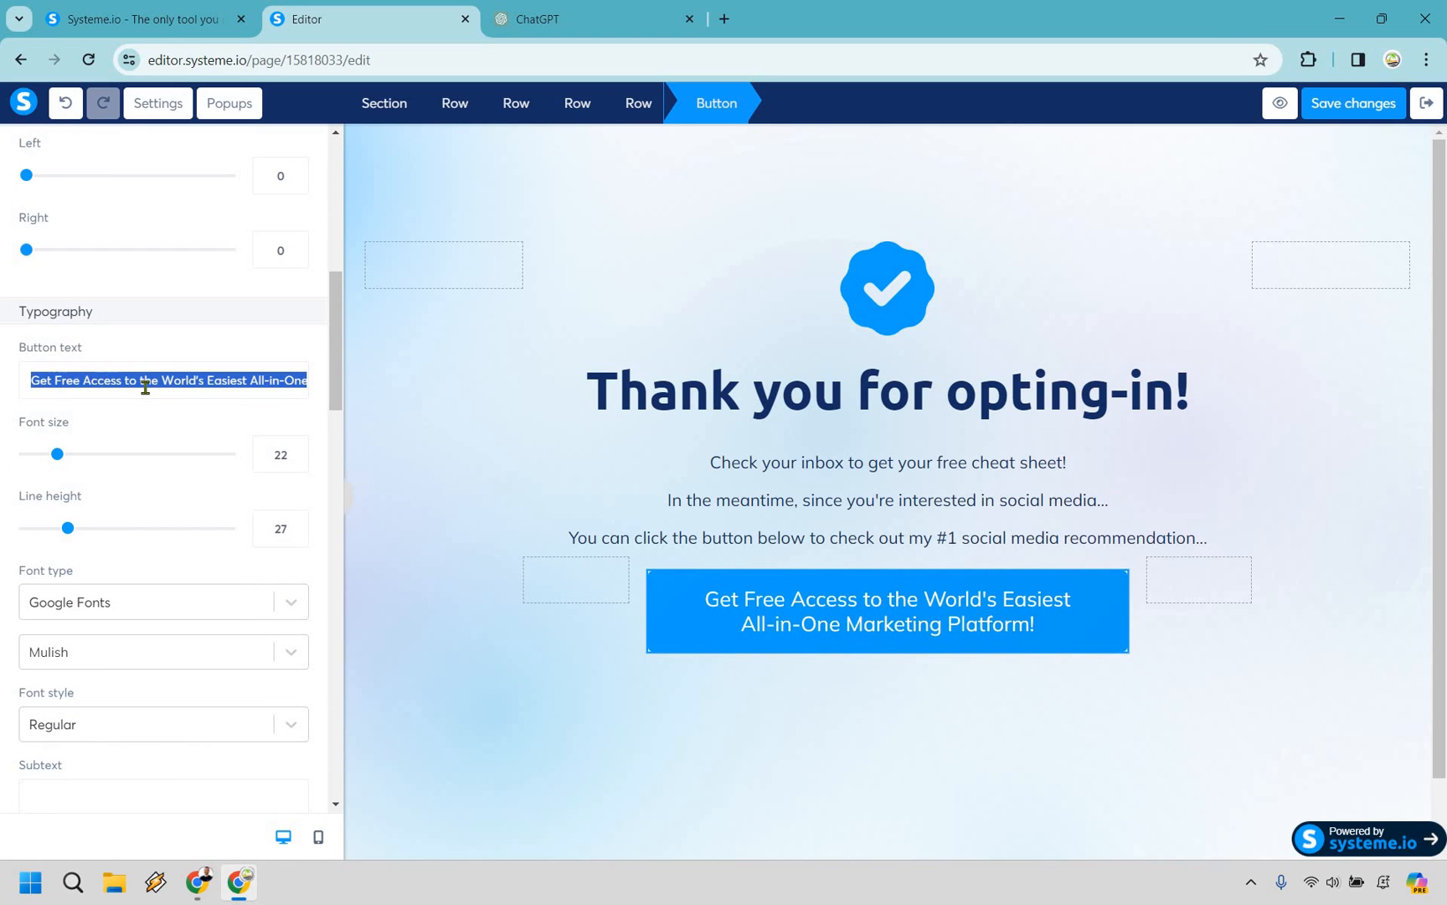
type("Click Here For My")
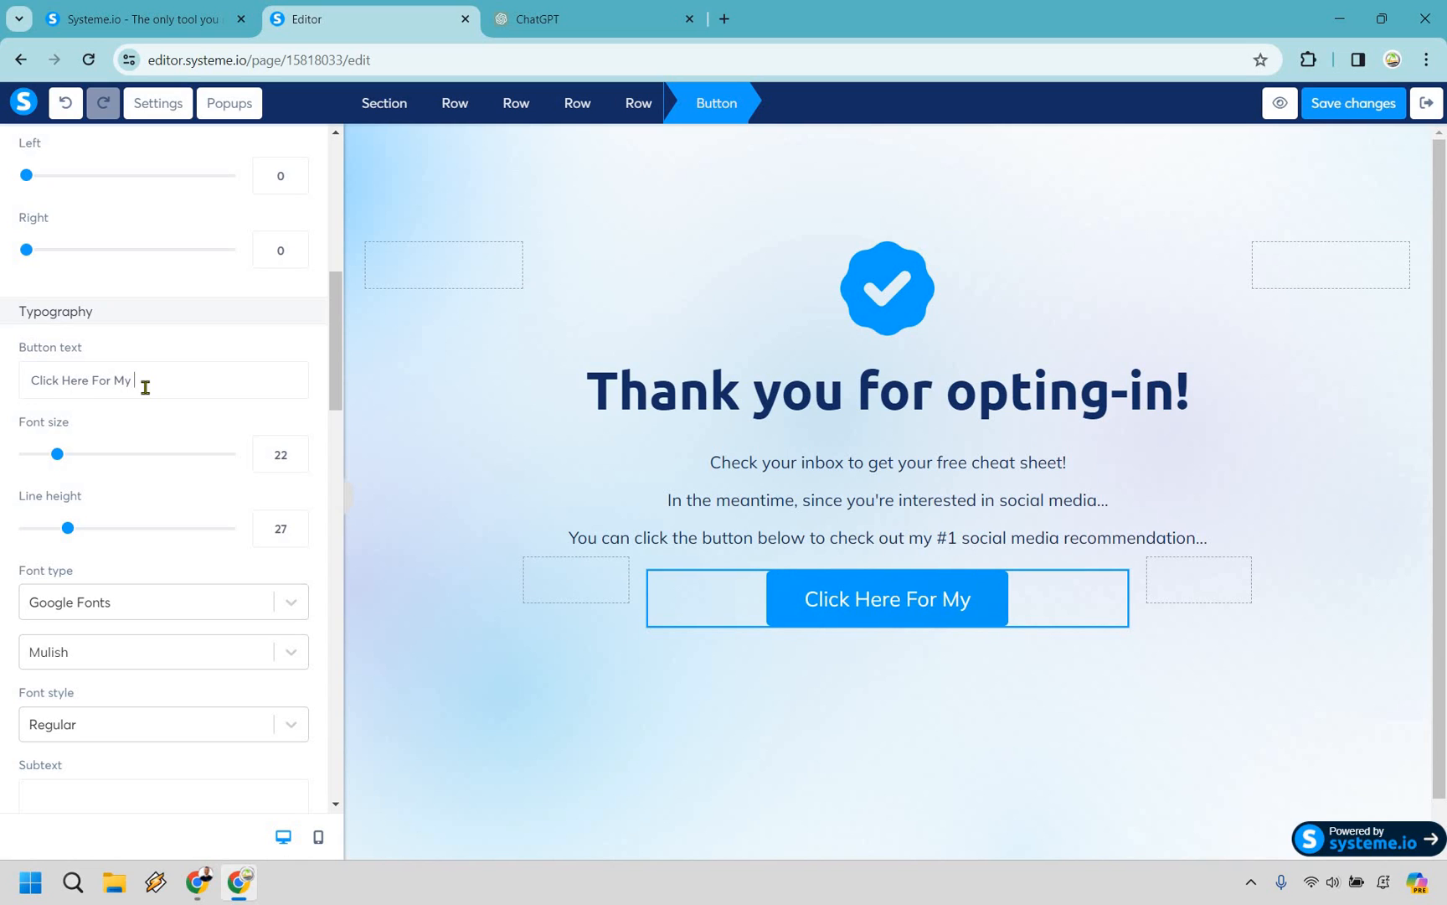
type("#1 Reco")
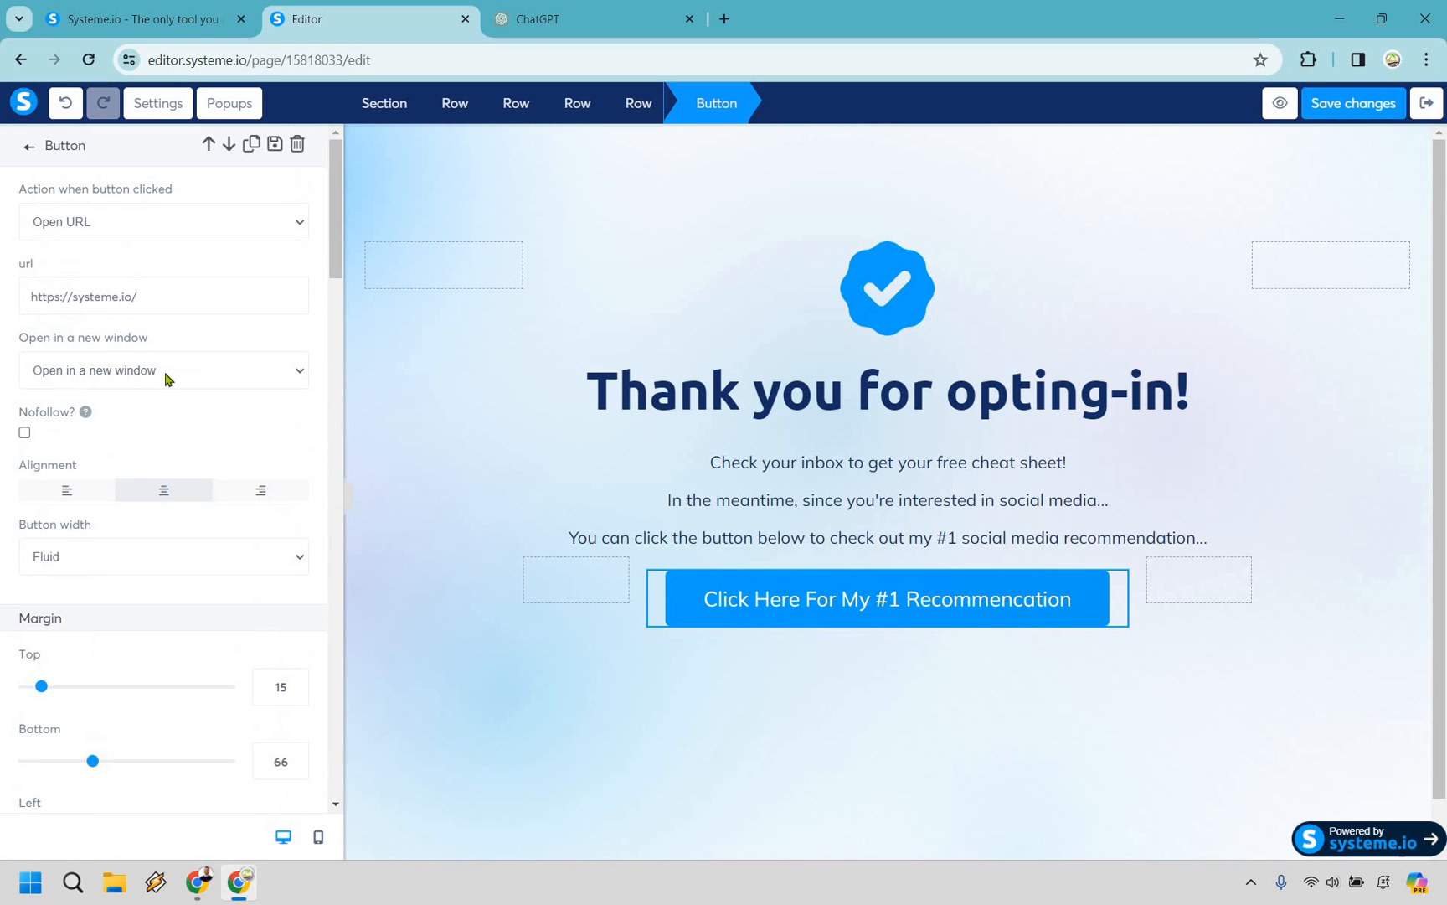
Point the button to socialmediaproduct.com/ and save the thank-you page.
left_click(164, 370)
type("https://www.")
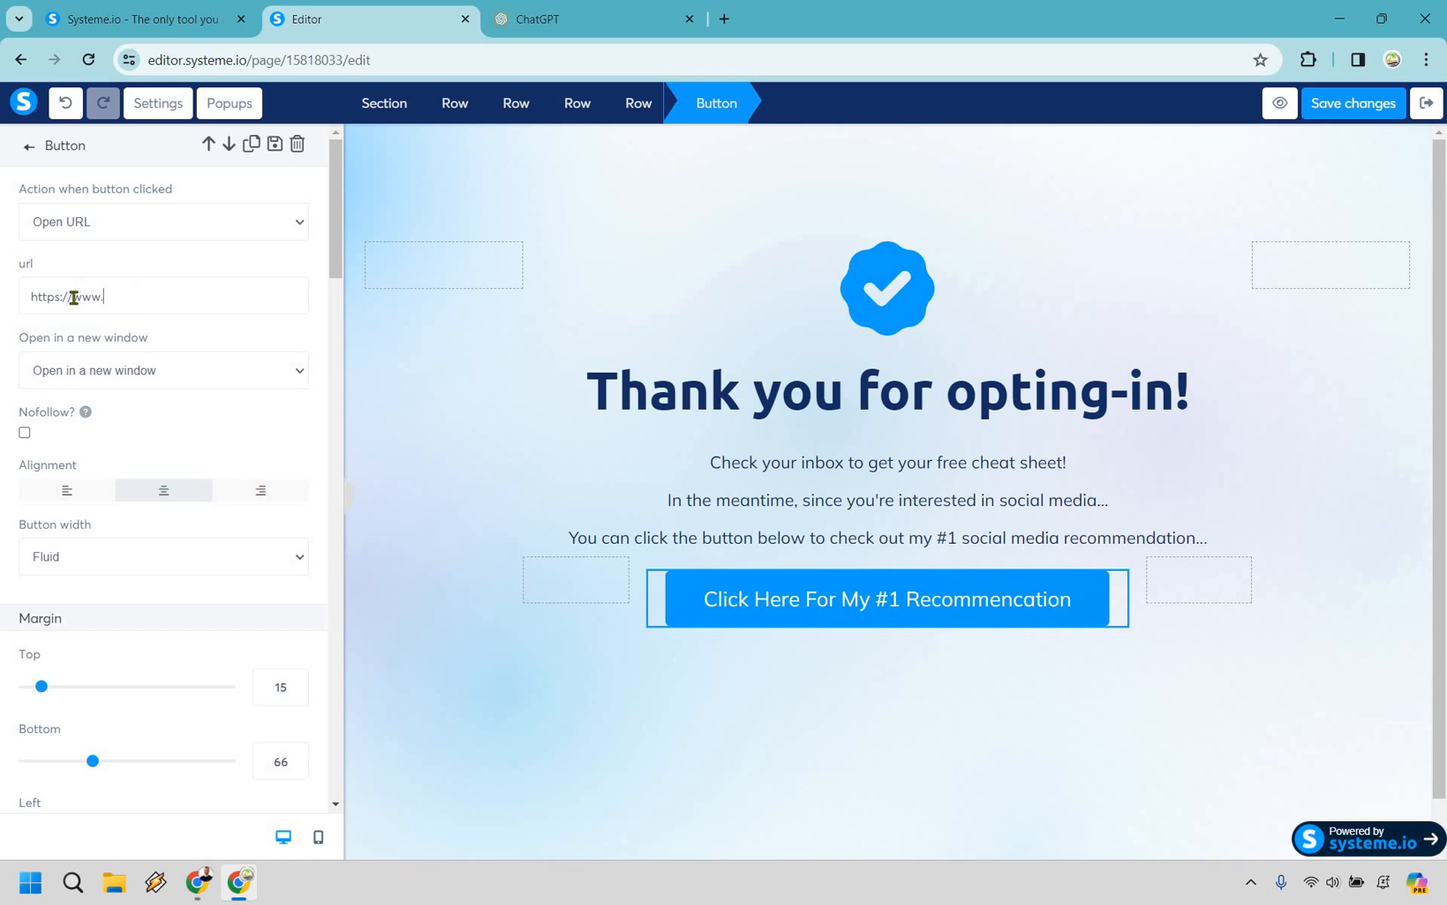
type("socialmed")
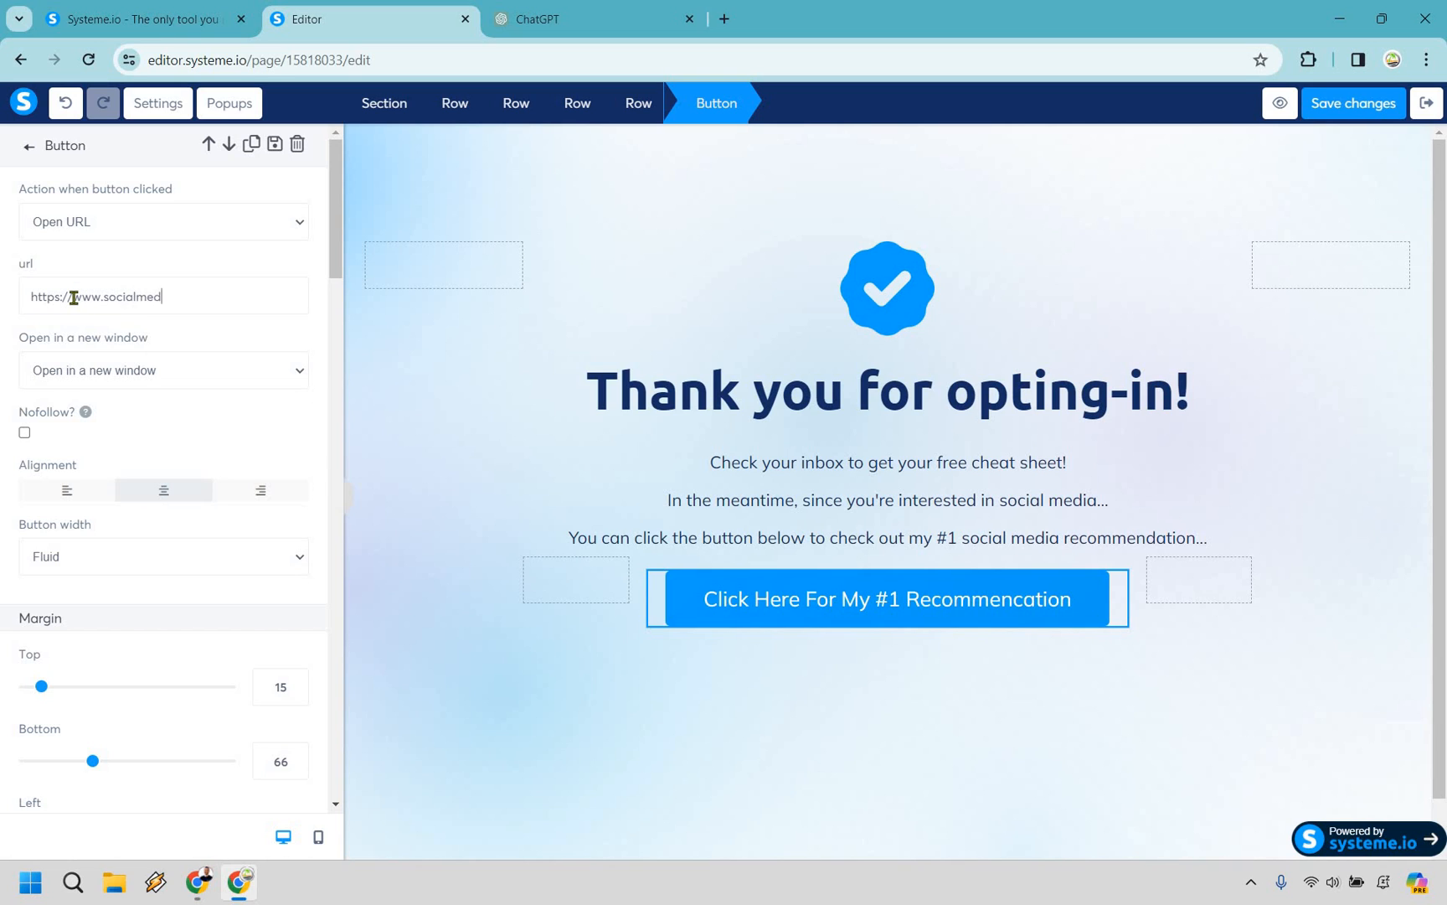
type("iaproduc")
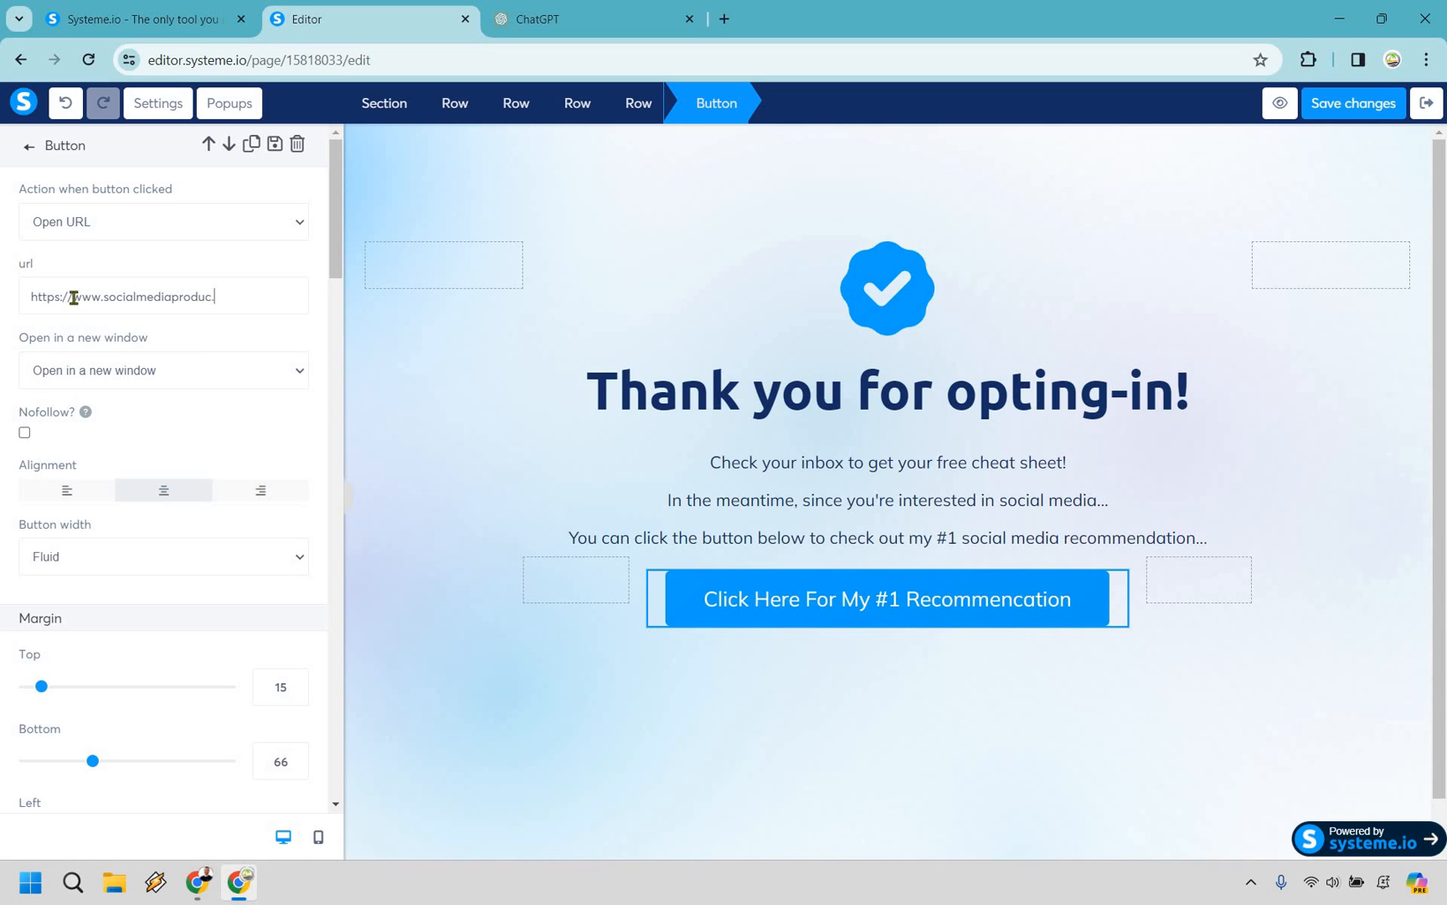
type("t.com/")
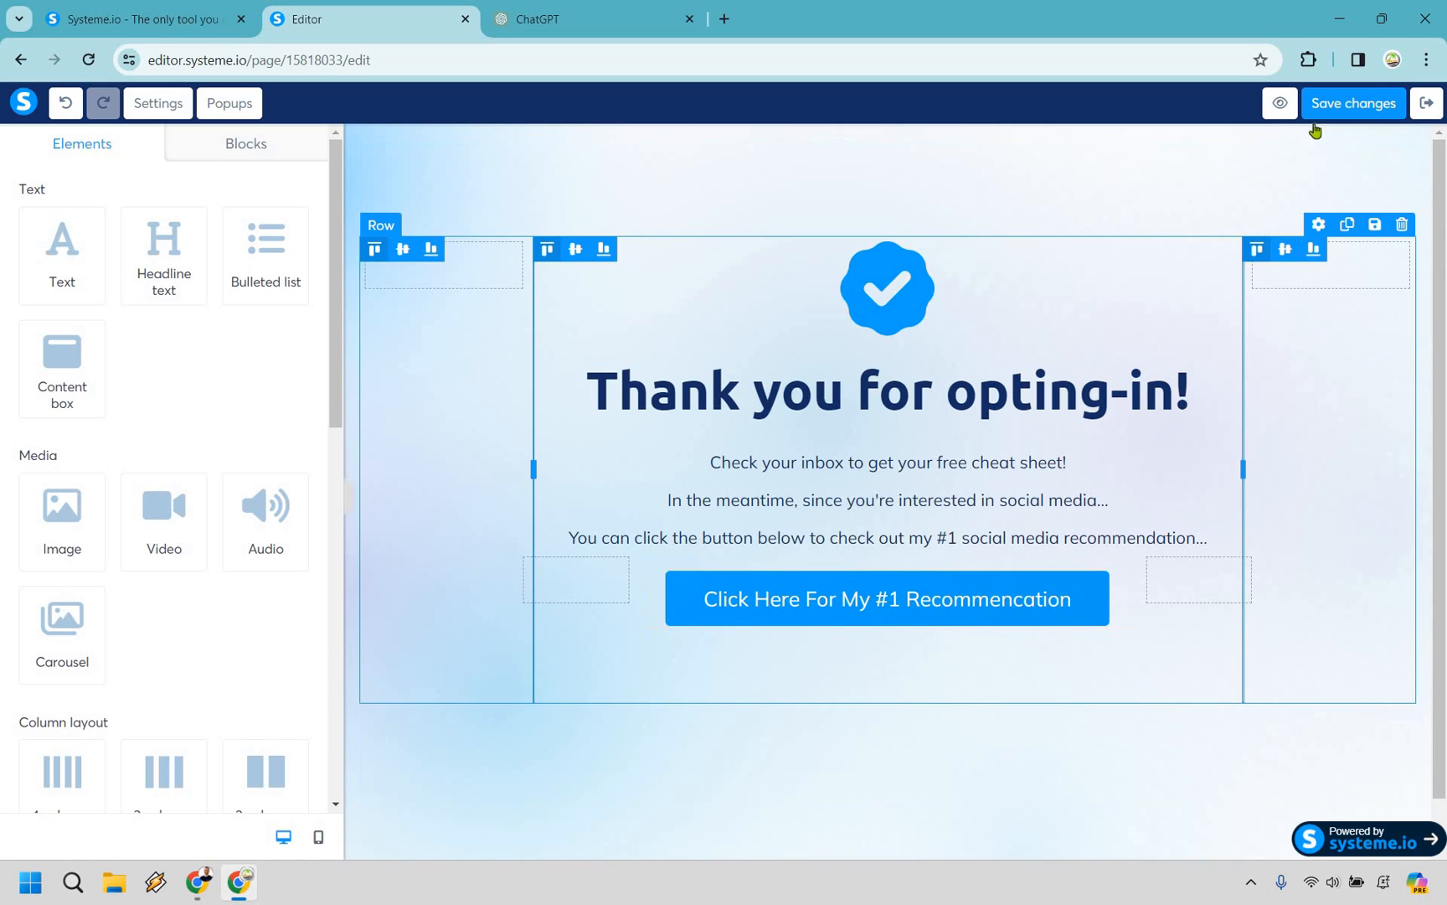
left_click(1352, 102)
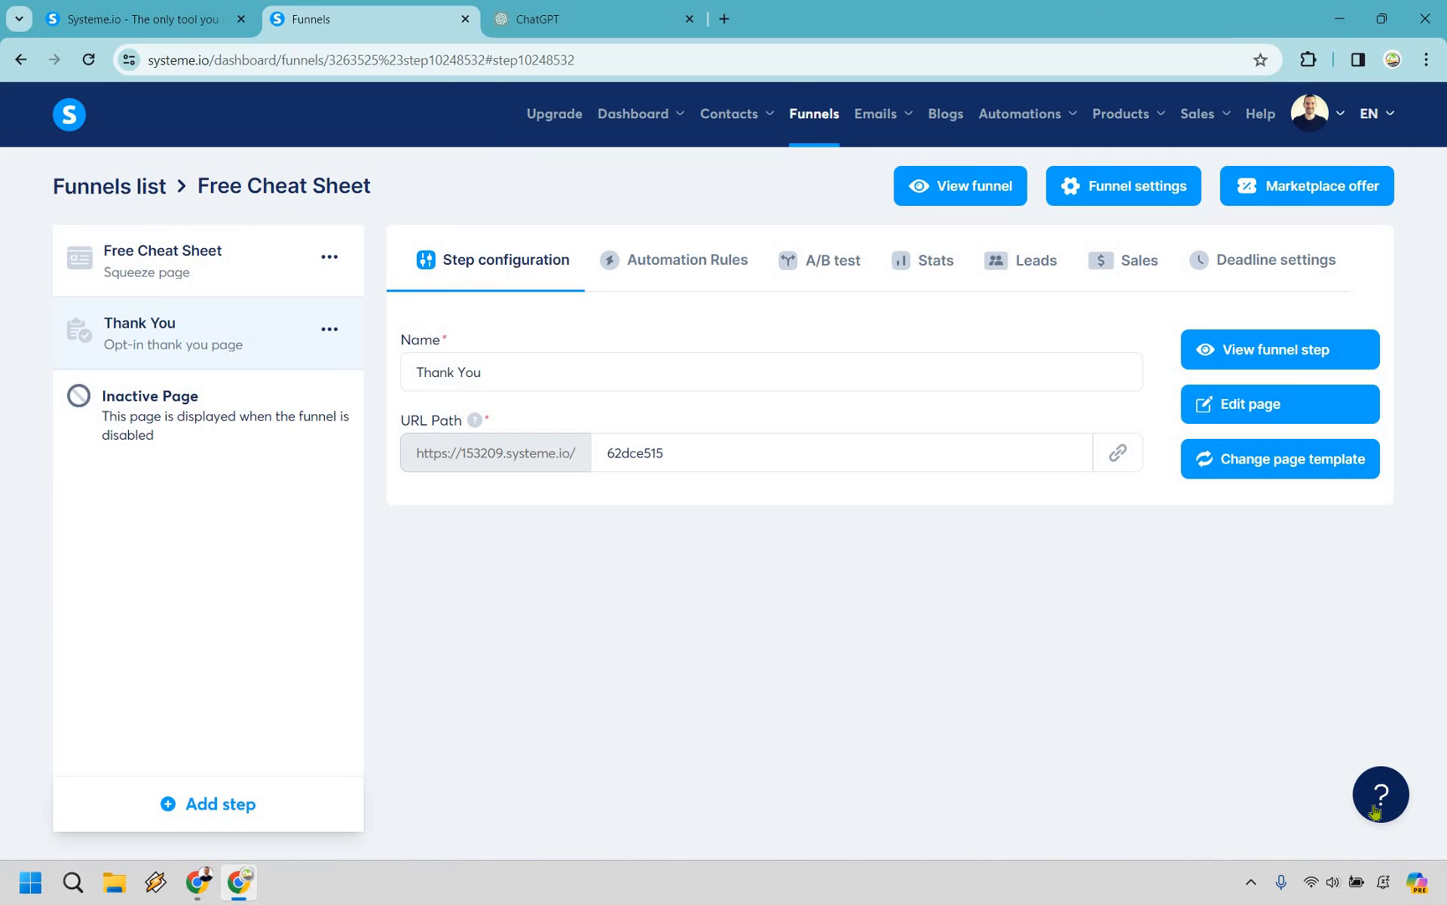
mouse_move(938, 655)
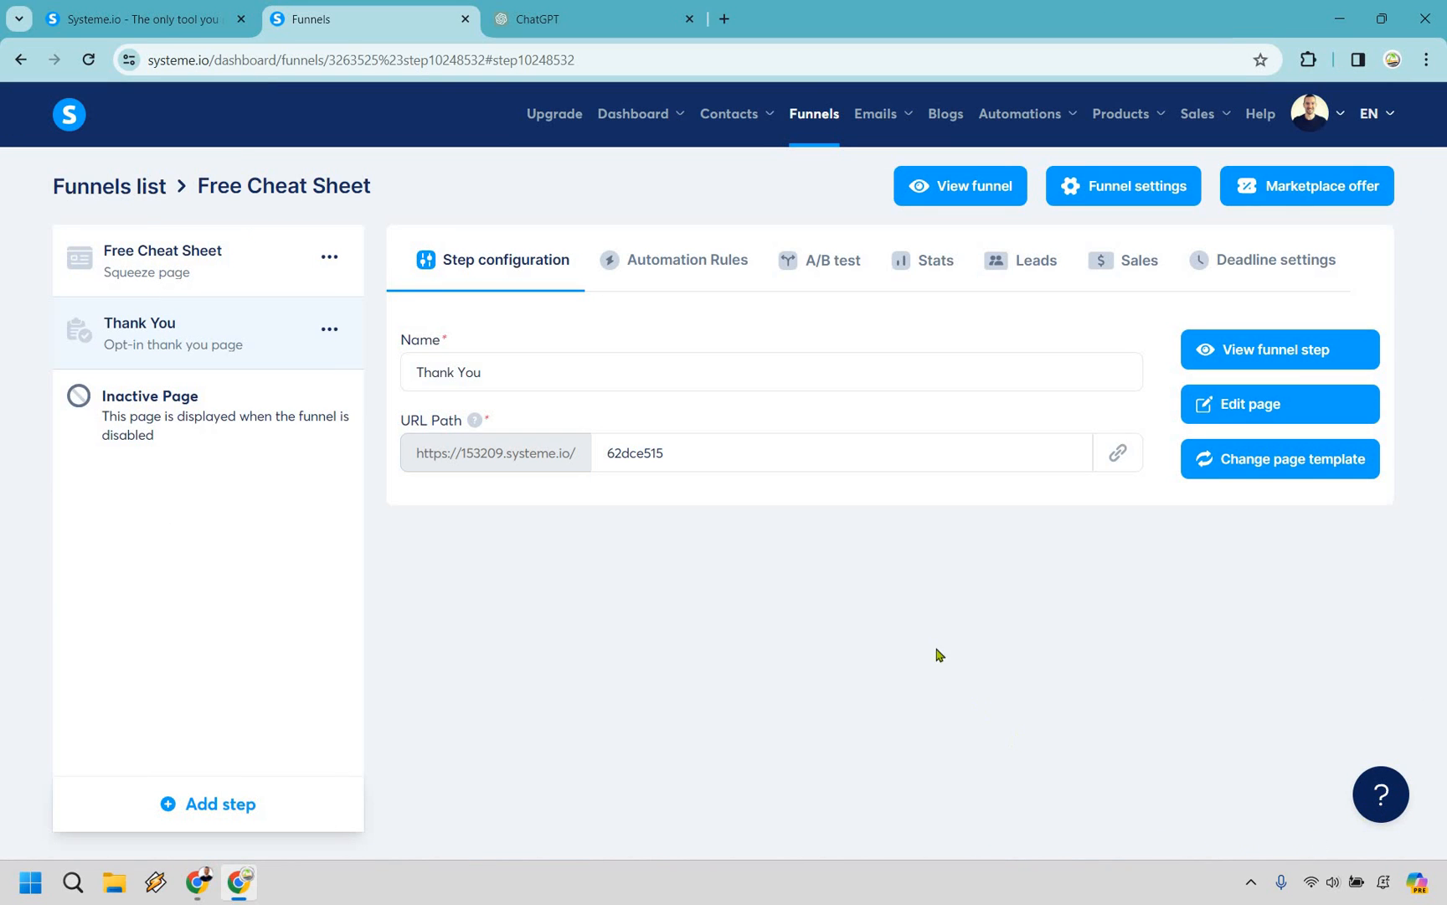
Bring up link options for Campaigns under the Emails menu.
left_click(875, 114)
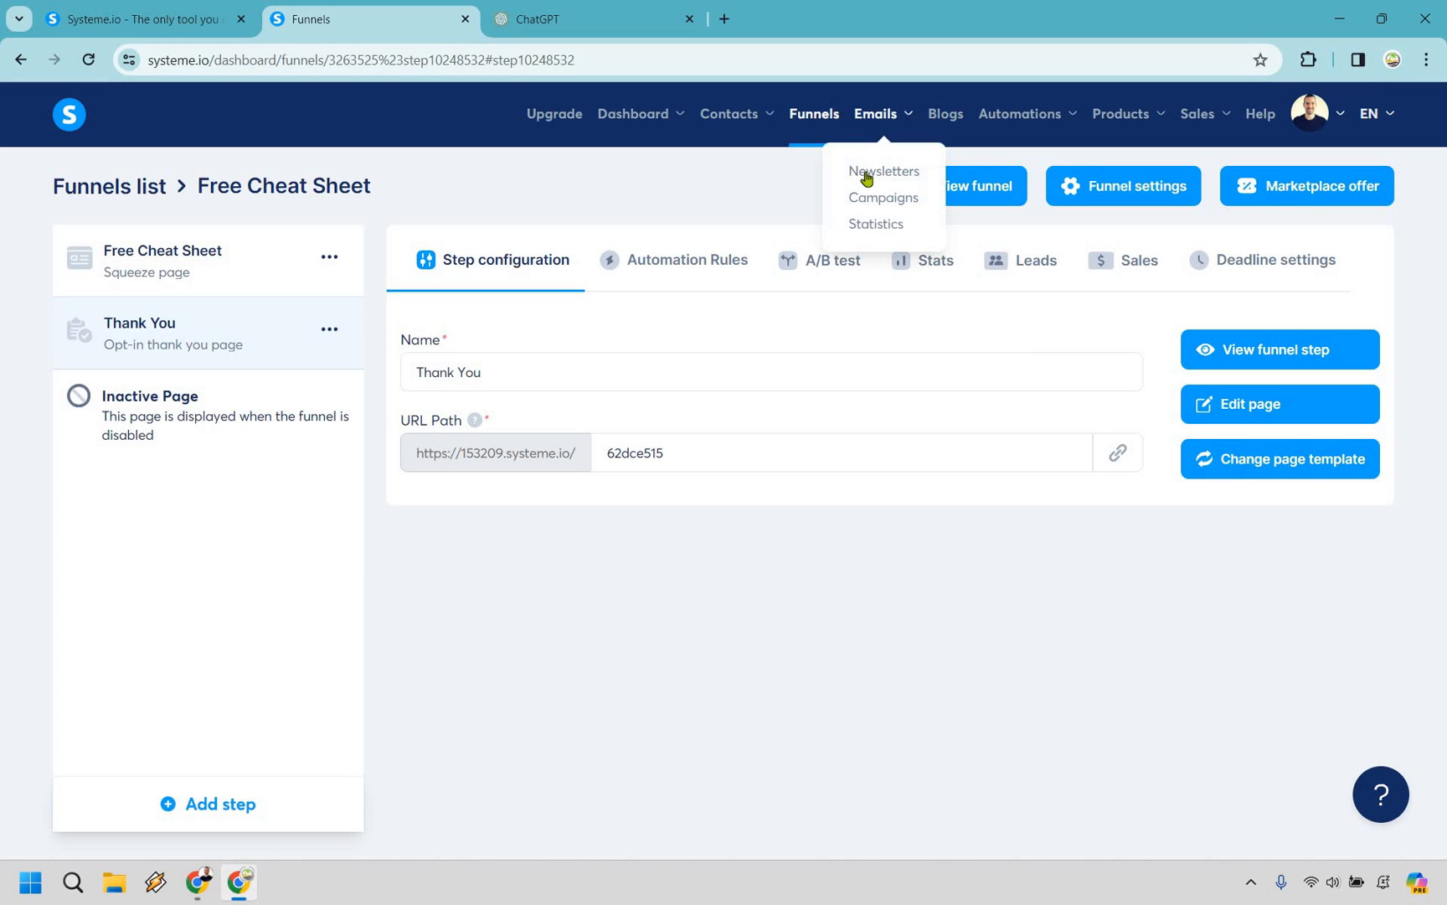
mouse_move(881, 197)
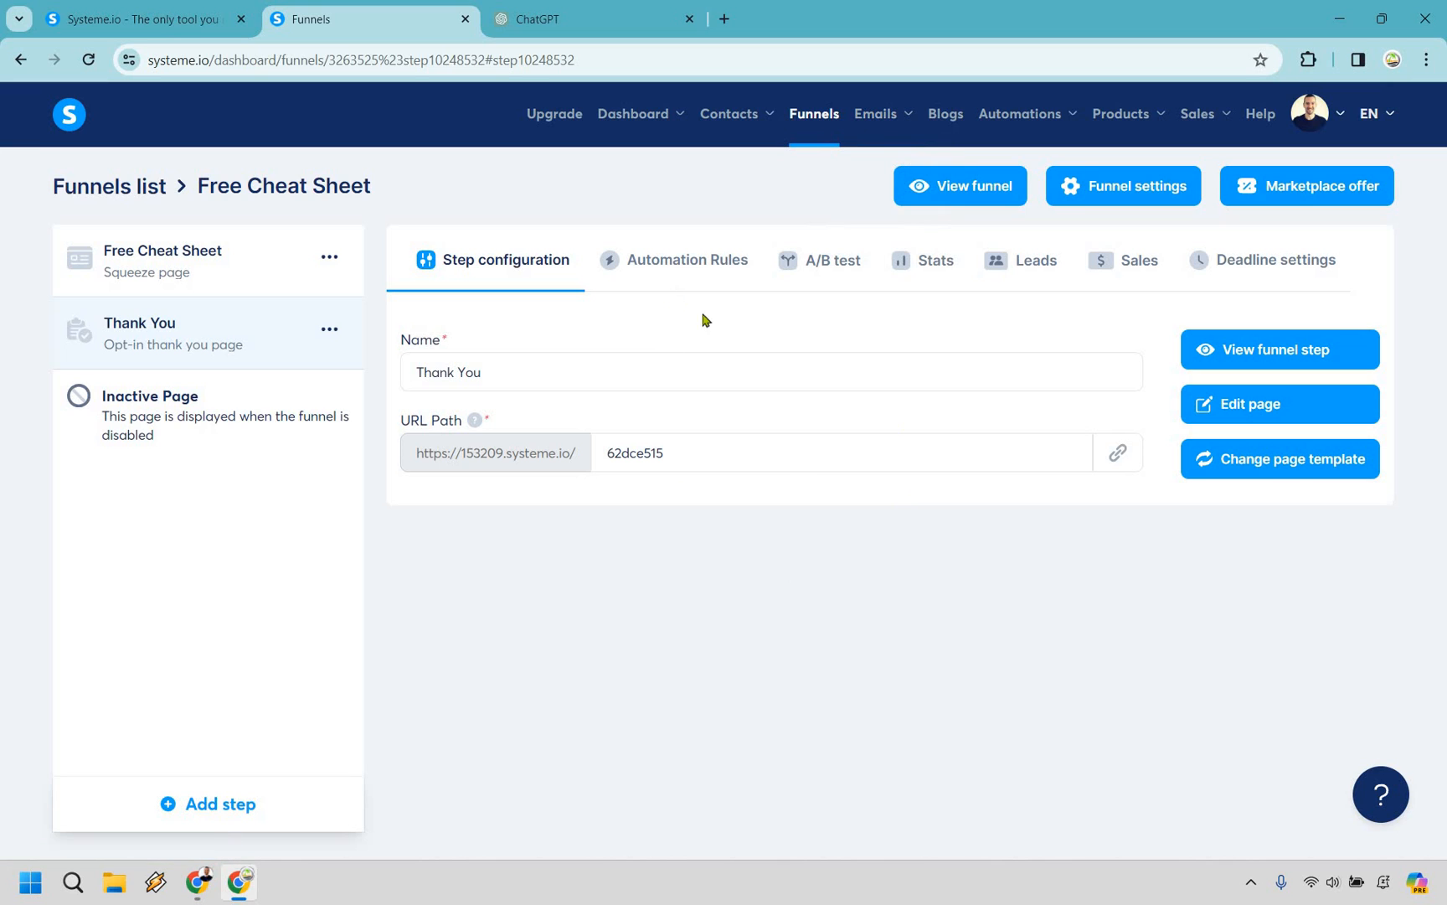
mouse_move(885, 176)
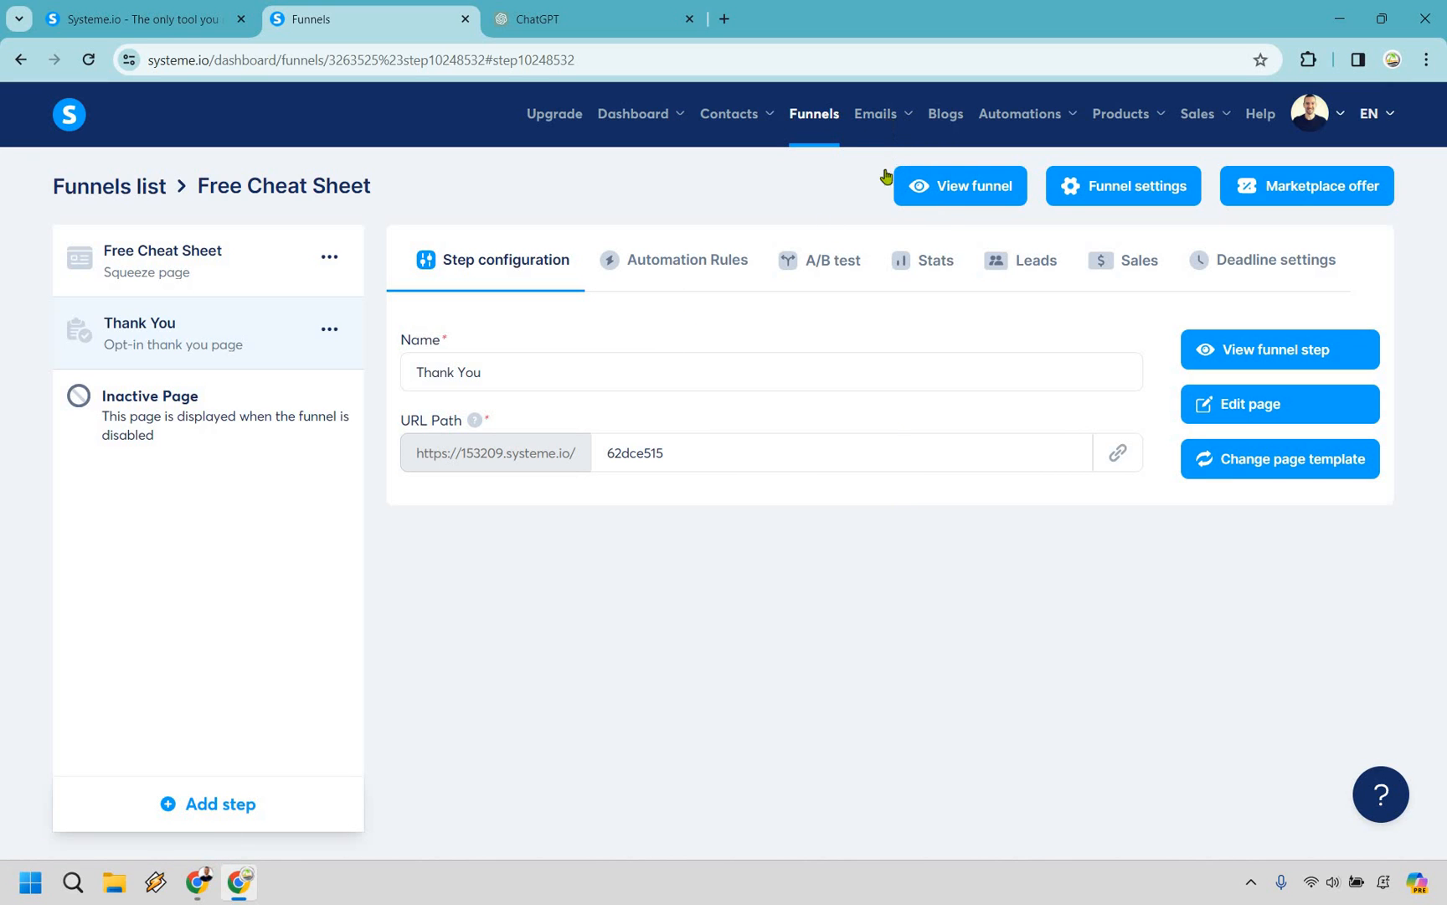
right_click(885, 196)
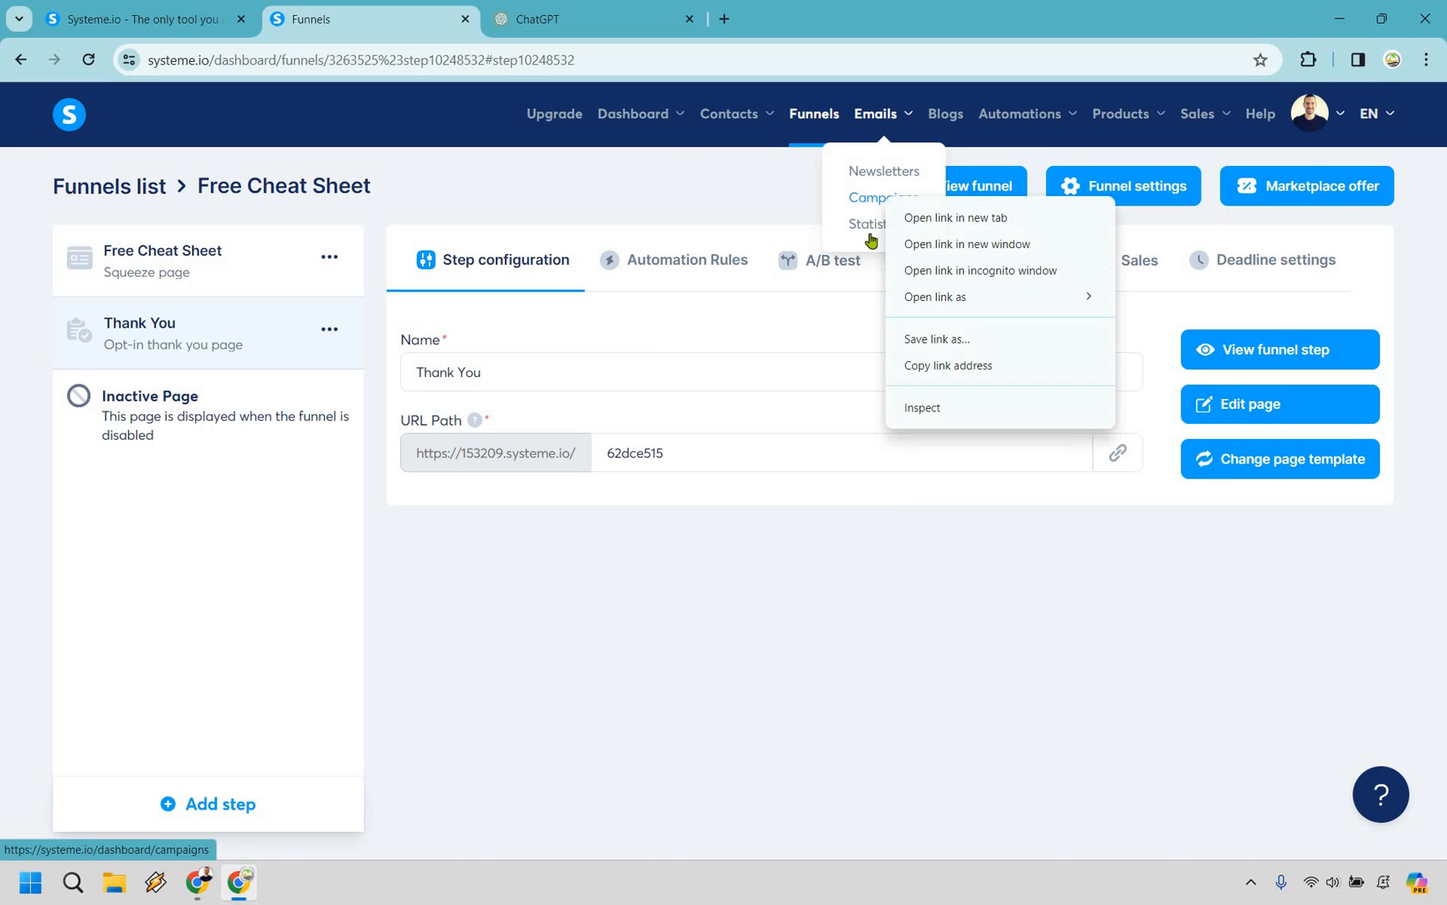
Create a campaign named and described 'Email Campaign' from the campaigns list.
left_click(955, 218)
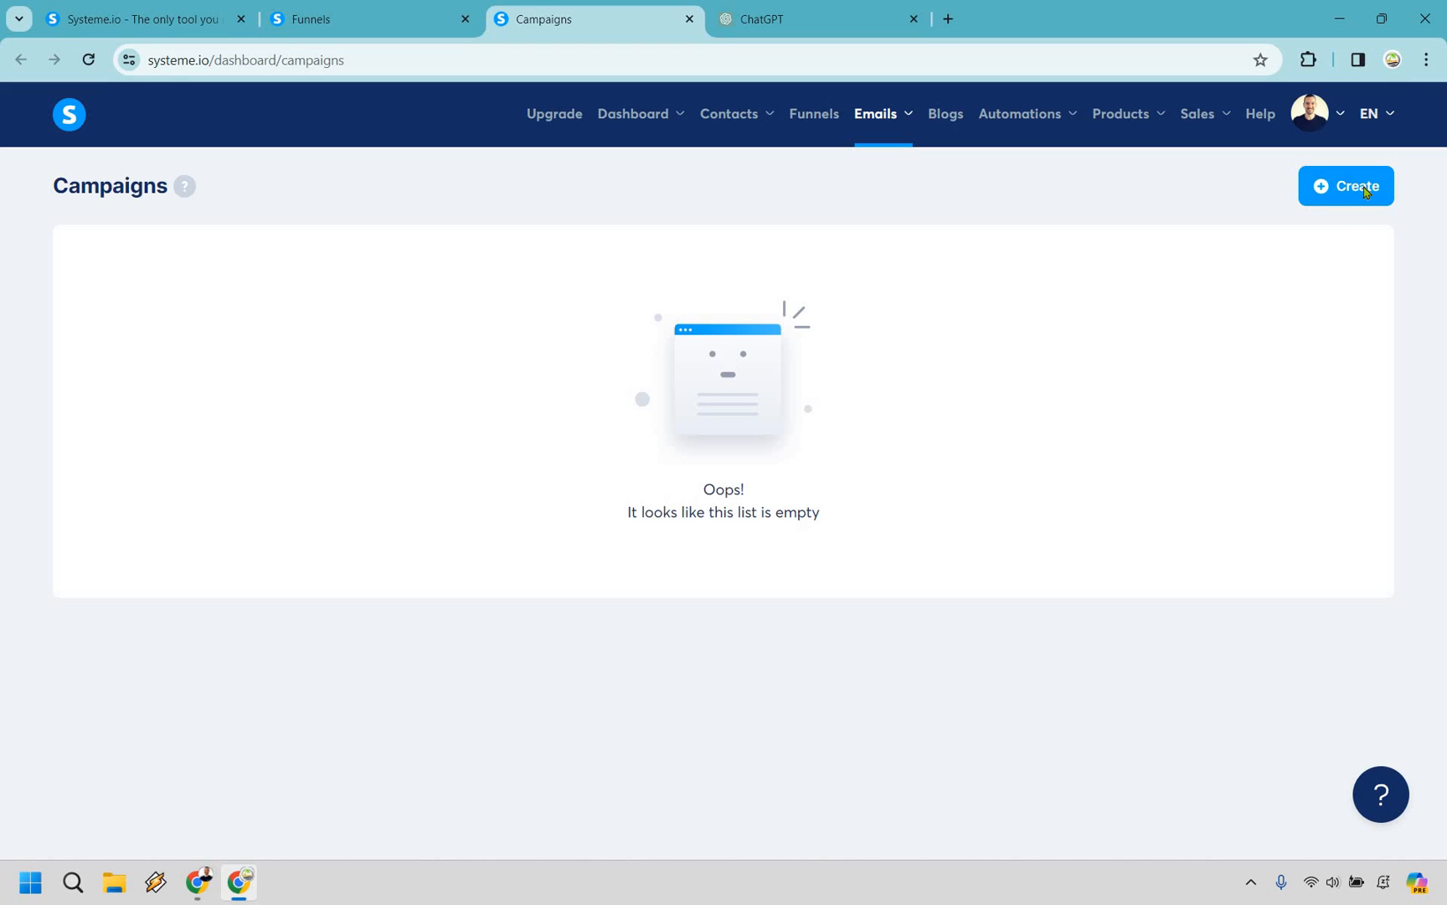
left_click(1345, 186)
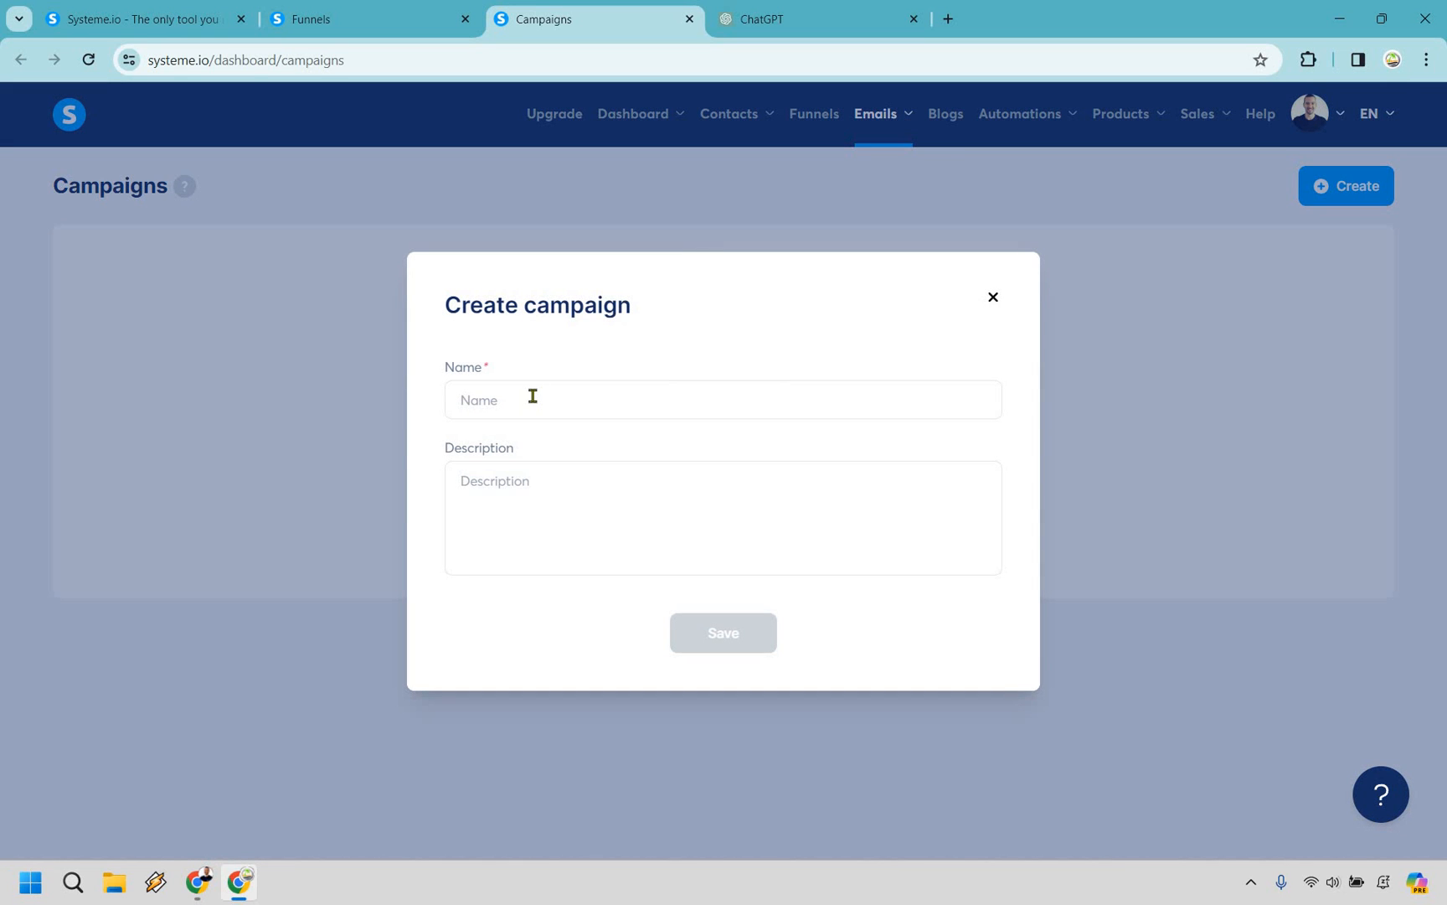
type("Email Campaign")
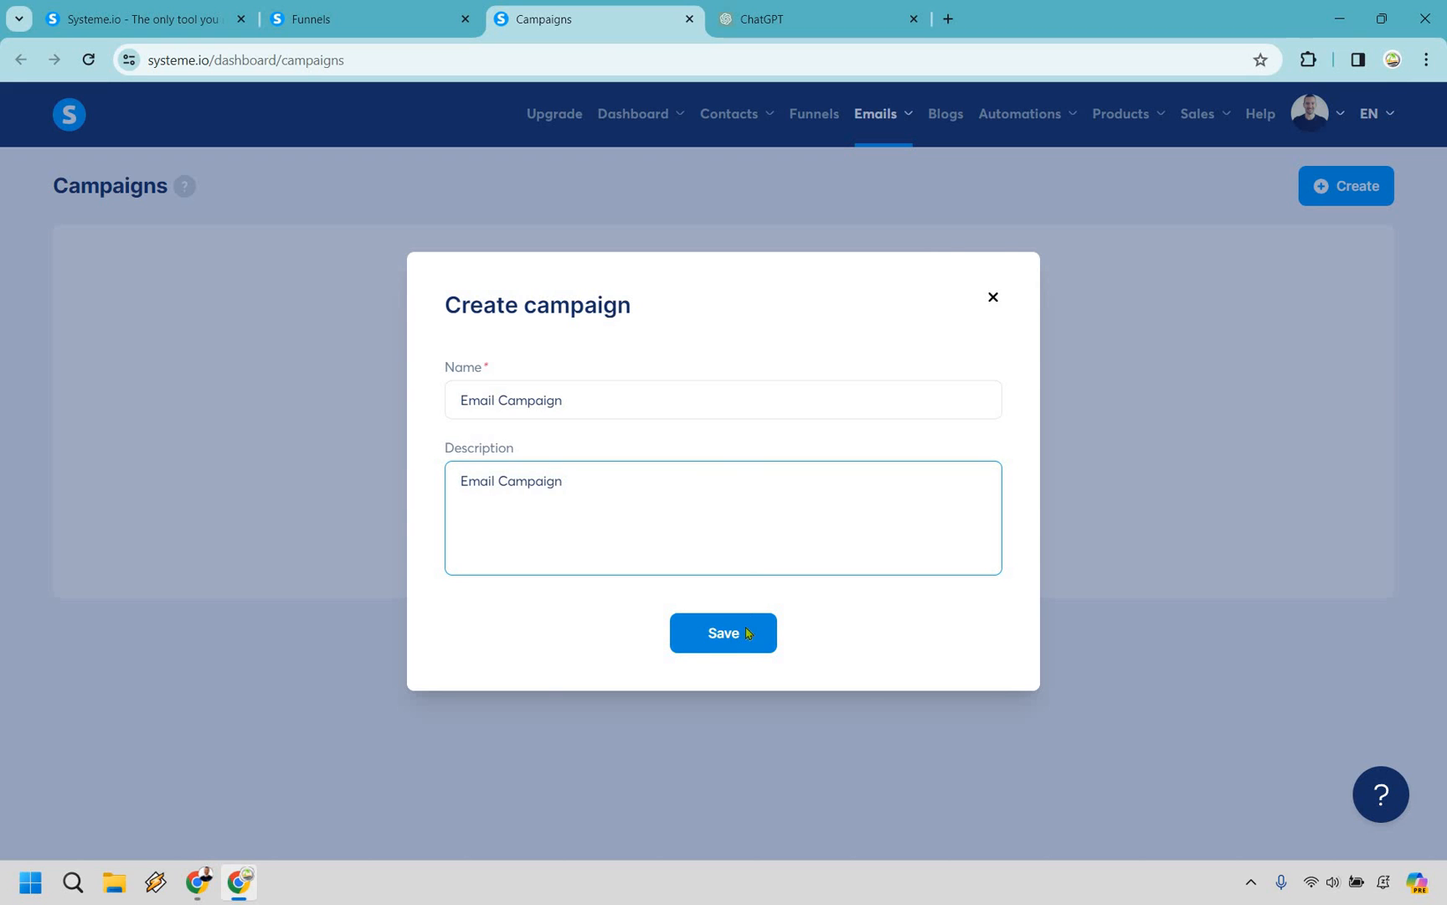
left_click(722, 631)
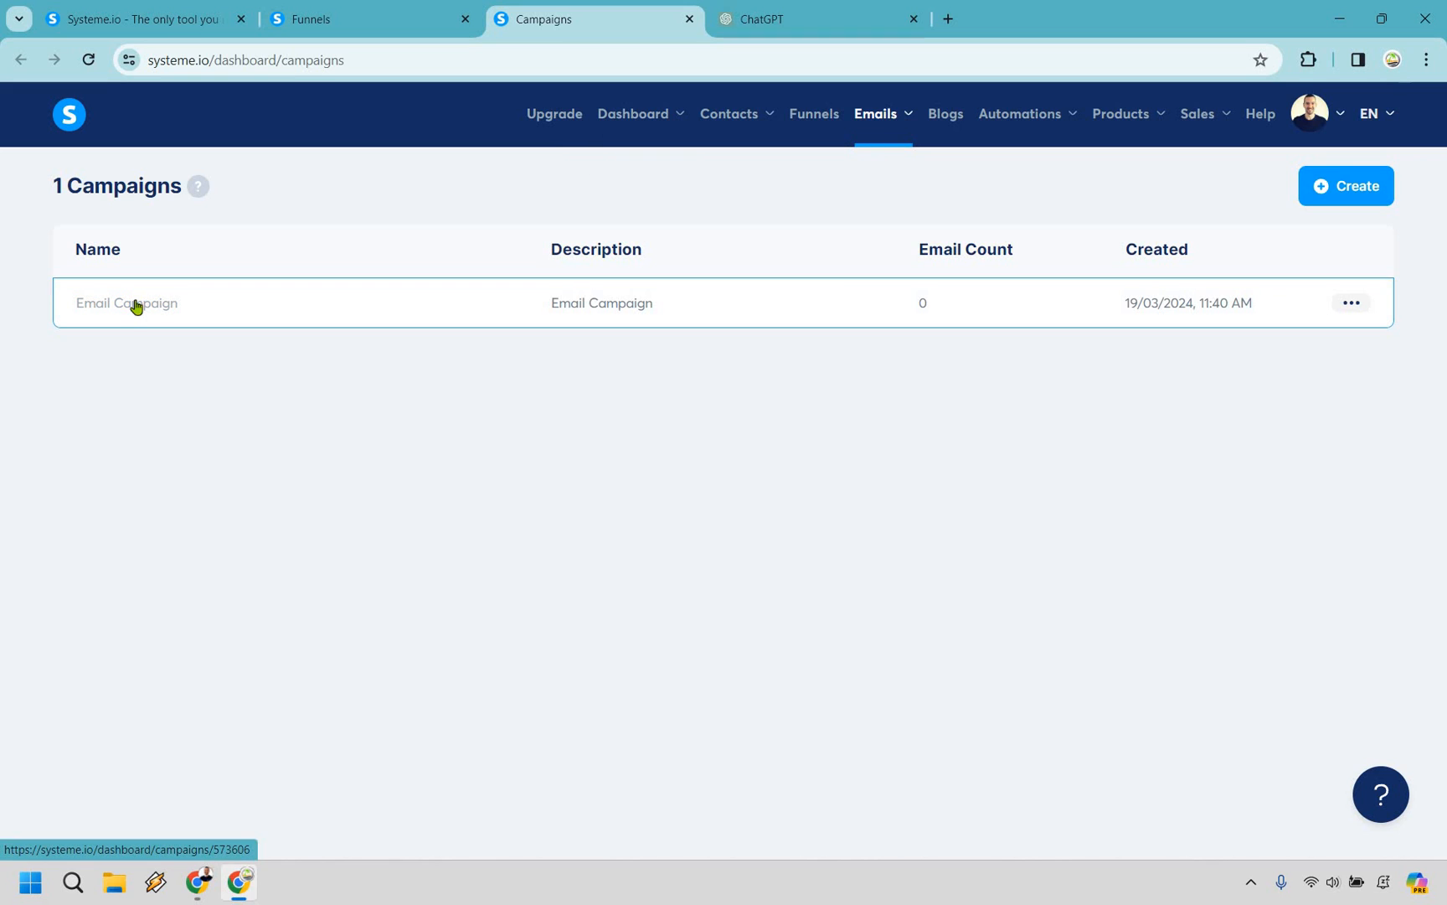
Add an email 'Welcome & Your Free Cheat Sheet Inside!' from James Canzanella to Email Campaign.
left_click(125, 303)
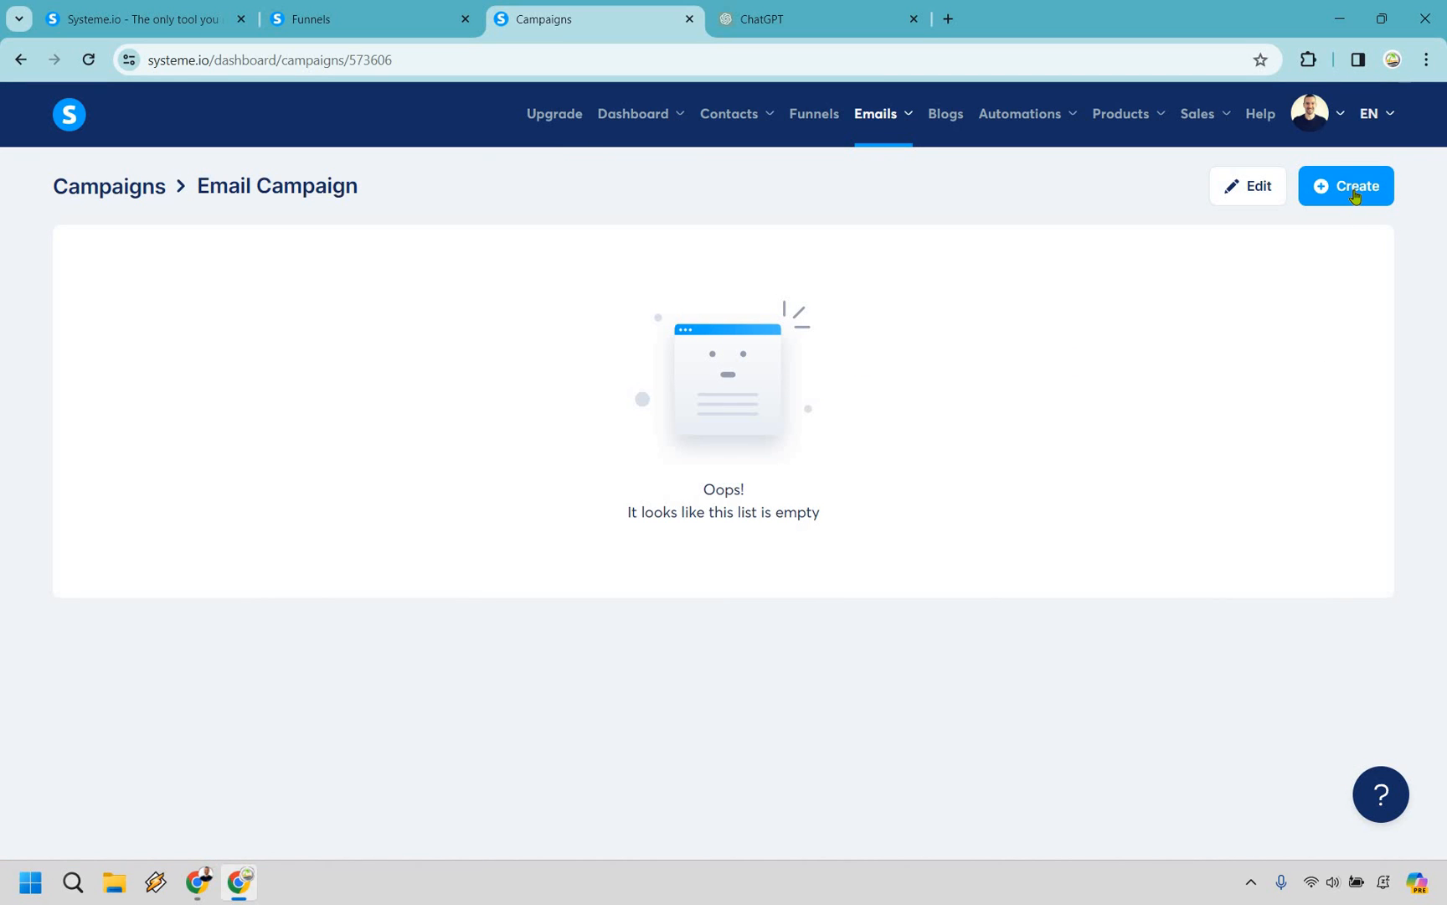
left_click(1345, 186)
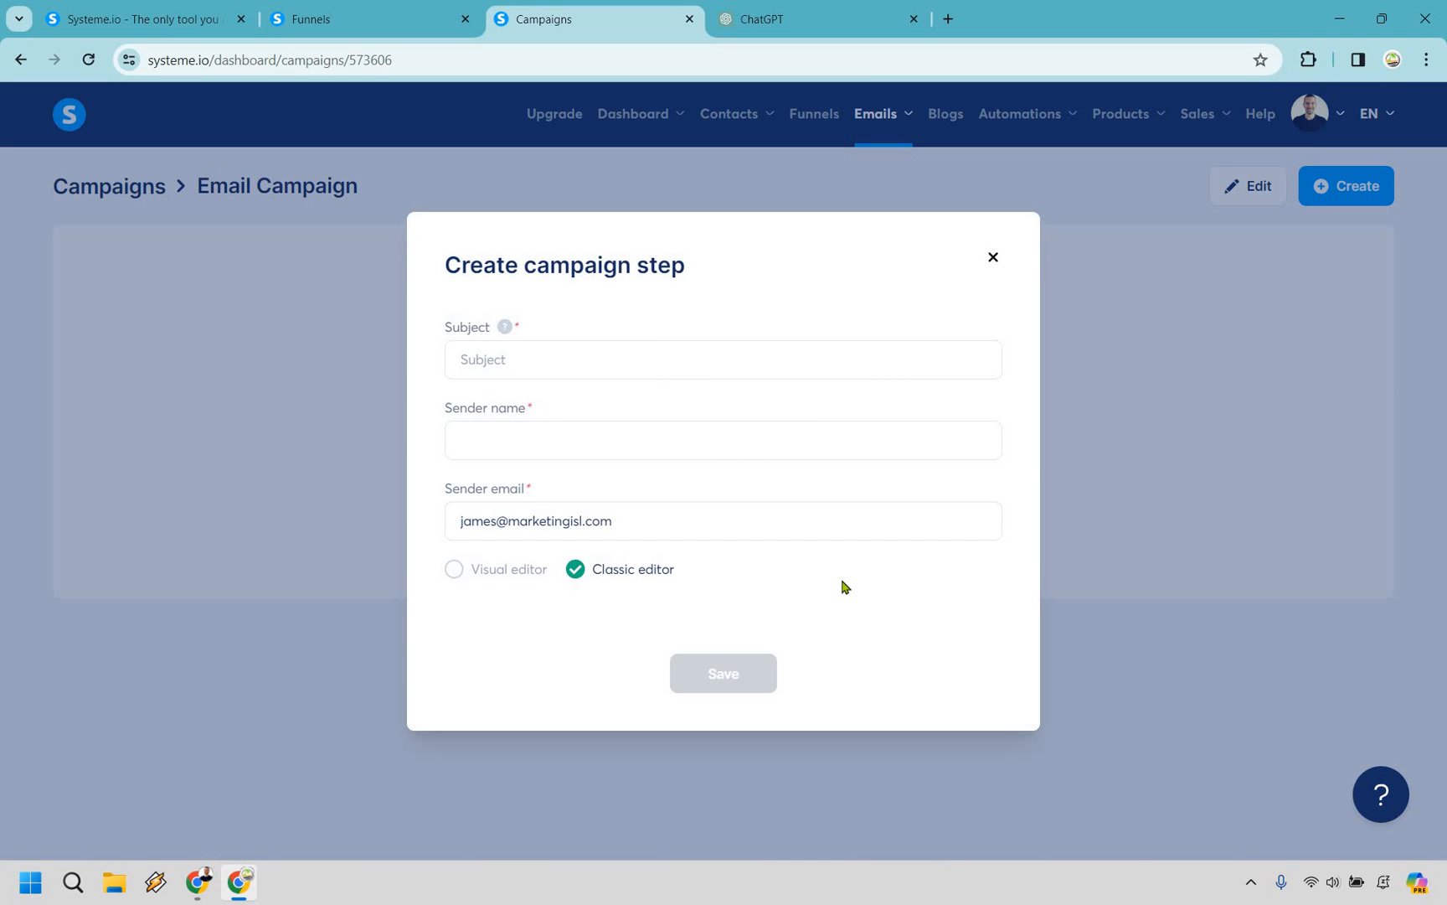
mouse_move(853, 604)
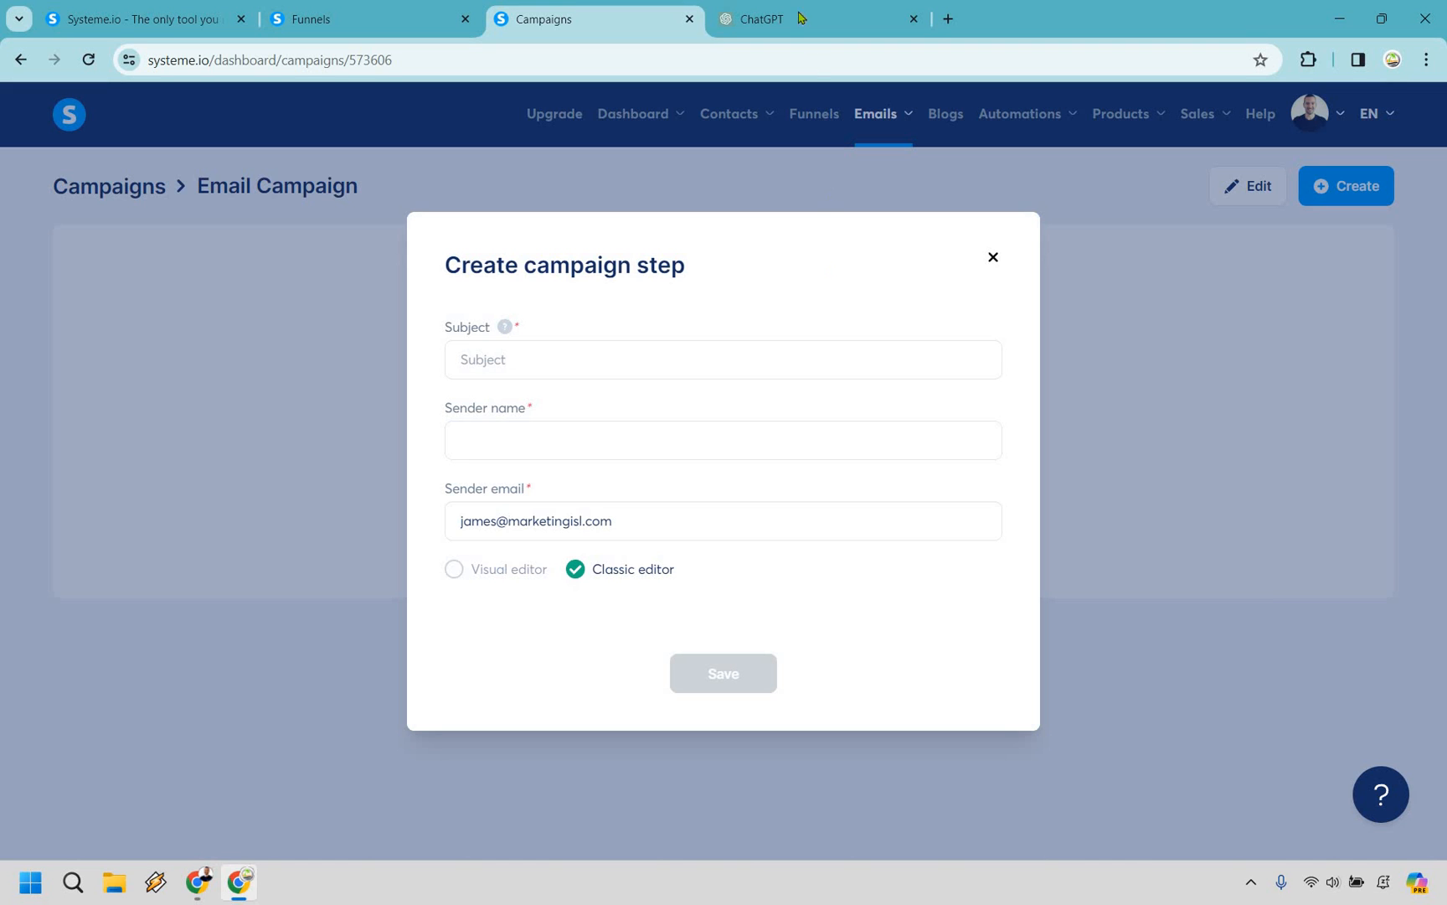
left_click(818, 18)
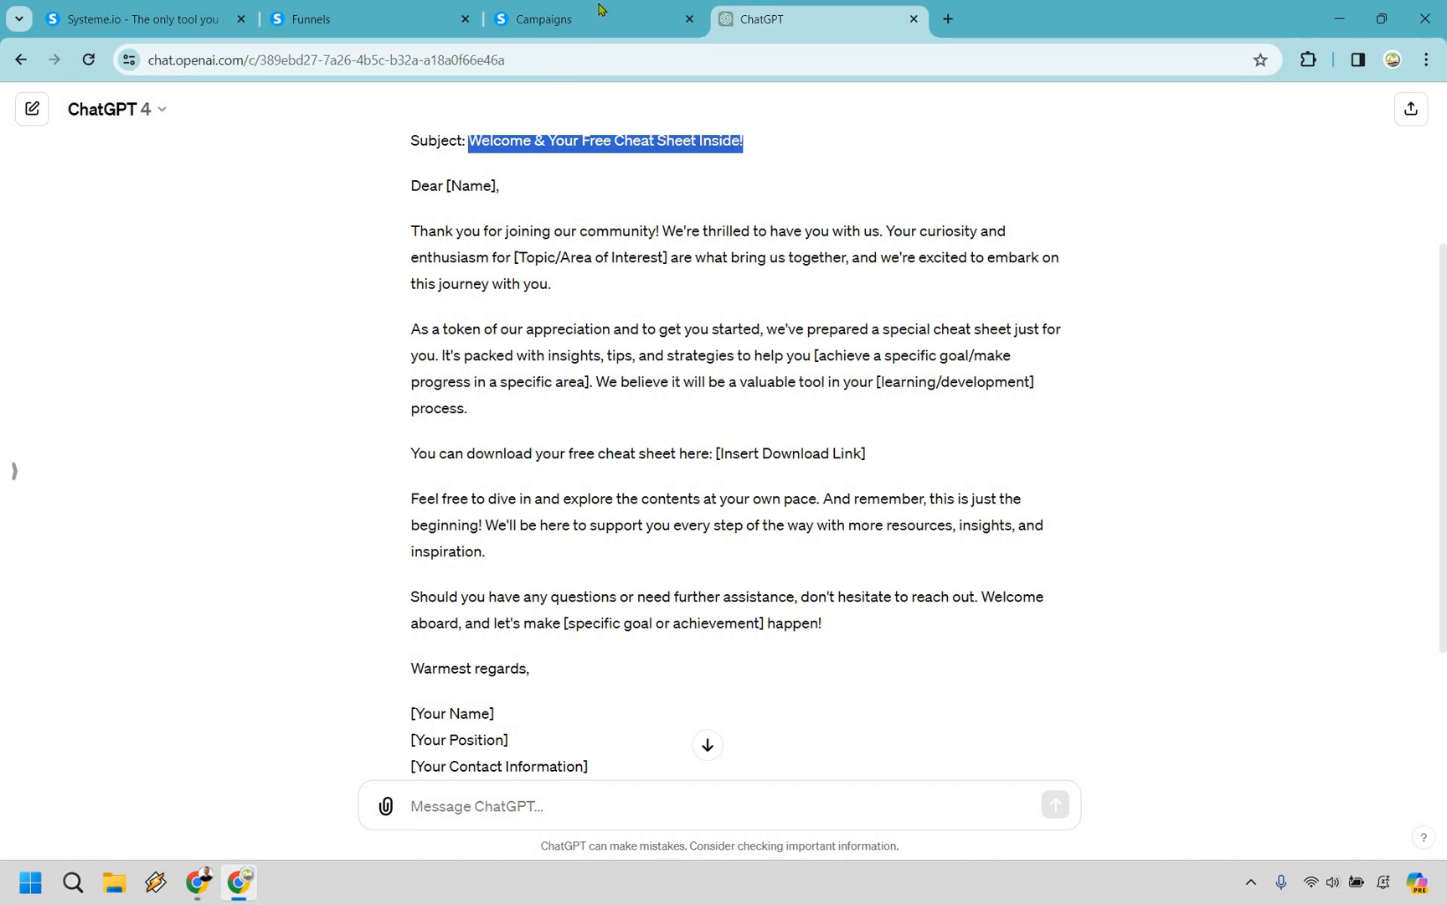
left_click(573, 18)
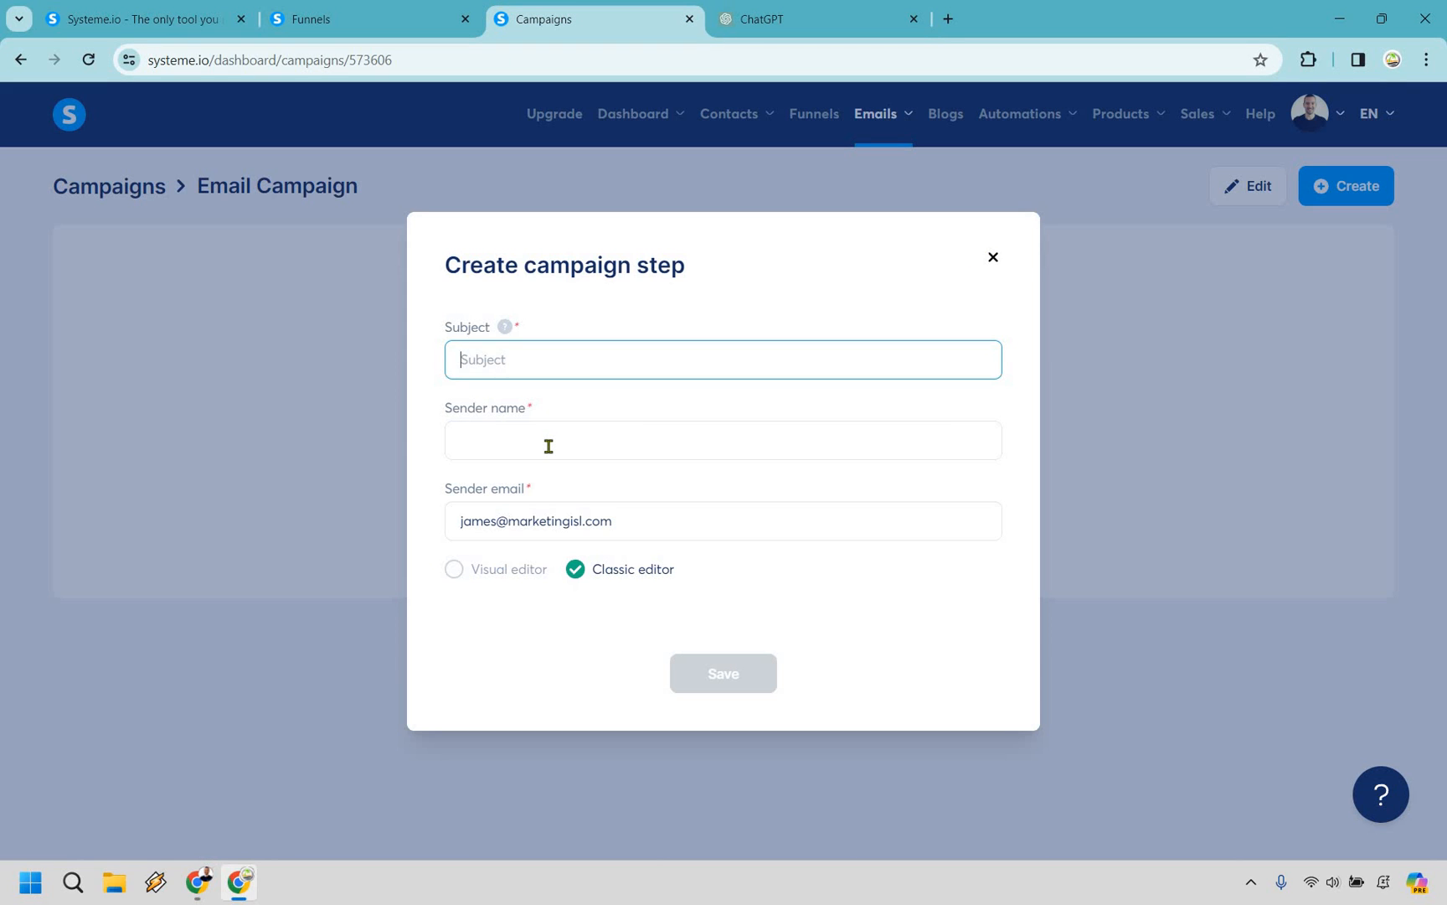
type("James Canzanella")
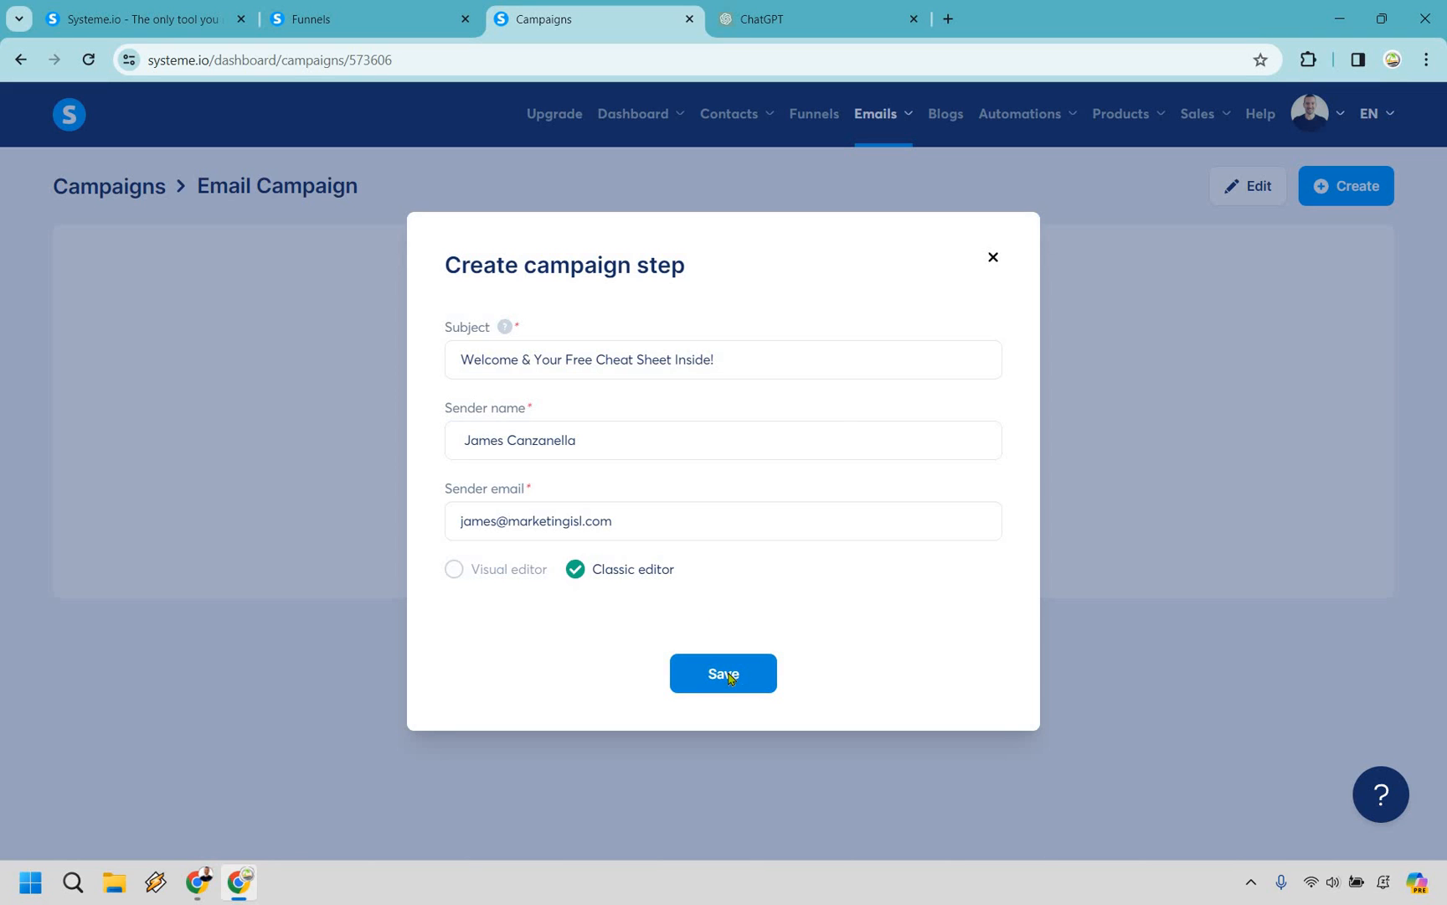
left_click(722, 672)
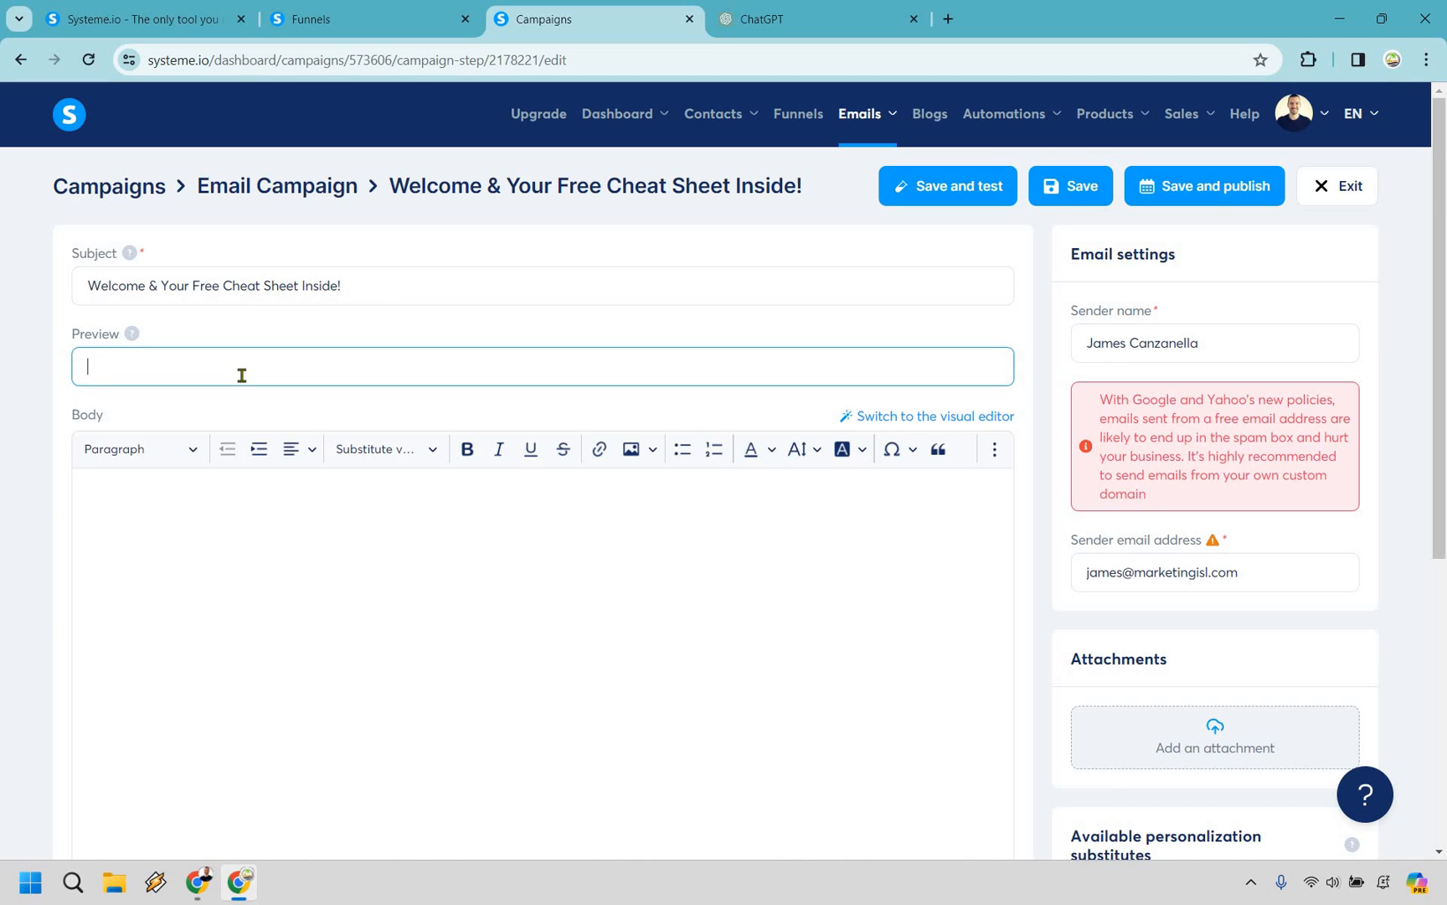
Give the email the preview line 'Here is where you can access...' and paste the ChatGPT body.
type("Here is whe")
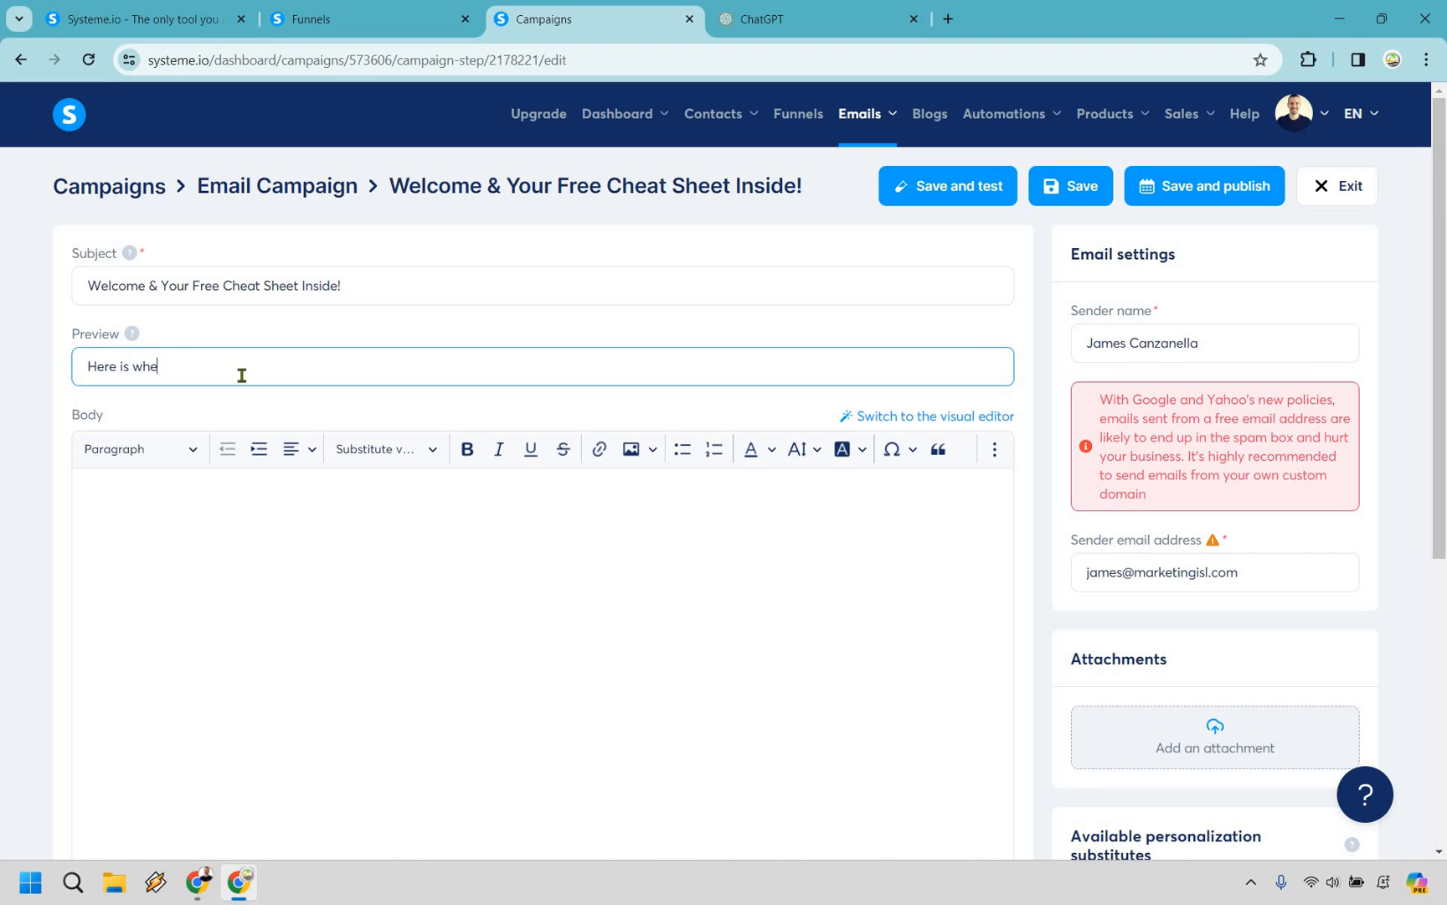
type("re you can acces")
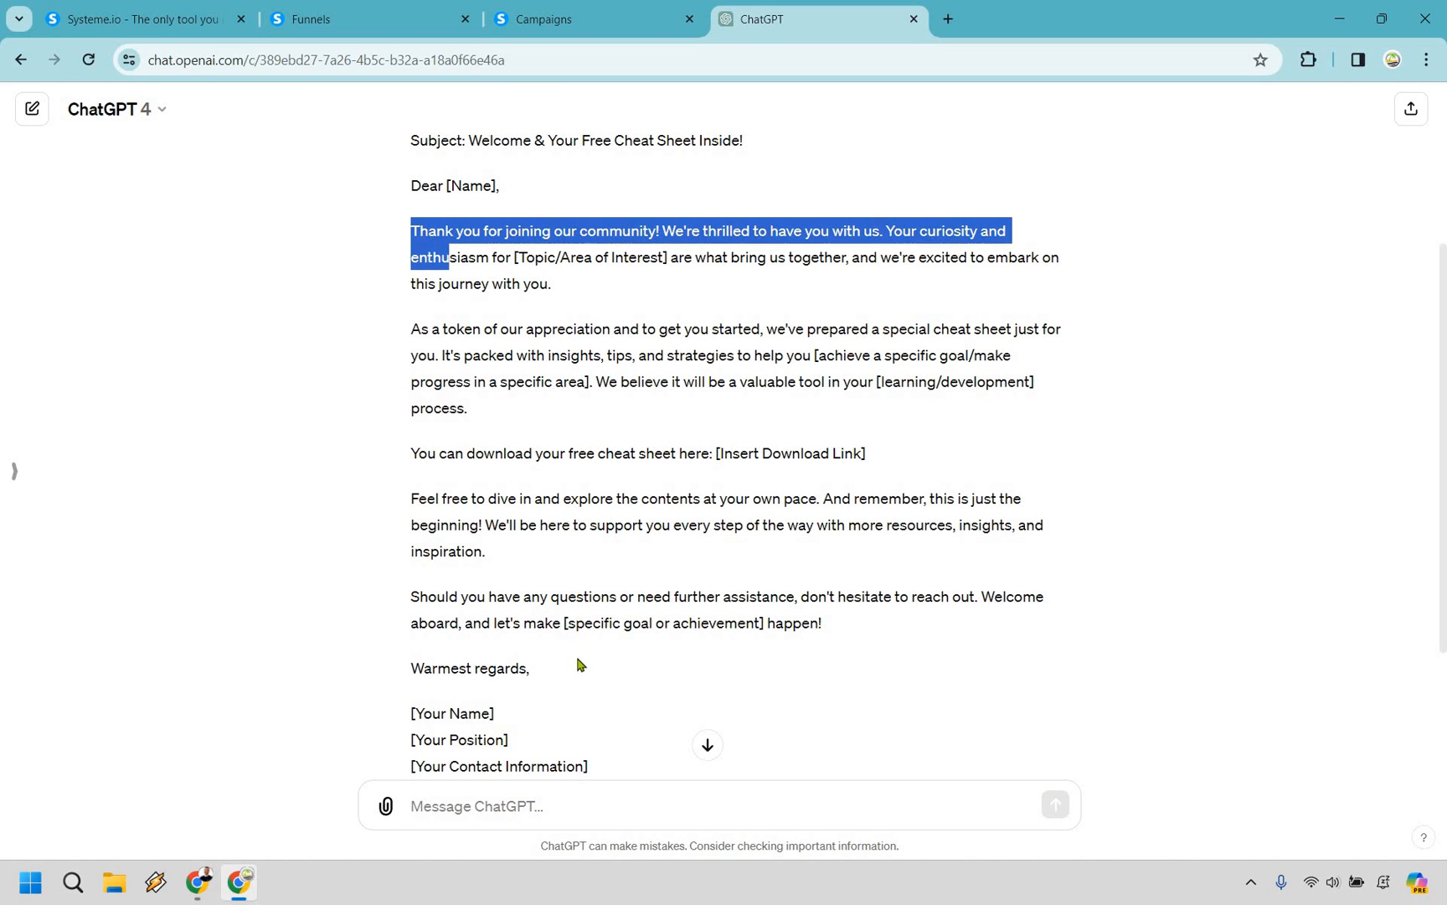
left_click(595, 19)
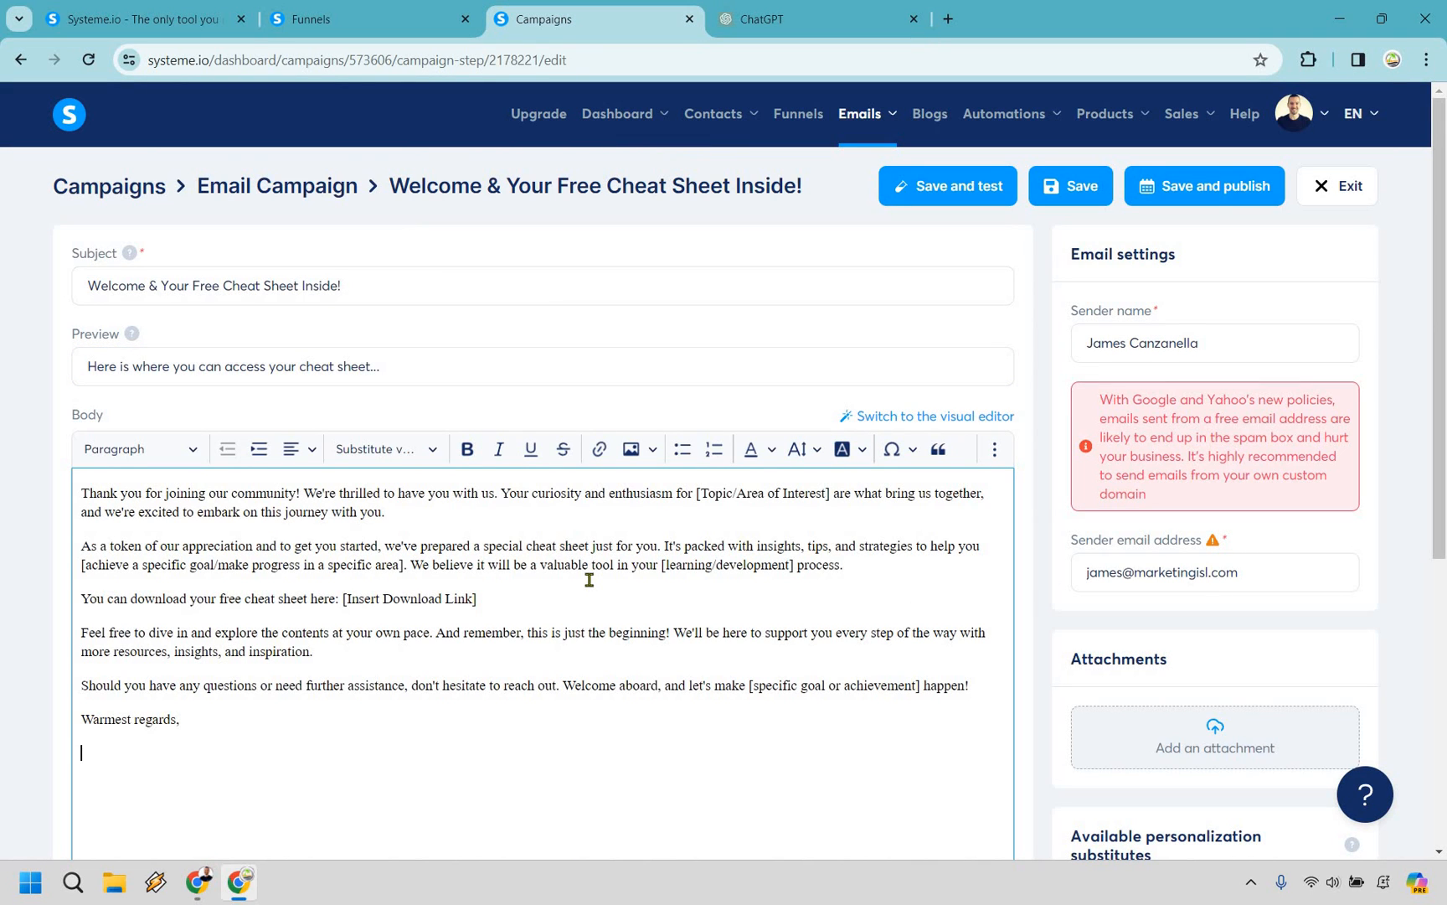
Add the 'canz' sign-off and replace [Topic/Area of Interest] with social media.
type("d")
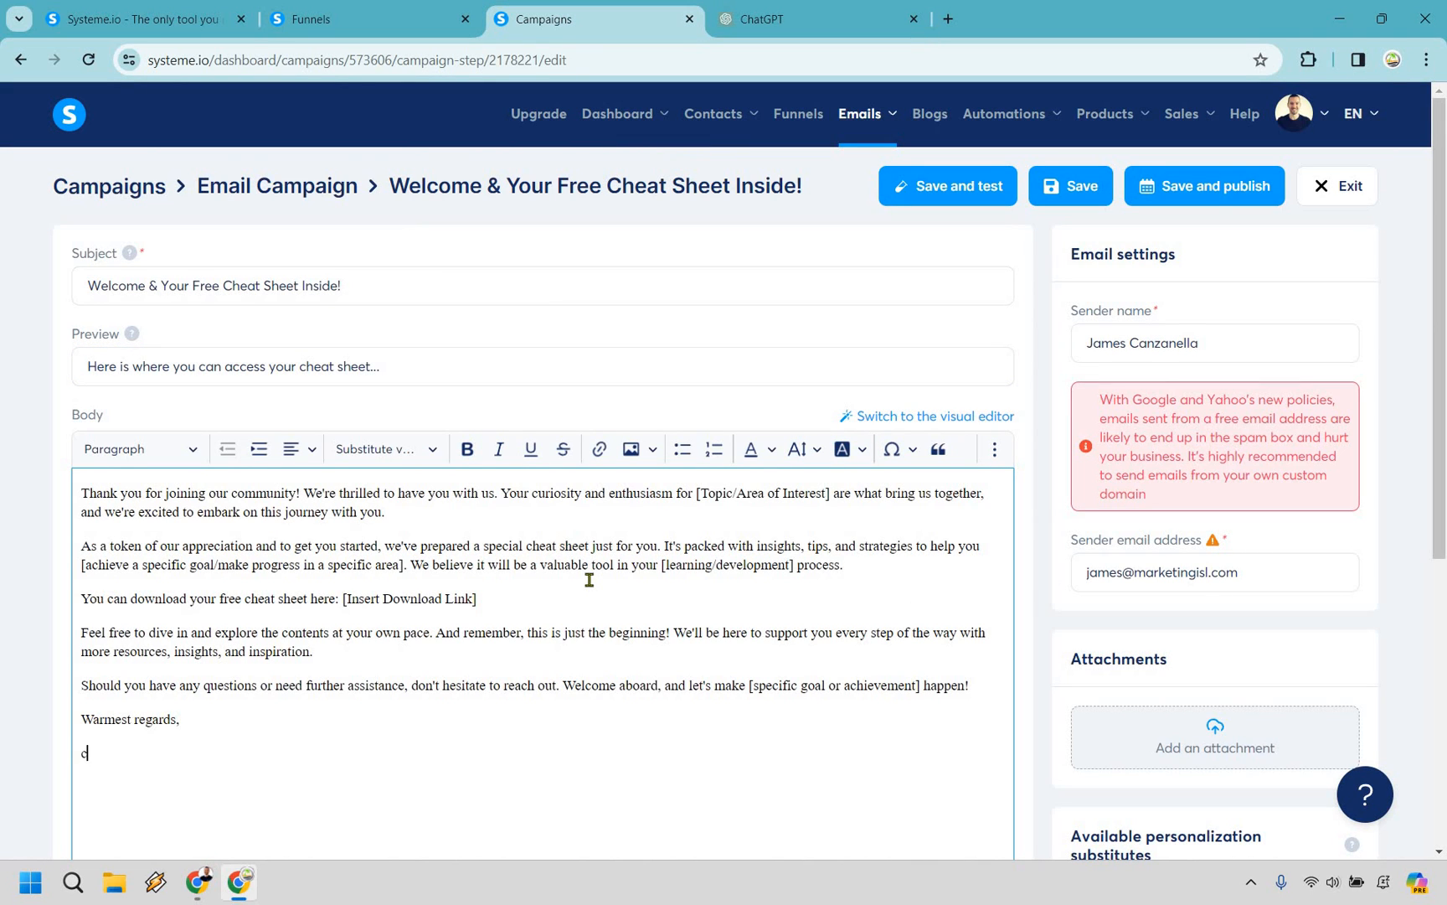
type("anz")
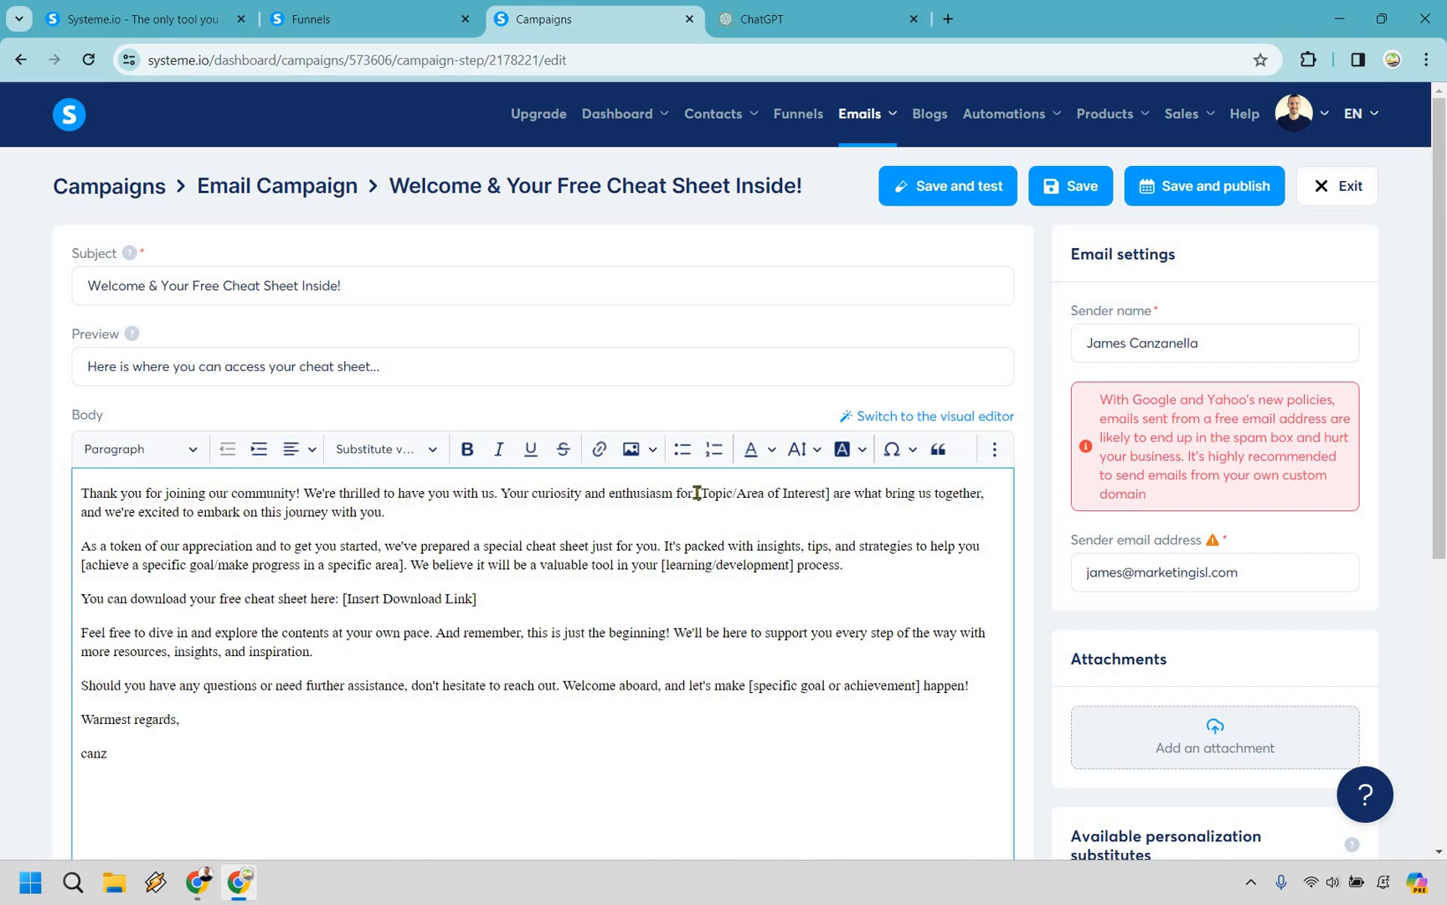
double_click(762, 492)
type("social medi")
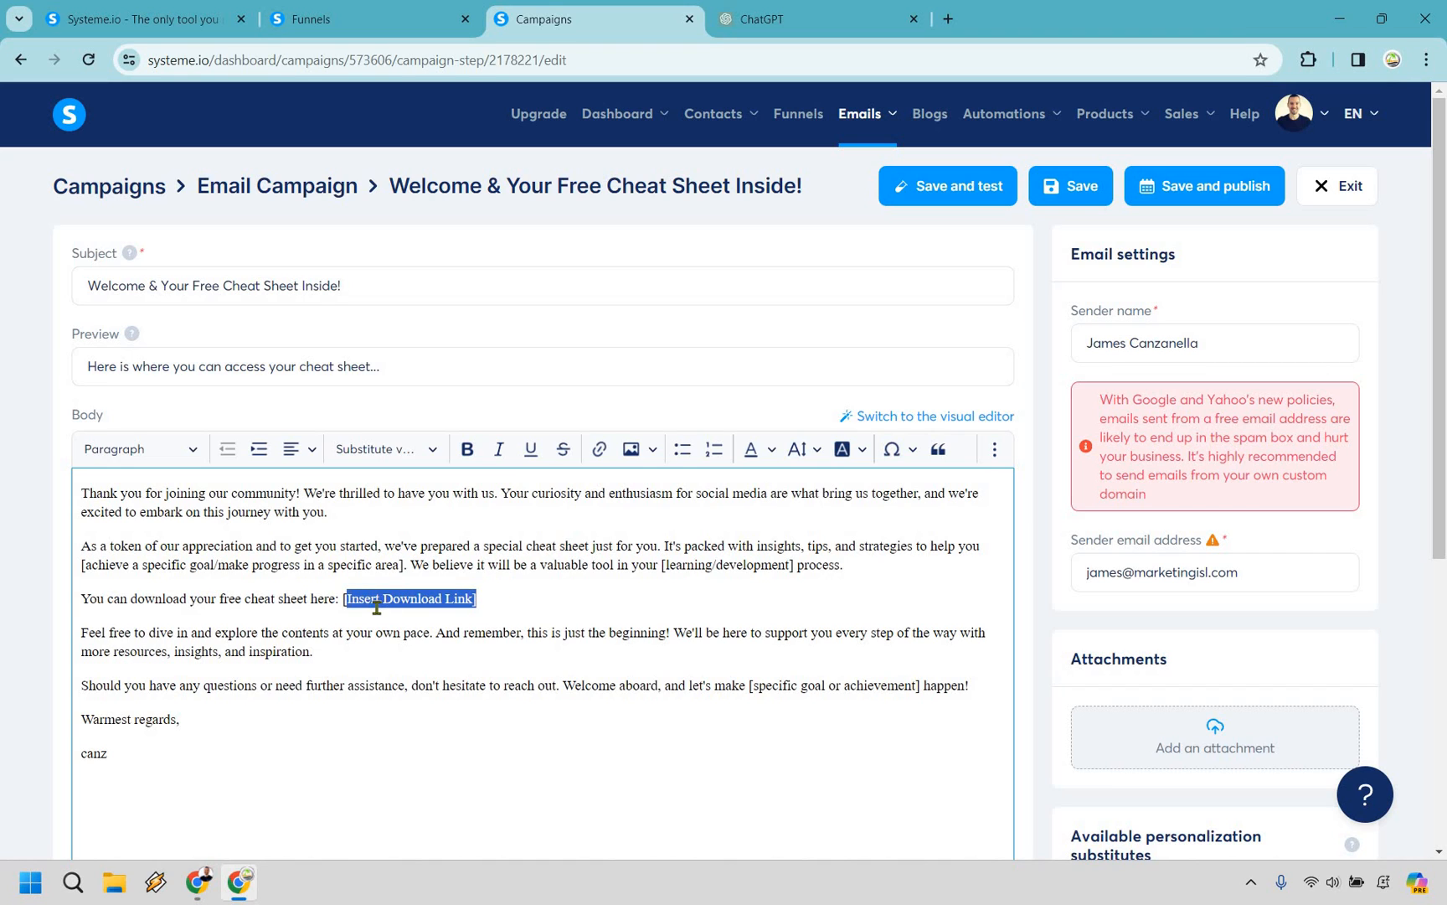
key("Delete")
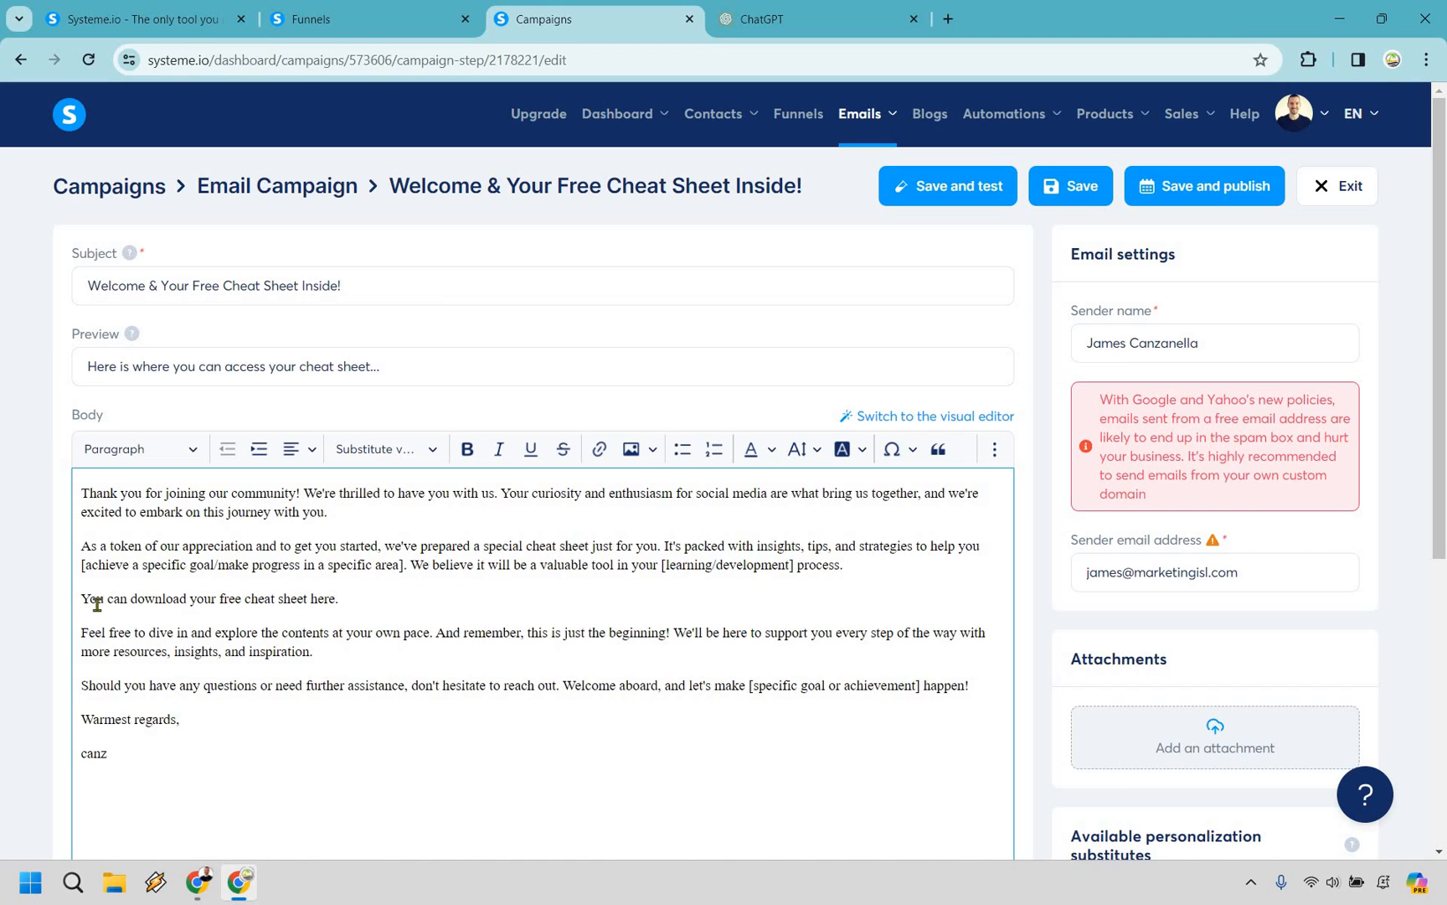
left_click_drag(81, 598, 339, 598)
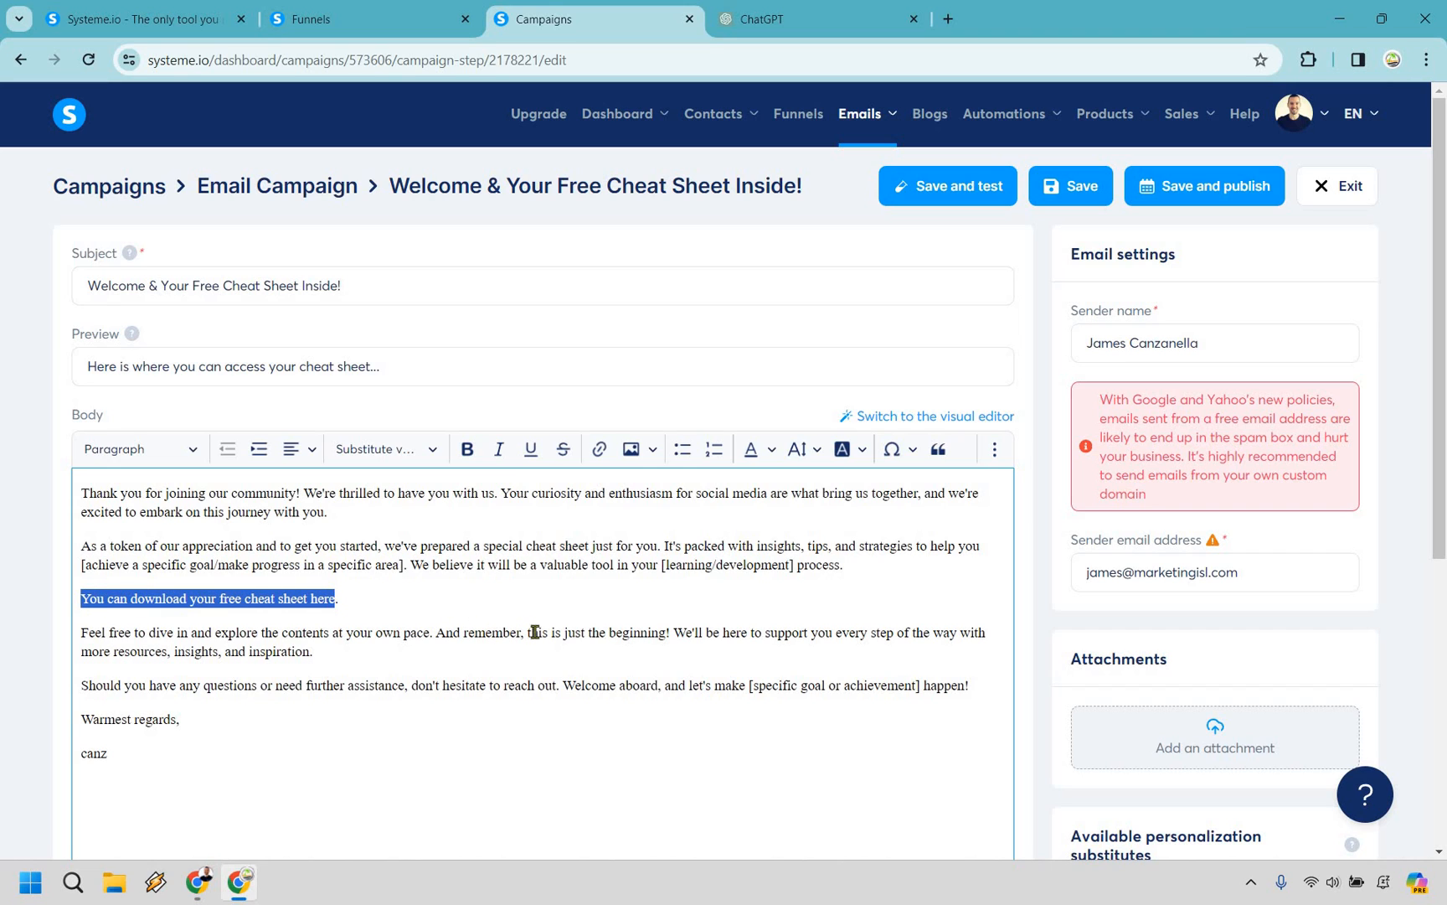
left_click(598, 449)
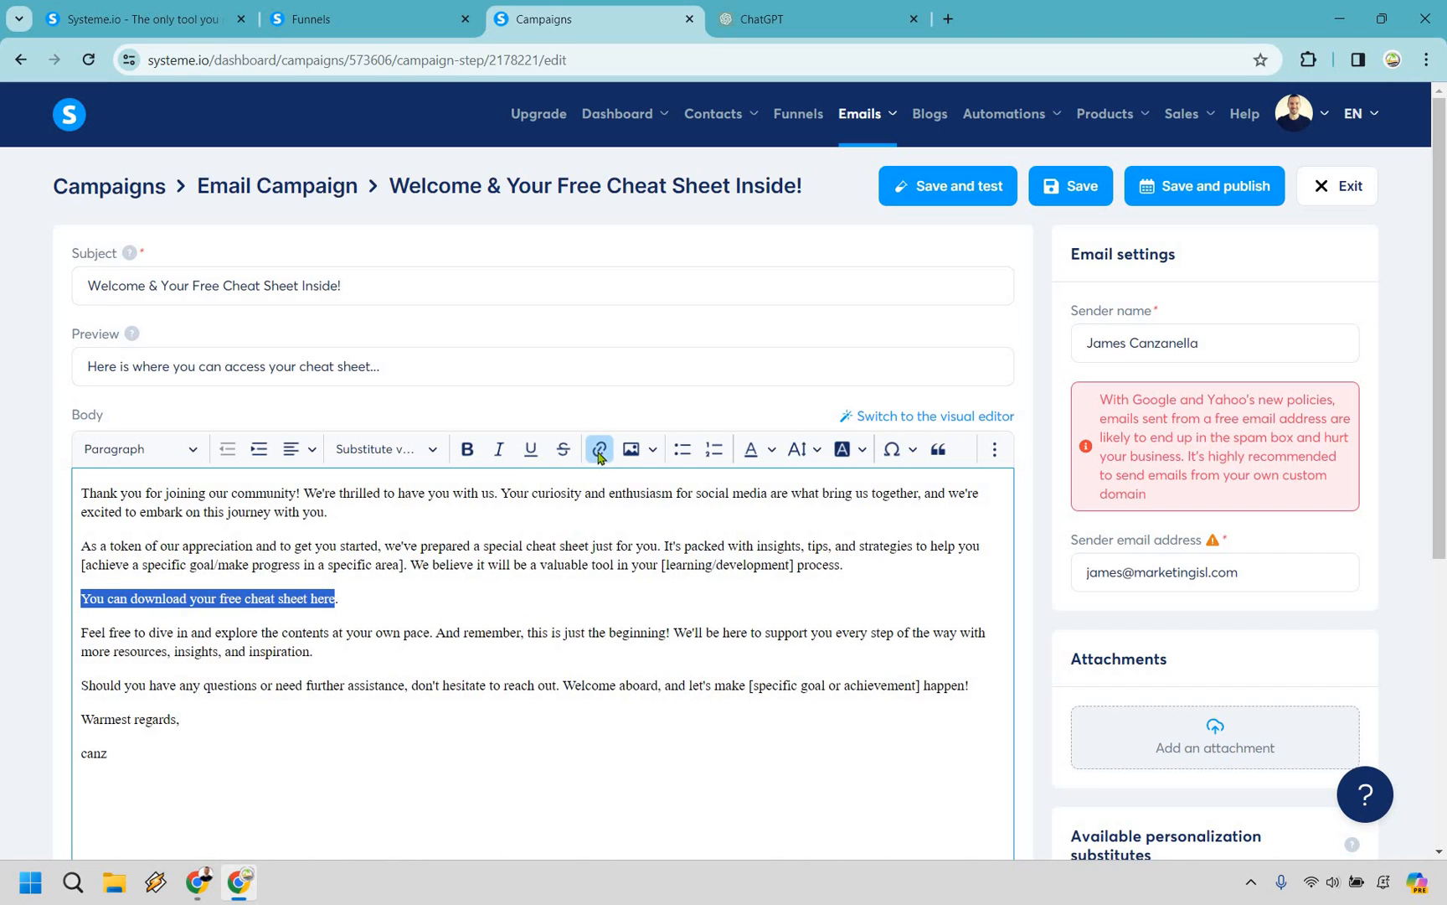
left_click(598, 449)
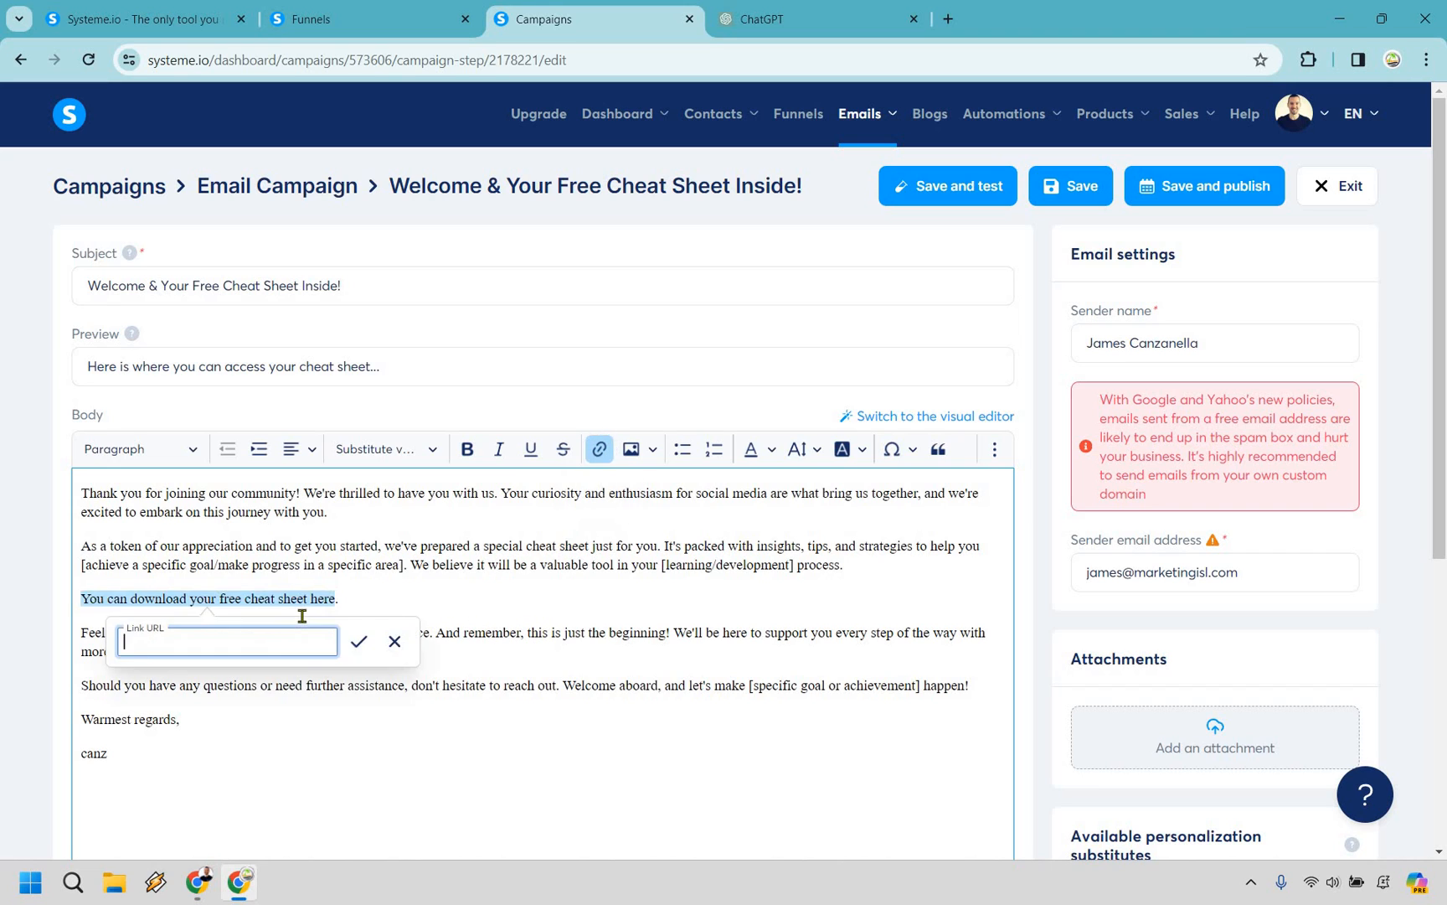
type("www.aol")
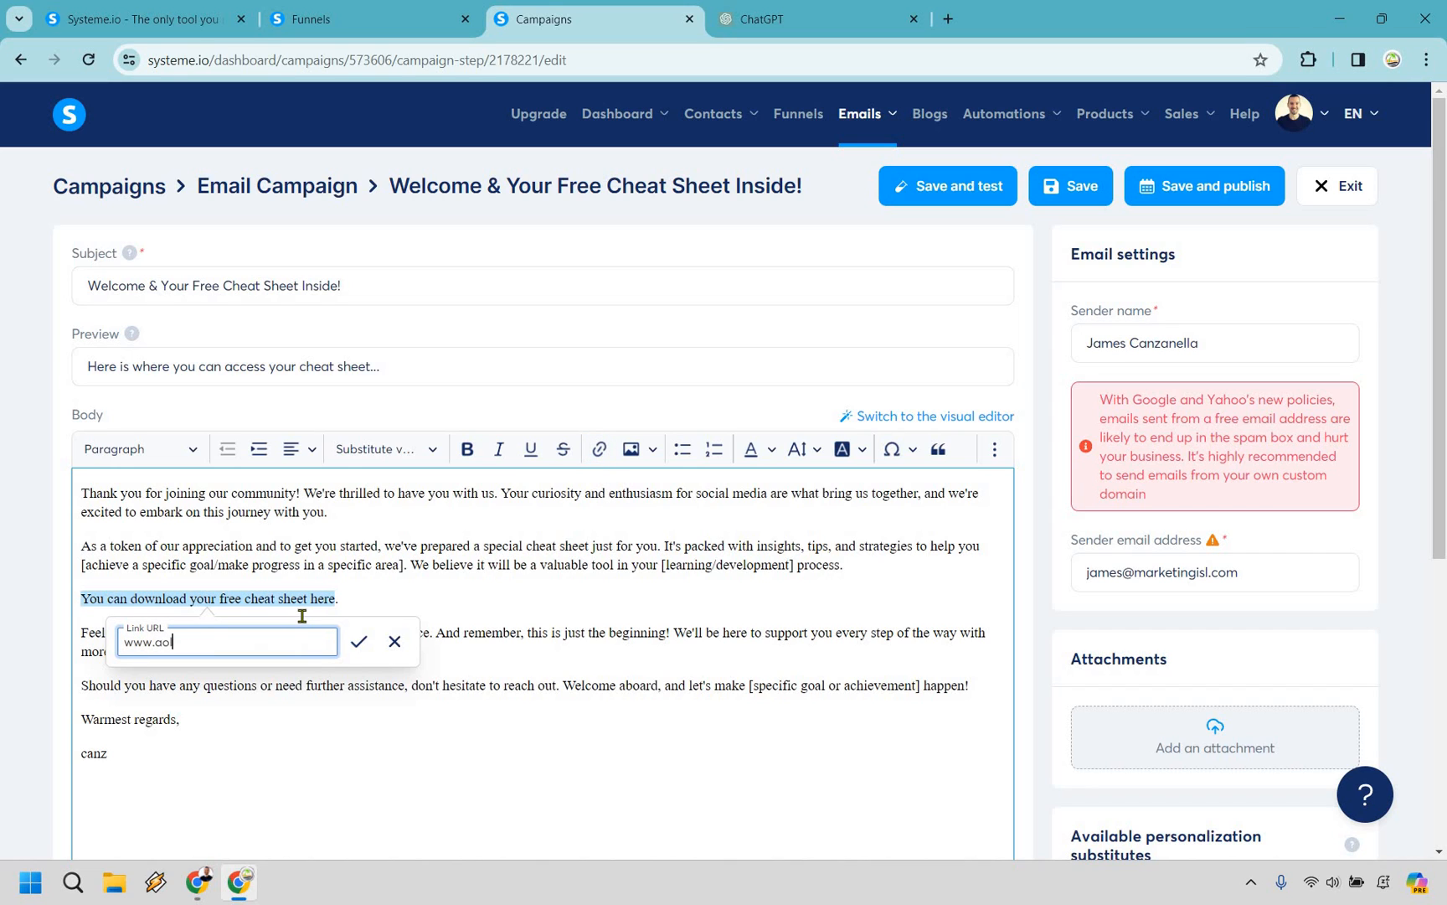
left_click(359, 642)
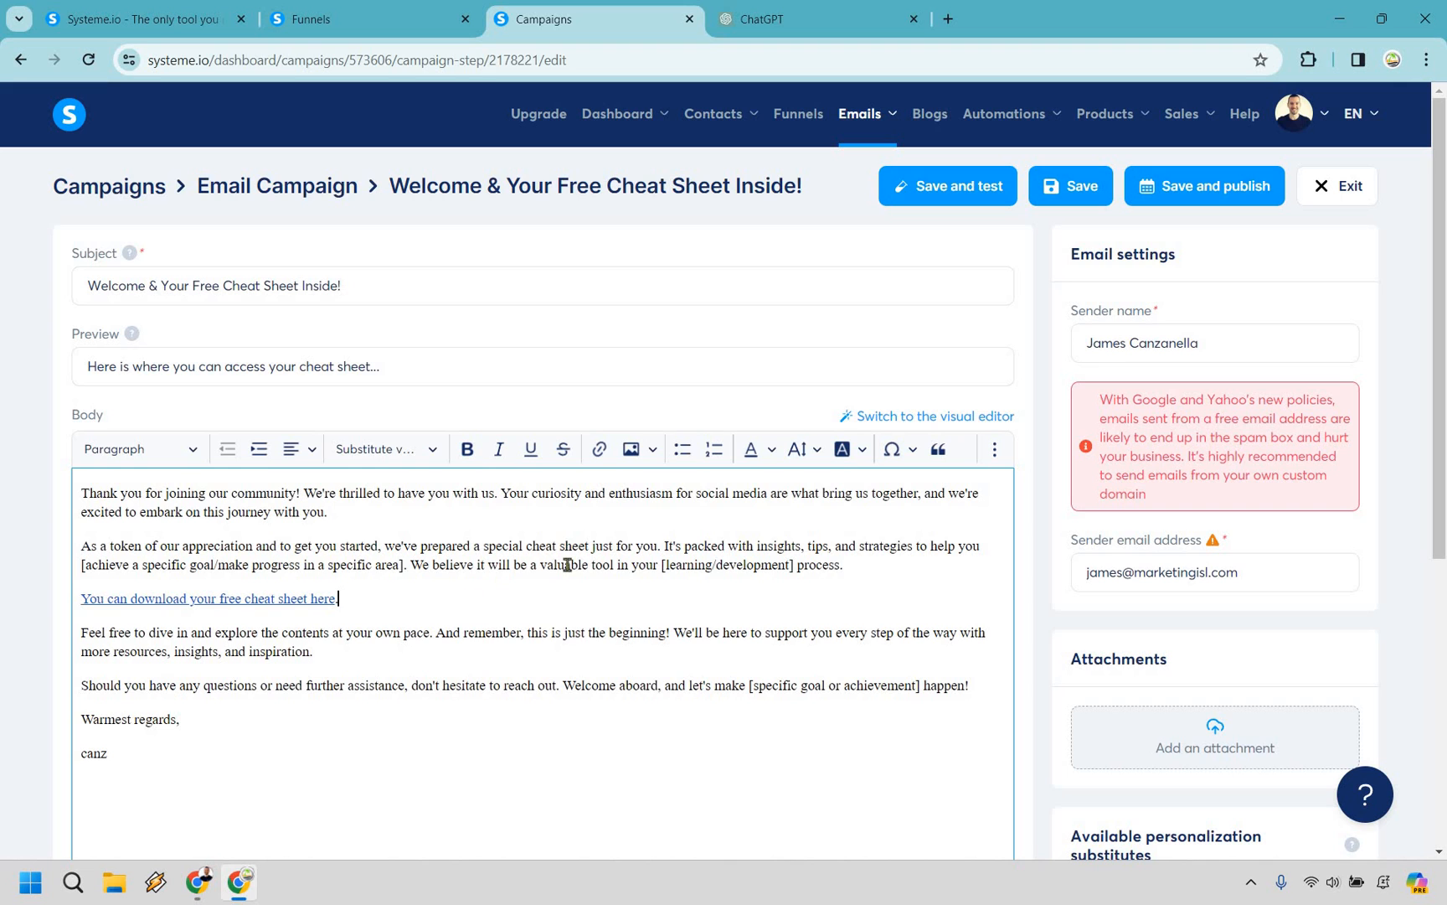
mouse_move(1419, 393)
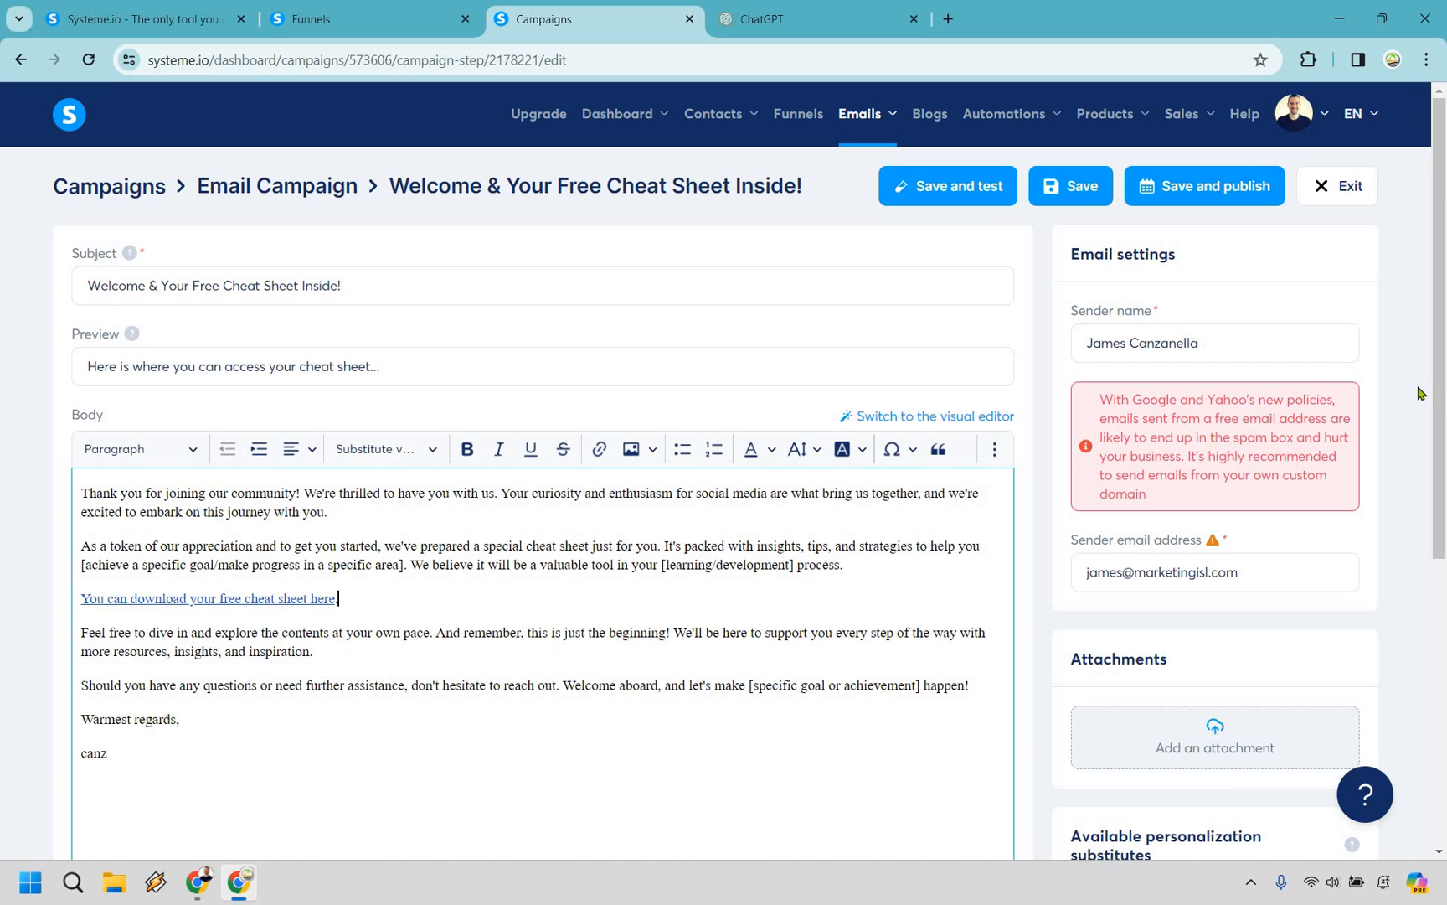
scroll("down", 3)
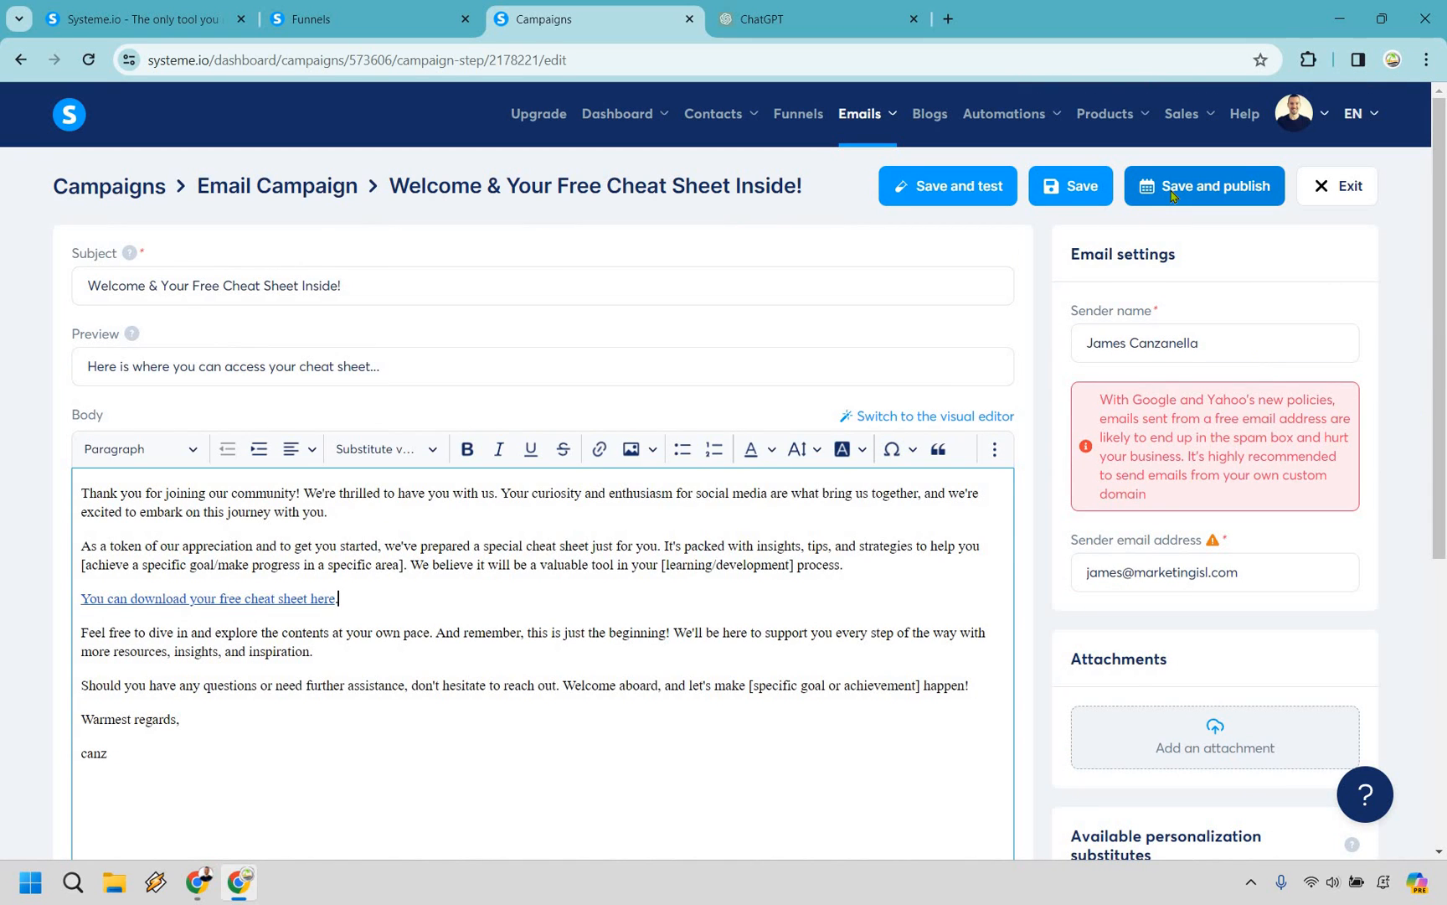
Save and publish the welcome email, then activate it with a 0-day delay.
left_click(1203, 186)
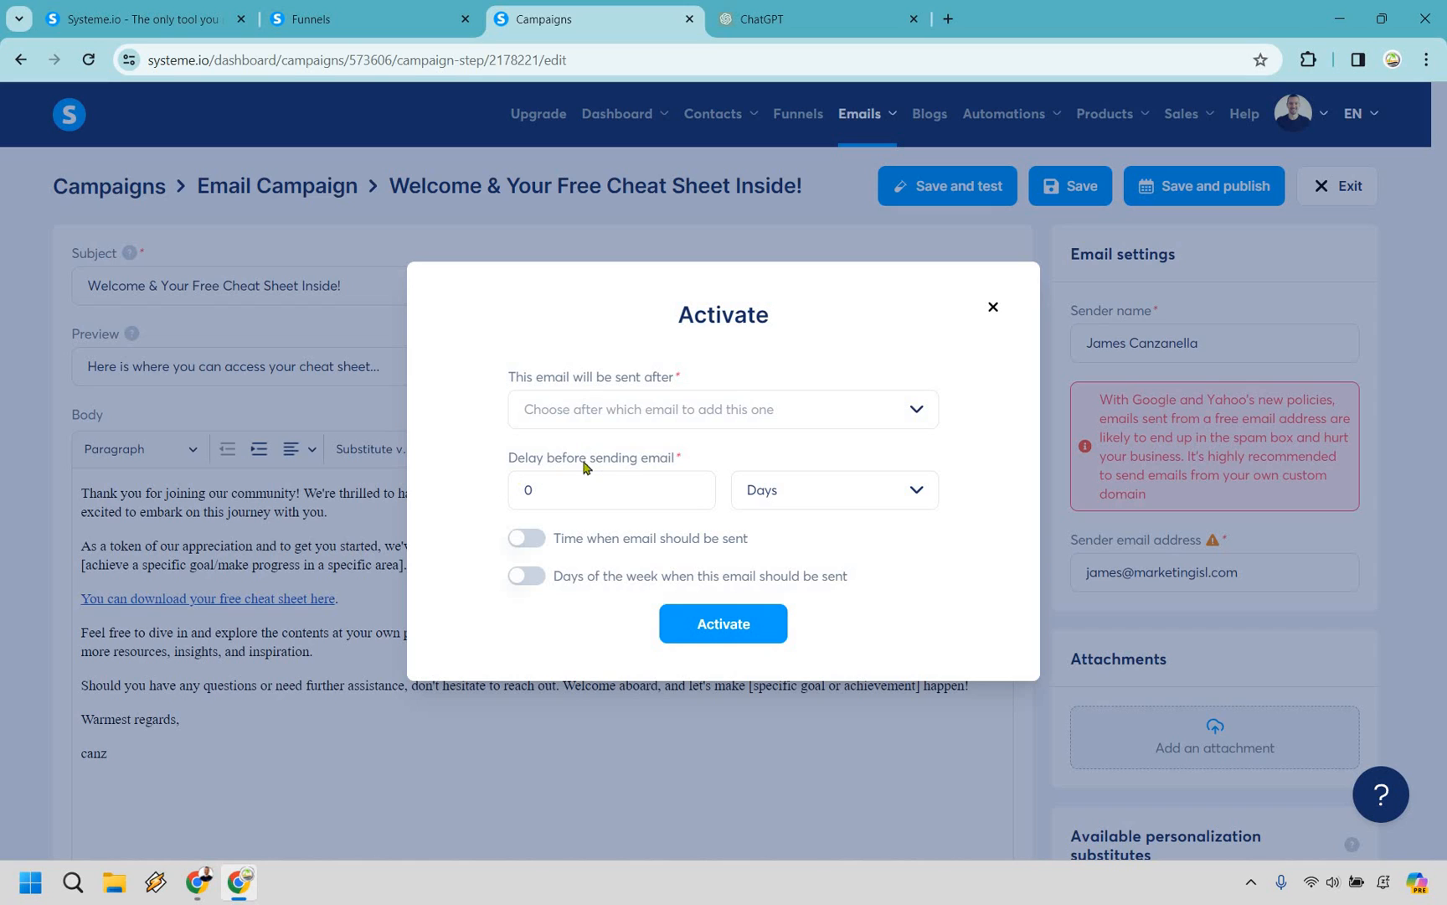
mouse_move(996, 479)
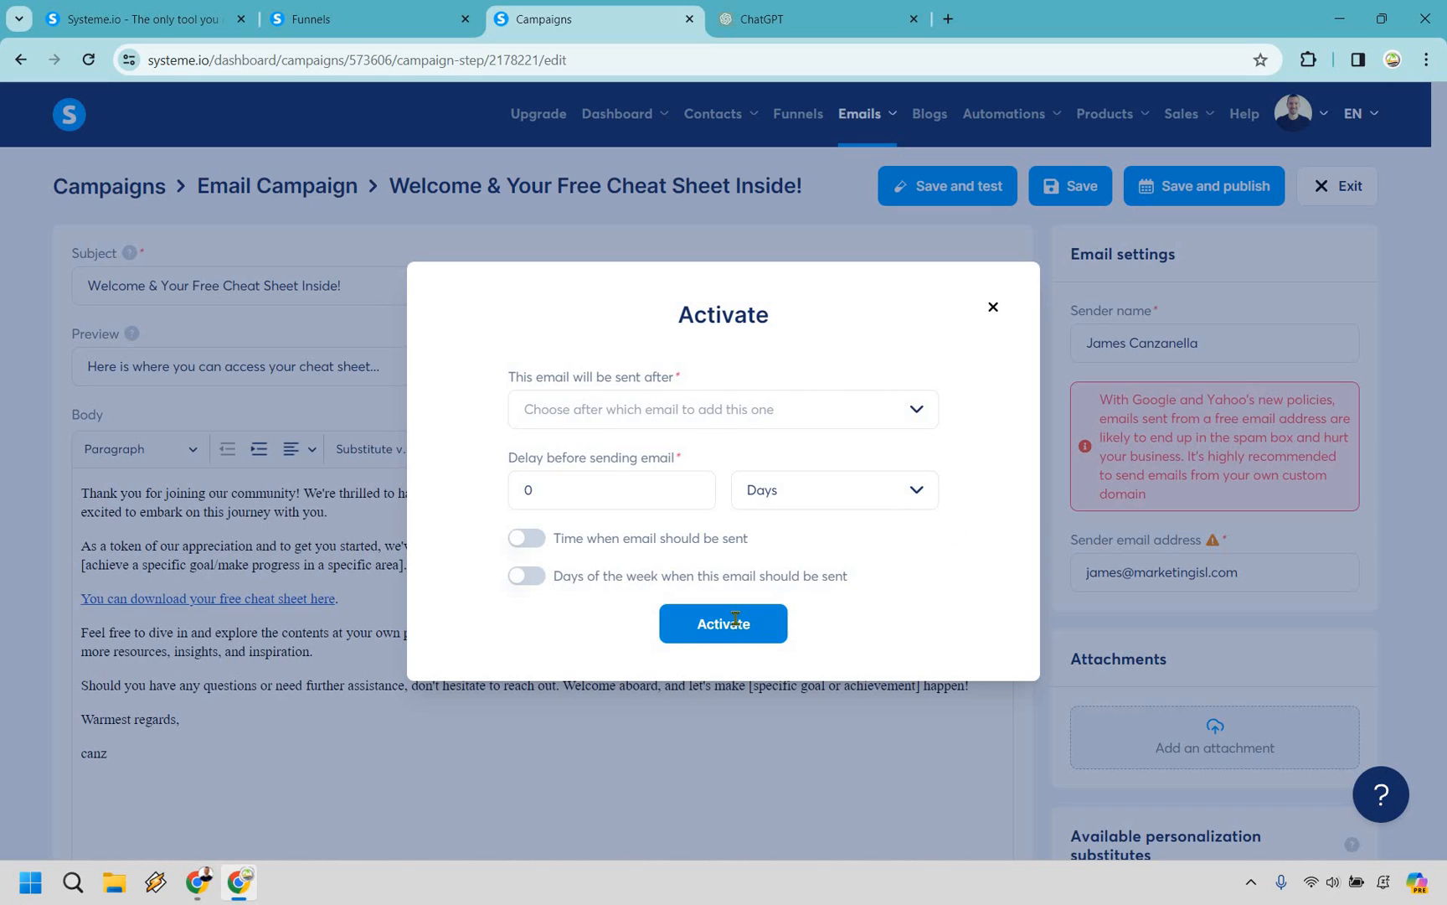
left_click(722, 623)
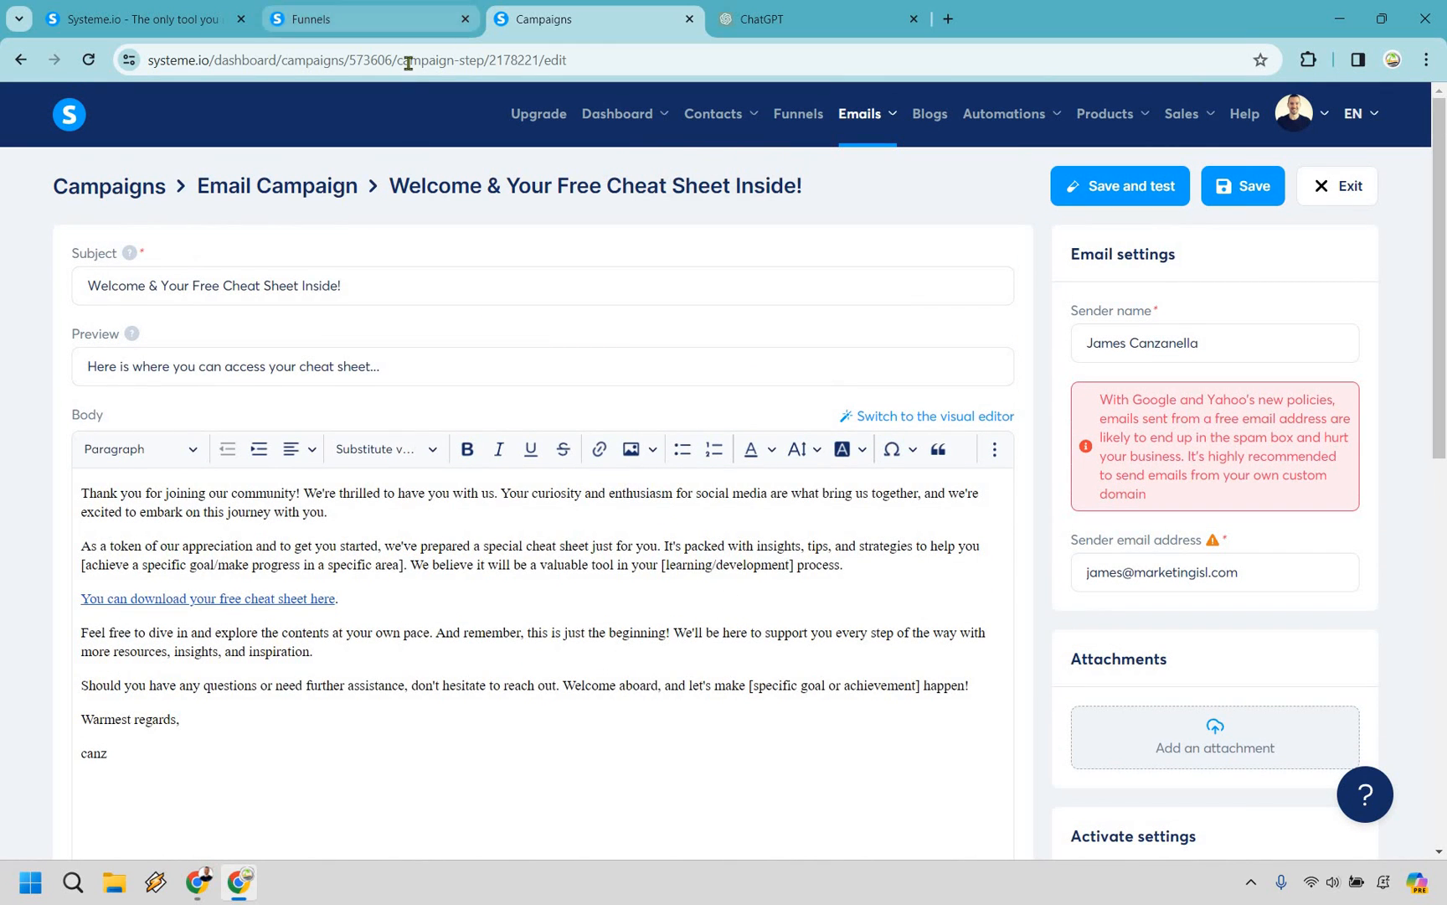
Add a 'Funnel step form subscribed' automation rule to the Free Cheat Sheet squeeze step.
left_click(368, 19)
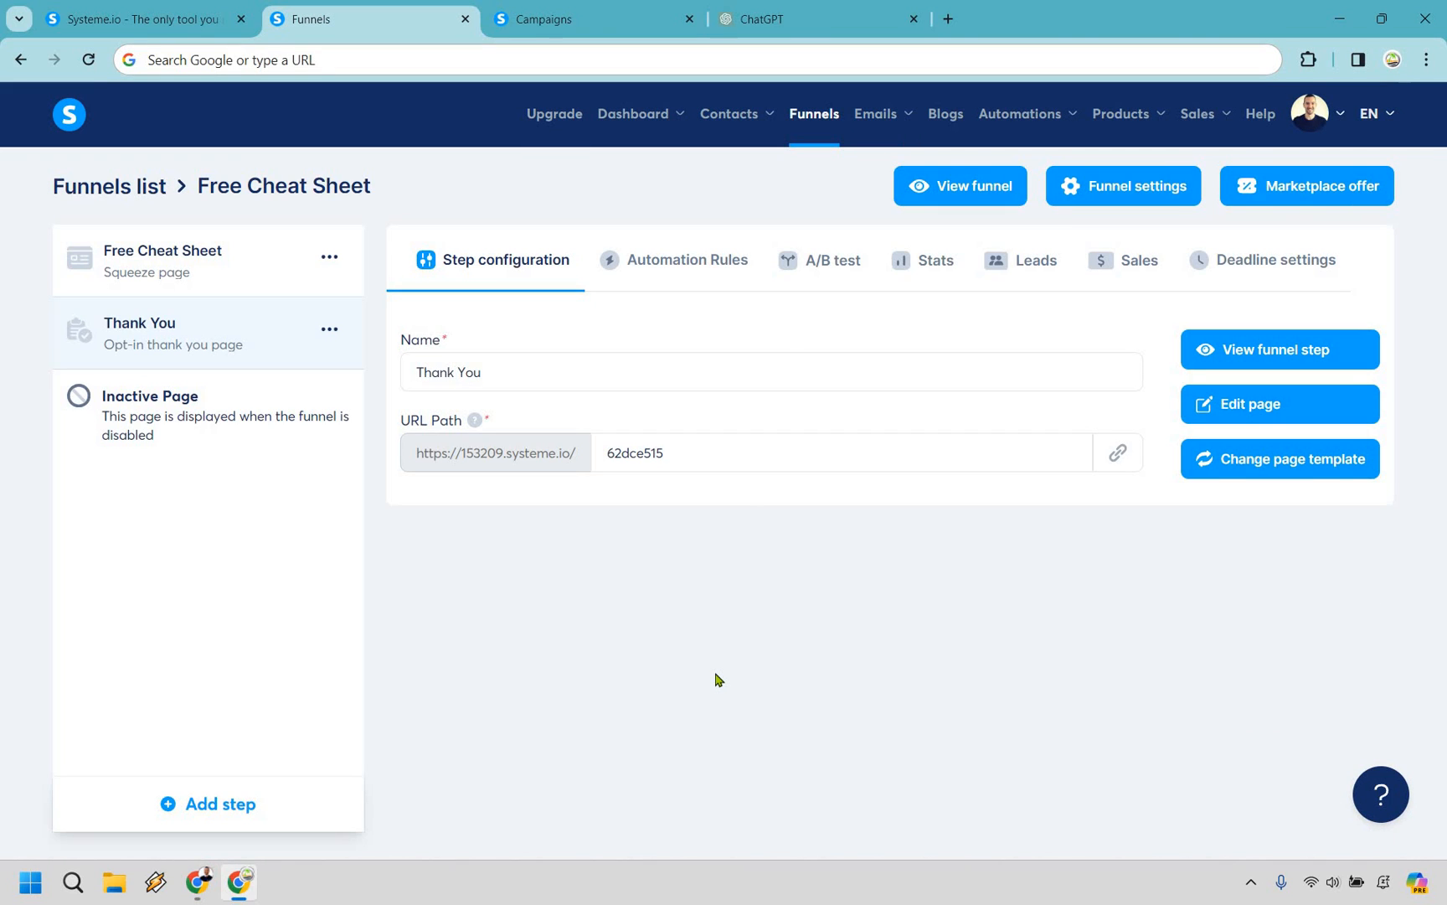
mouse_move(866, 763)
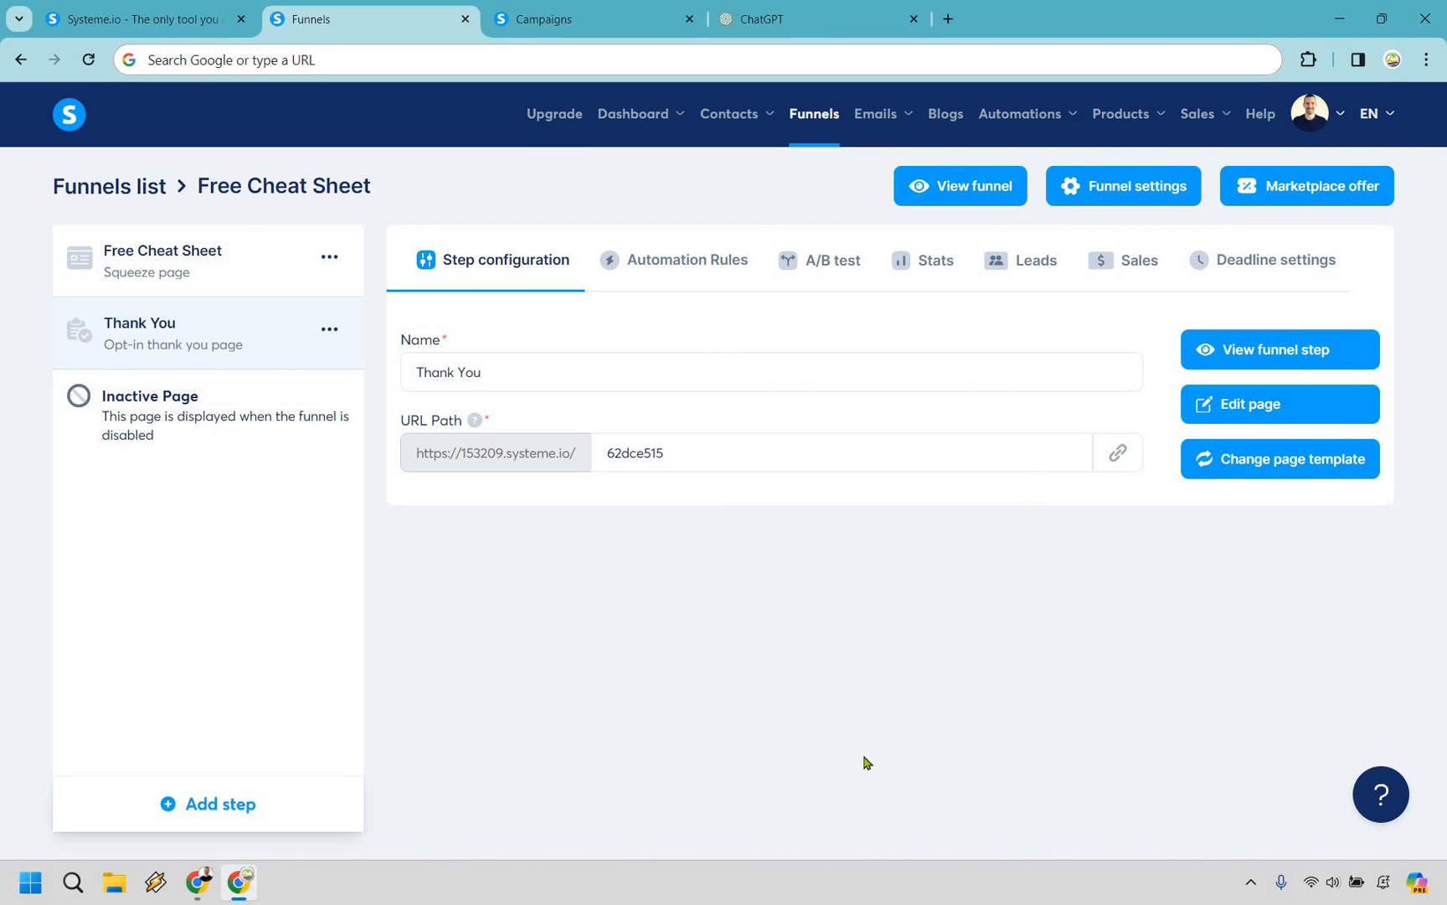
mouse_move(766, 575)
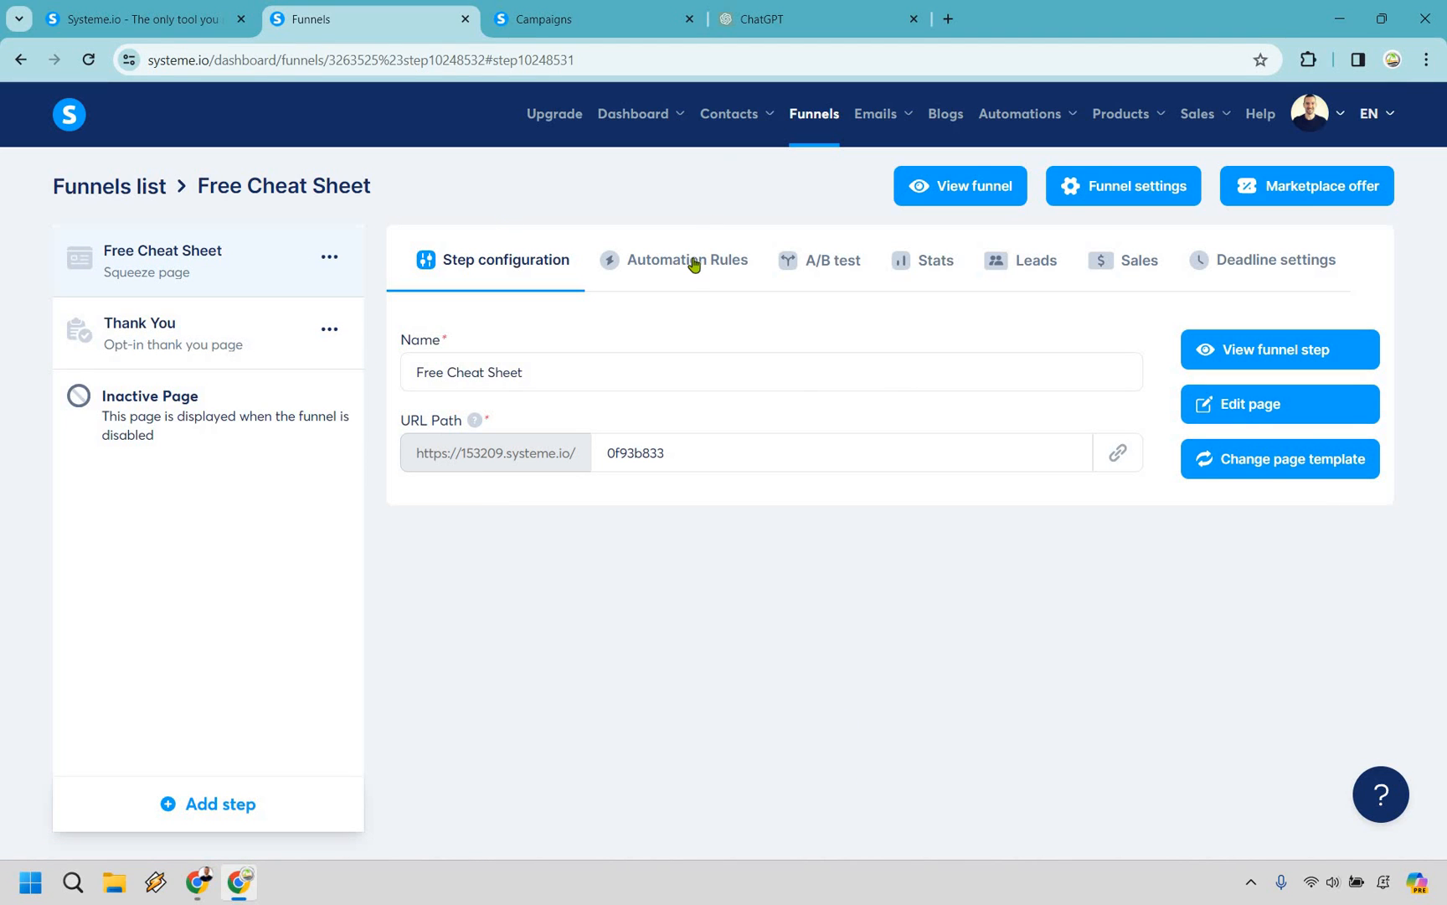
left_click(687, 259)
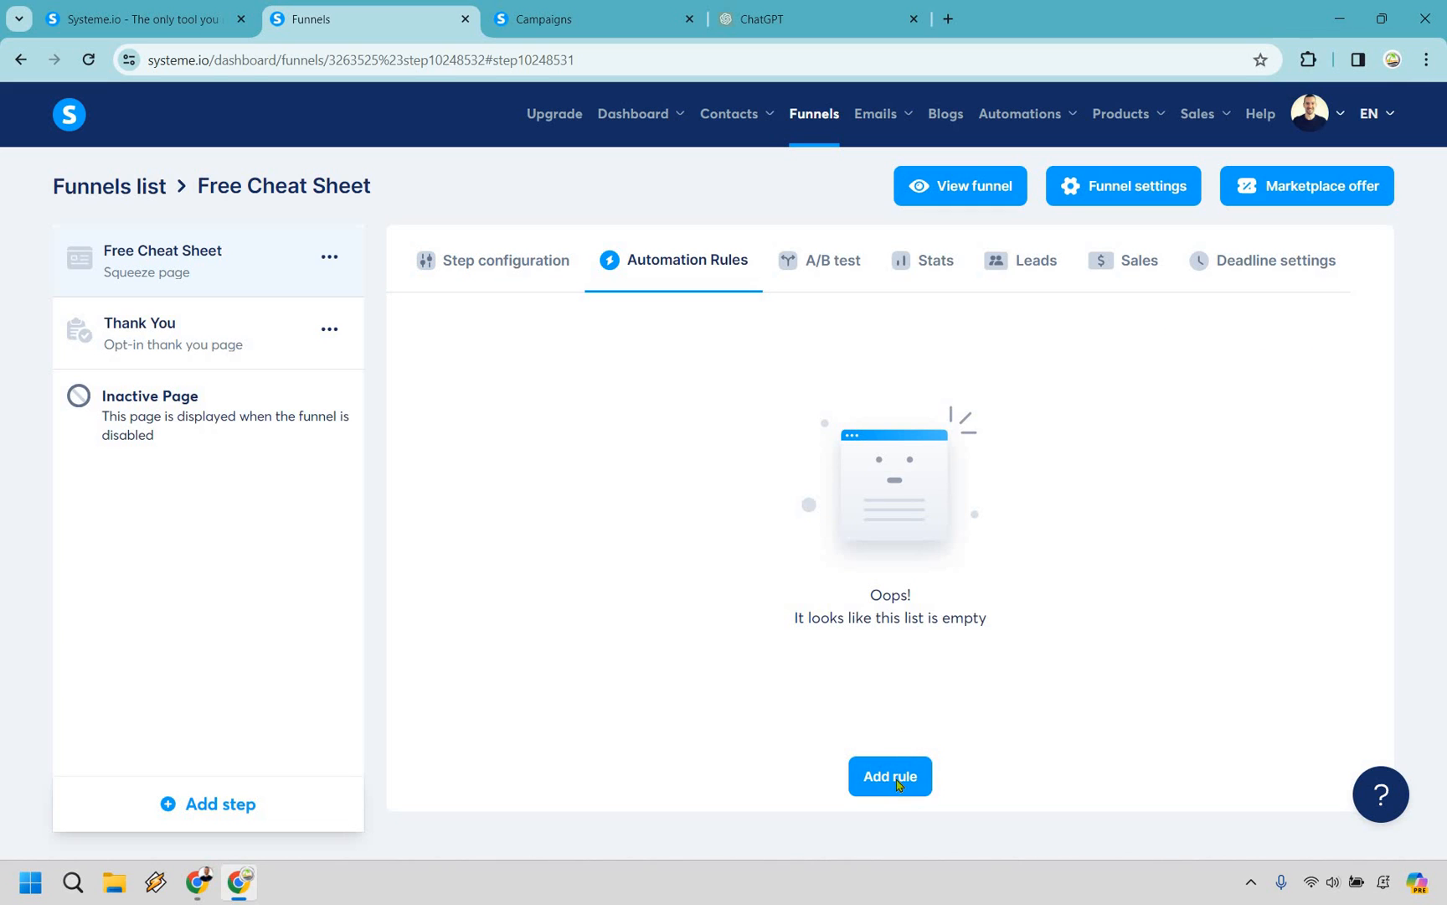
left_click(890, 775)
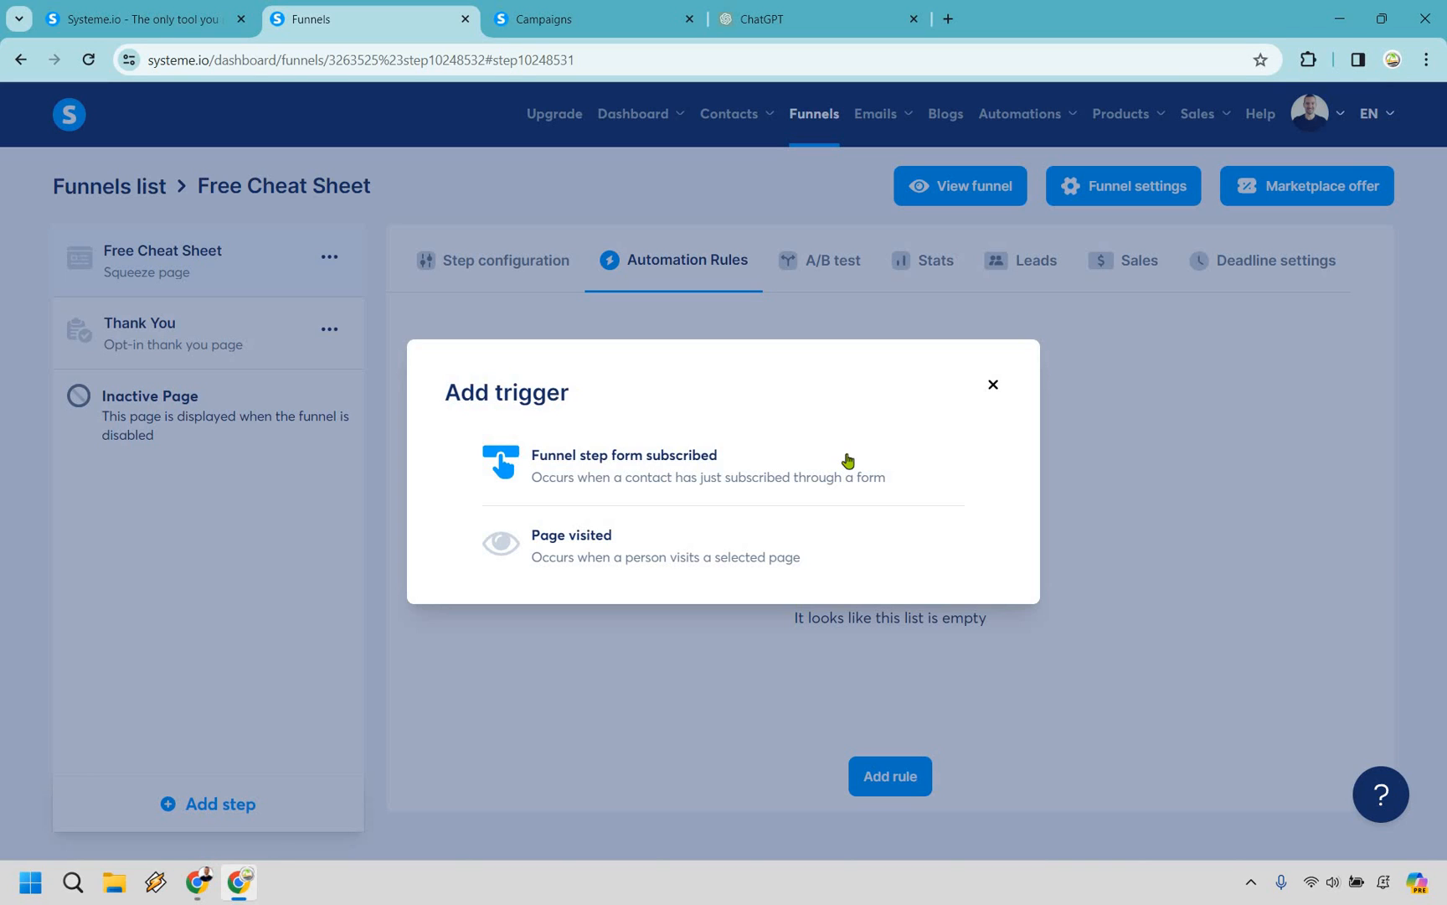
mouse_move(773, 464)
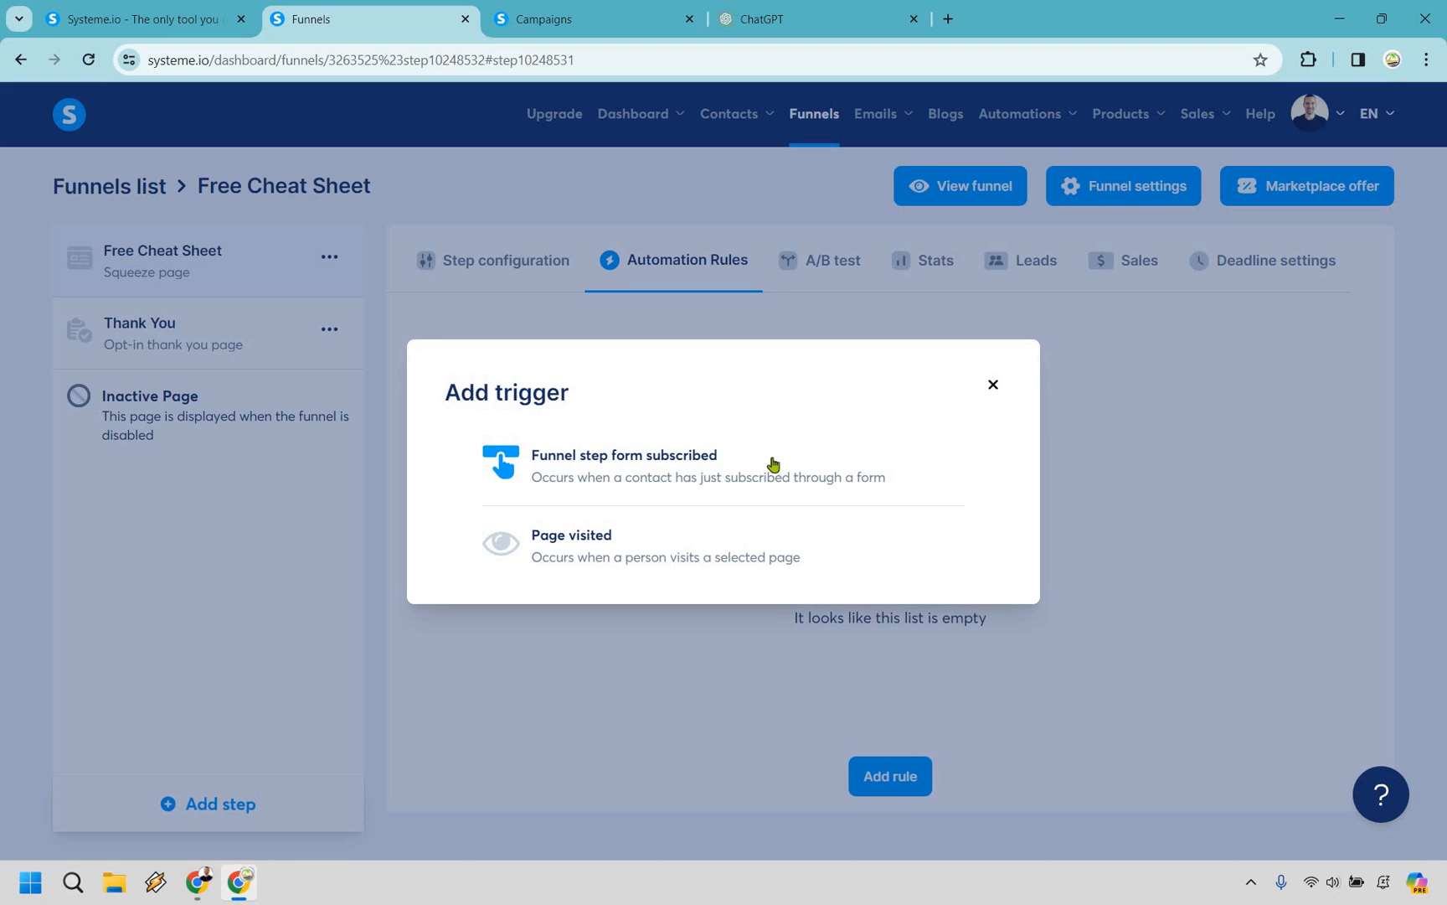
mouse_move(756, 464)
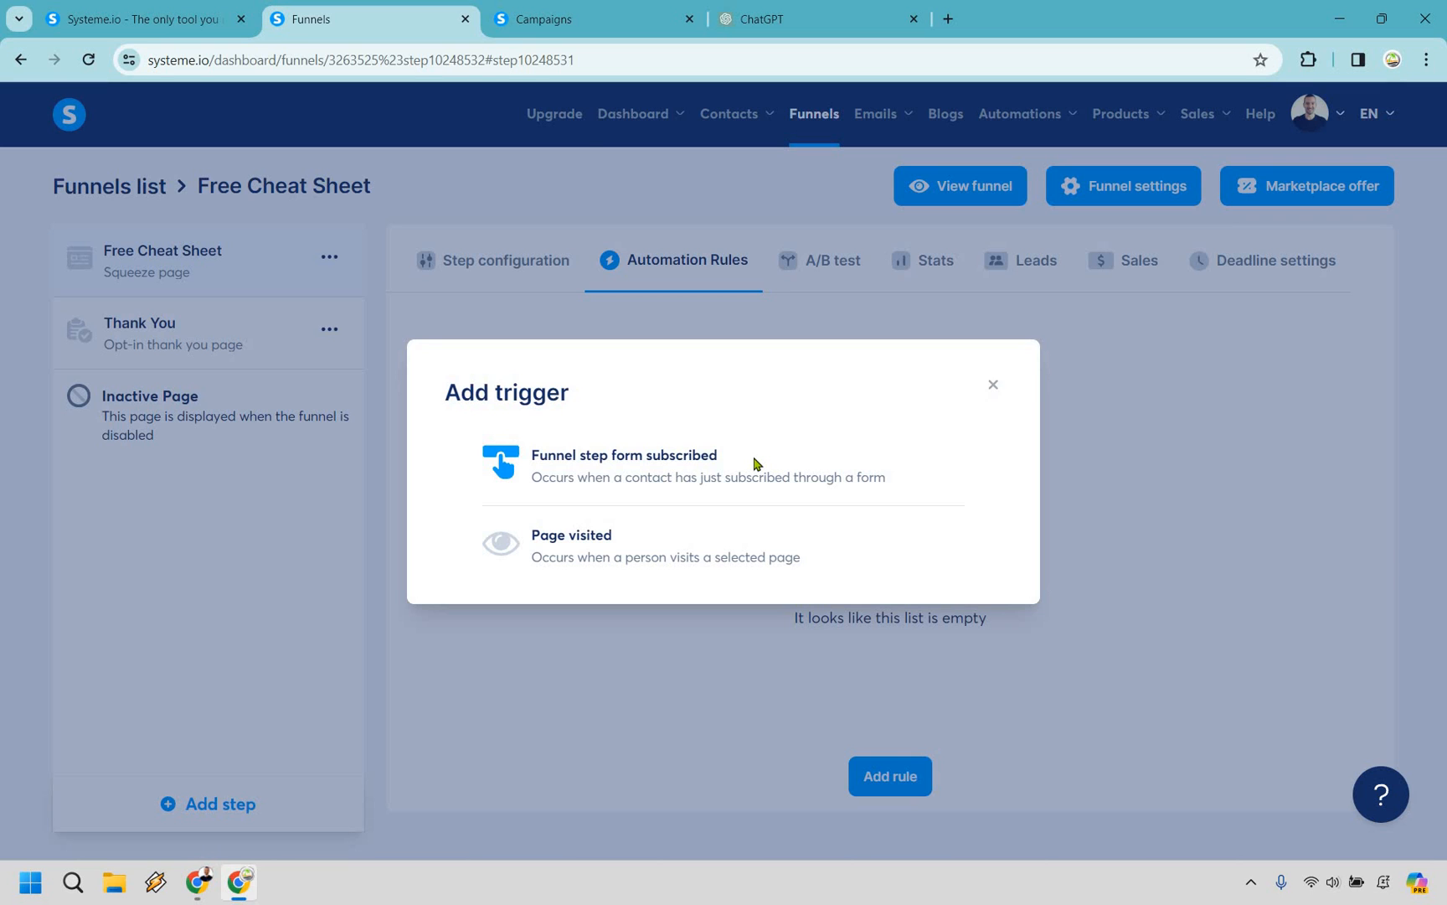
left_click(623, 464)
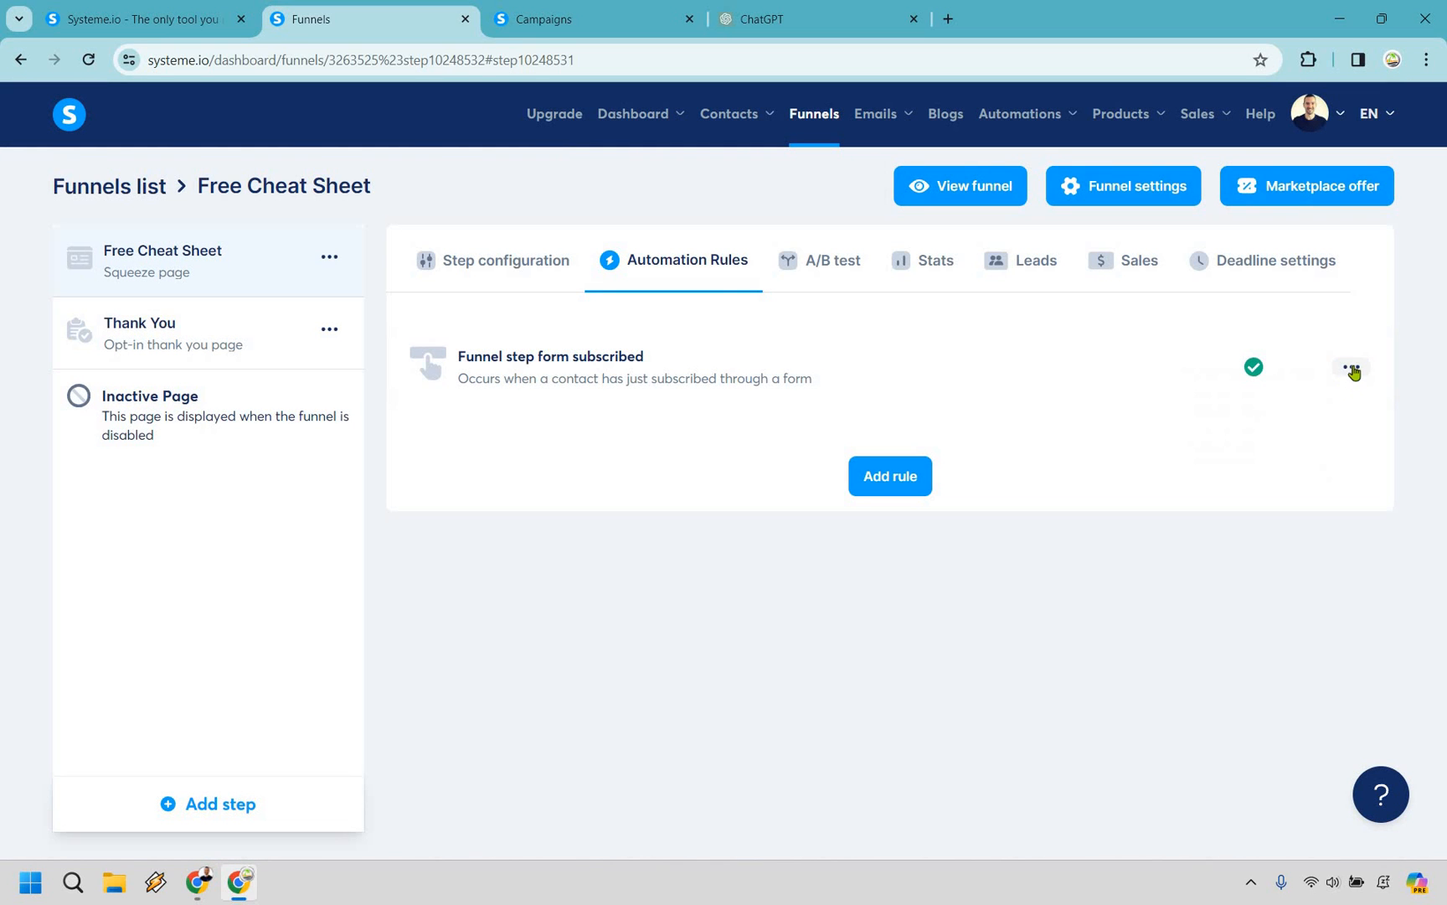
Give the rule a Subscribe to campaign action targeting Email Campaign and save it.
left_click(1351, 367)
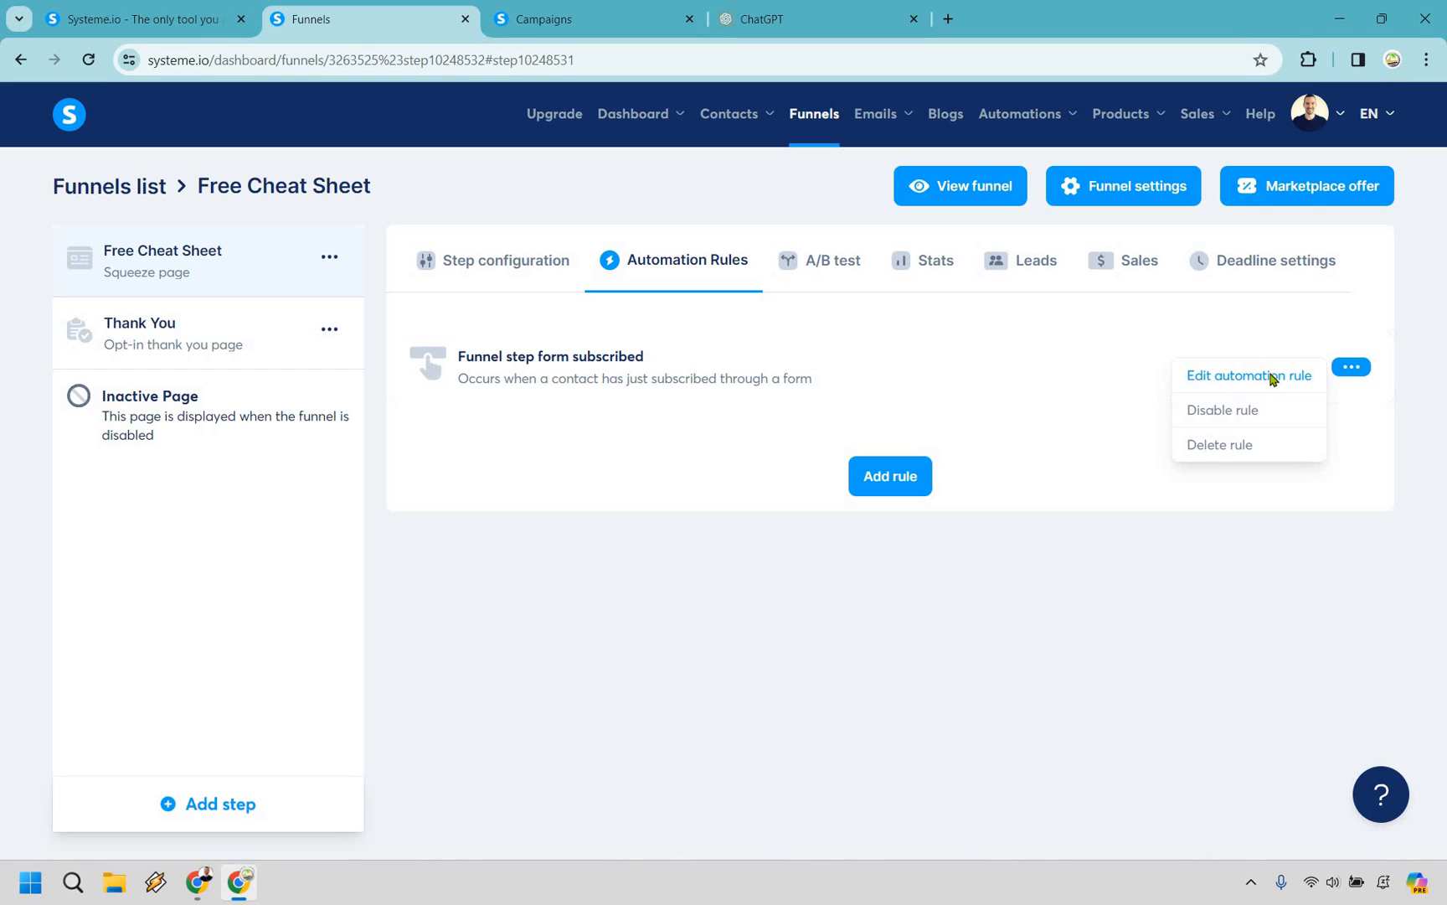
left_click(1250, 375)
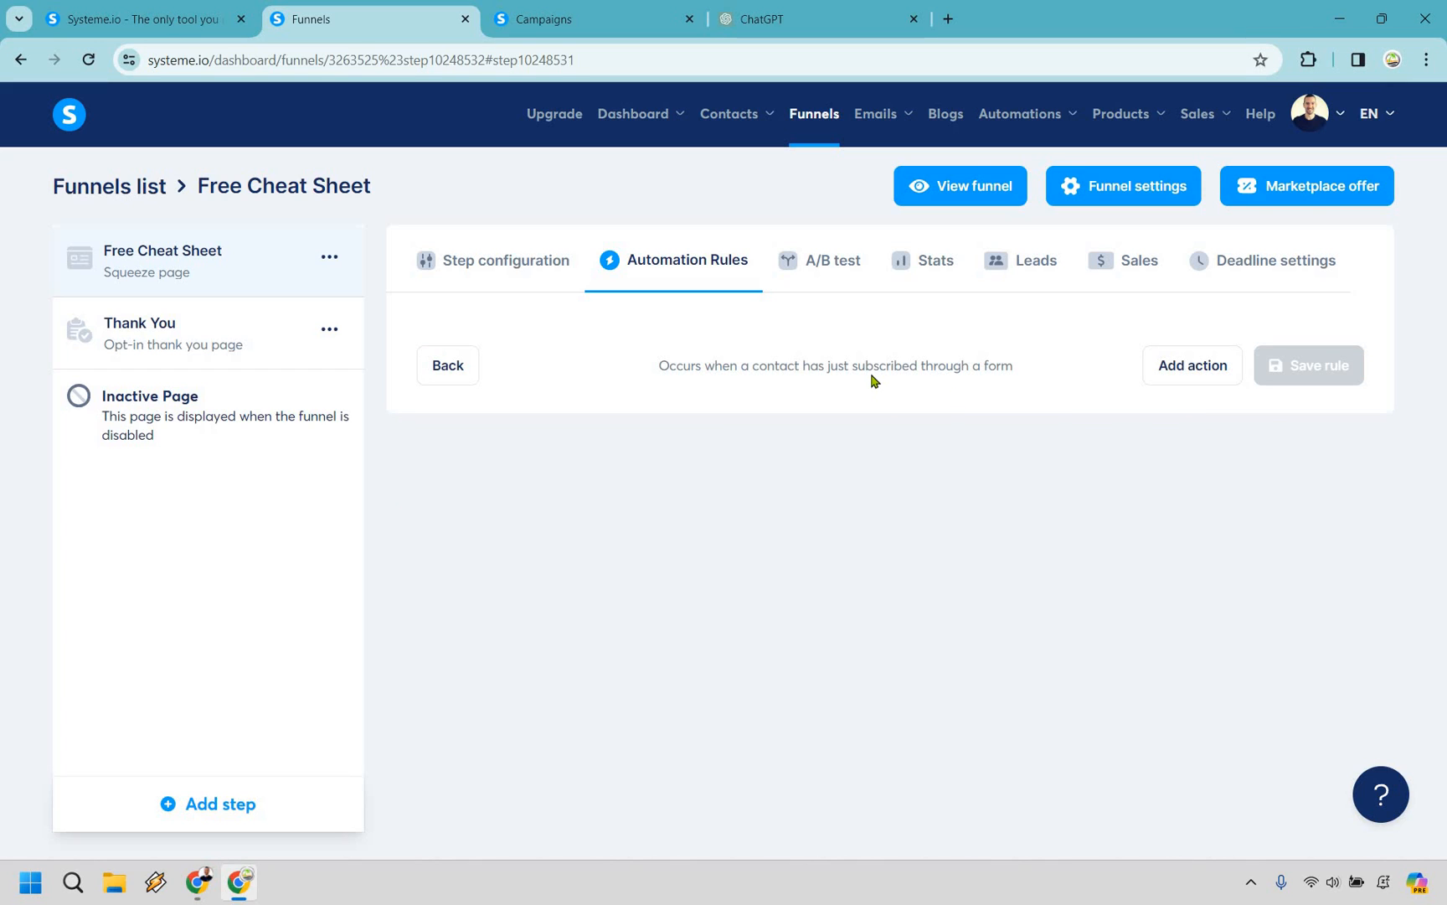
mouse_move(1044, 379)
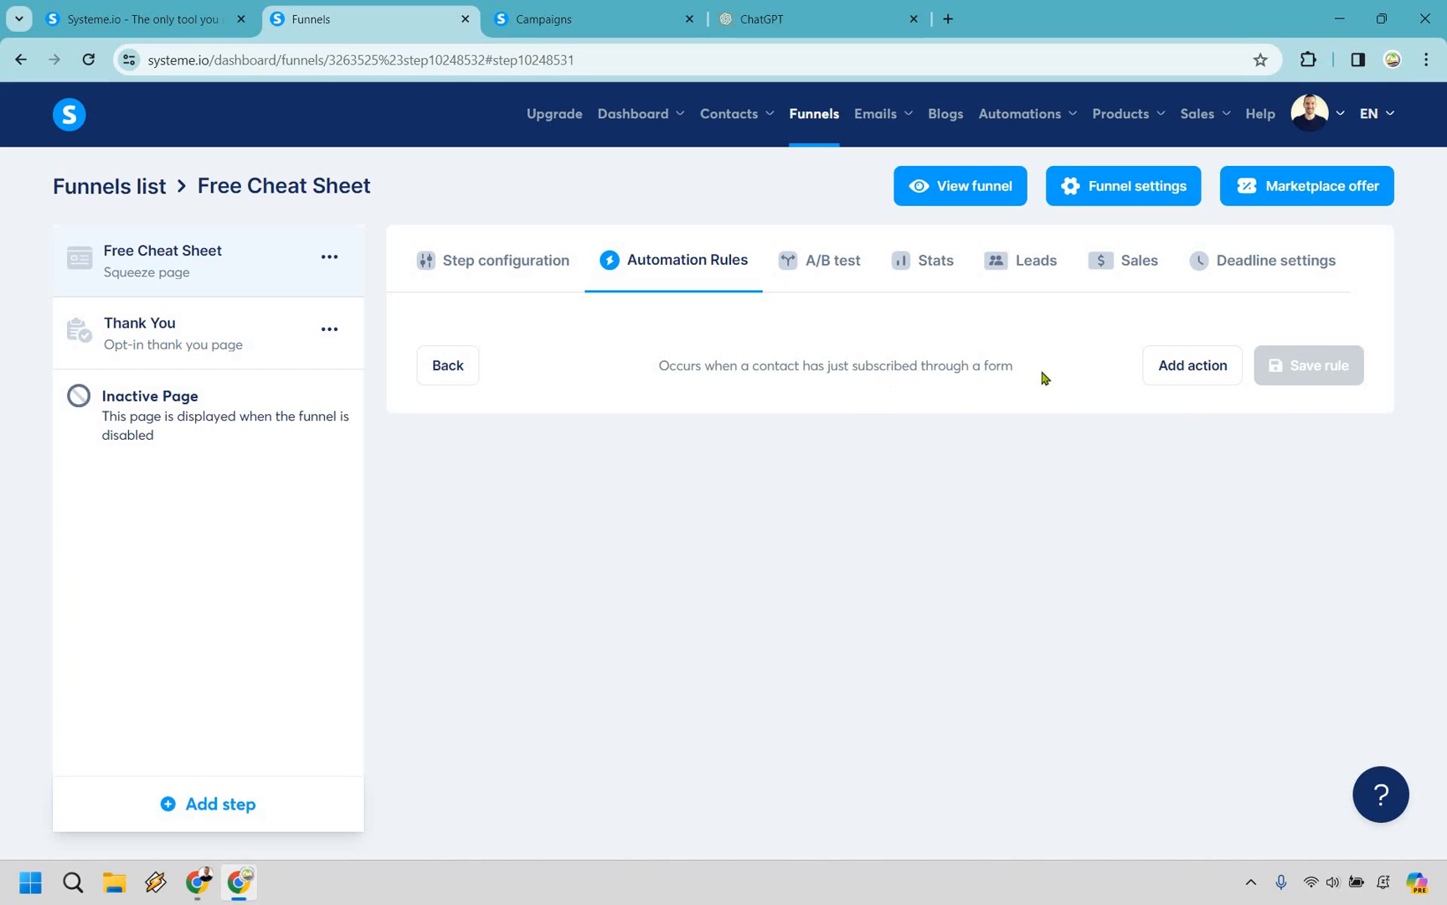
left_click(1191, 365)
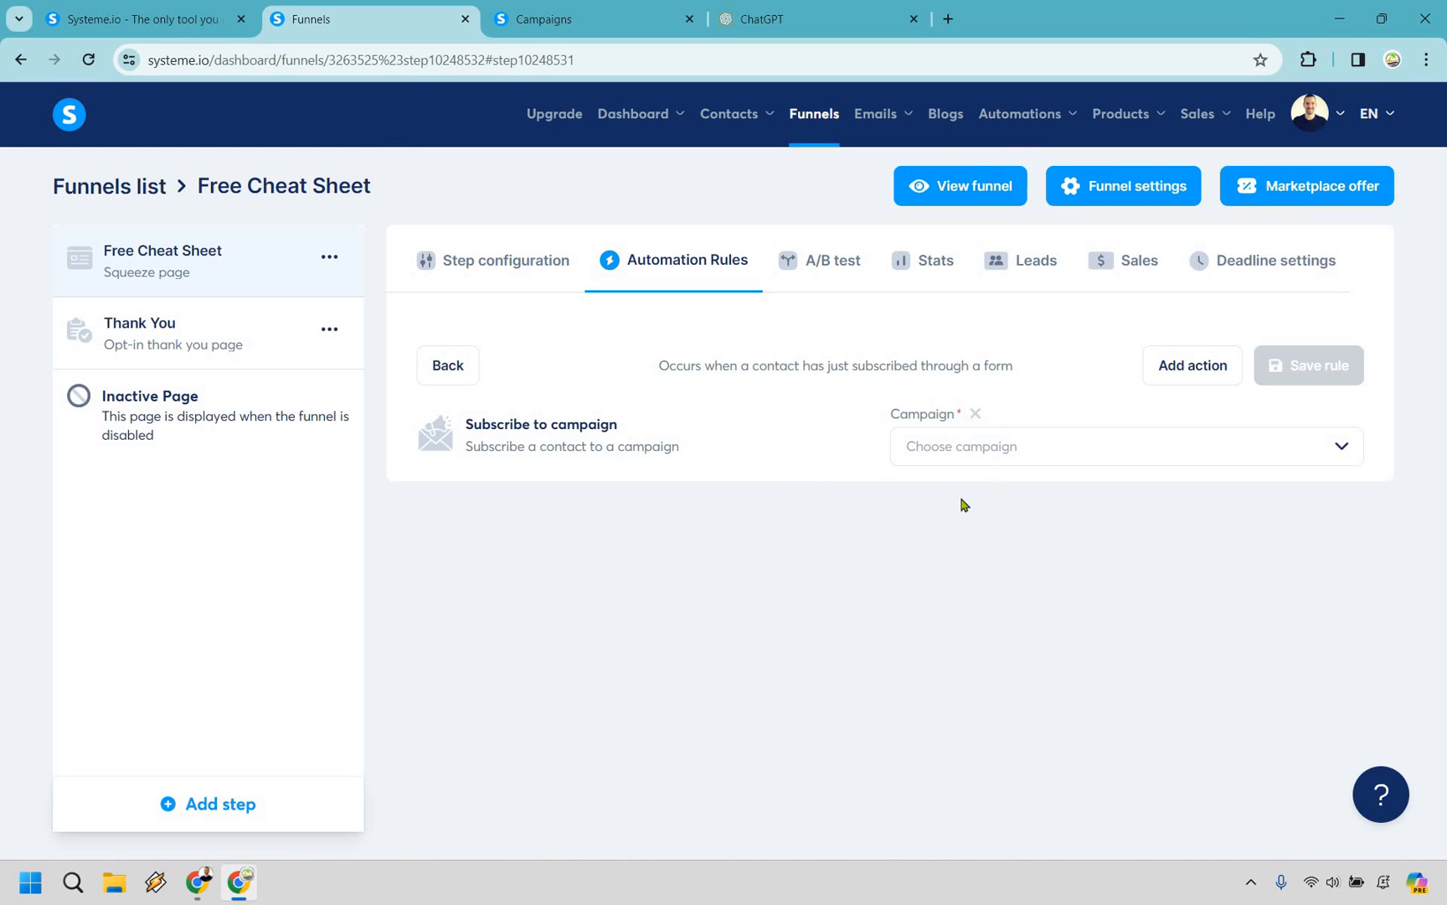
left_click(1124, 446)
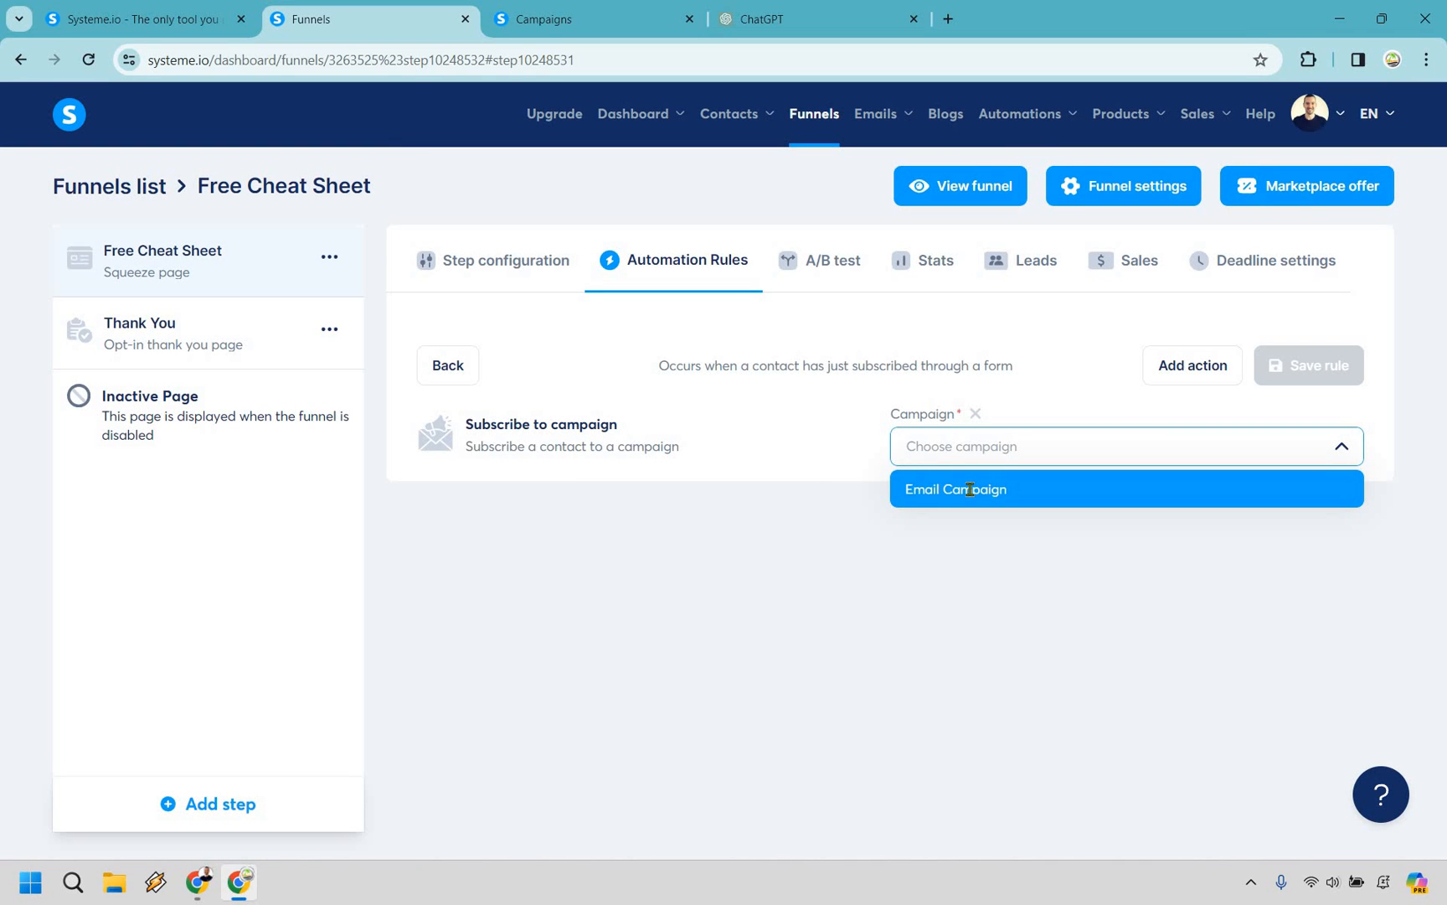
left_click(957, 487)
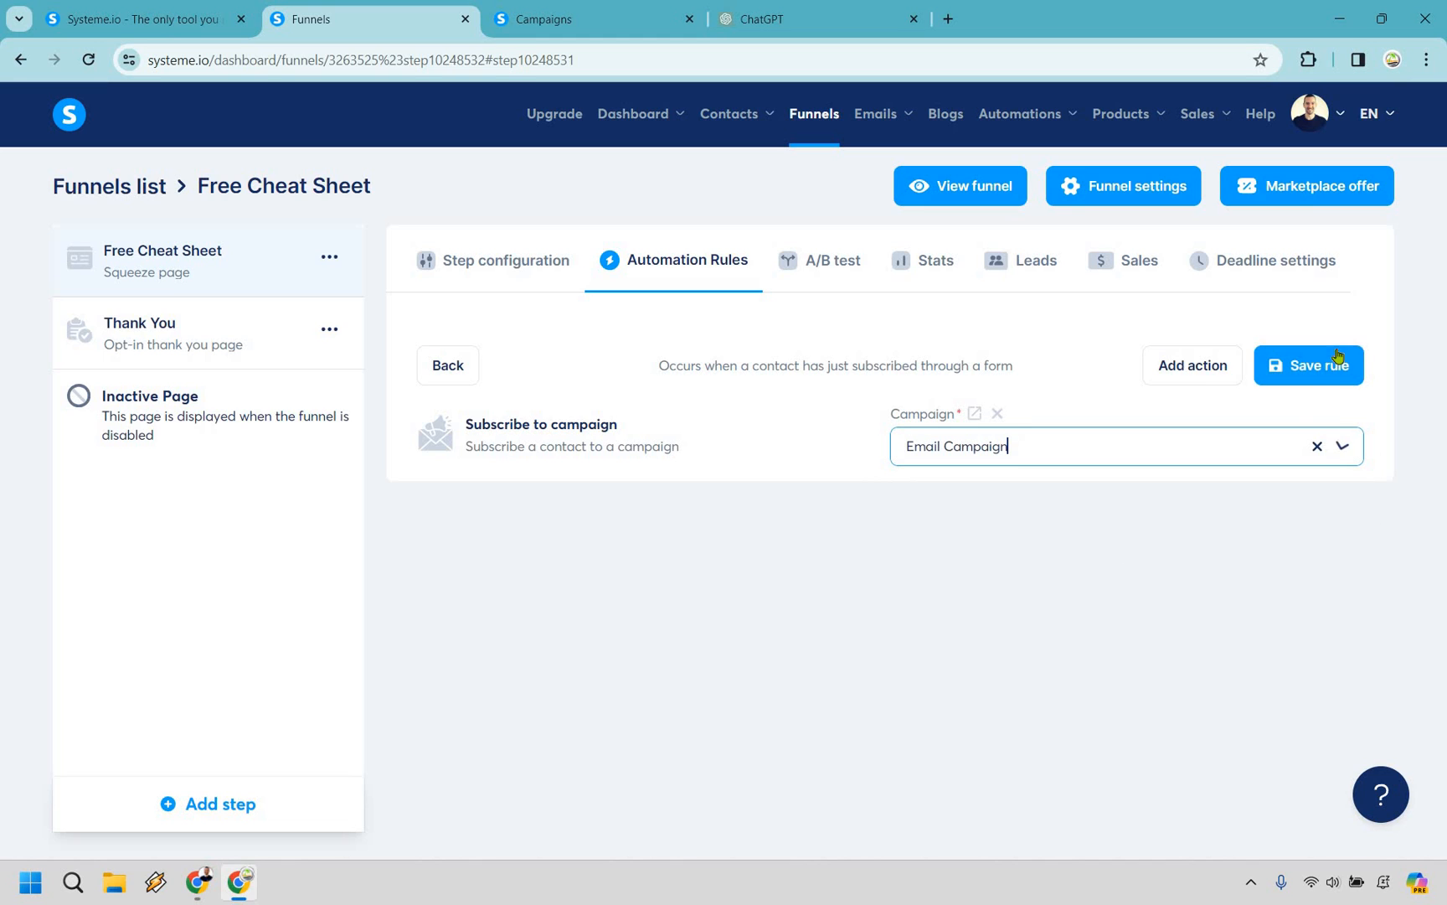
left_click(1308, 366)
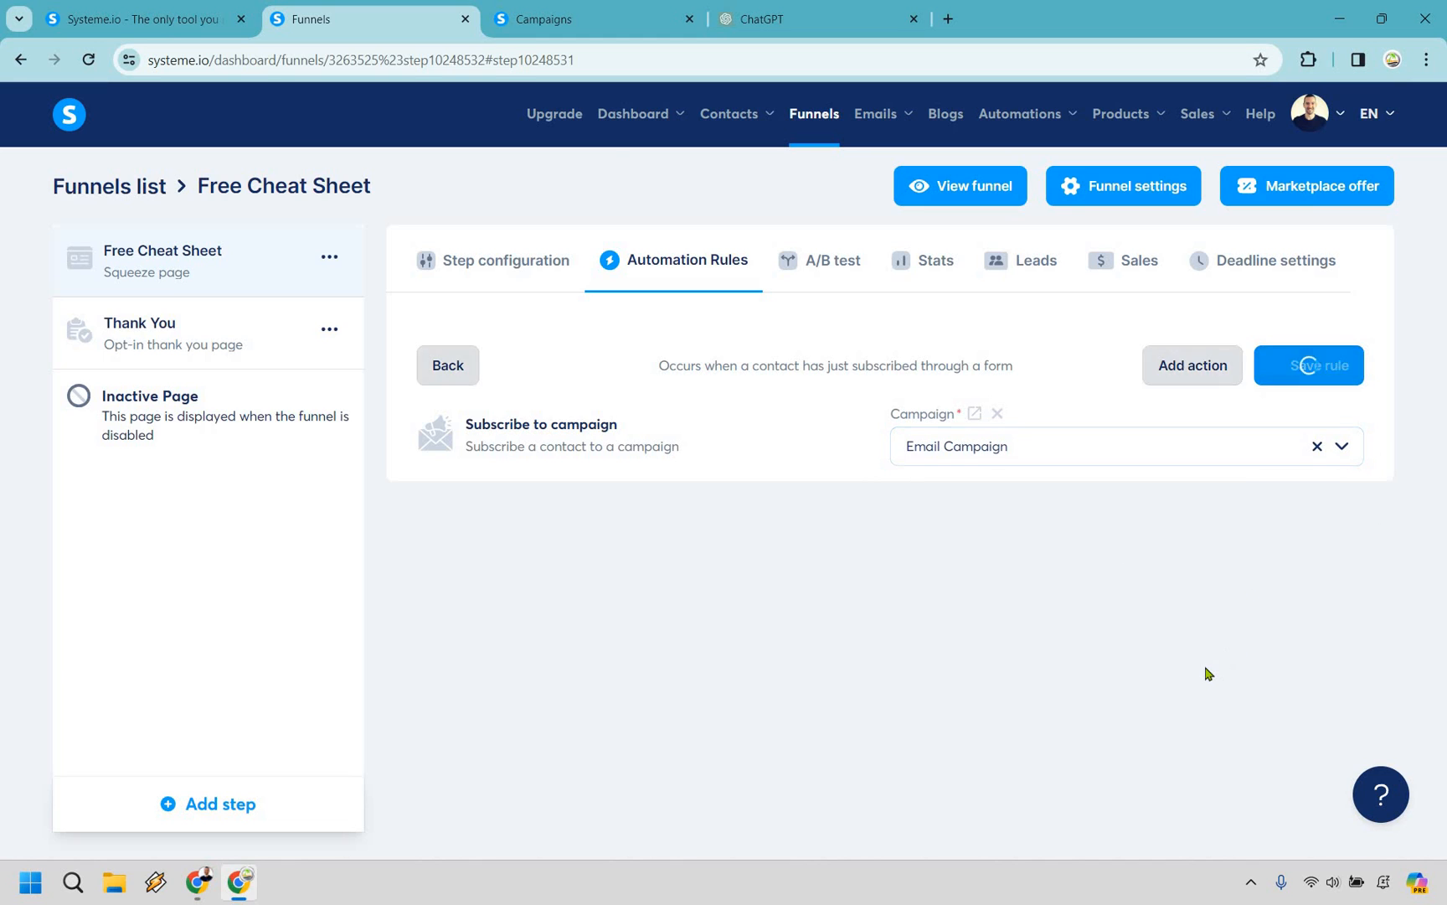
left_click(1308, 365)
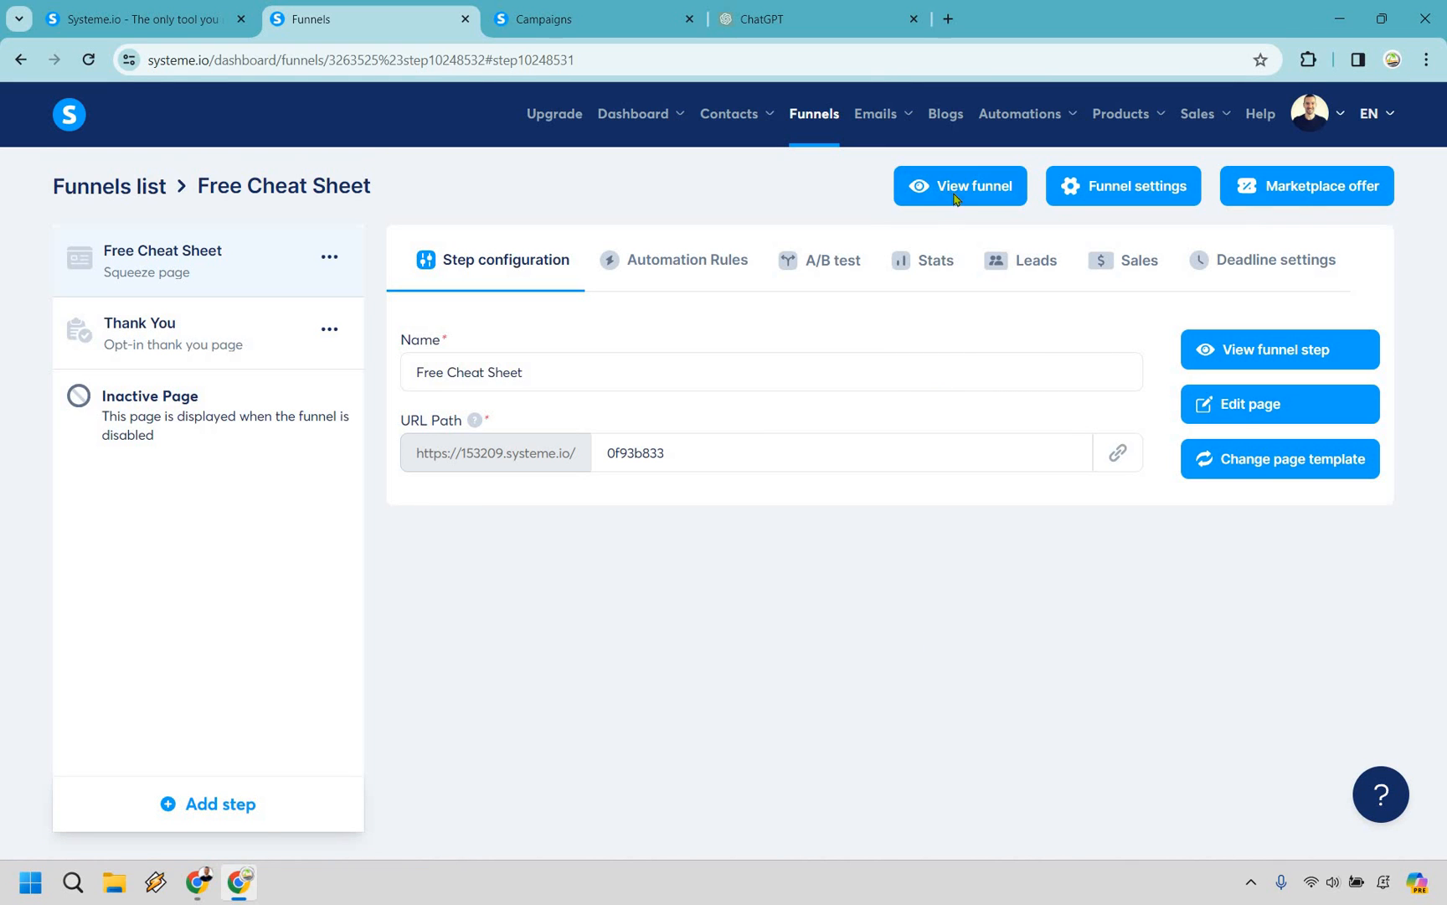
Submit a test opt-in on the live squeeze page, then return to the welcome email campaign.
left_click(960, 186)
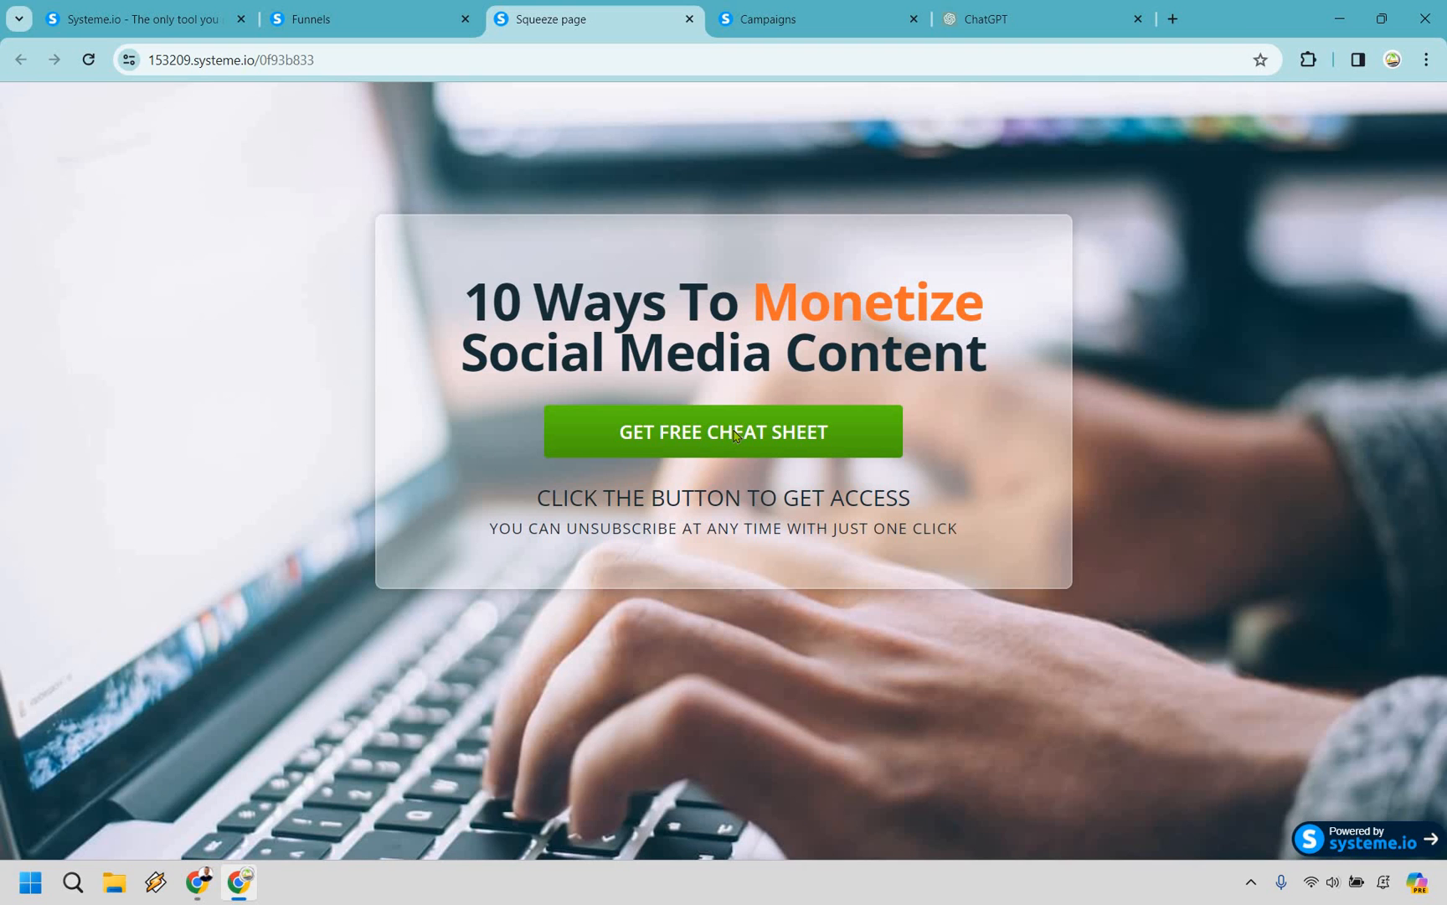
left_click(722, 431)
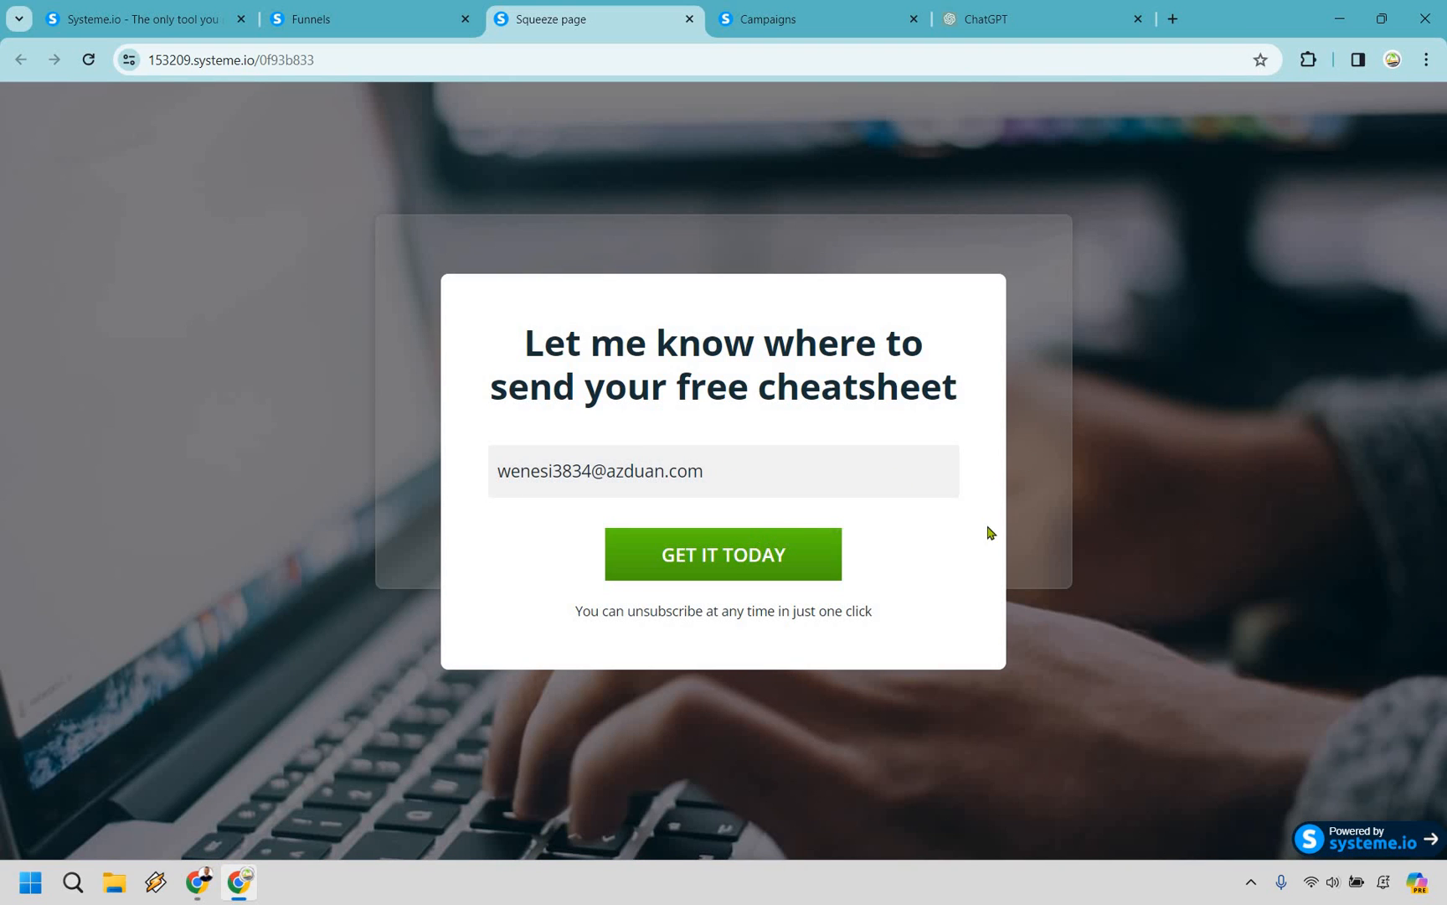
mouse_move(1070, 531)
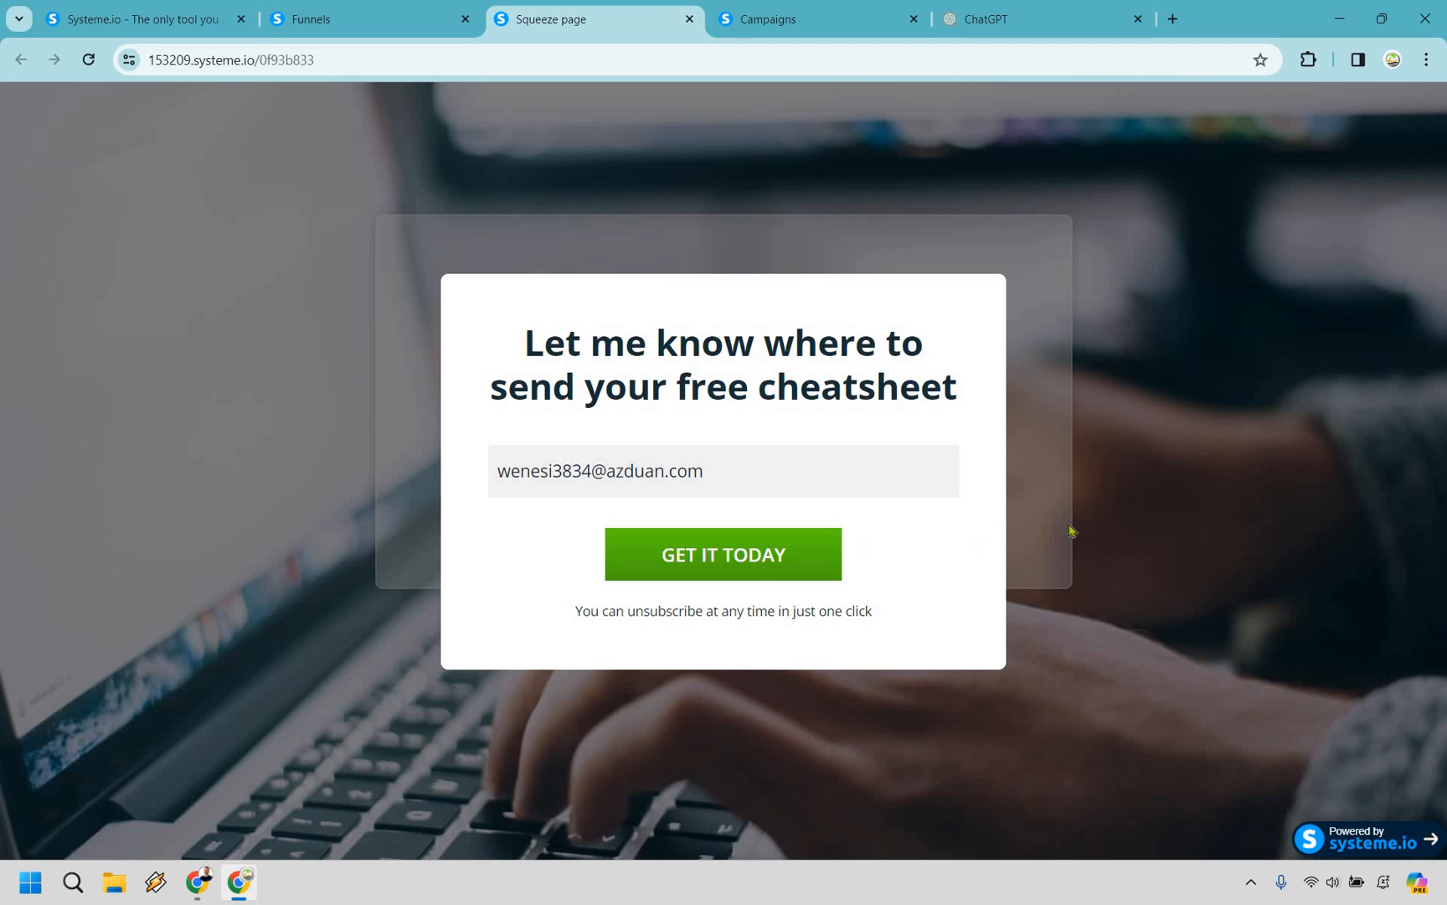
left_click(722, 554)
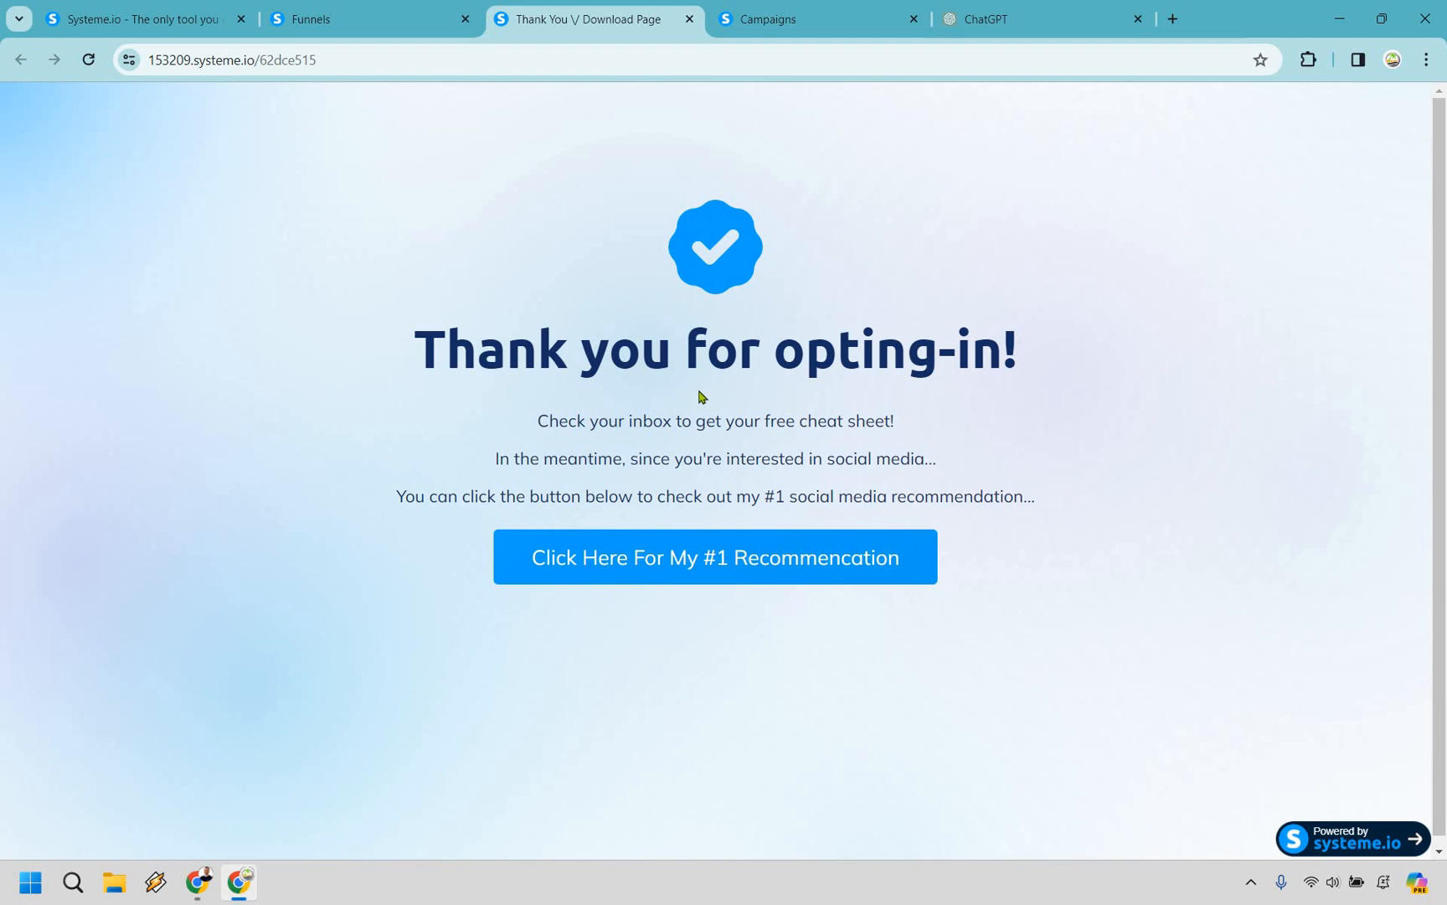
mouse_move(718, 401)
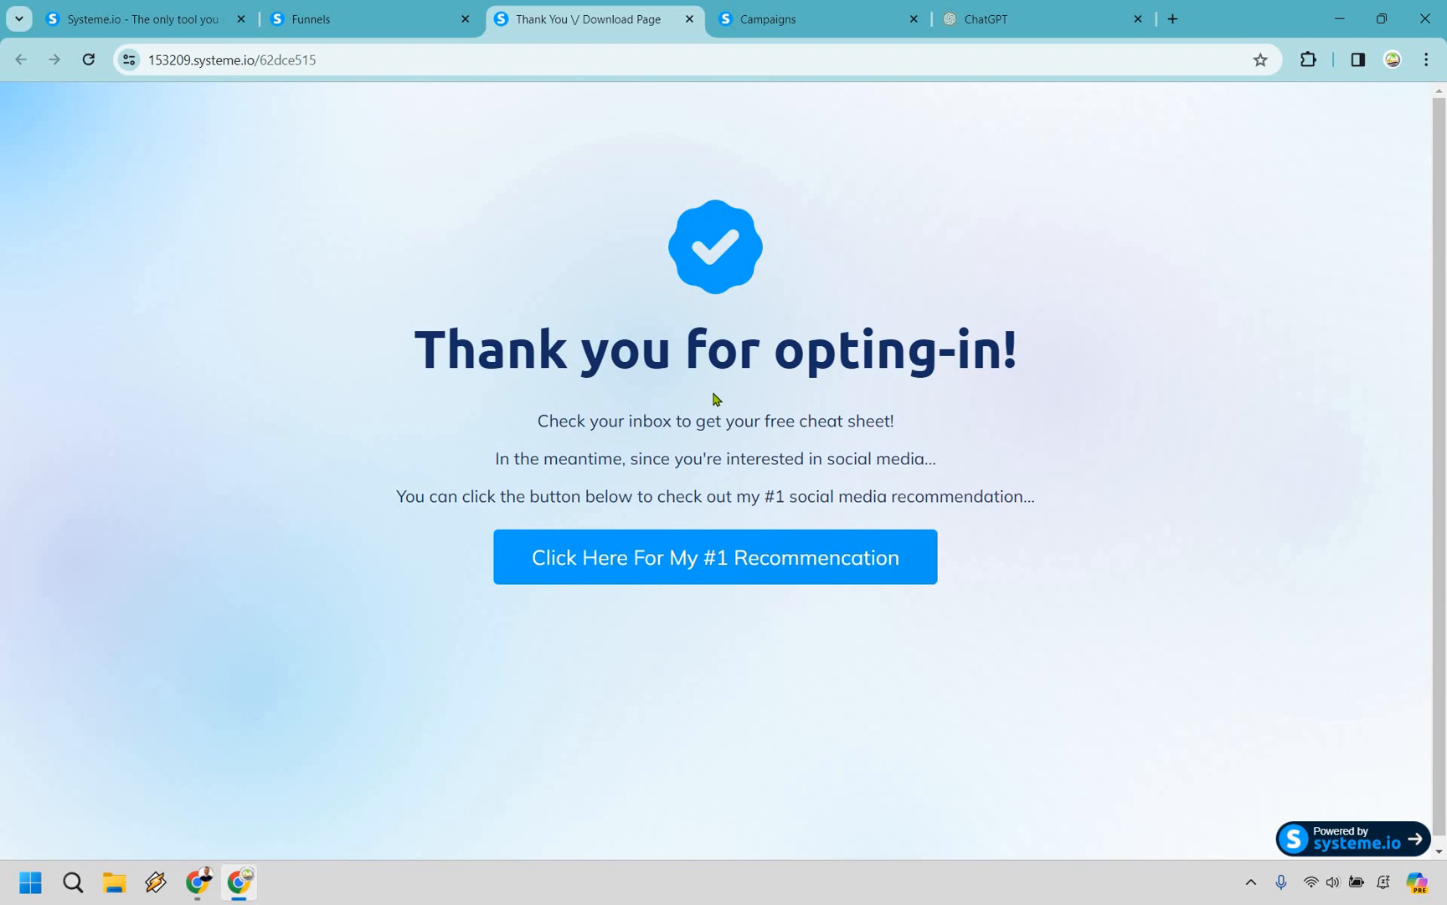
mouse_move(627, 557)
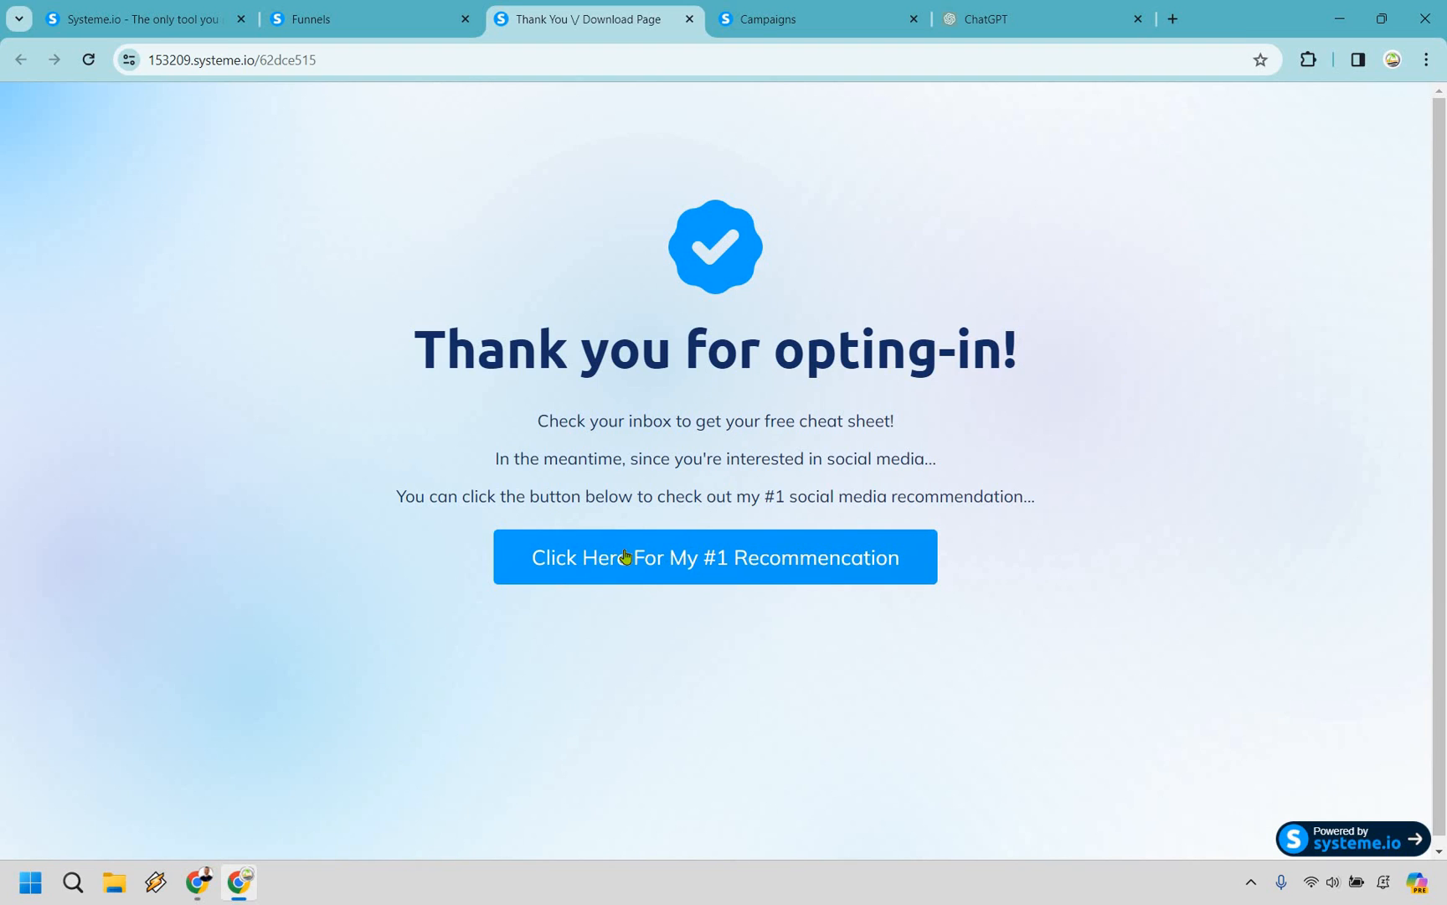
mouse_move(703, 554)
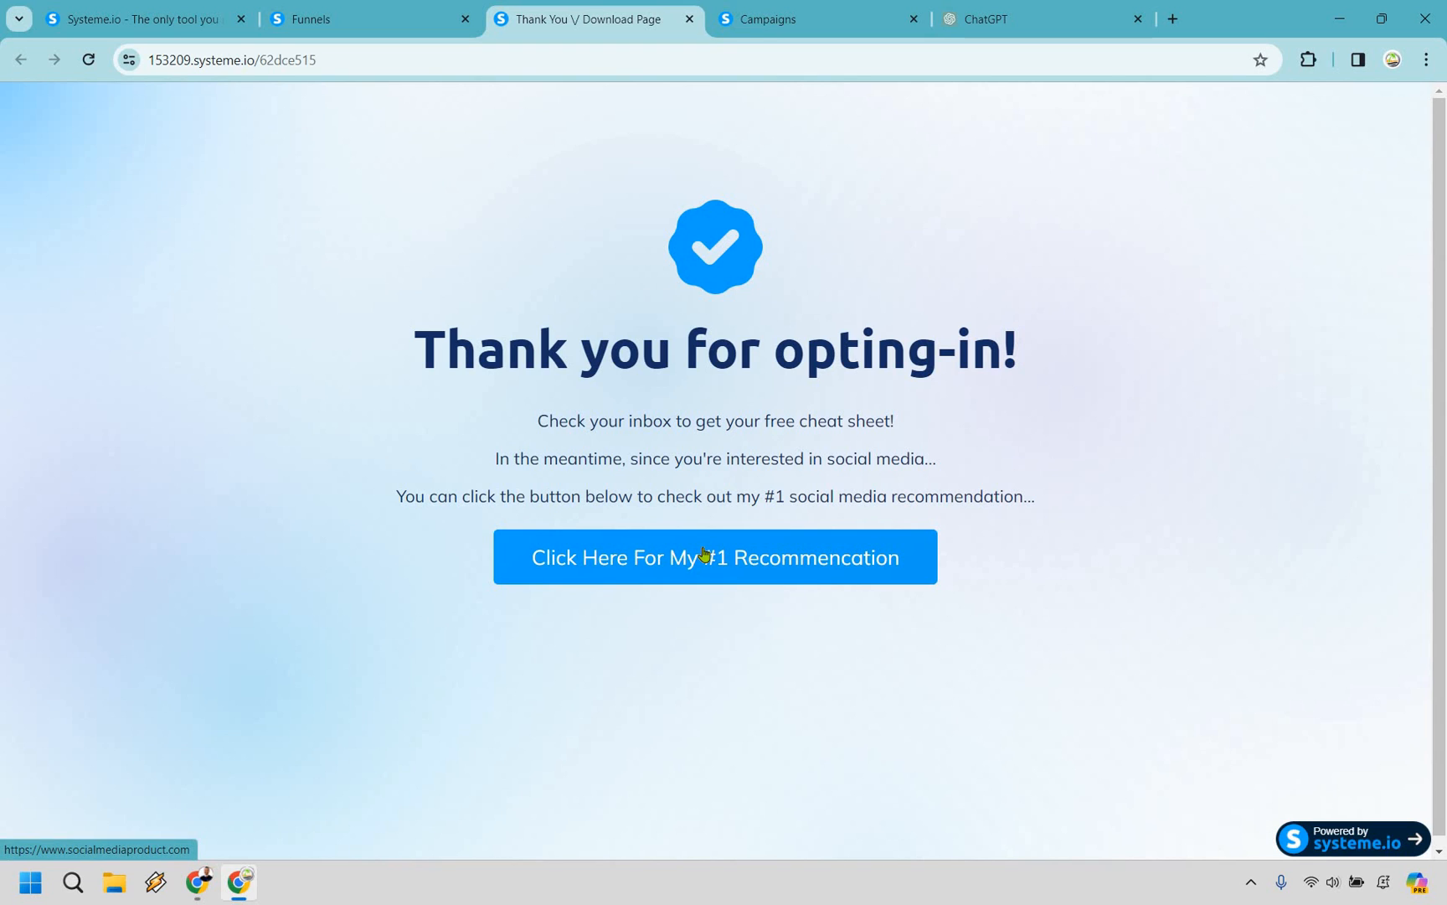
mouse_move(1177, 500)
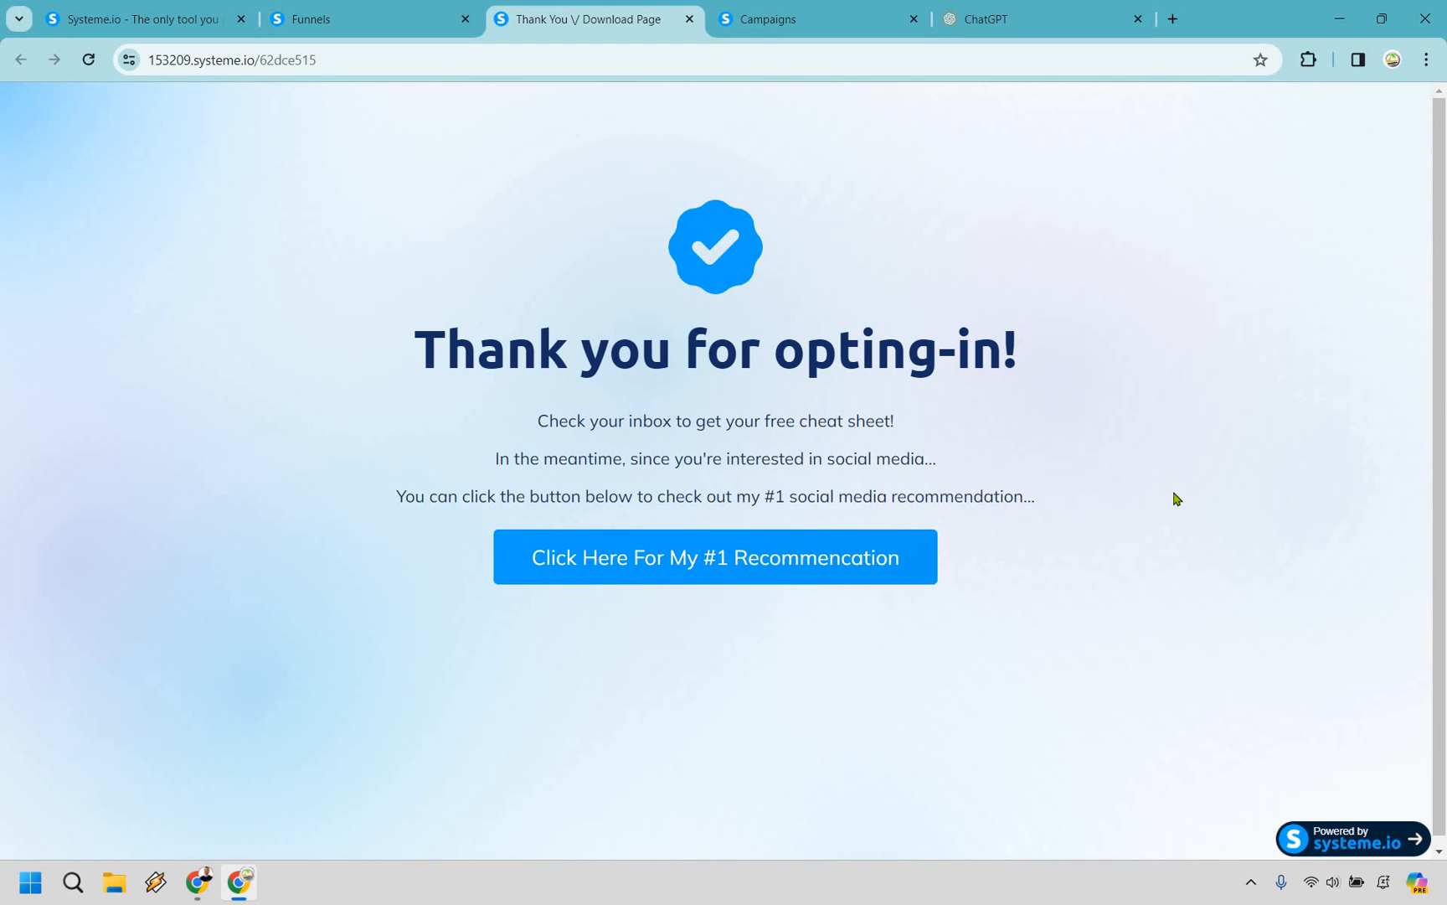
mouse_move(1129, 483)
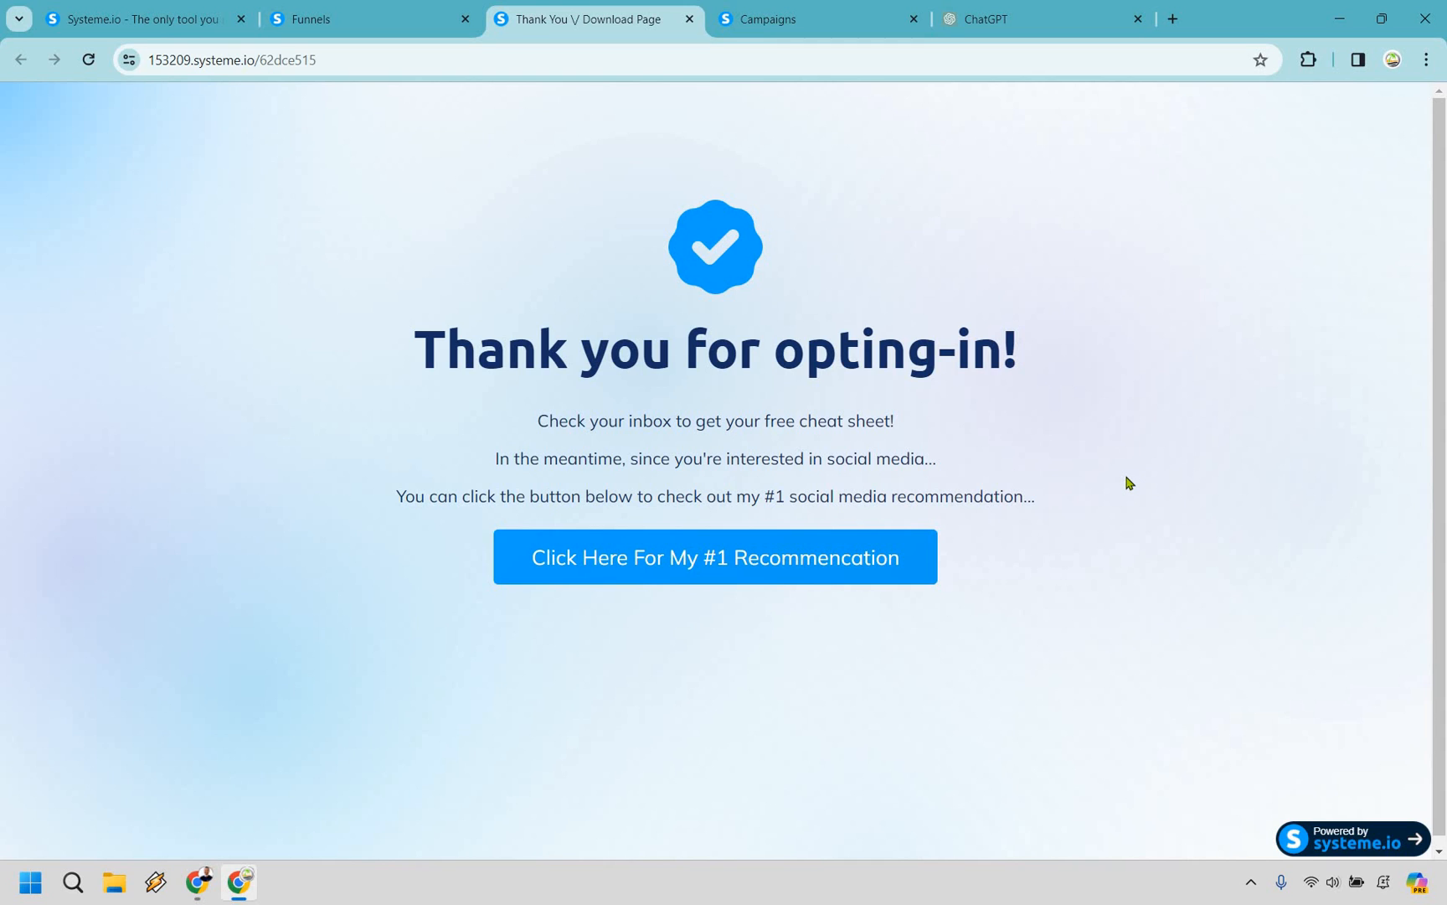
mouse_move(792, 311)
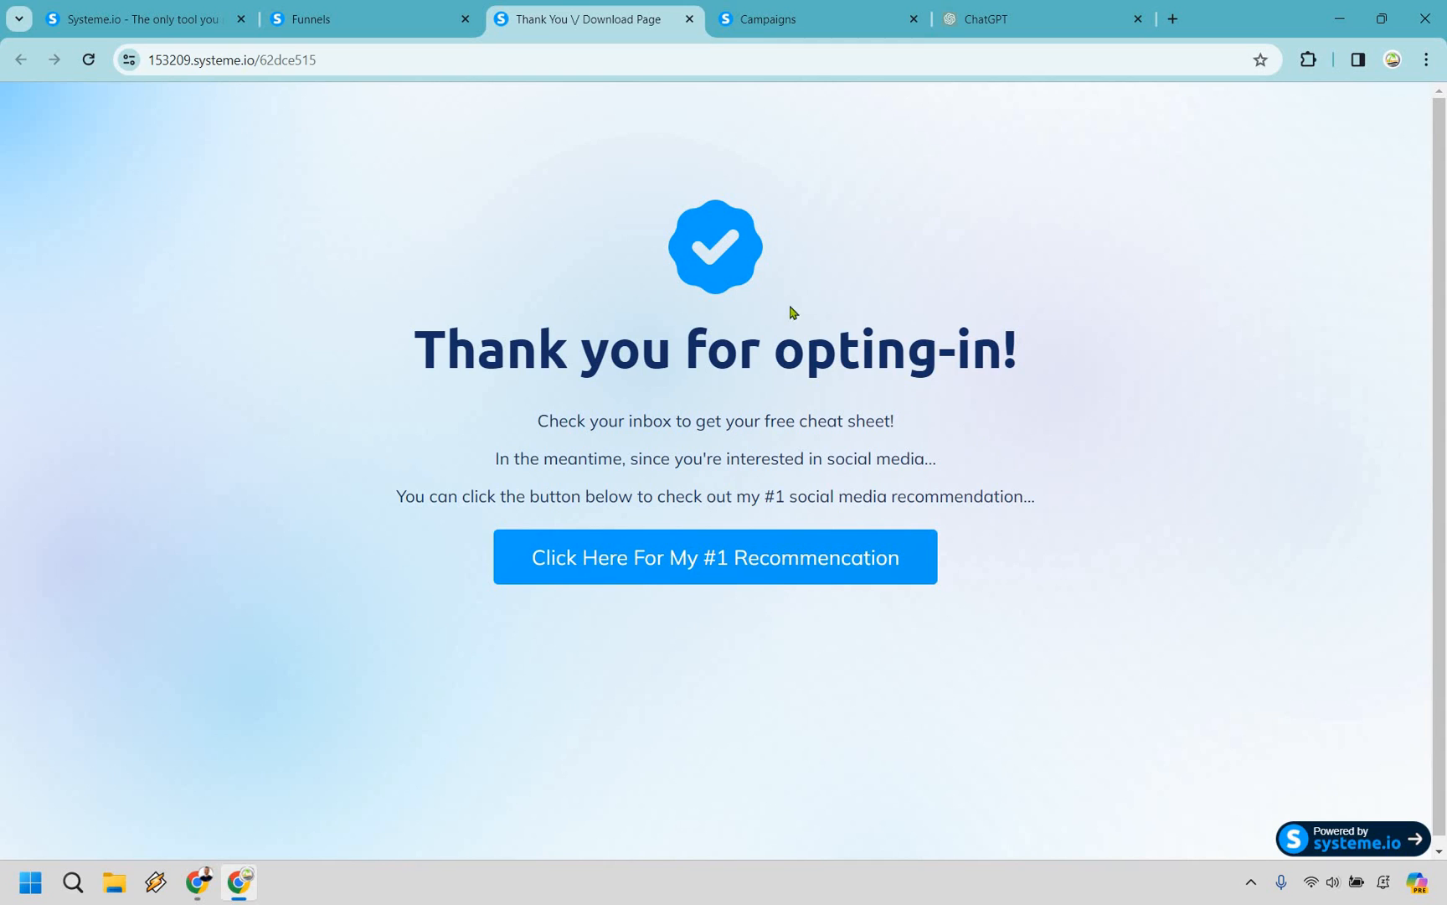
left_click(816, 18)
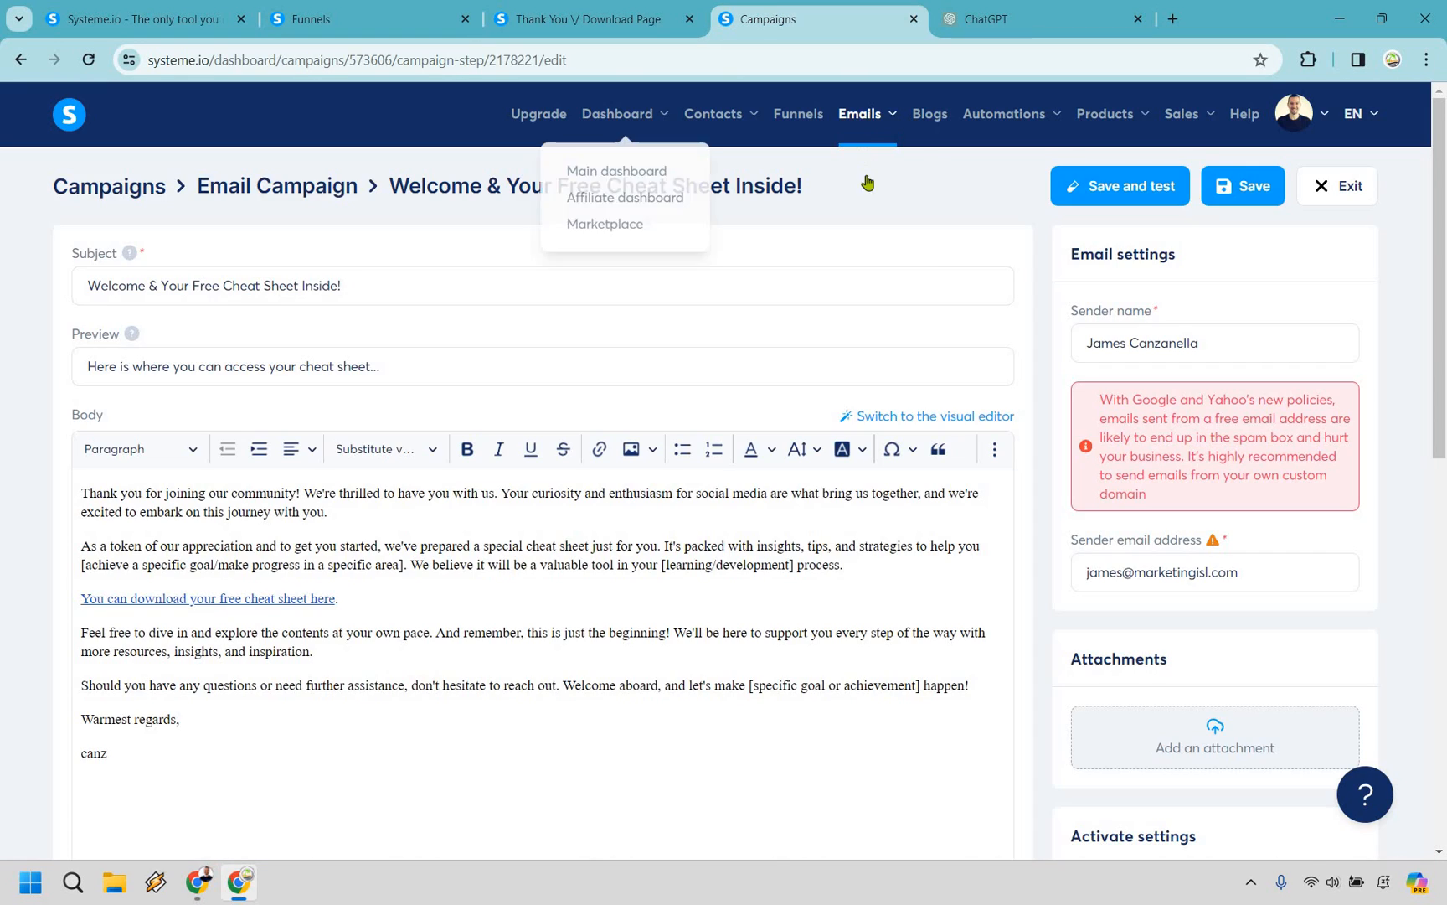